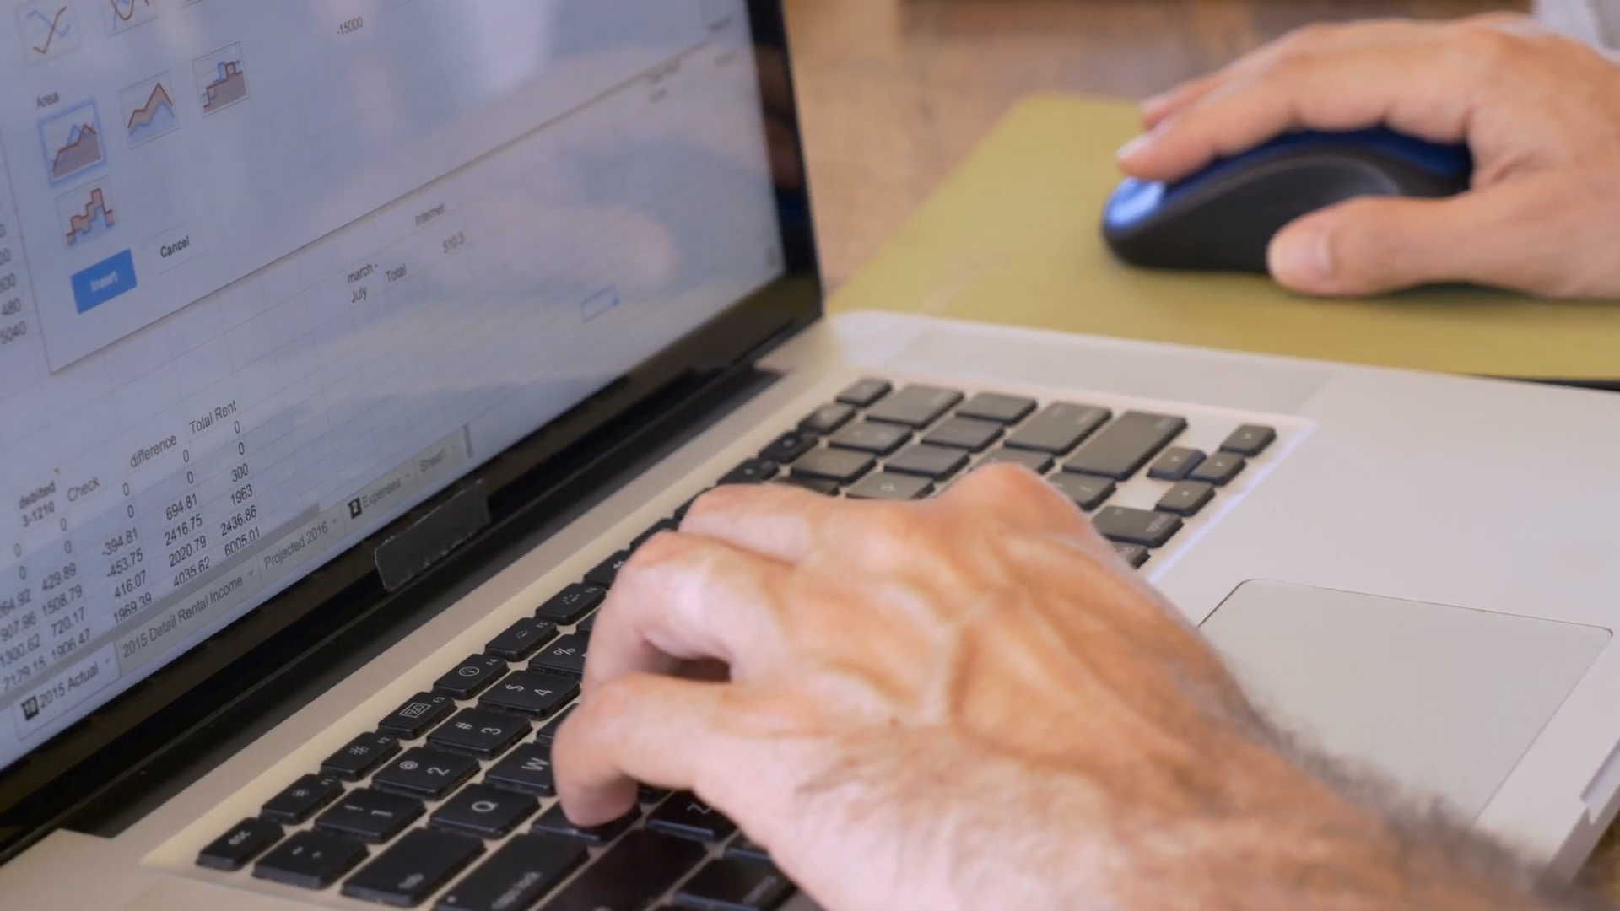
Open the practice pivot tables notebook from the python-tutorials GitHub repository.
left_click(119, 64)
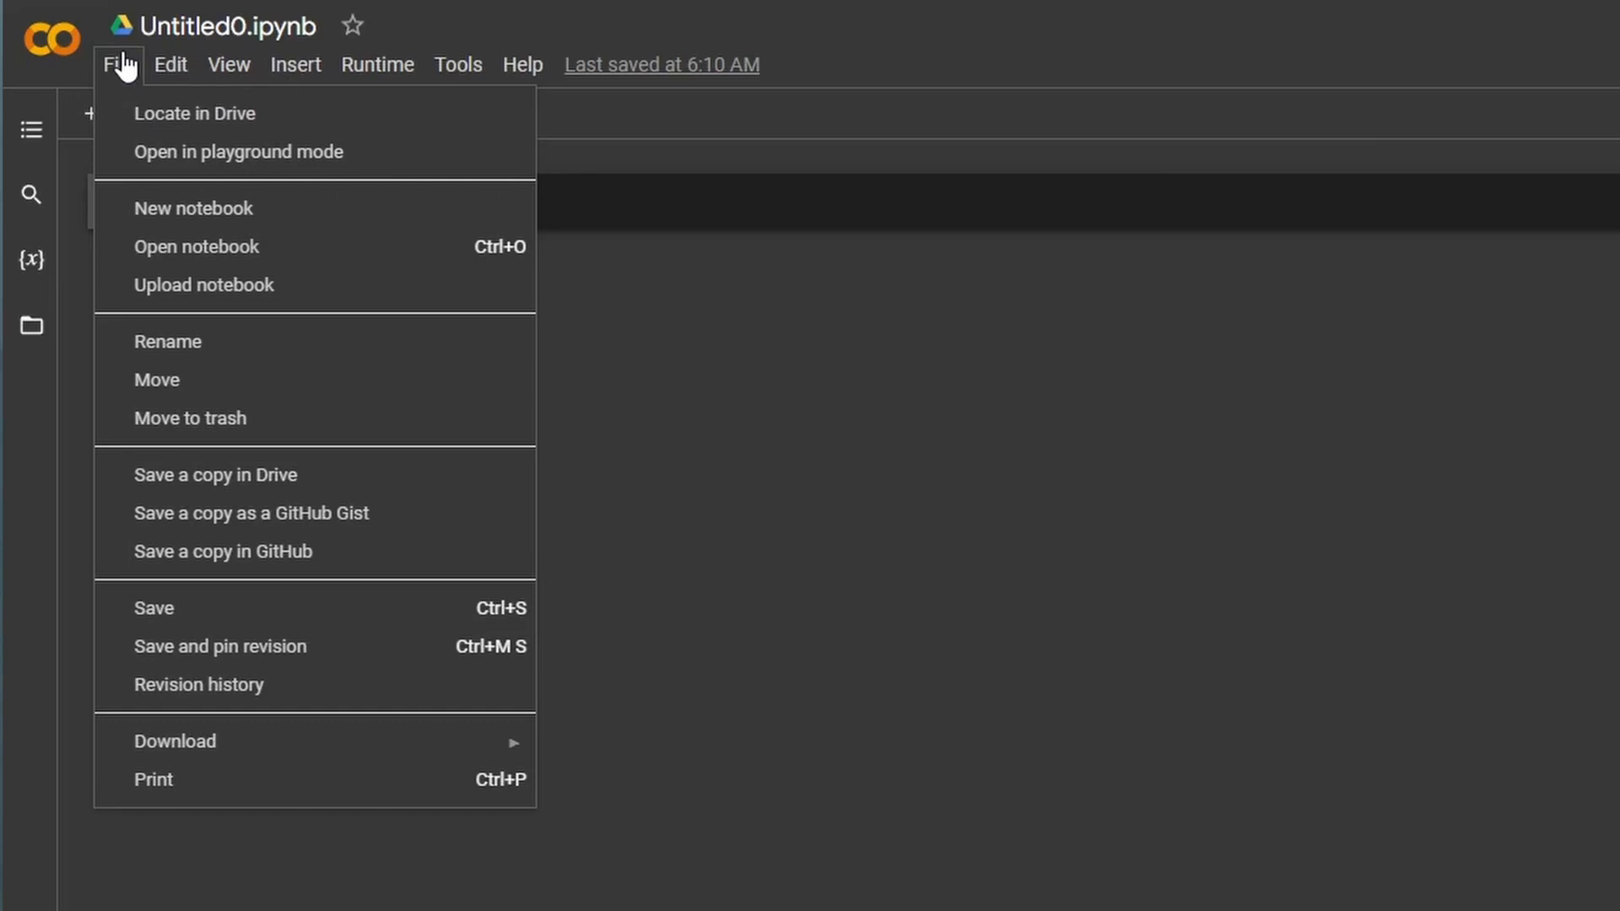
left_click(196, 247)
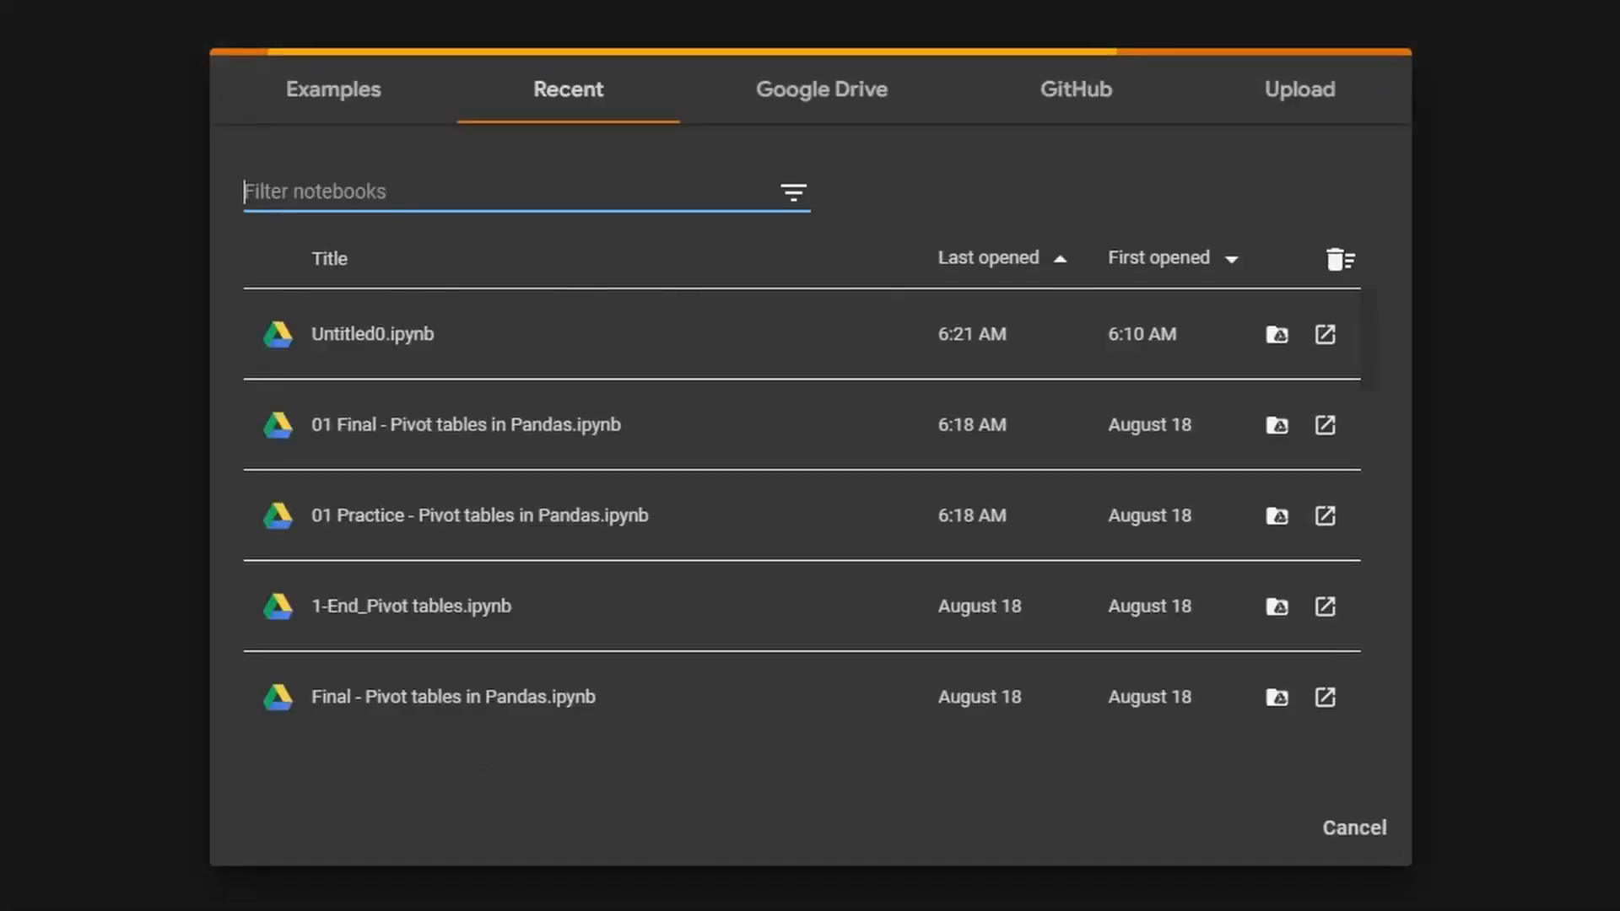
left_click(1075, 89)
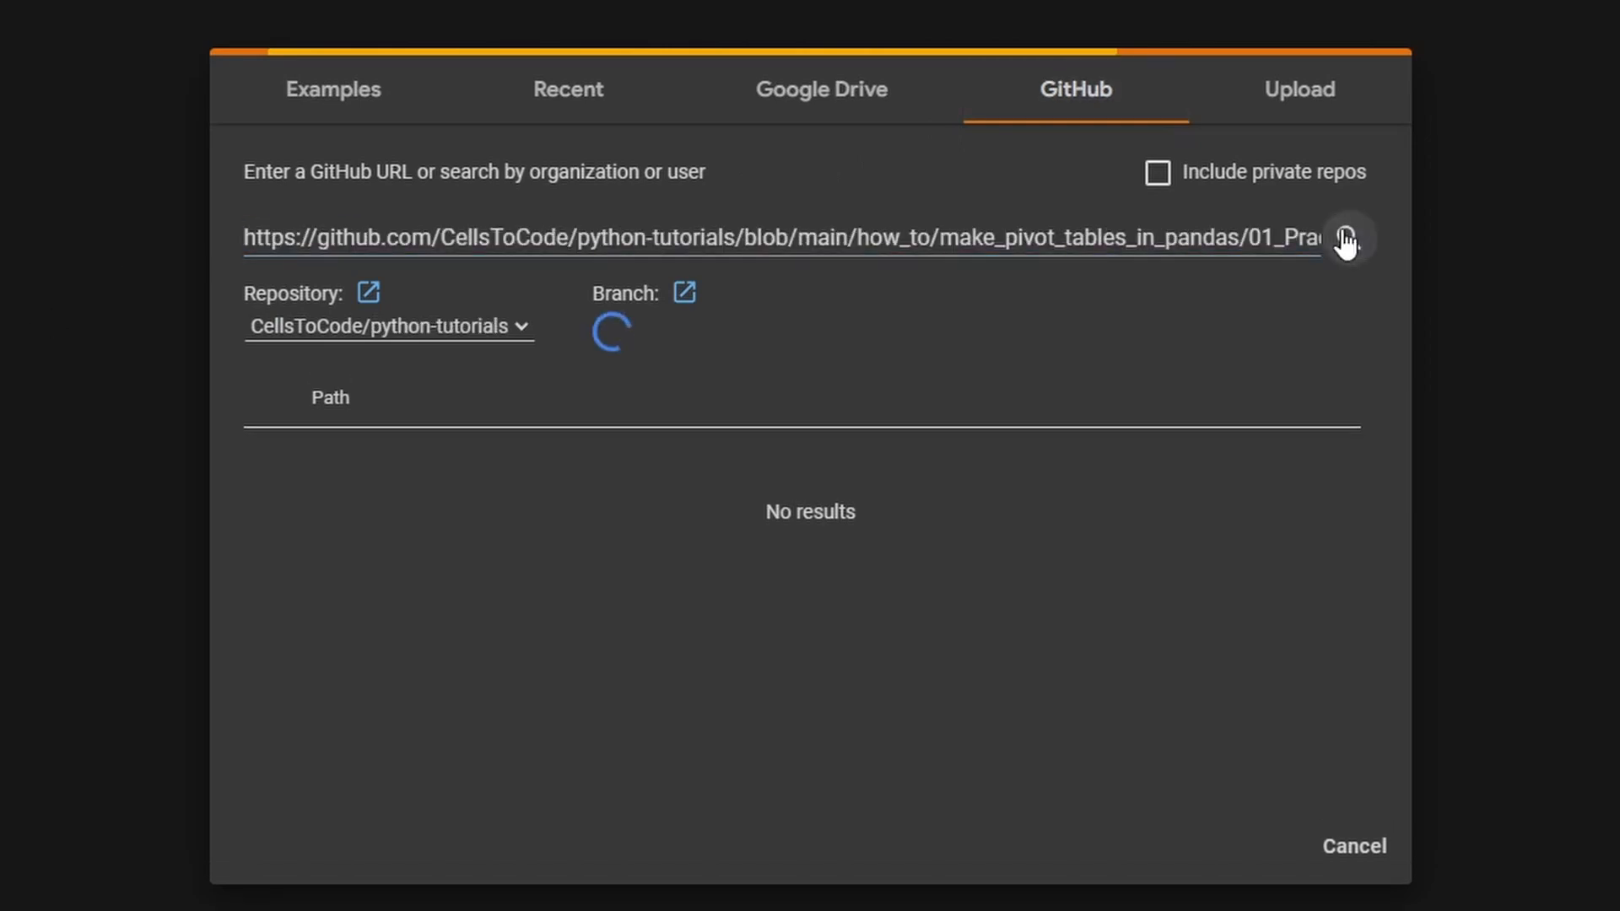
left_click(1346, 238)
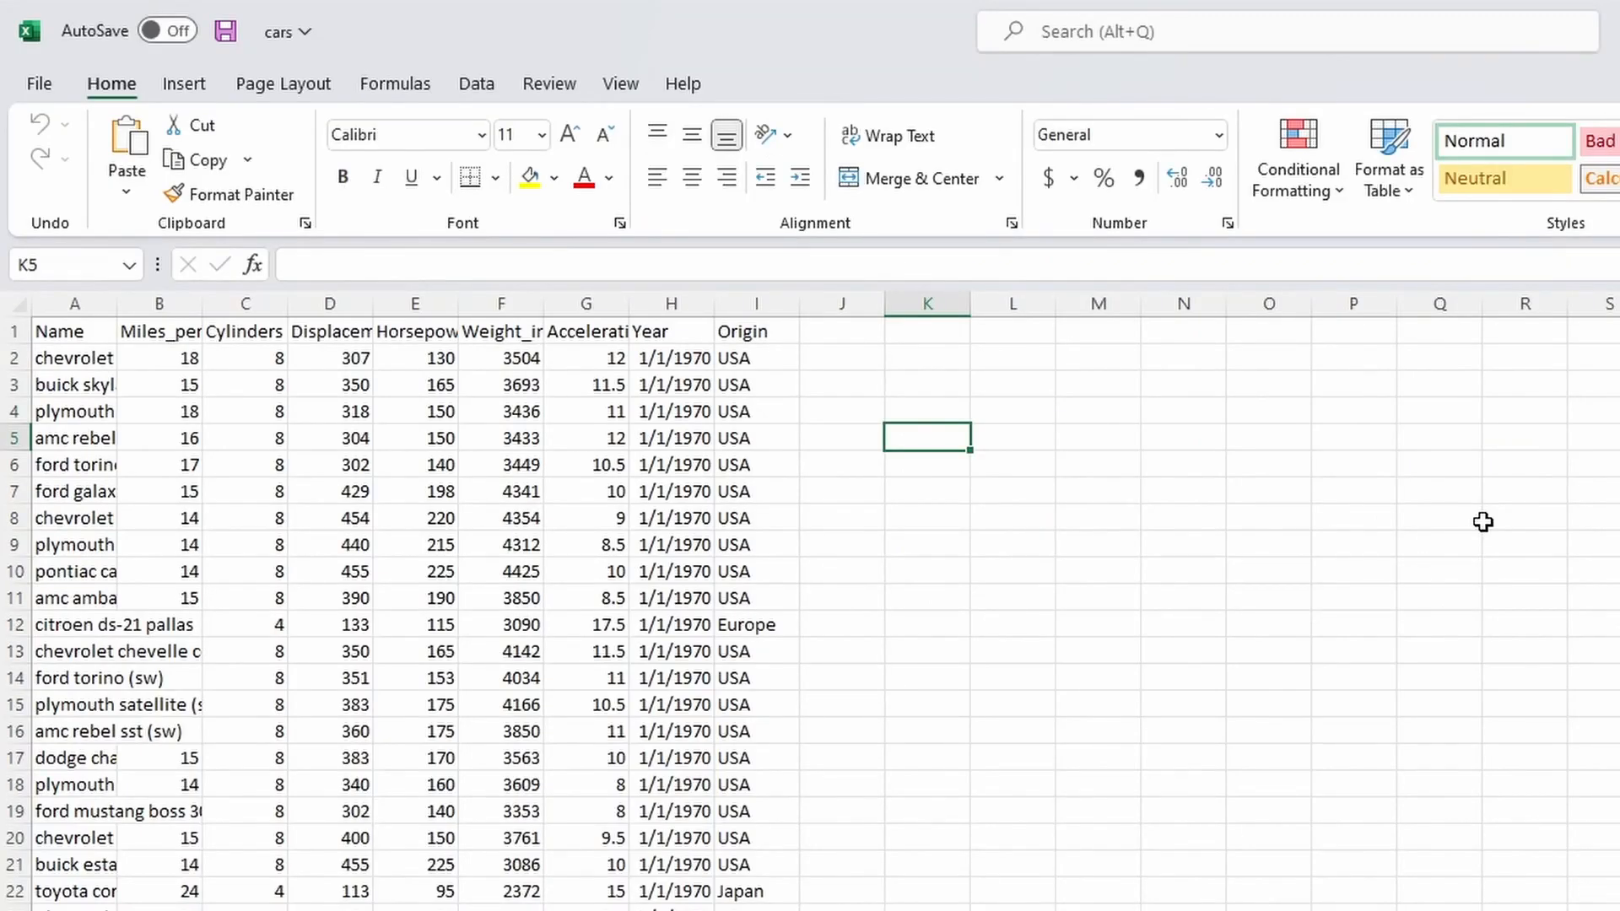
mouse_move(184, 98)
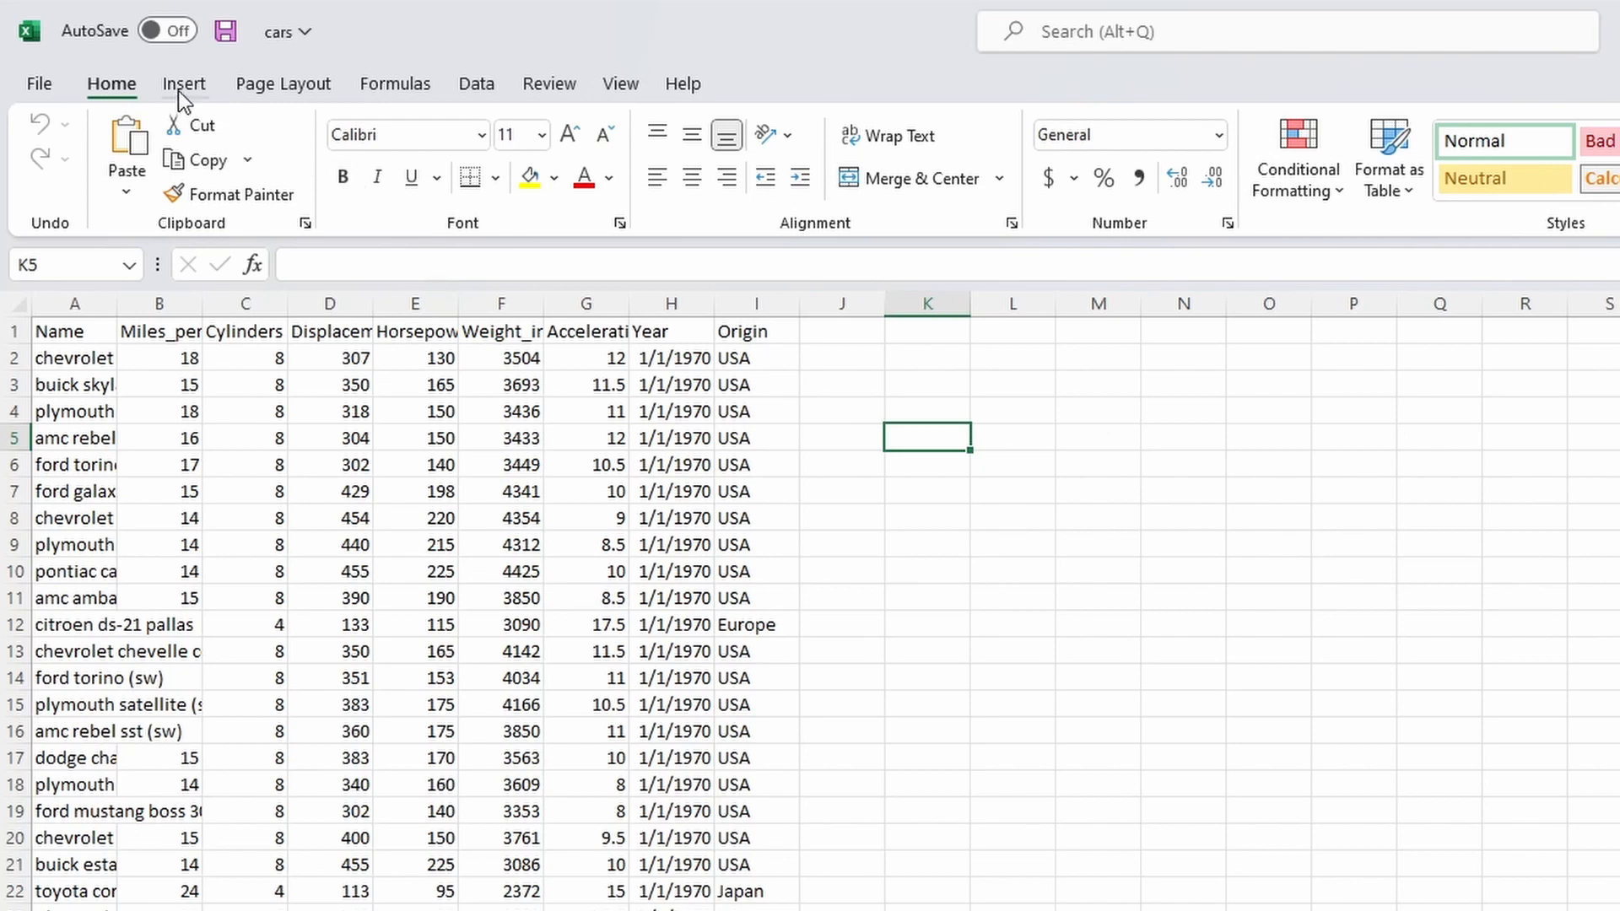
Start a PivotTable from the cars data range via Insert > PivotTable.
left_click(184, 84)
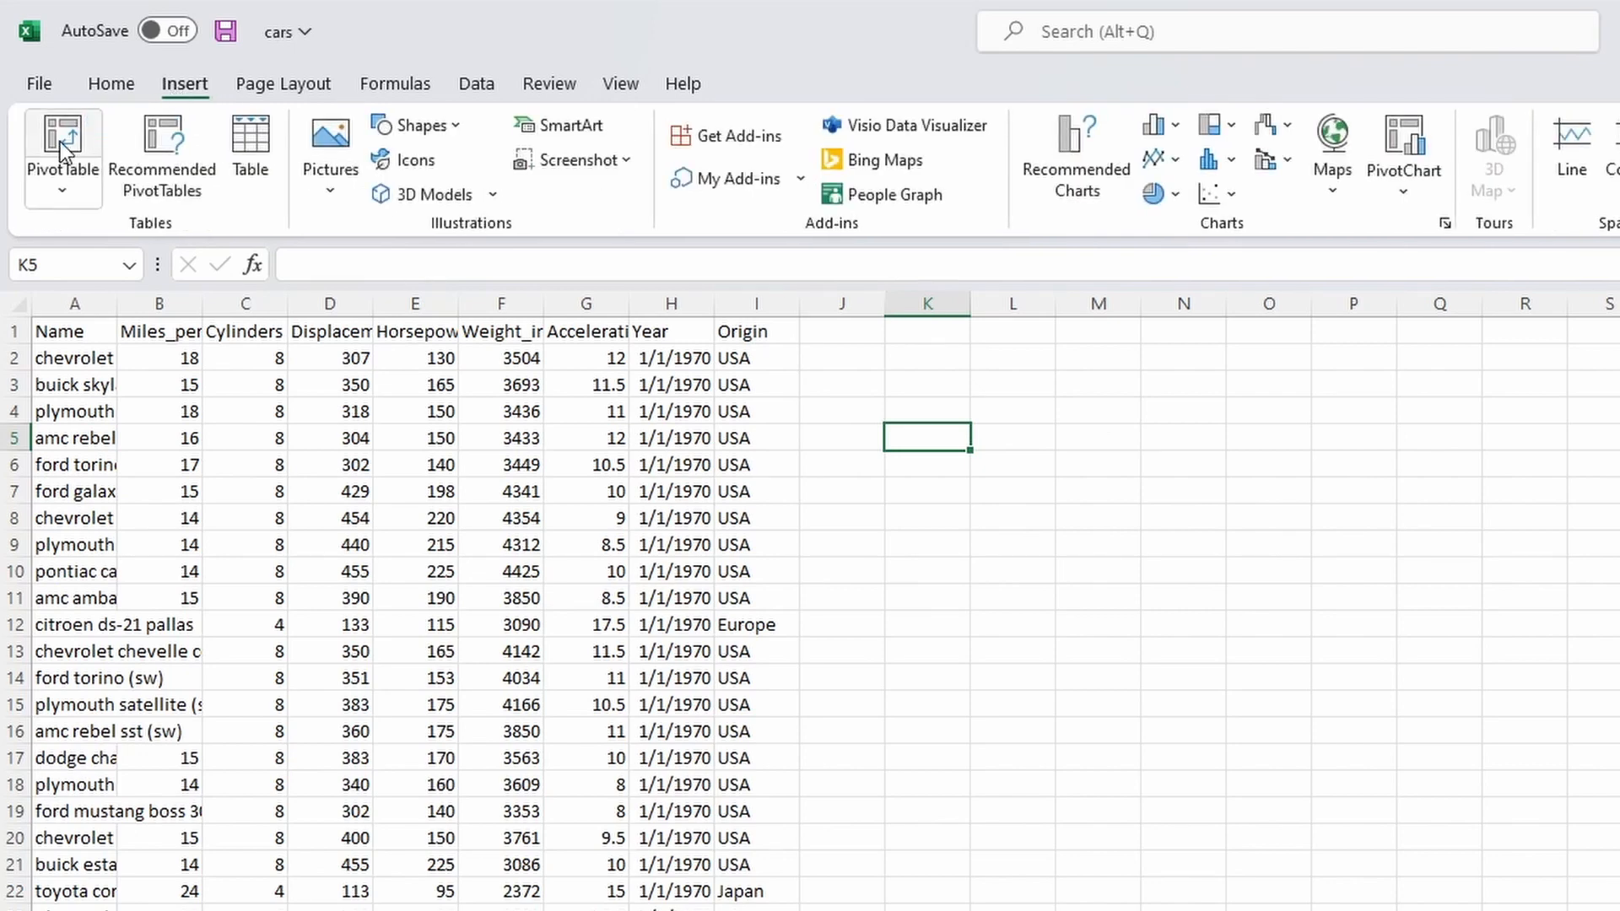
left_click(63, 150)
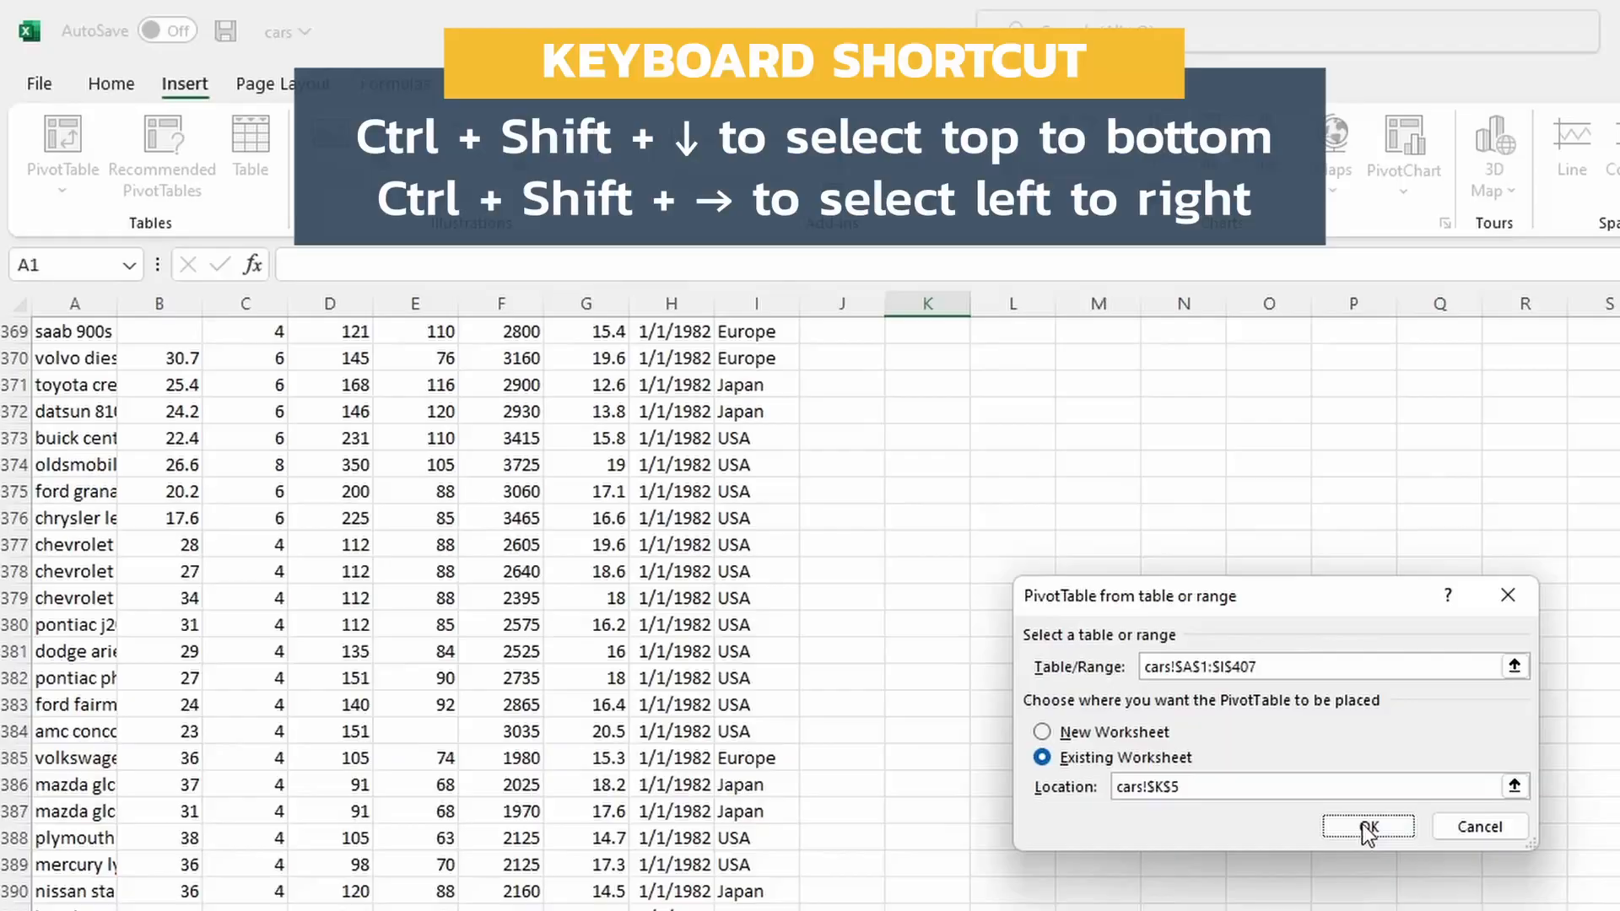
Confirm the PivotTable dialog so the empty pivot table and its field list appear at K5.
left_click(1365, 827)
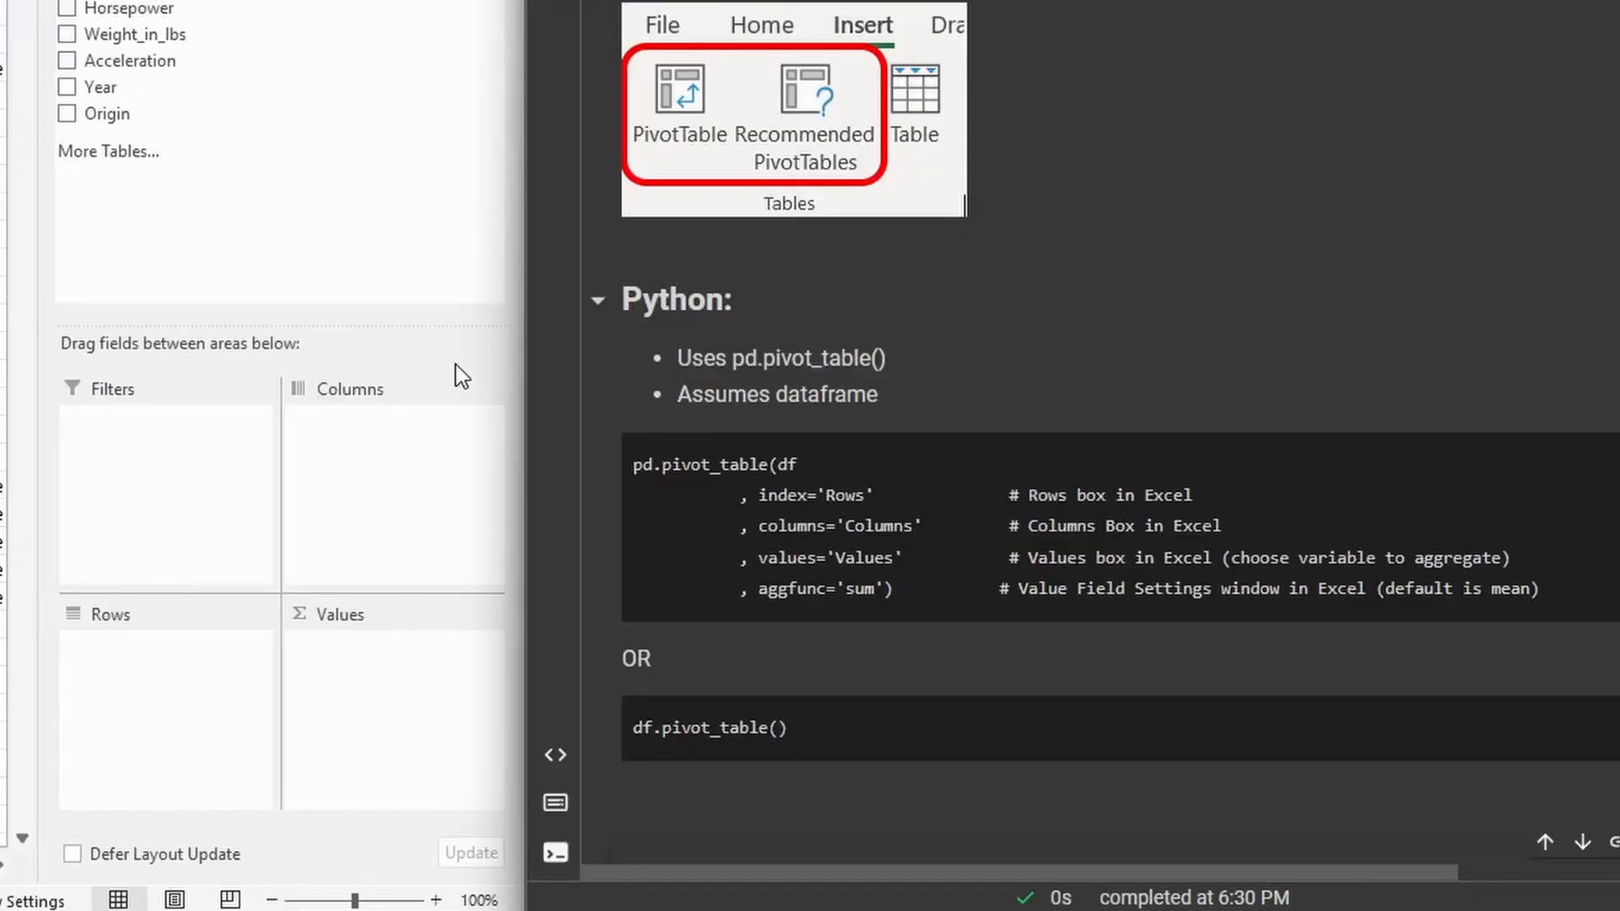
mouse_move(441, 376)
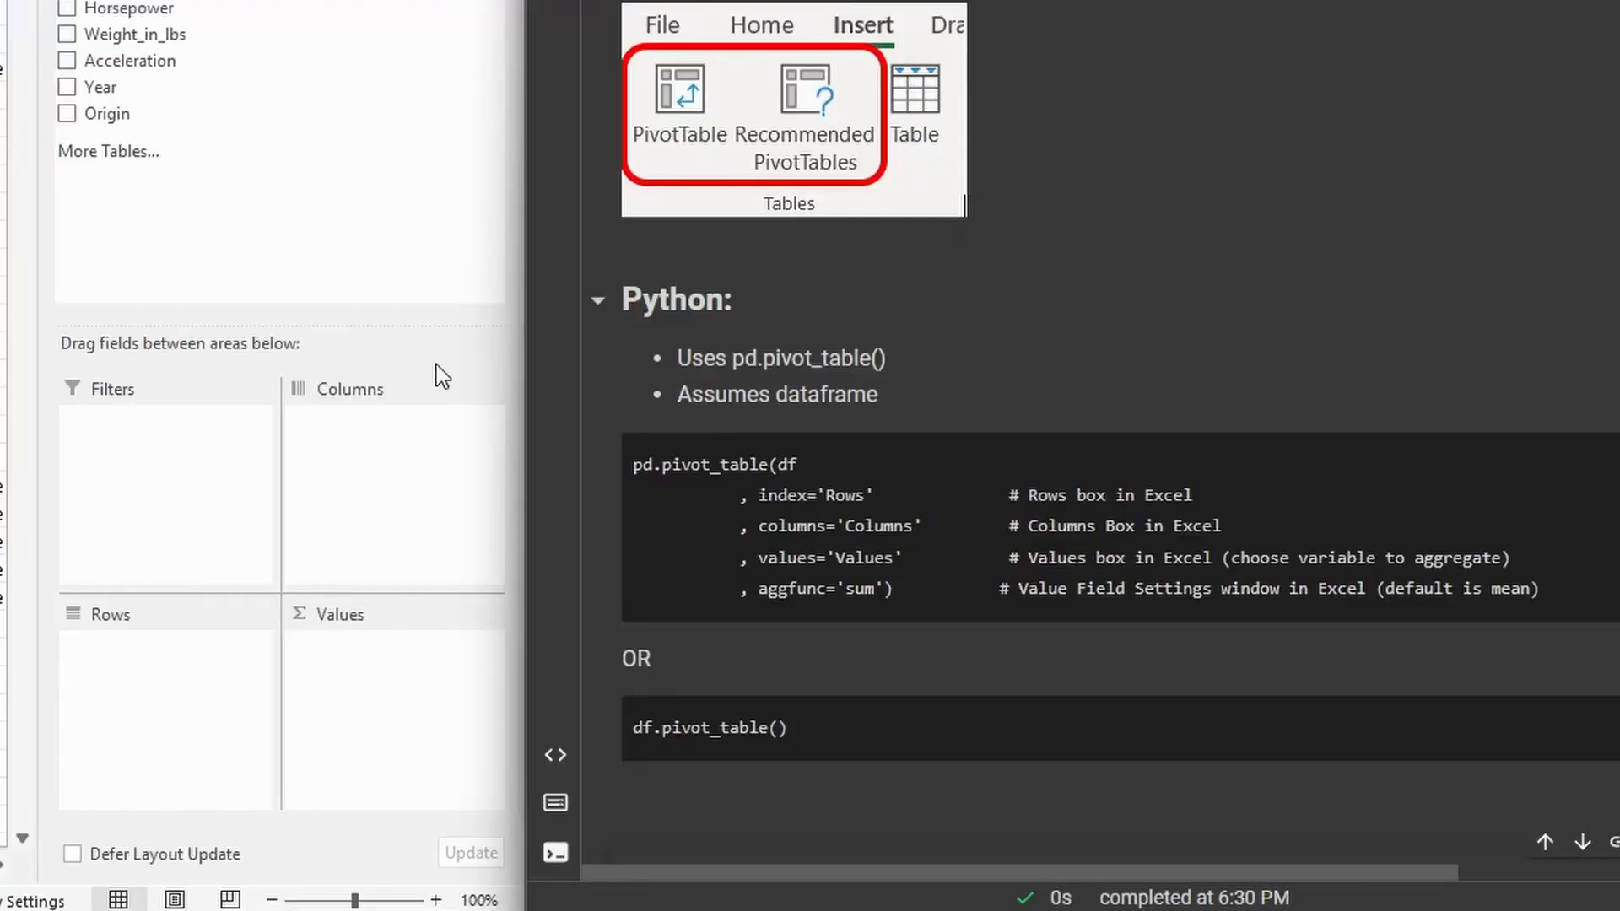
mouse_move(336, 399)
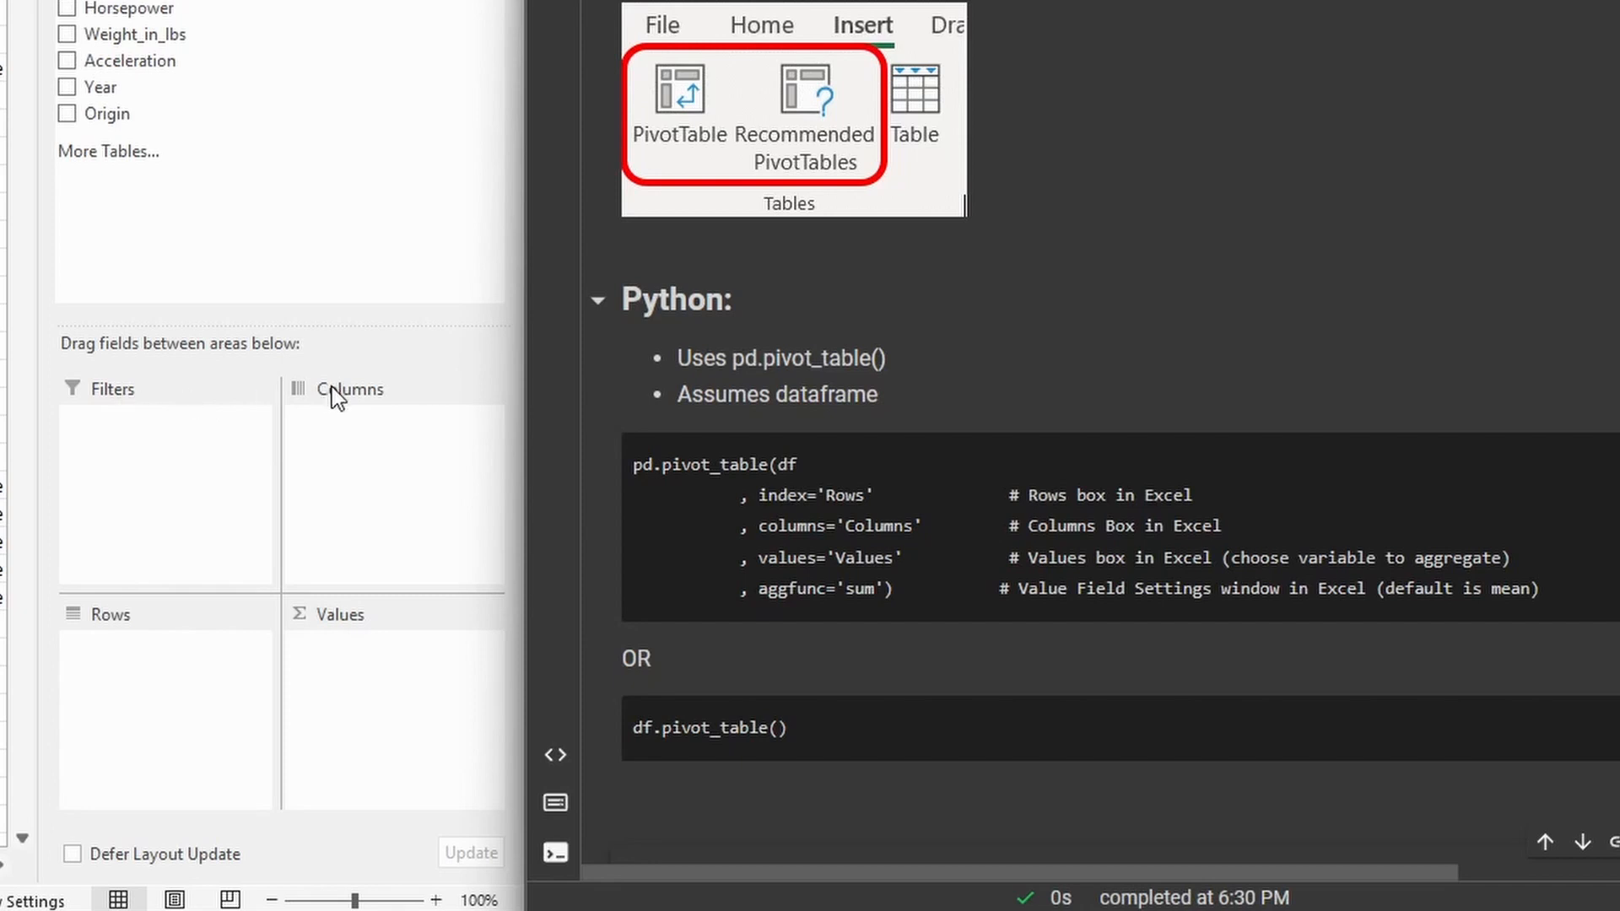
mouse_move(434, 616)
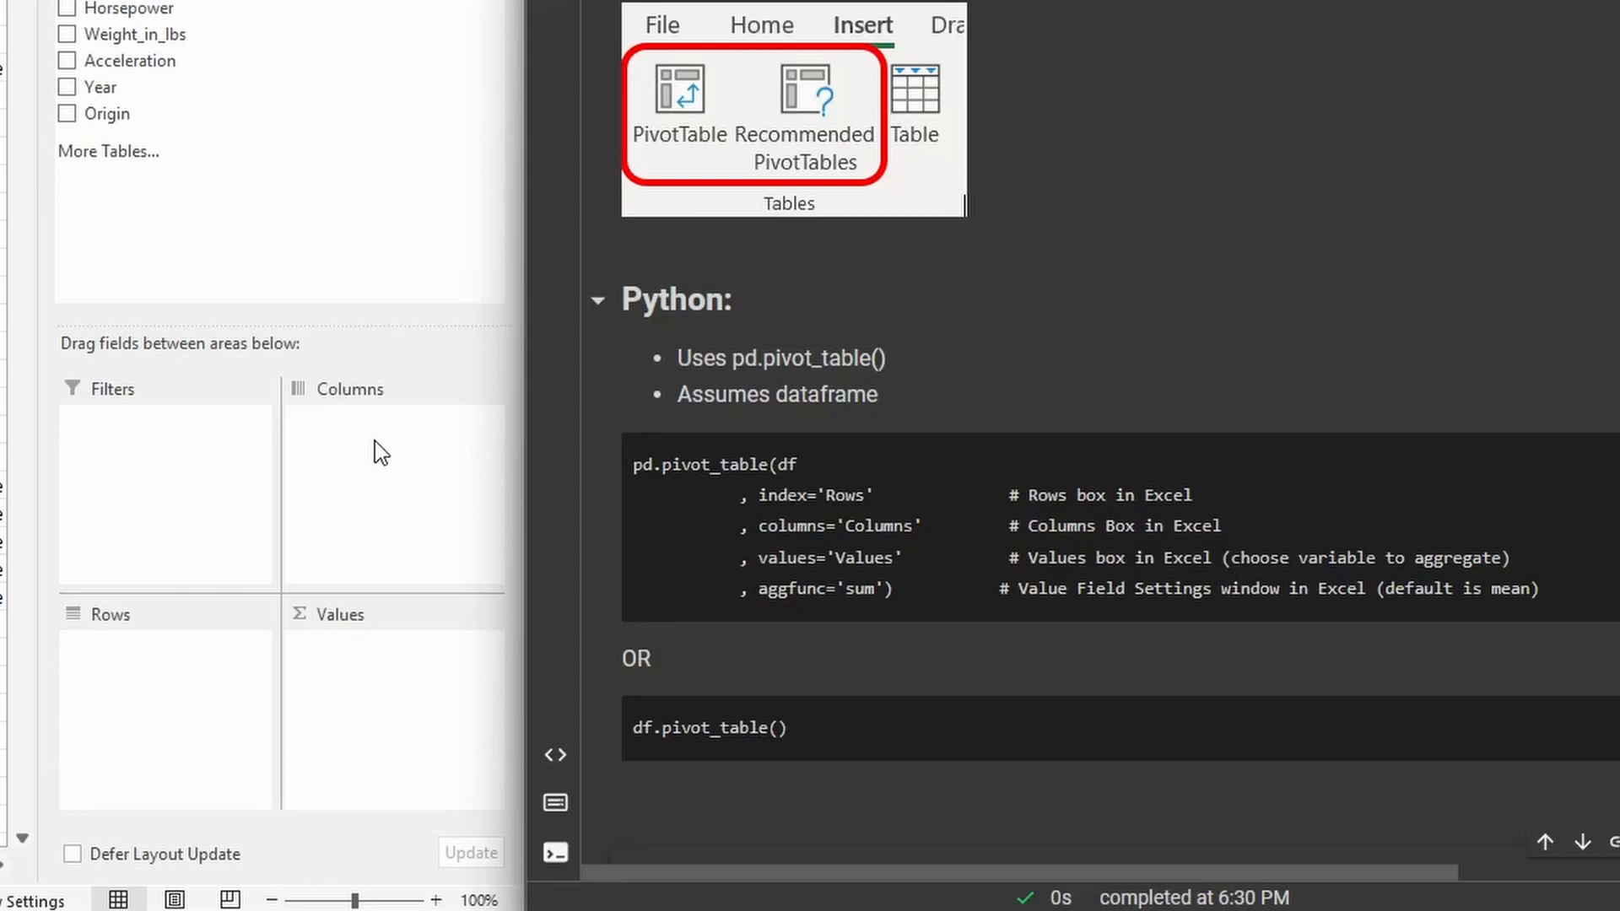
left_click_drag(361, 407, 721, 530)
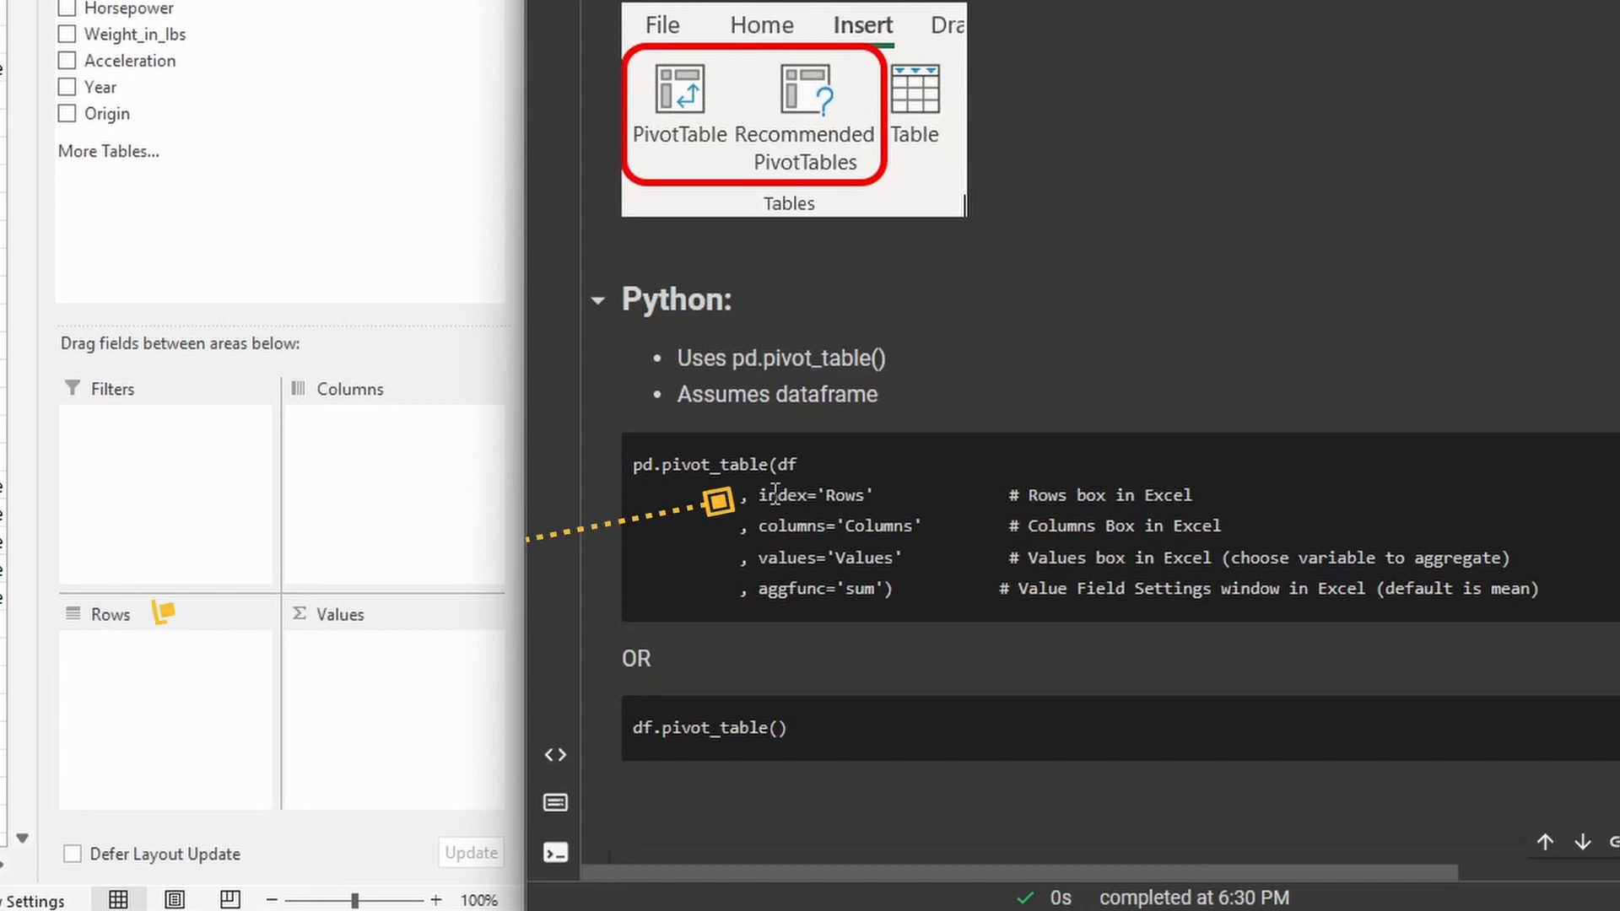
left_click_drag(724, 501, 166, 606)
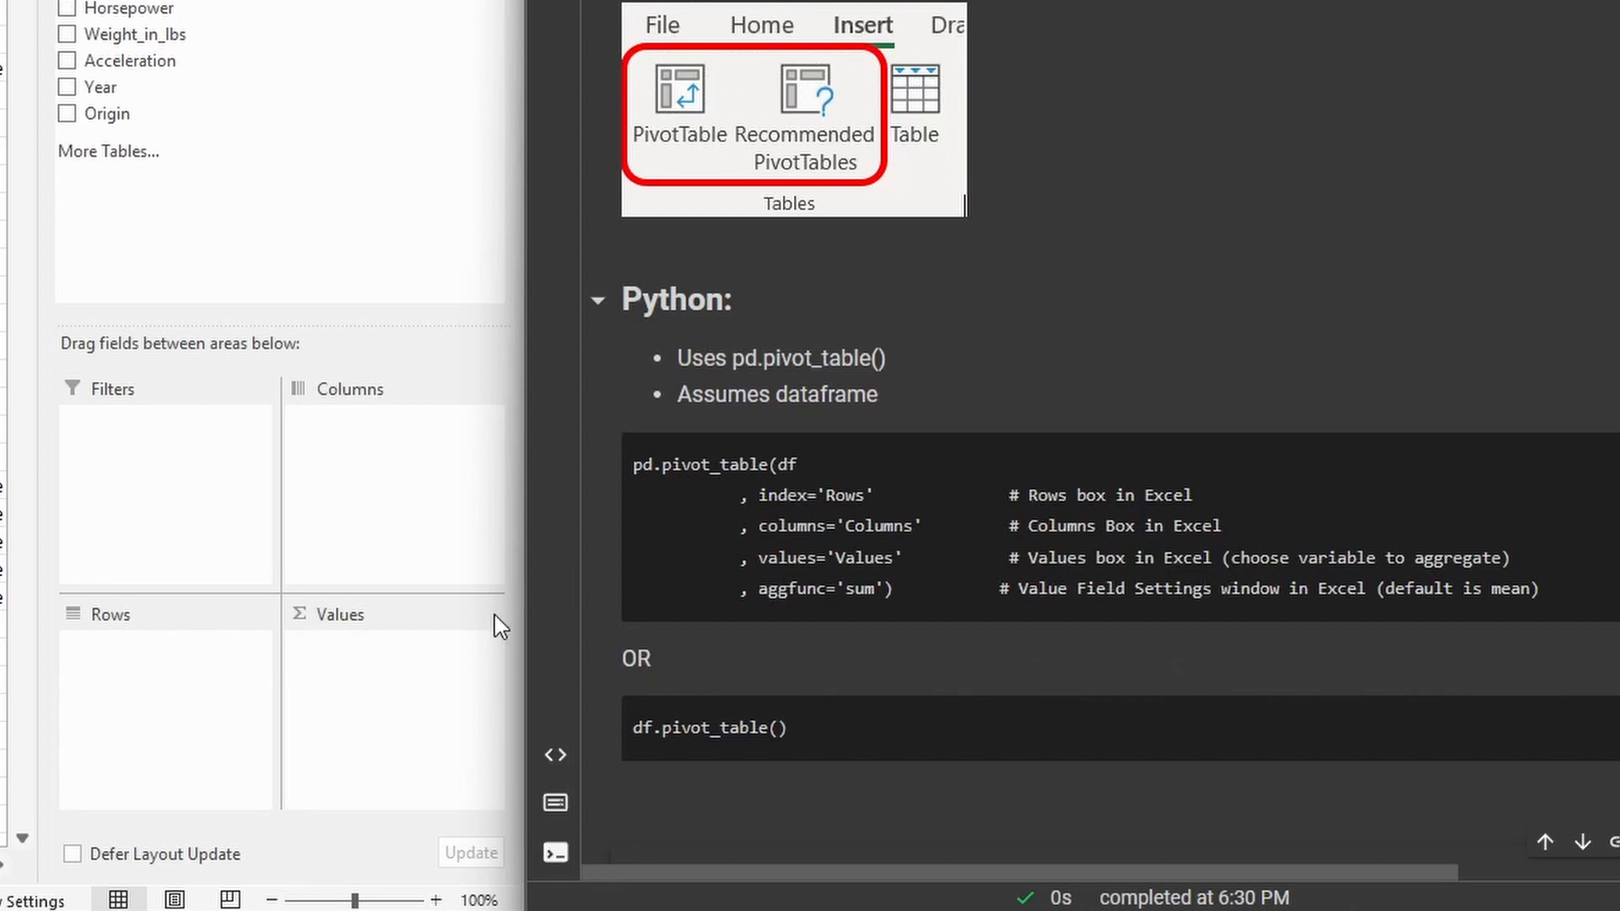
mouse_move(228, 209)
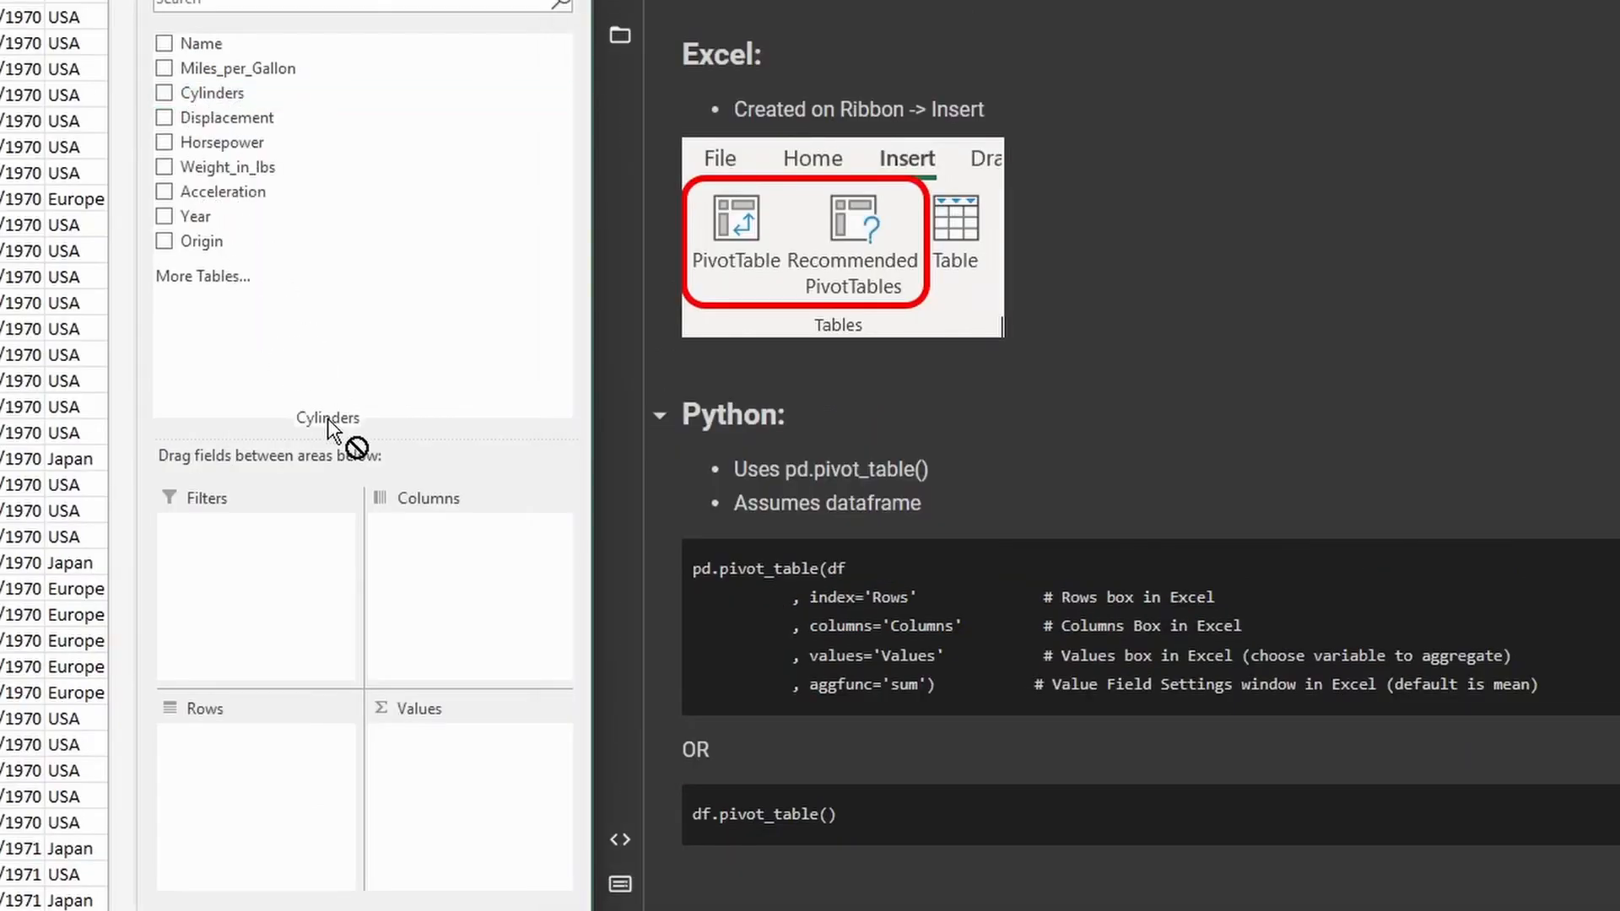
Place the Cylinders field in the pivot table's Rows area.
left_click(164, 91)
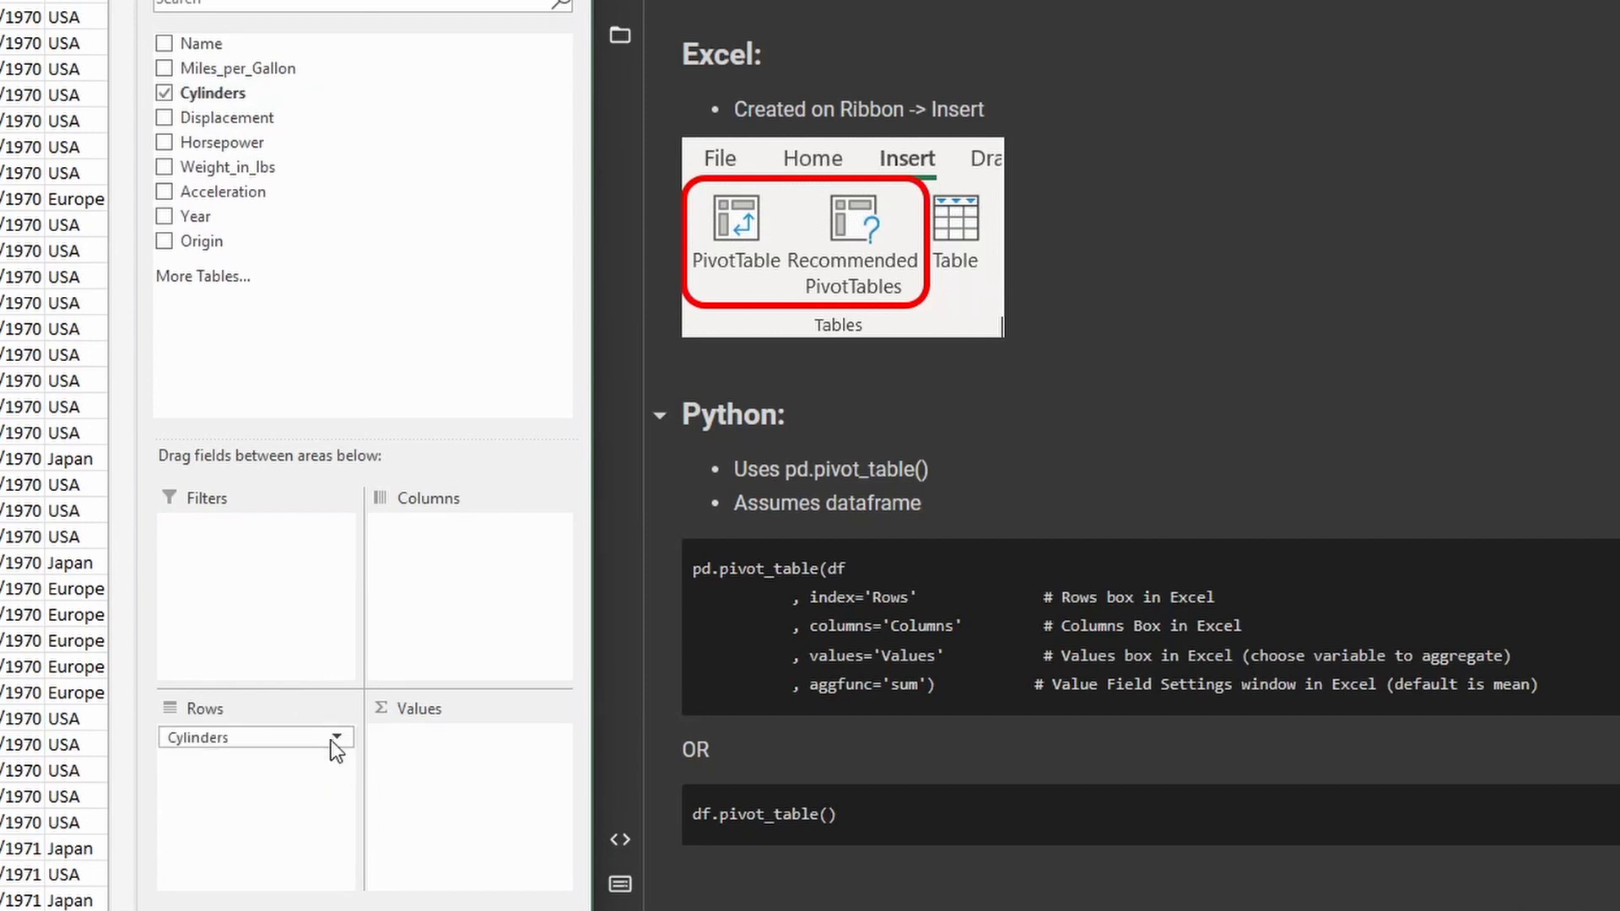
mouse_move(269, 167)
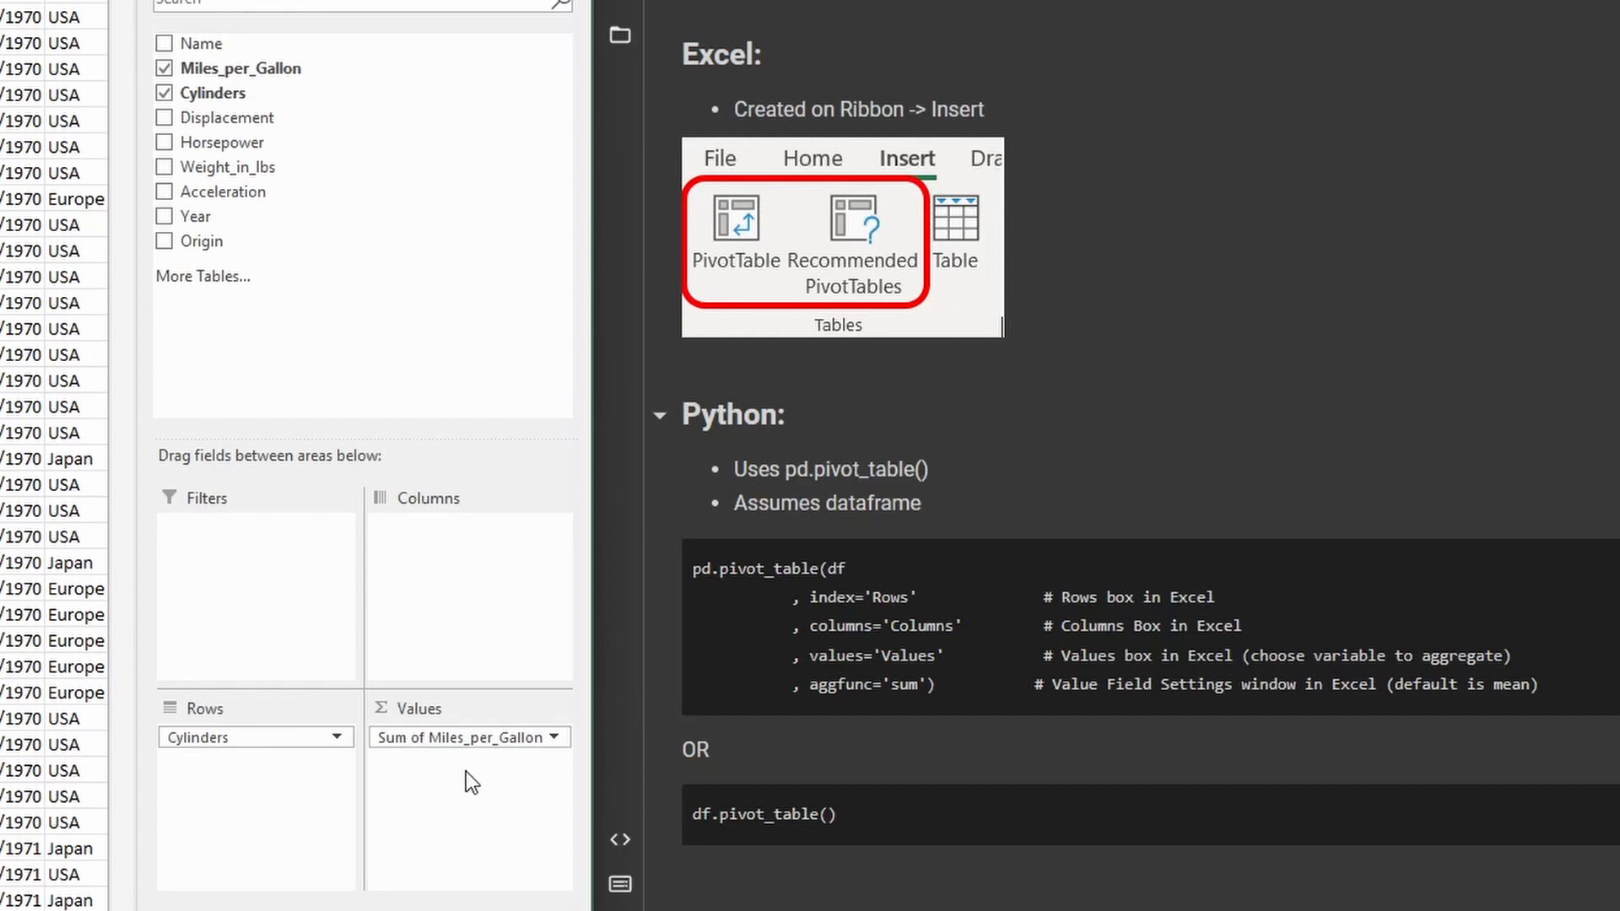
mouse_move(873, 712)
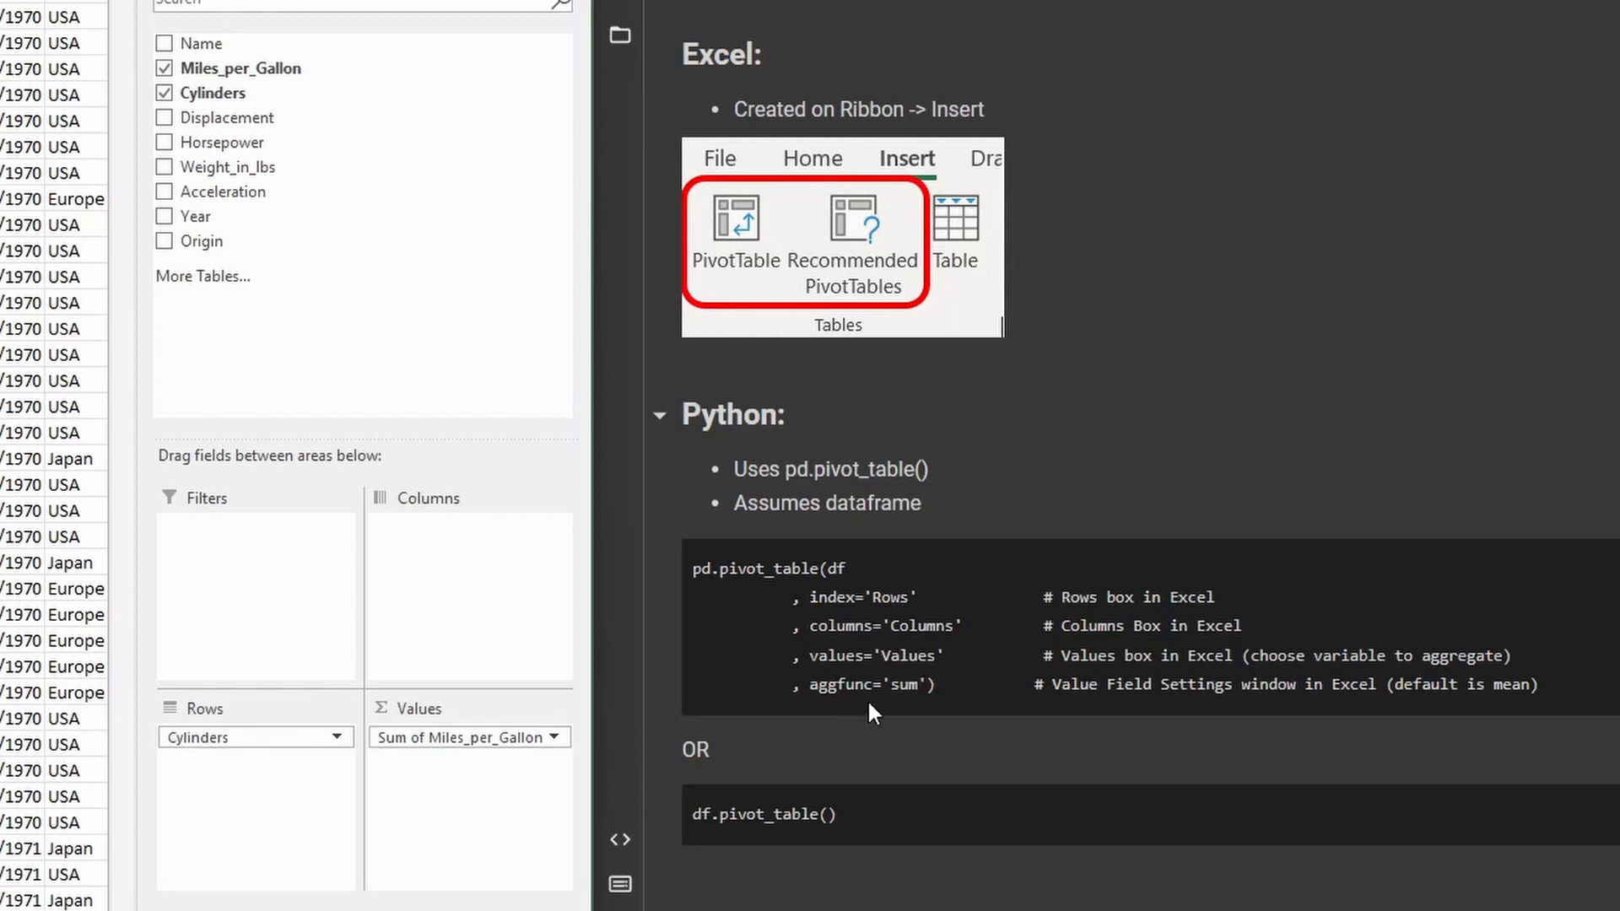
mouse_move(904, 729)
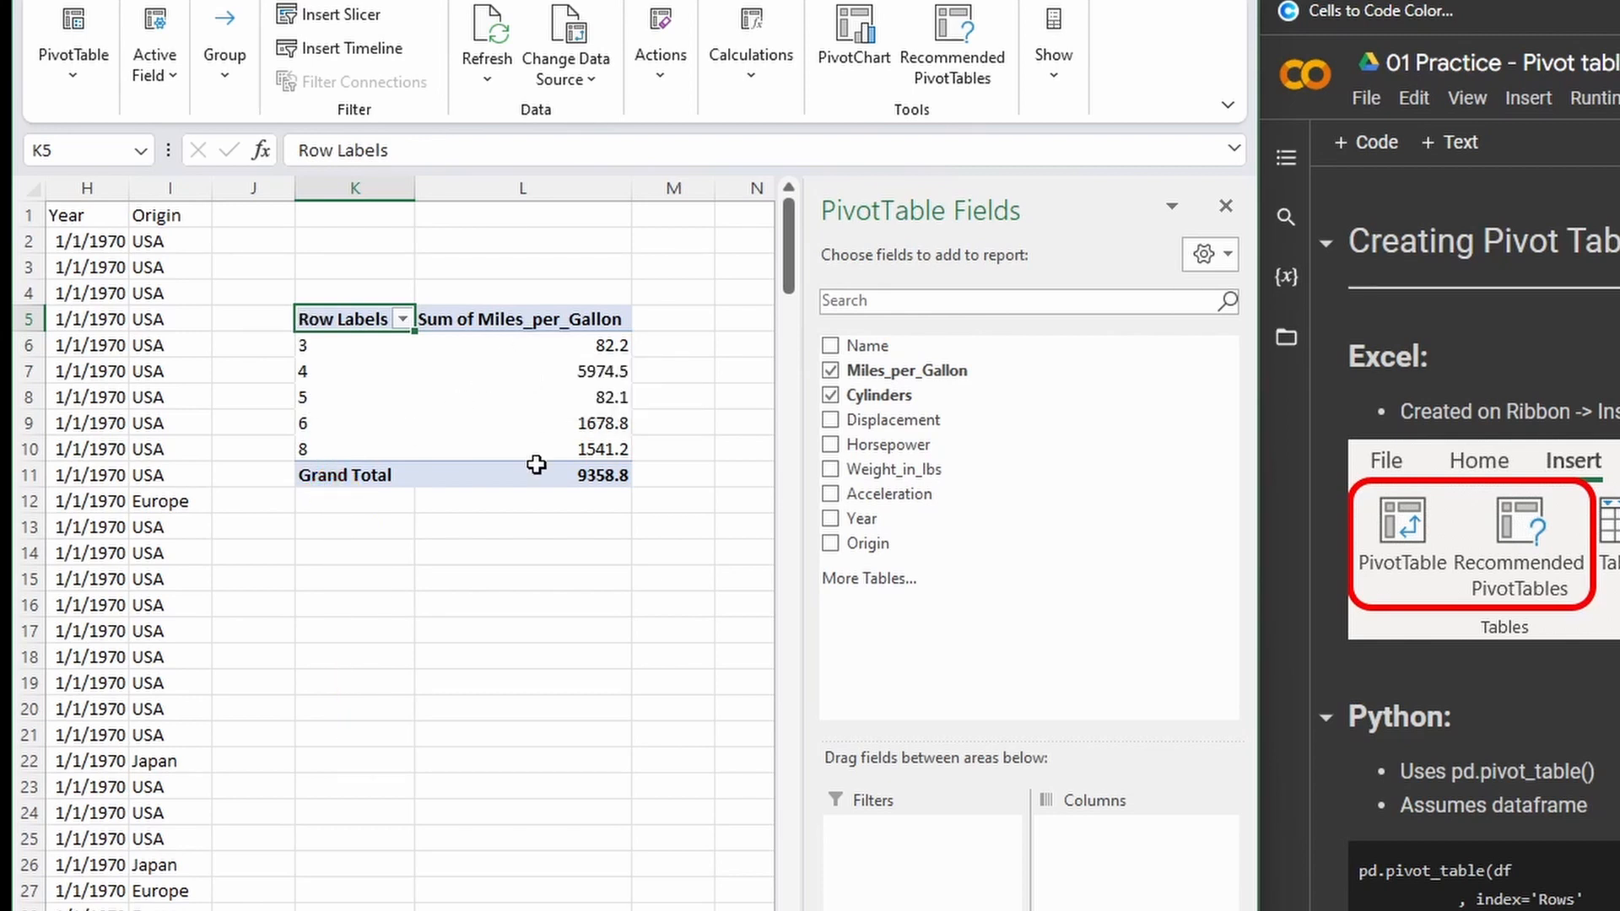
mouse_move(658, 523)
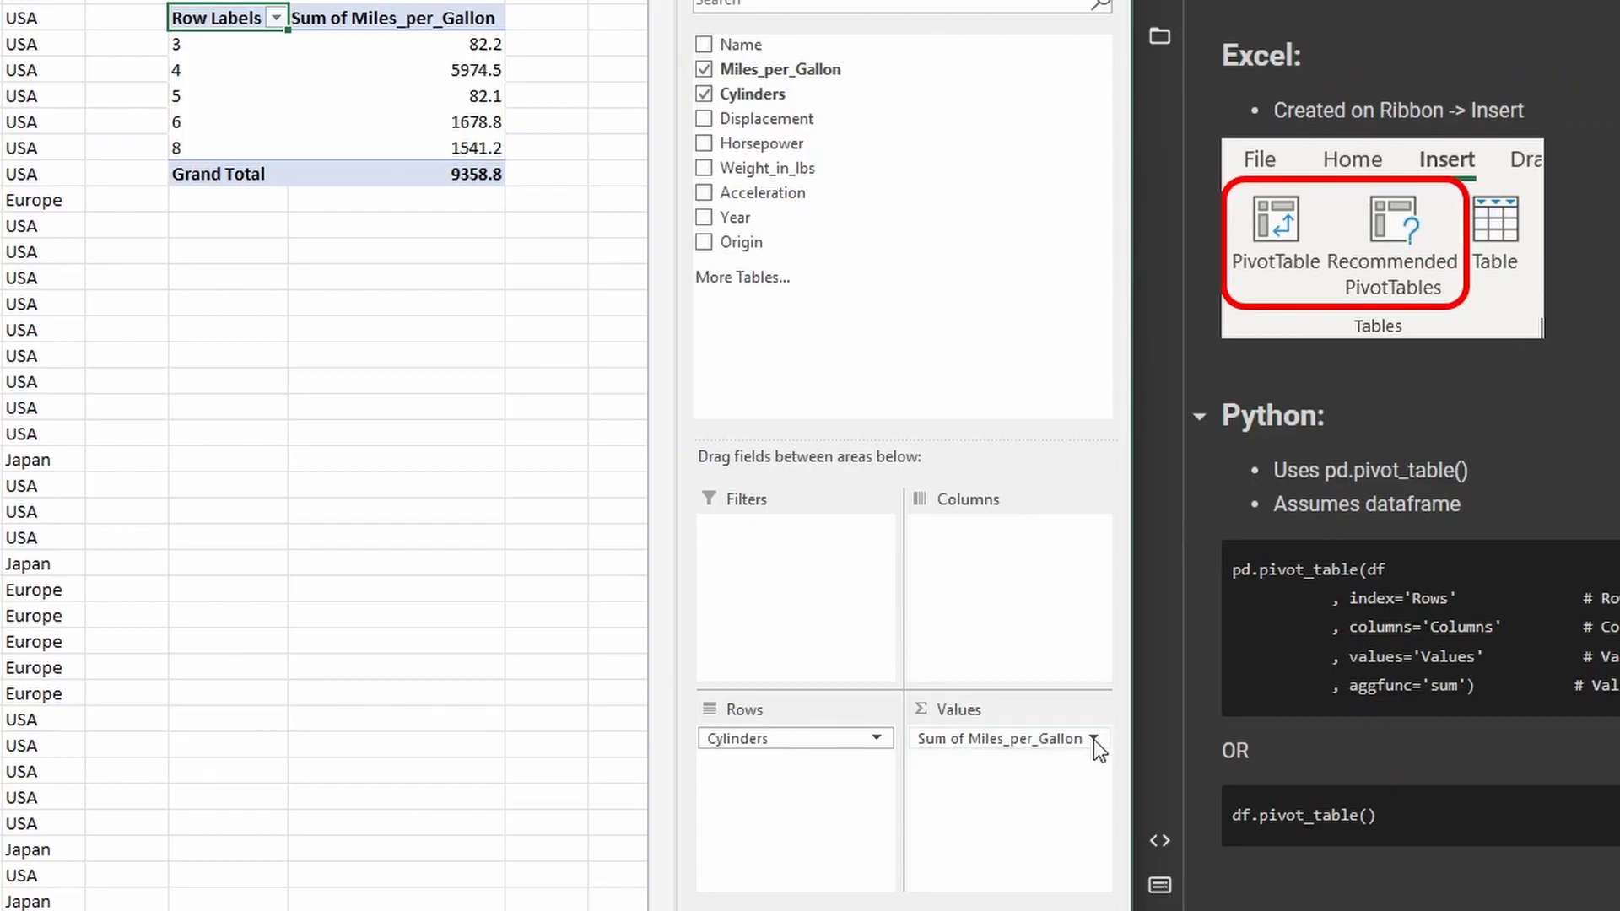
Change the Miles_per_Gallon value field to summarise as Average instead of Sum.
left_click(1094, 739)
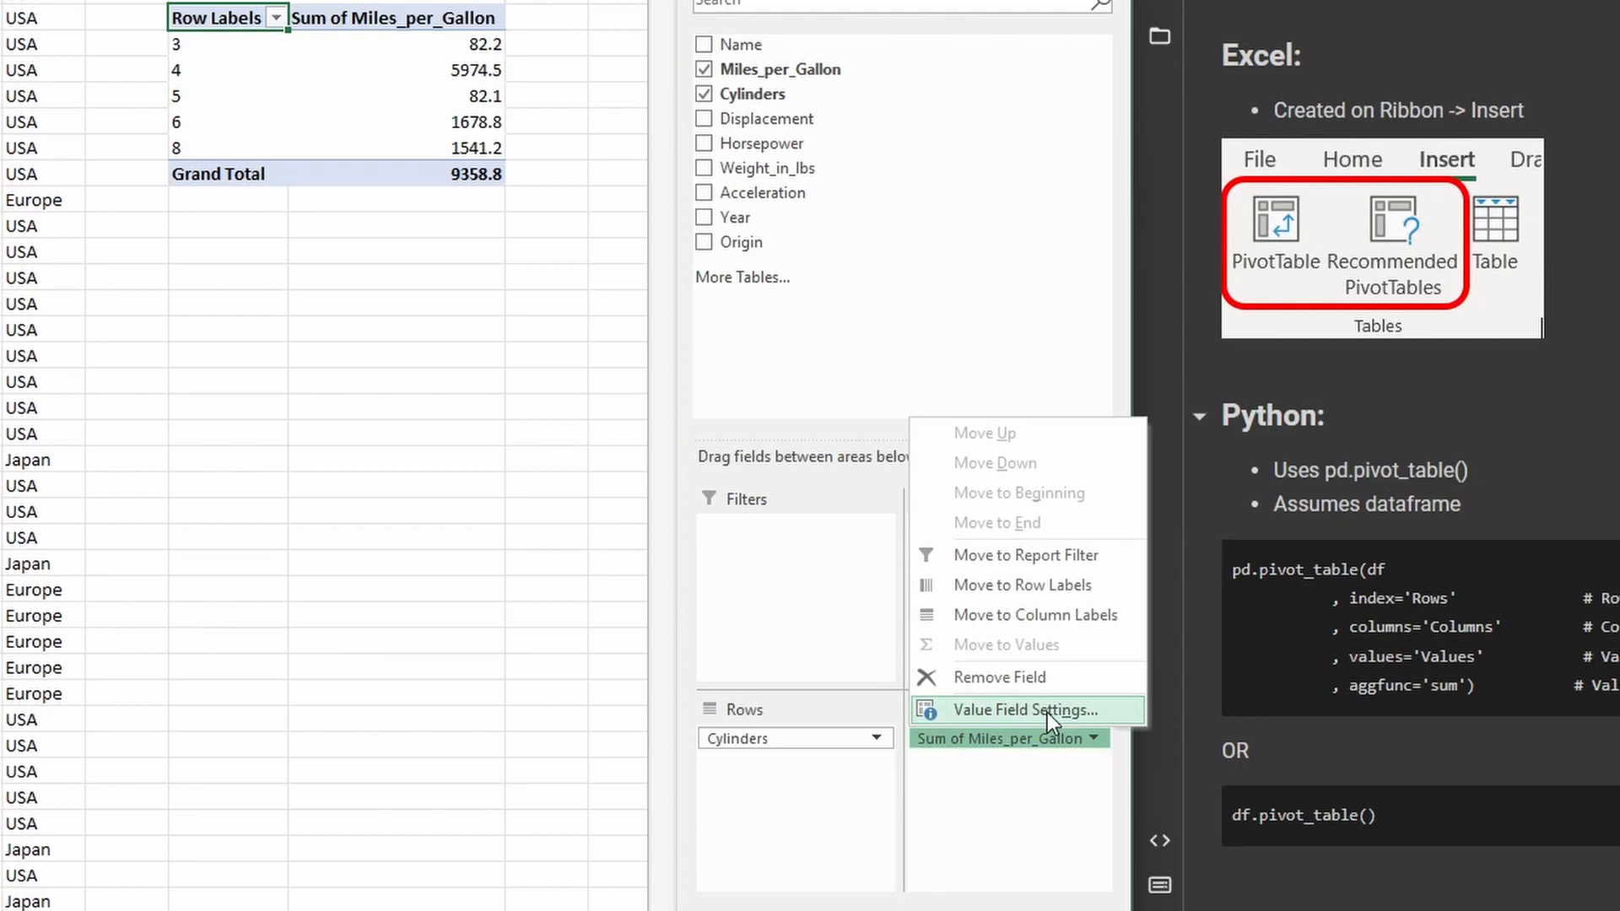
left_click(1024, 711)
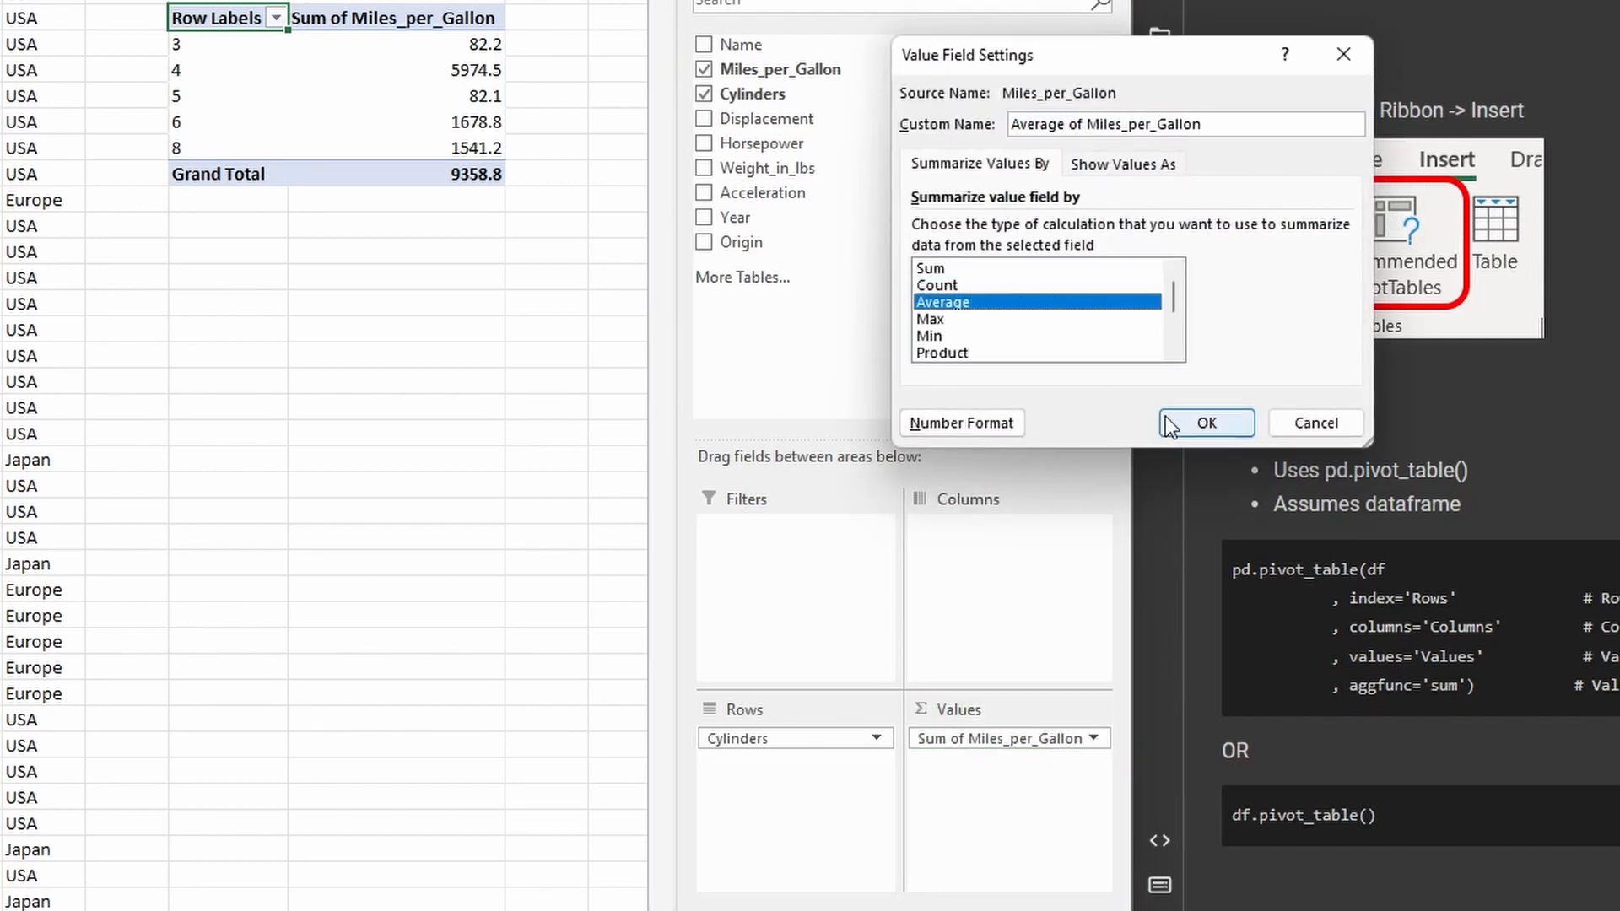
left_click(1205, 422)
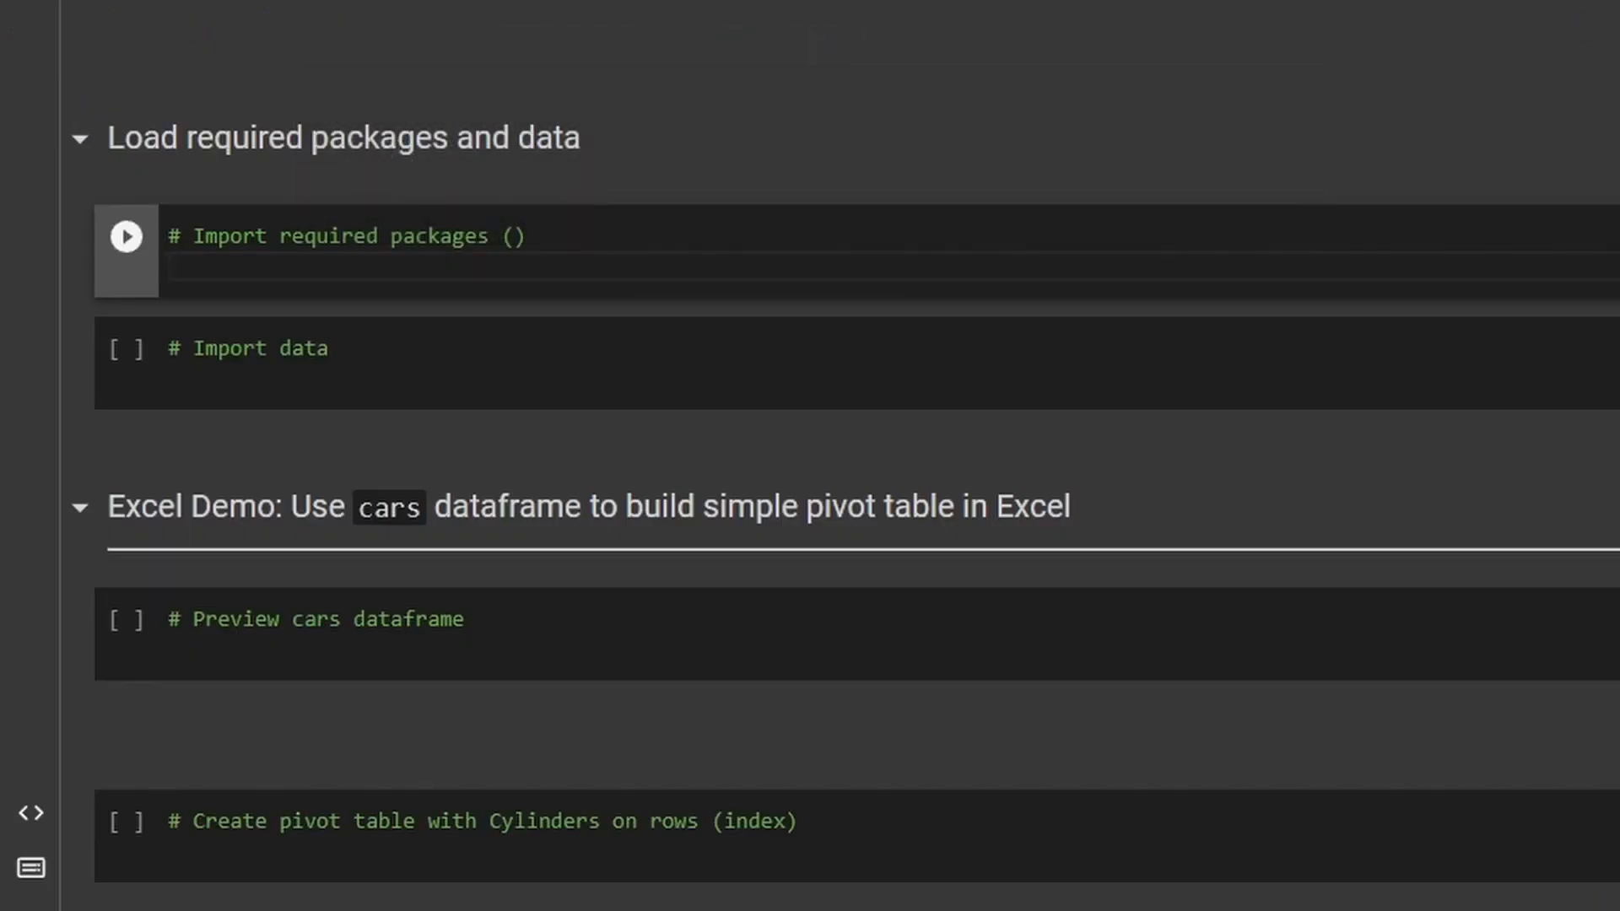
Write import numpy as np and import pandas as pd in the imports cell.
type("import")
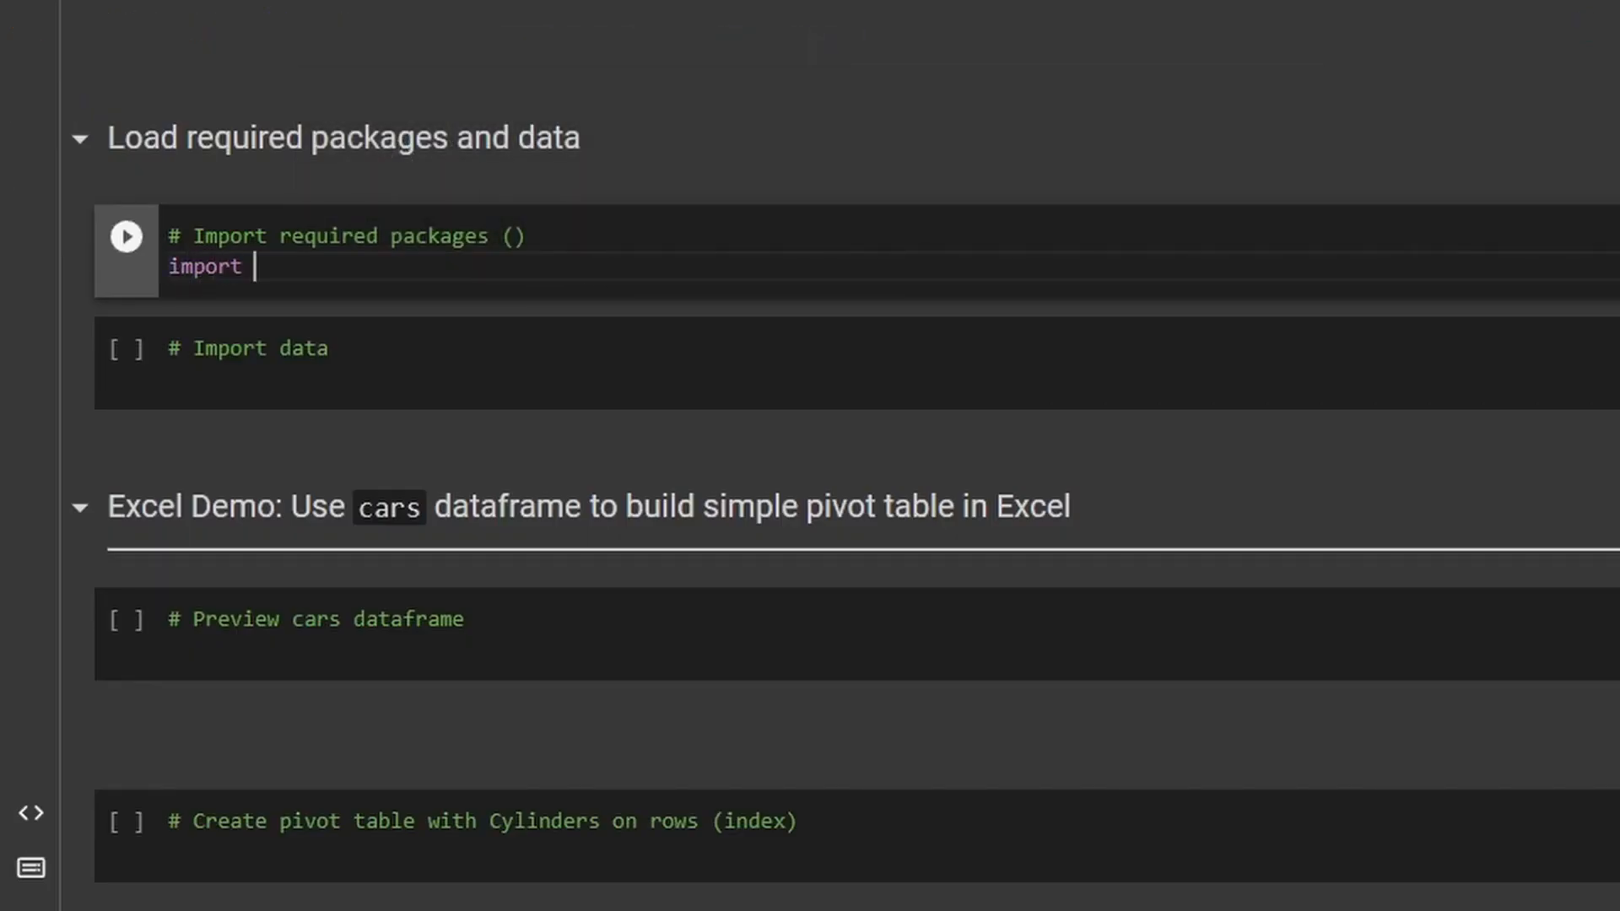
type("numpy as np")
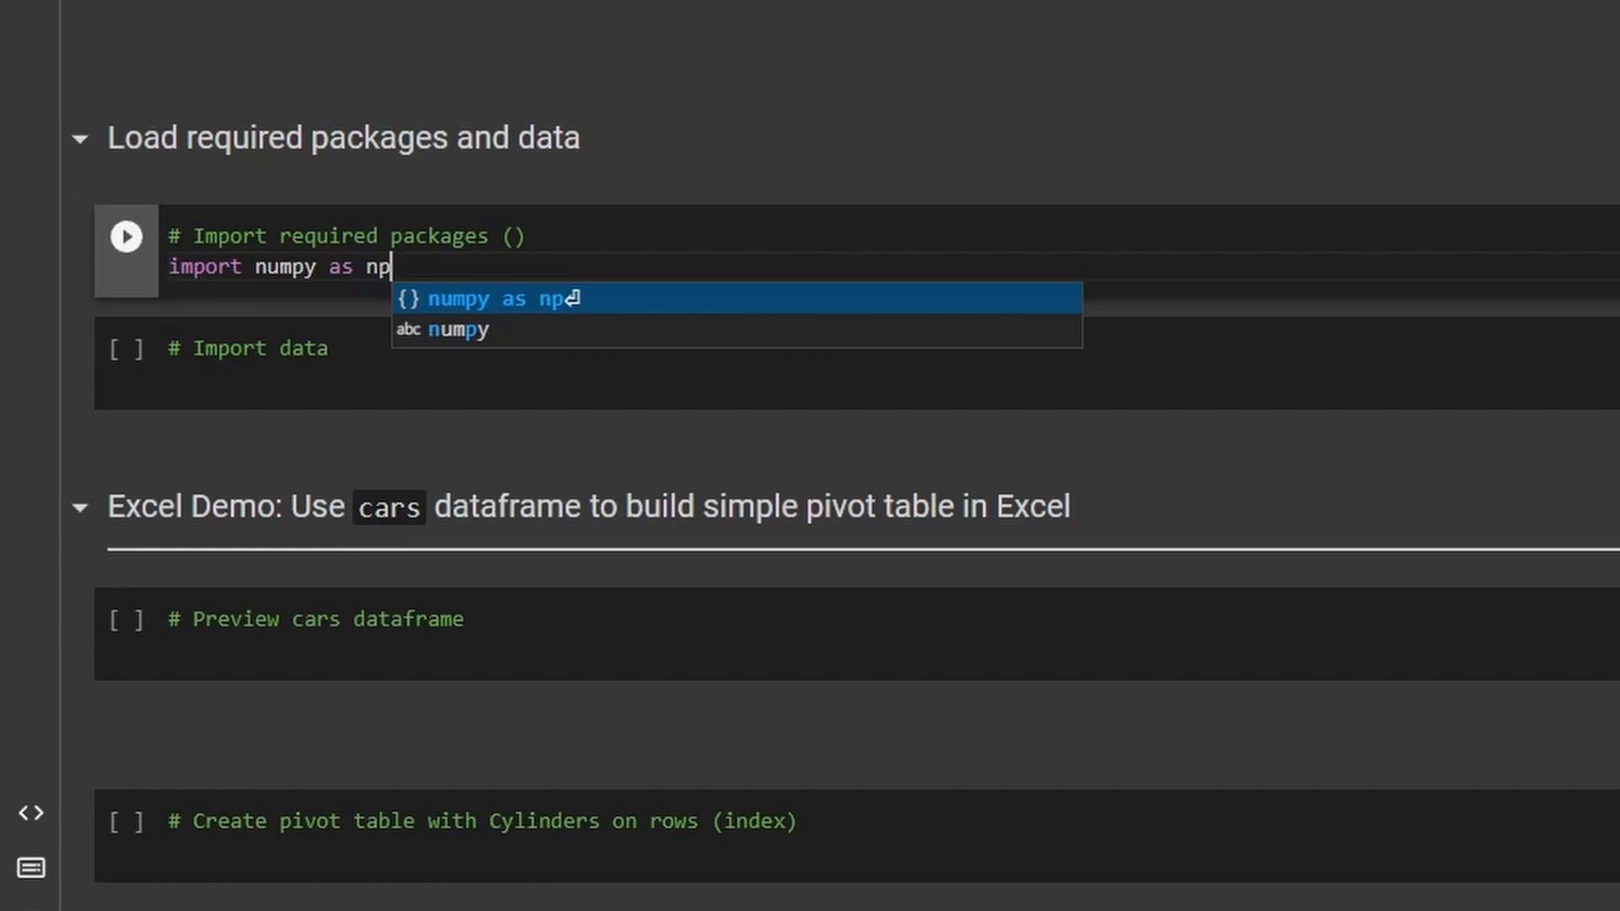
type("import pandas as")
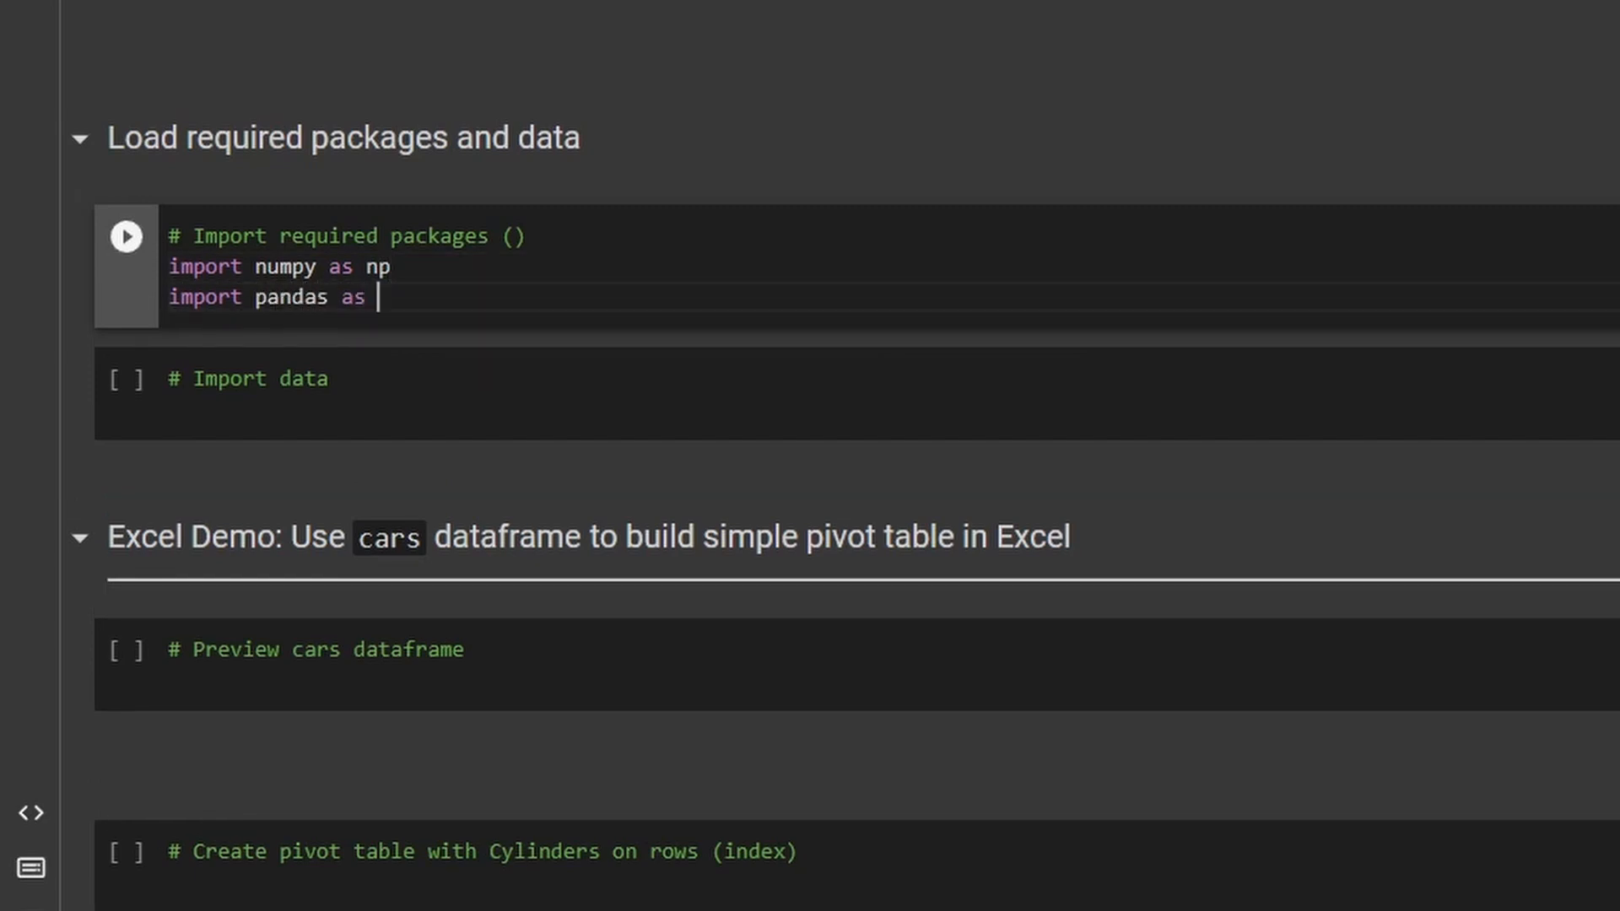
type("pd")
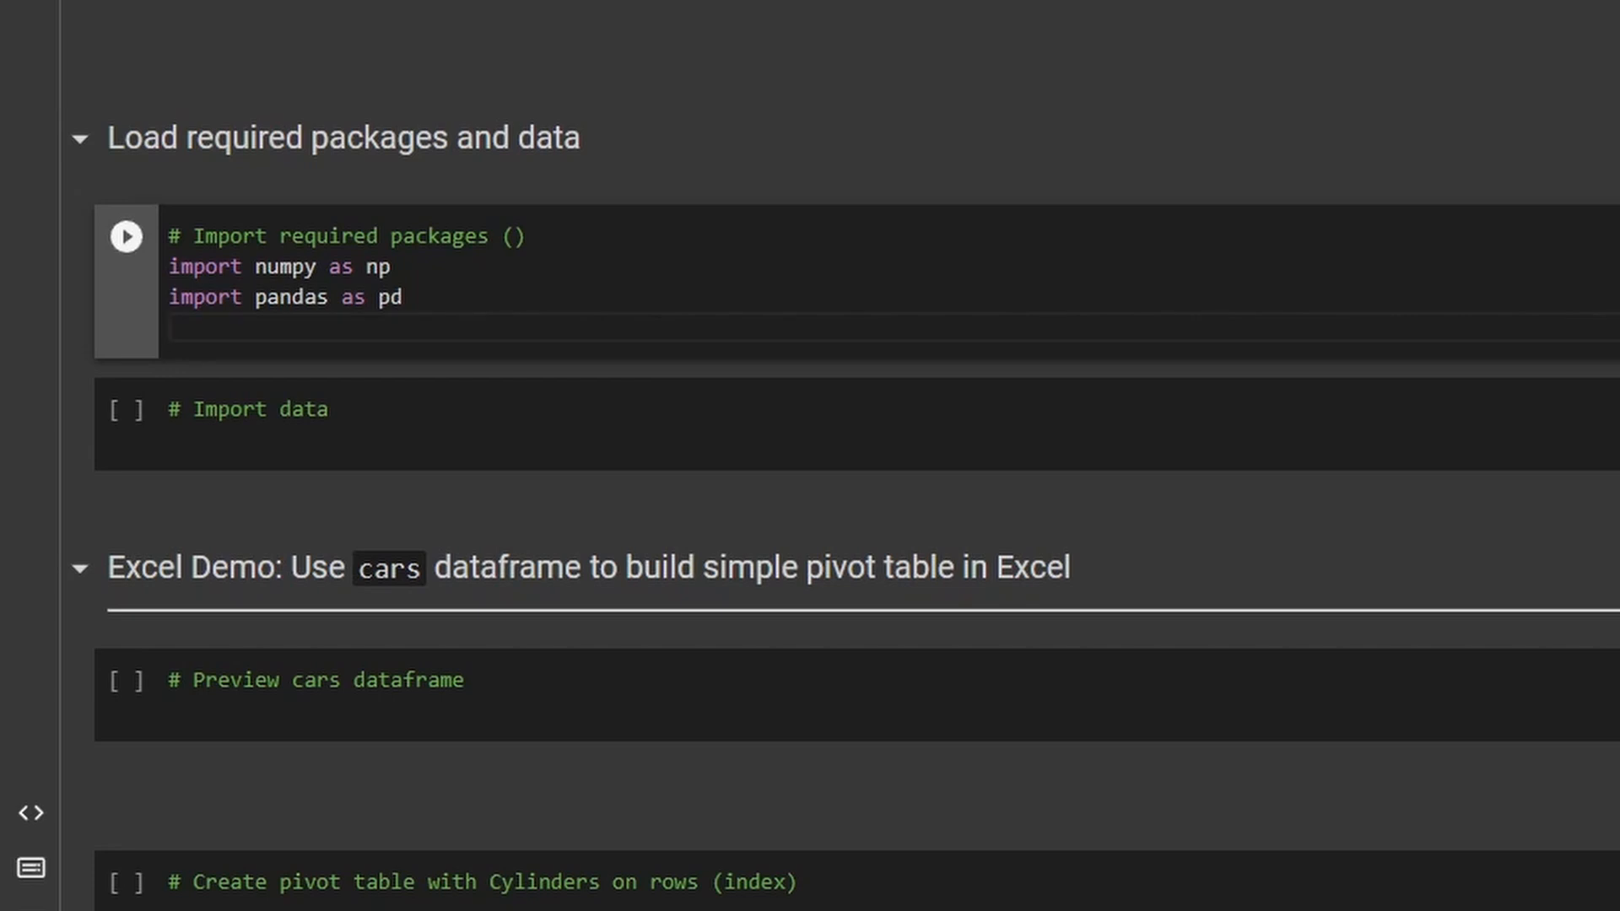
Add from vega_datasets import data as the third import line.
left_click(180, 329)
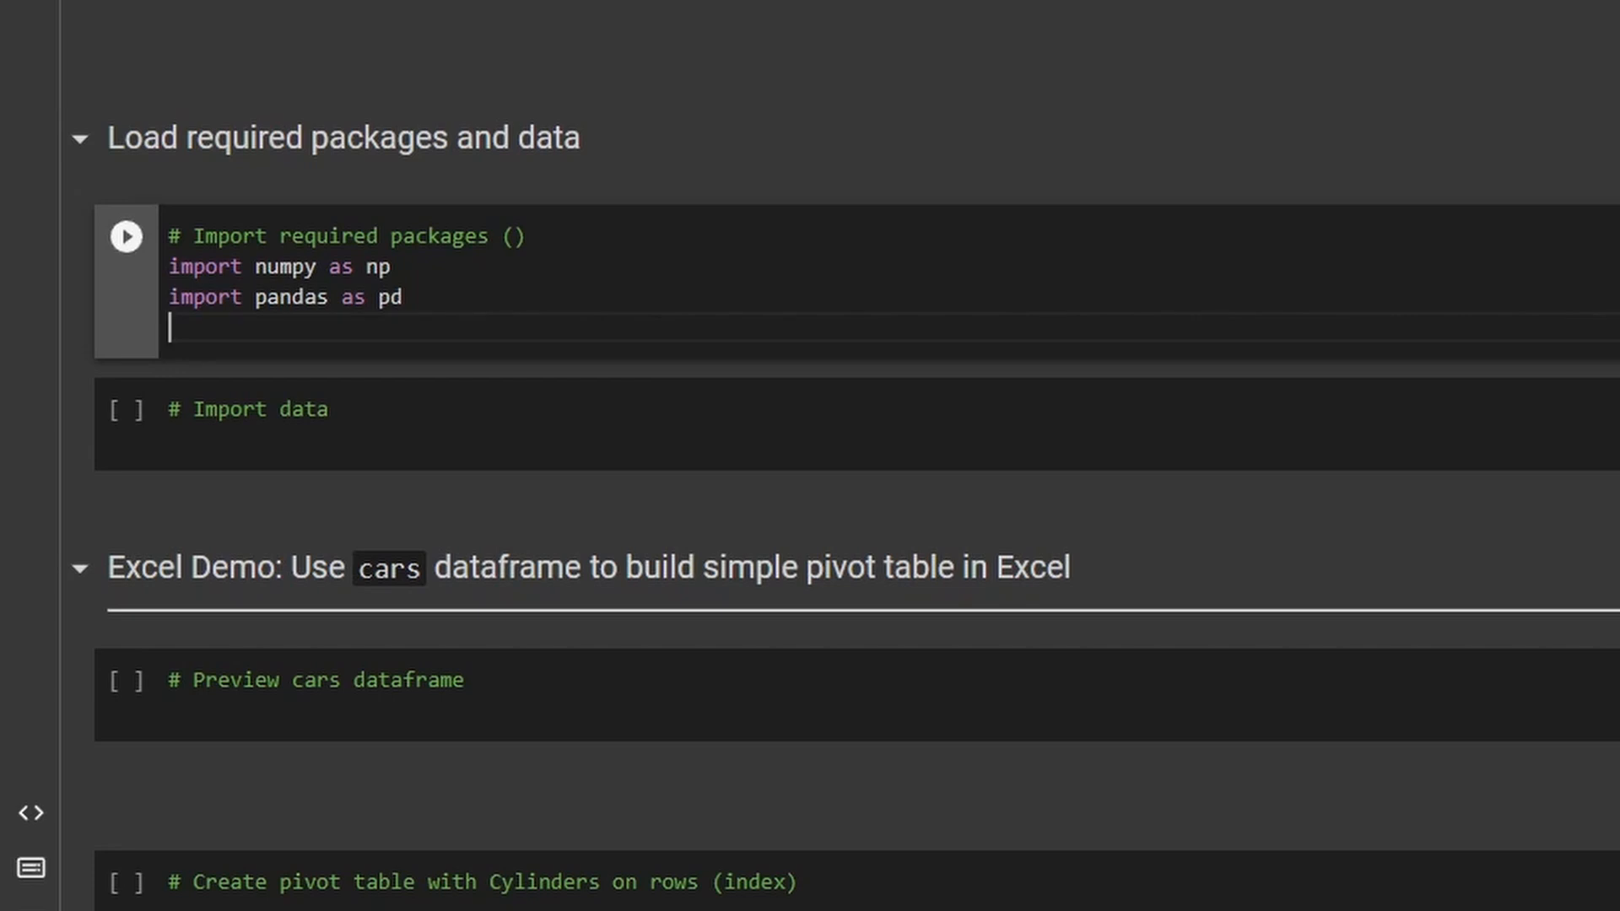
type("from vega")
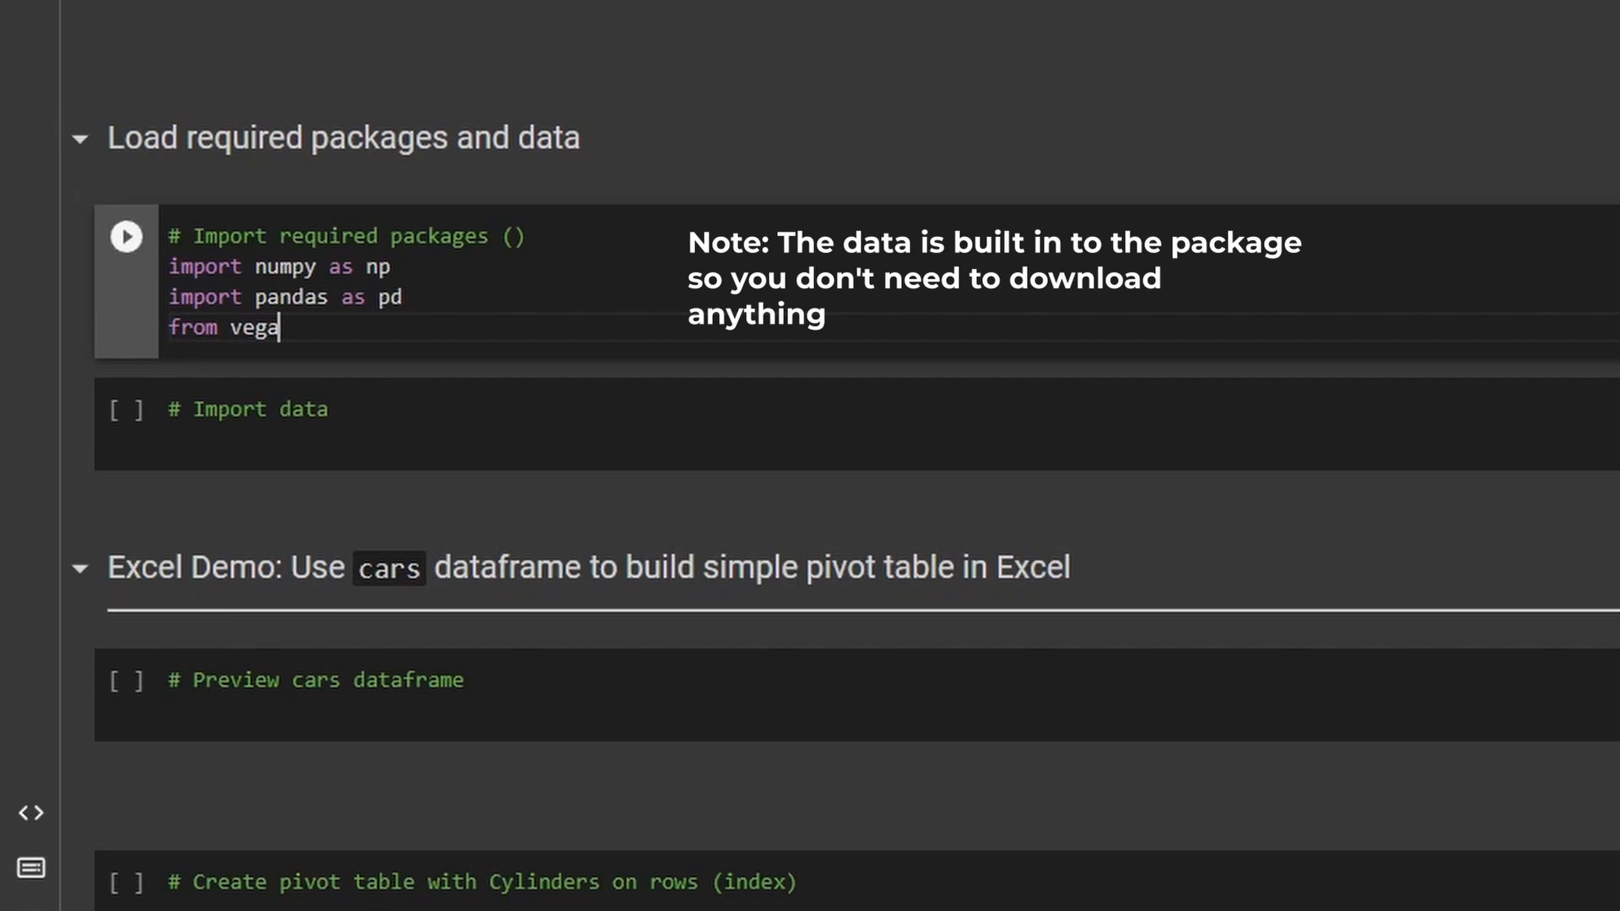
type("_datasets")
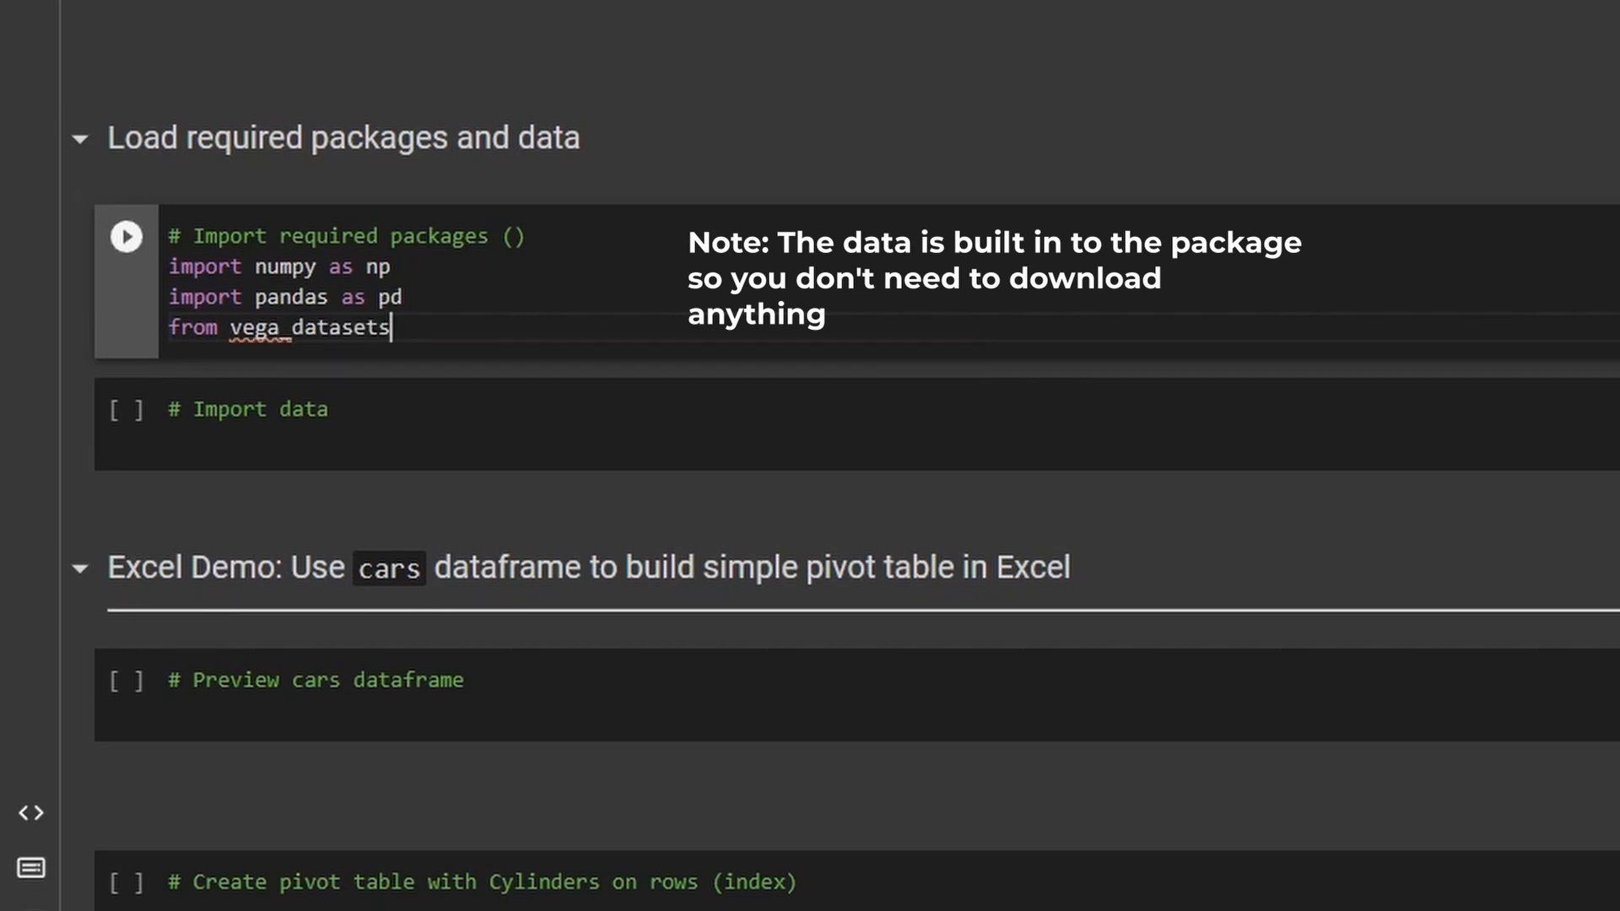
type("import")
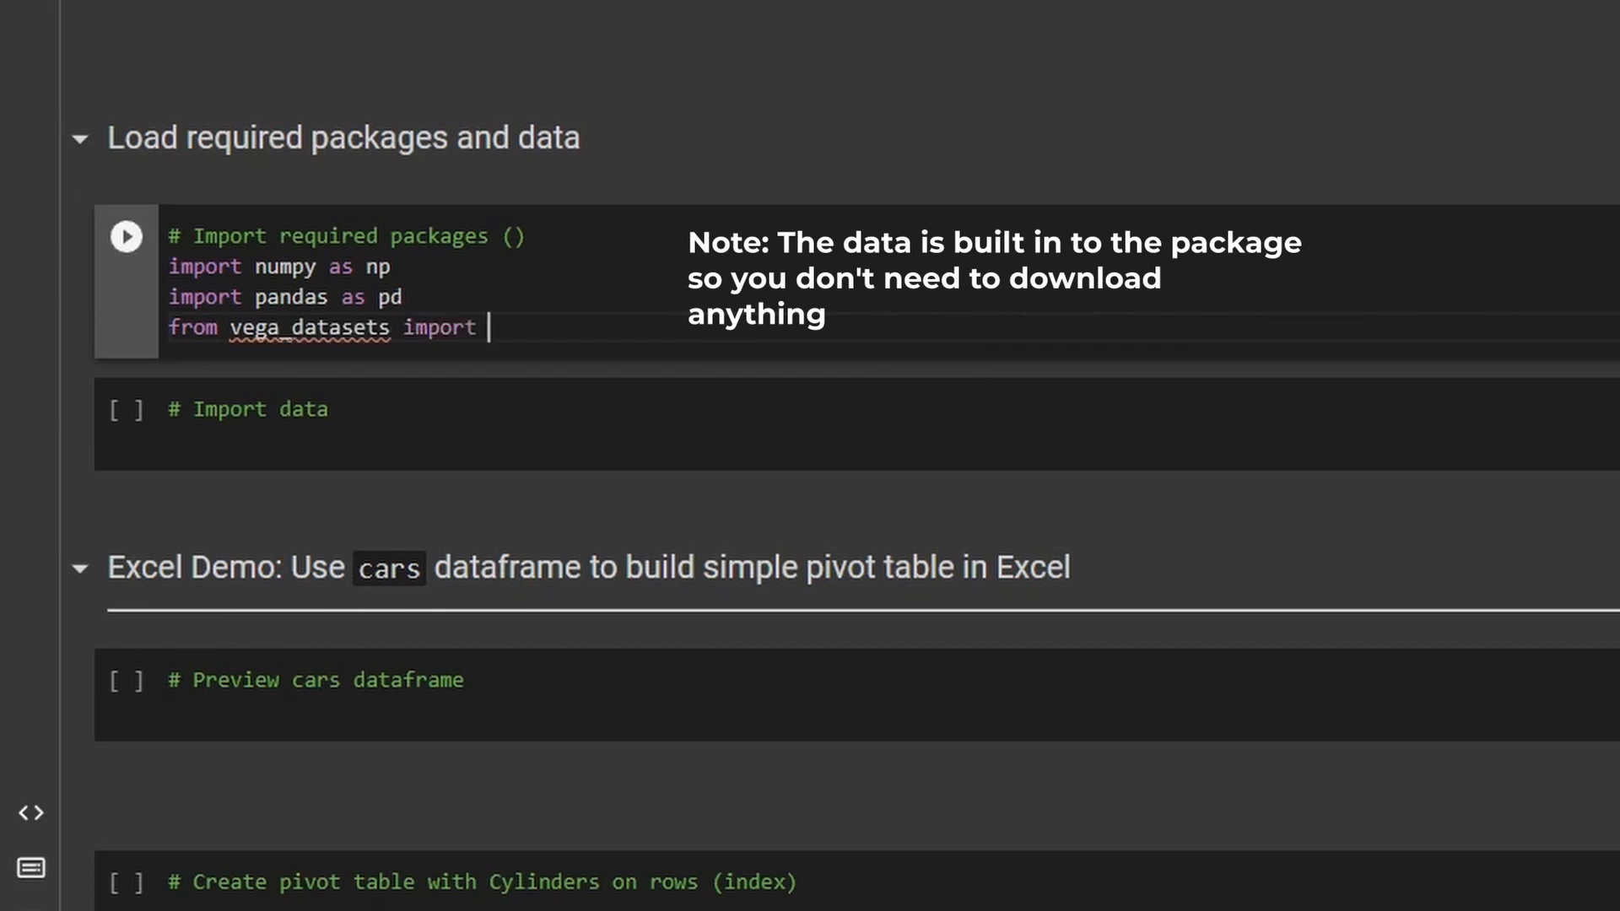
type("data")
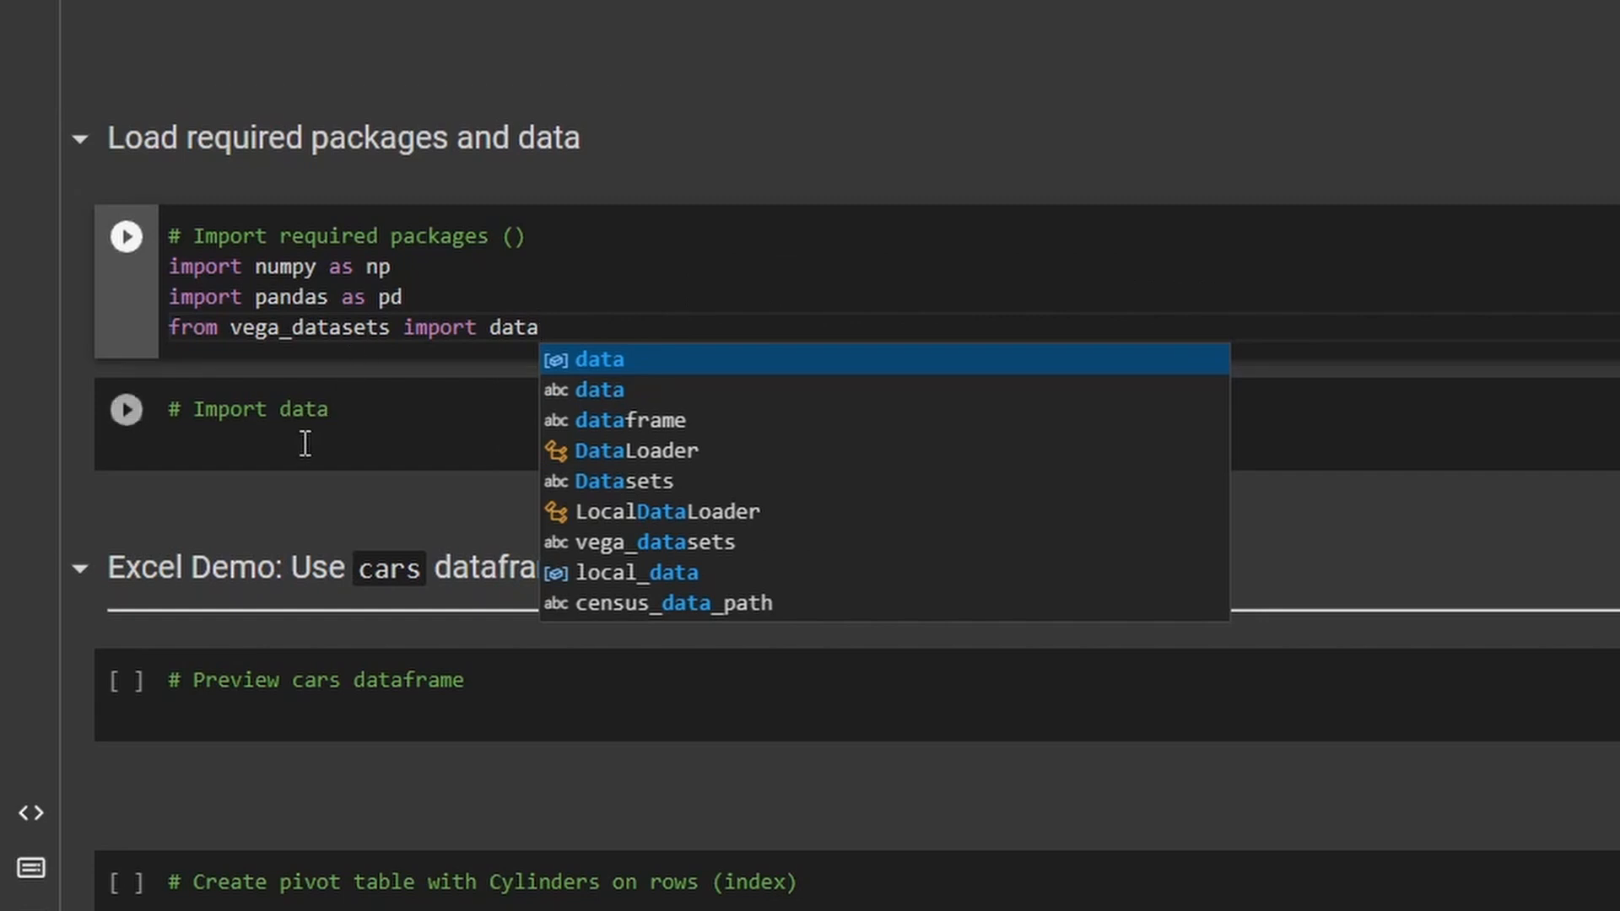
left_click(300, 423)
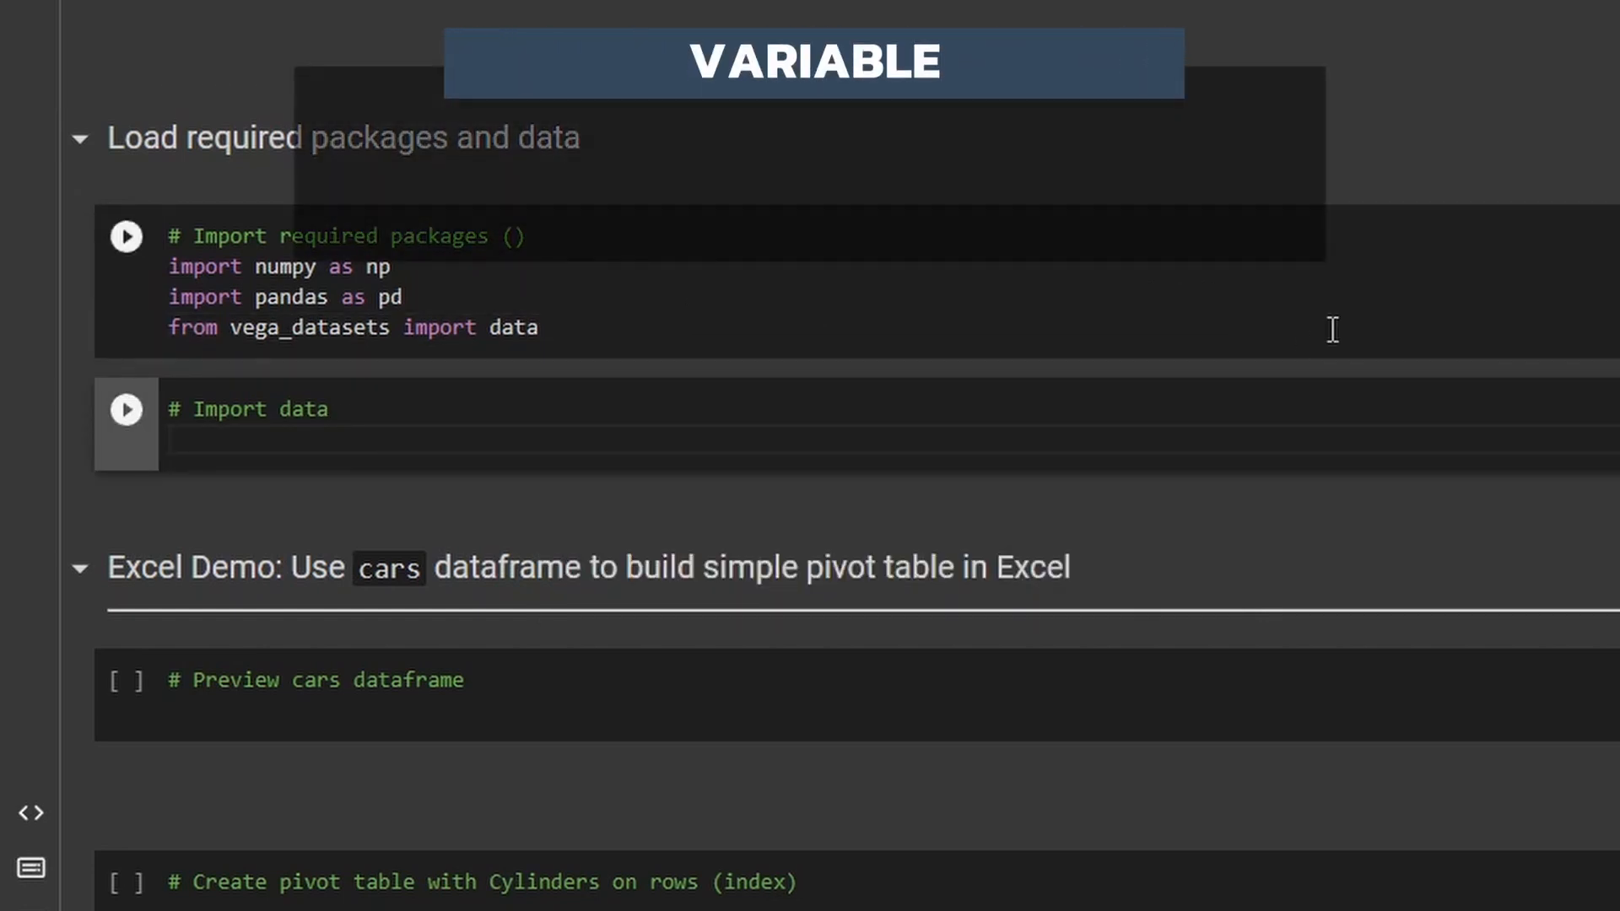
Write cars = data.cars() in the Import data cell and return to the imports cell.
type("cars")
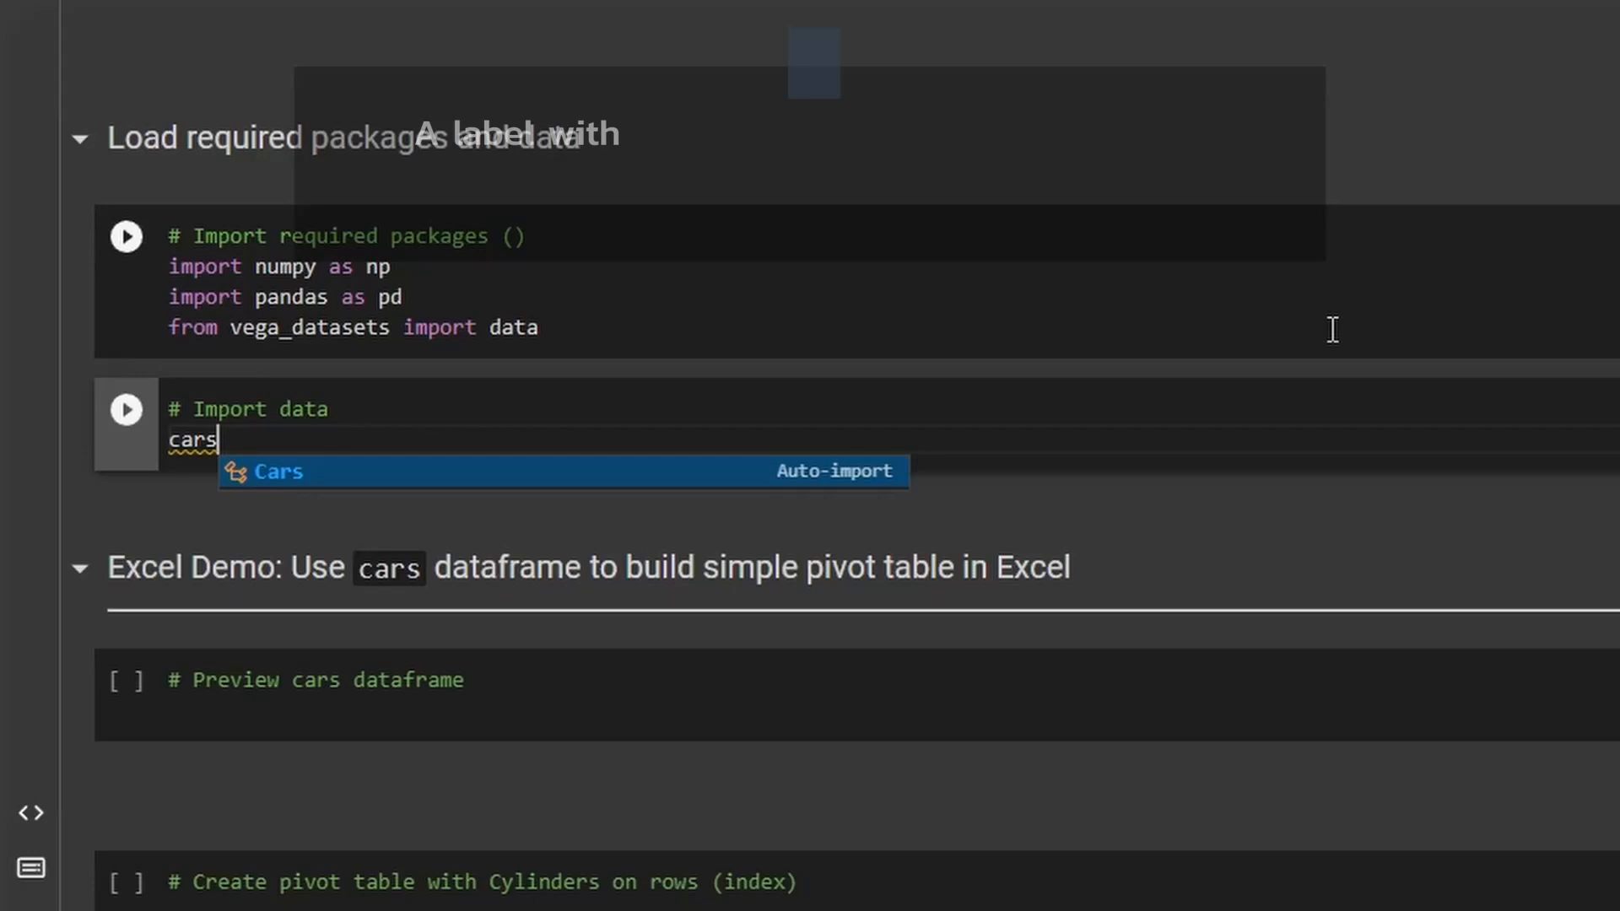
key("Escape")
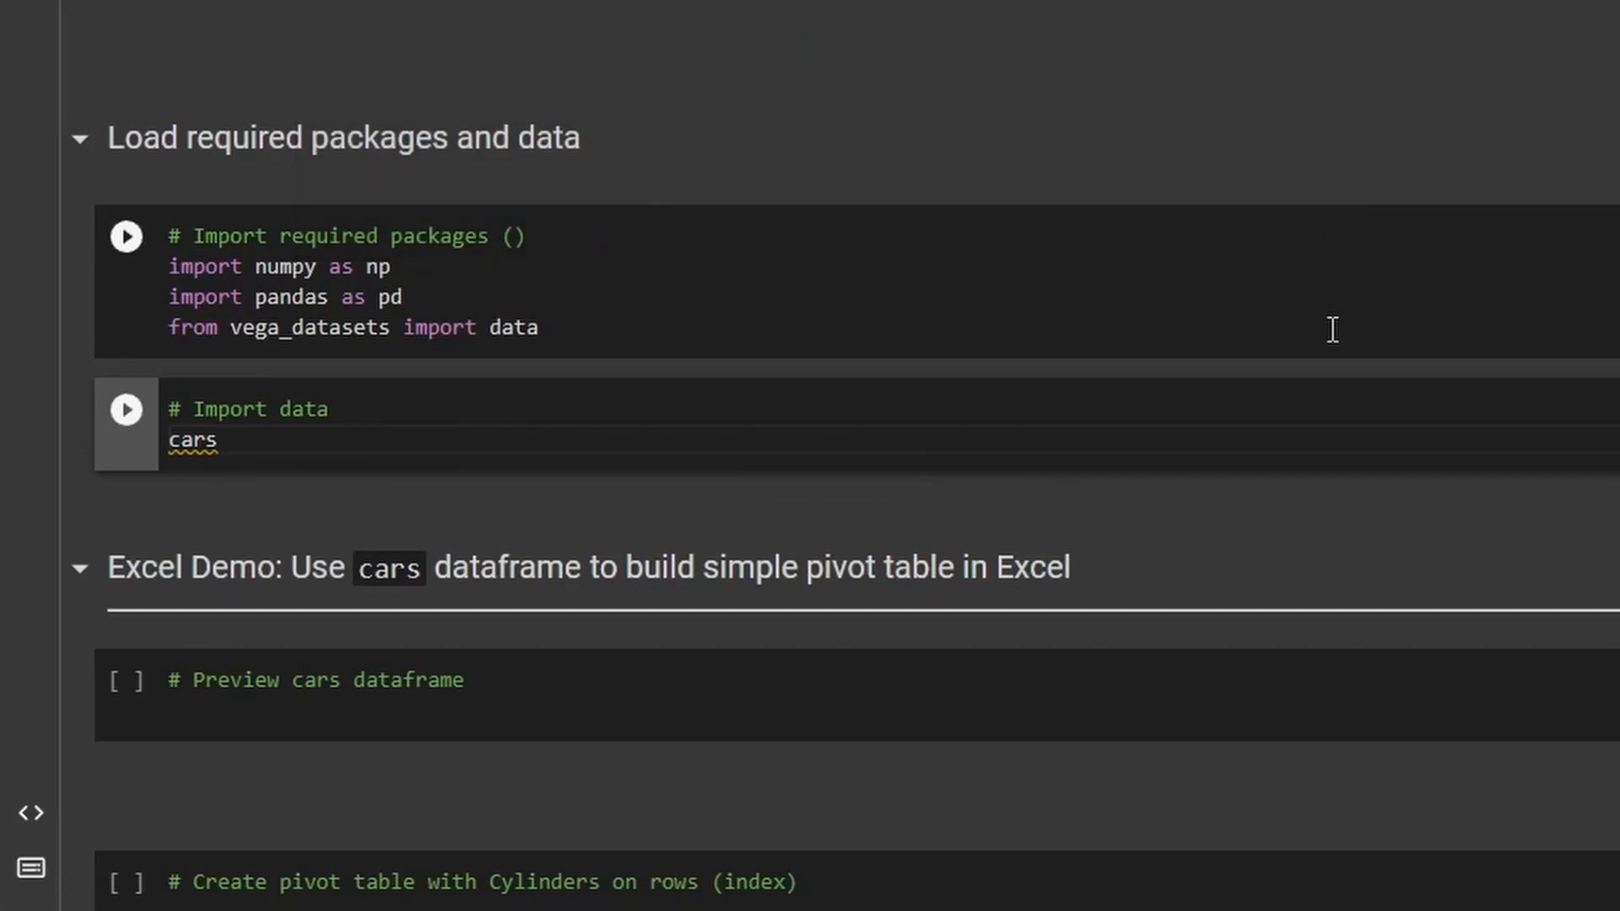
type("= data")
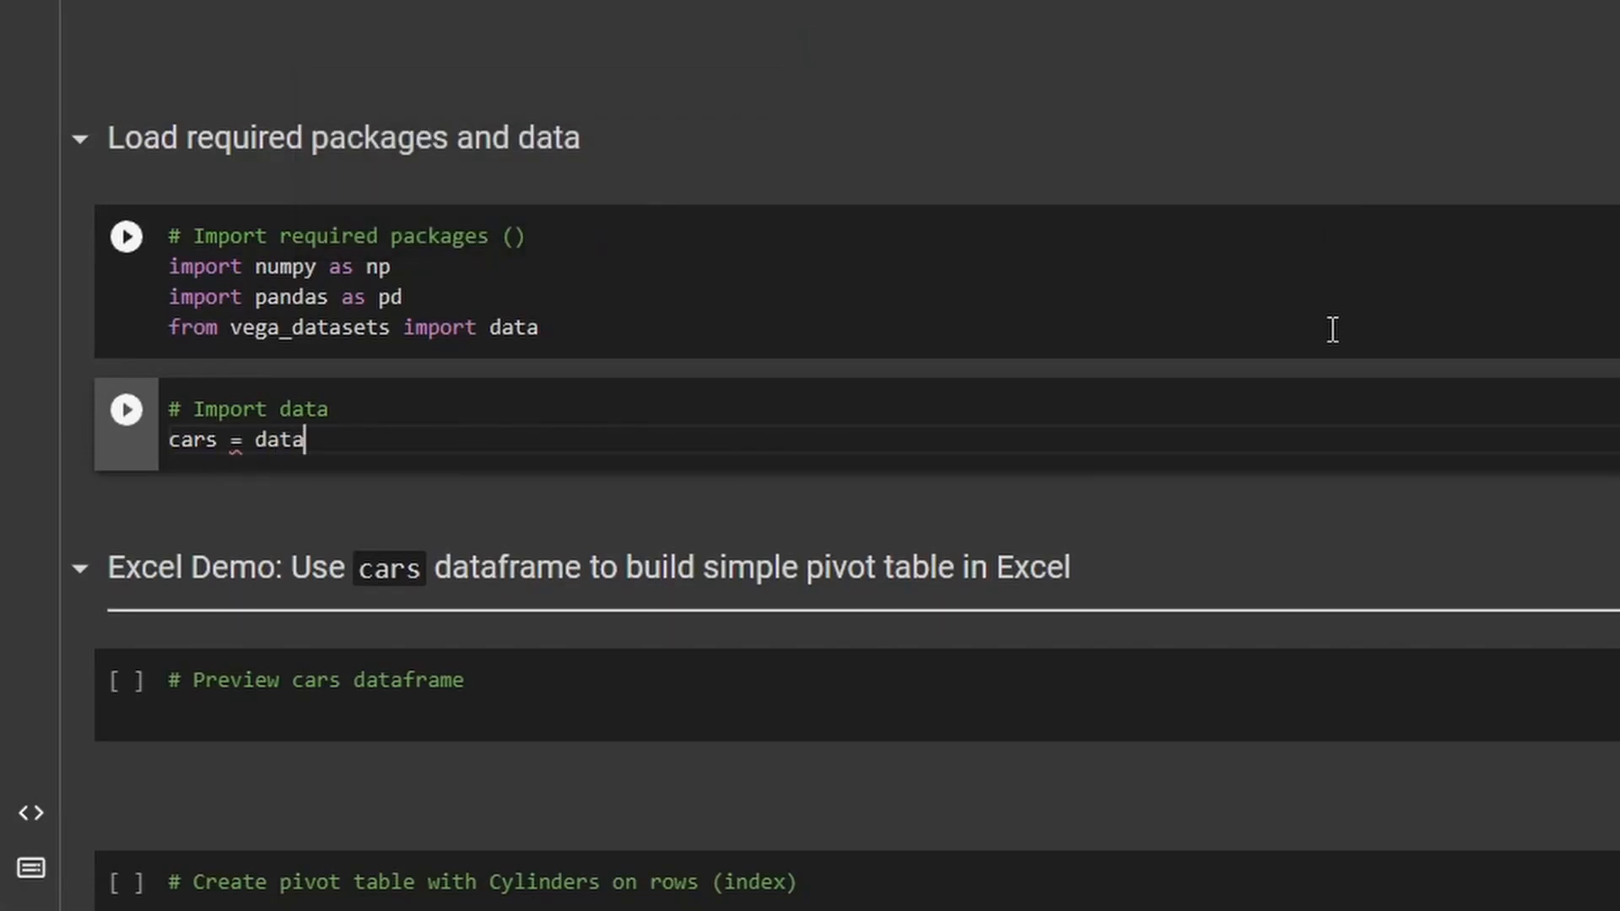
type(".cars()")
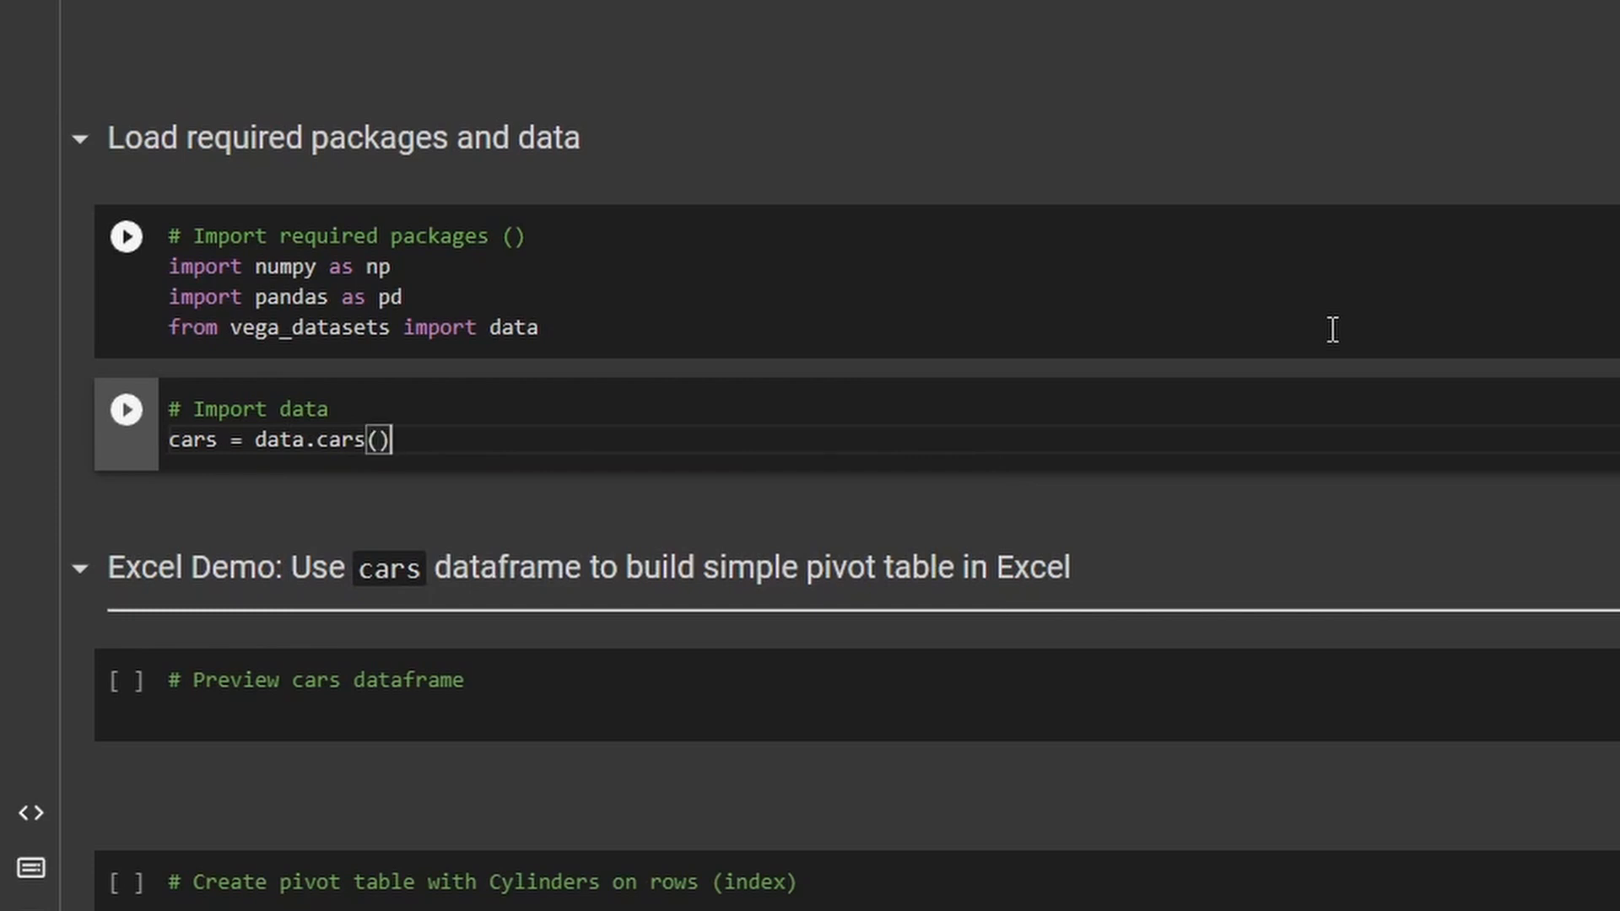
mouse_move(604, 307)
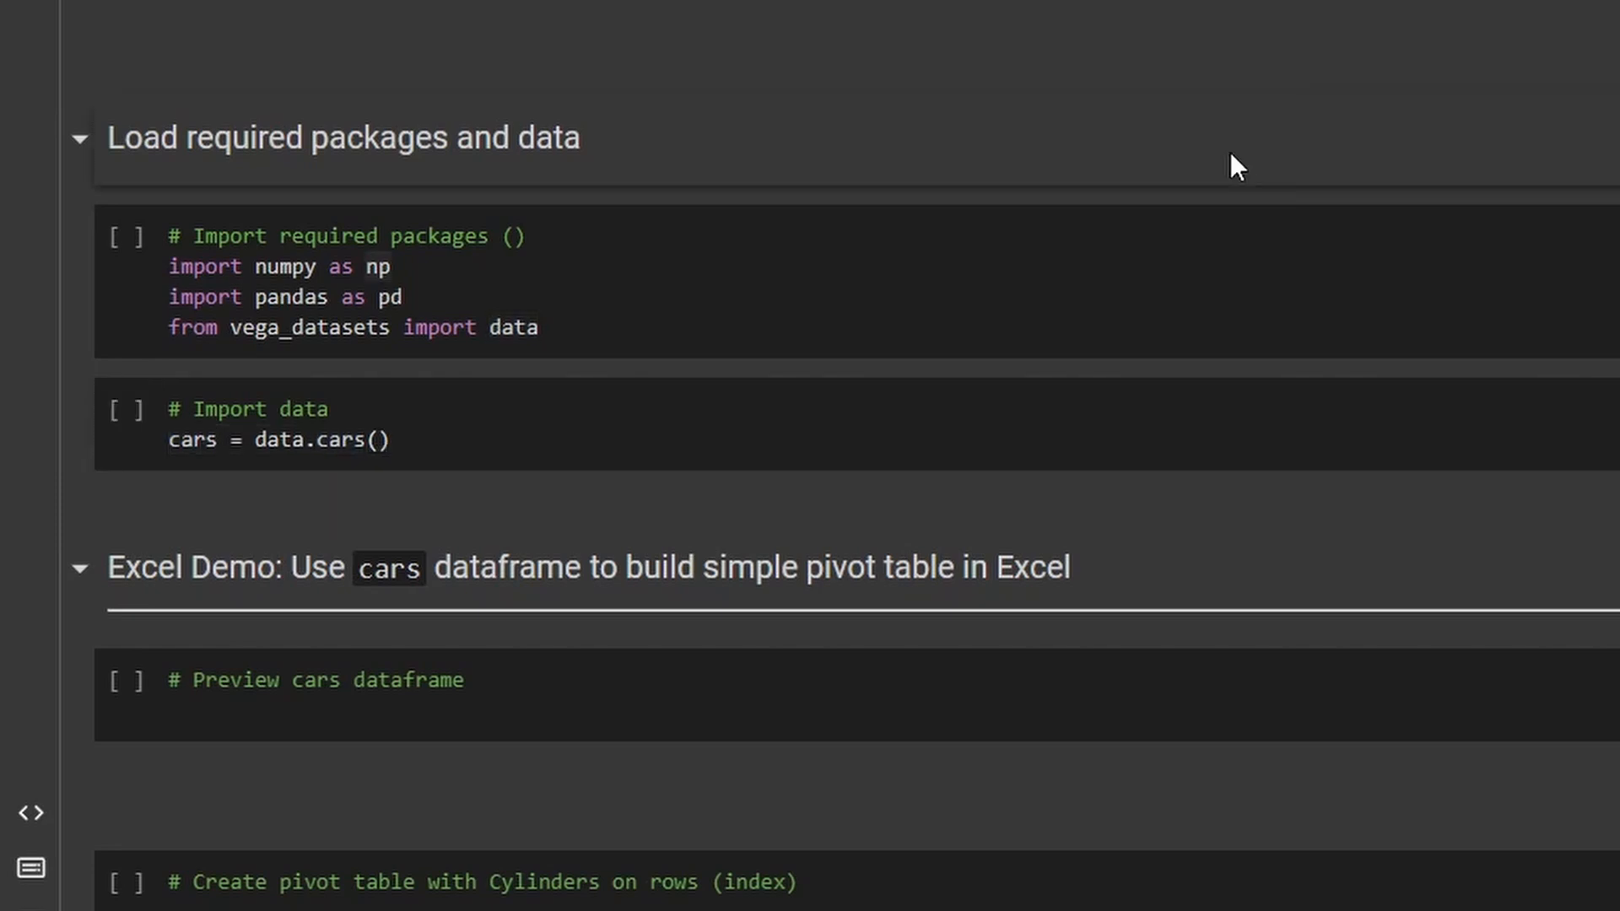
left_click(384, 267)
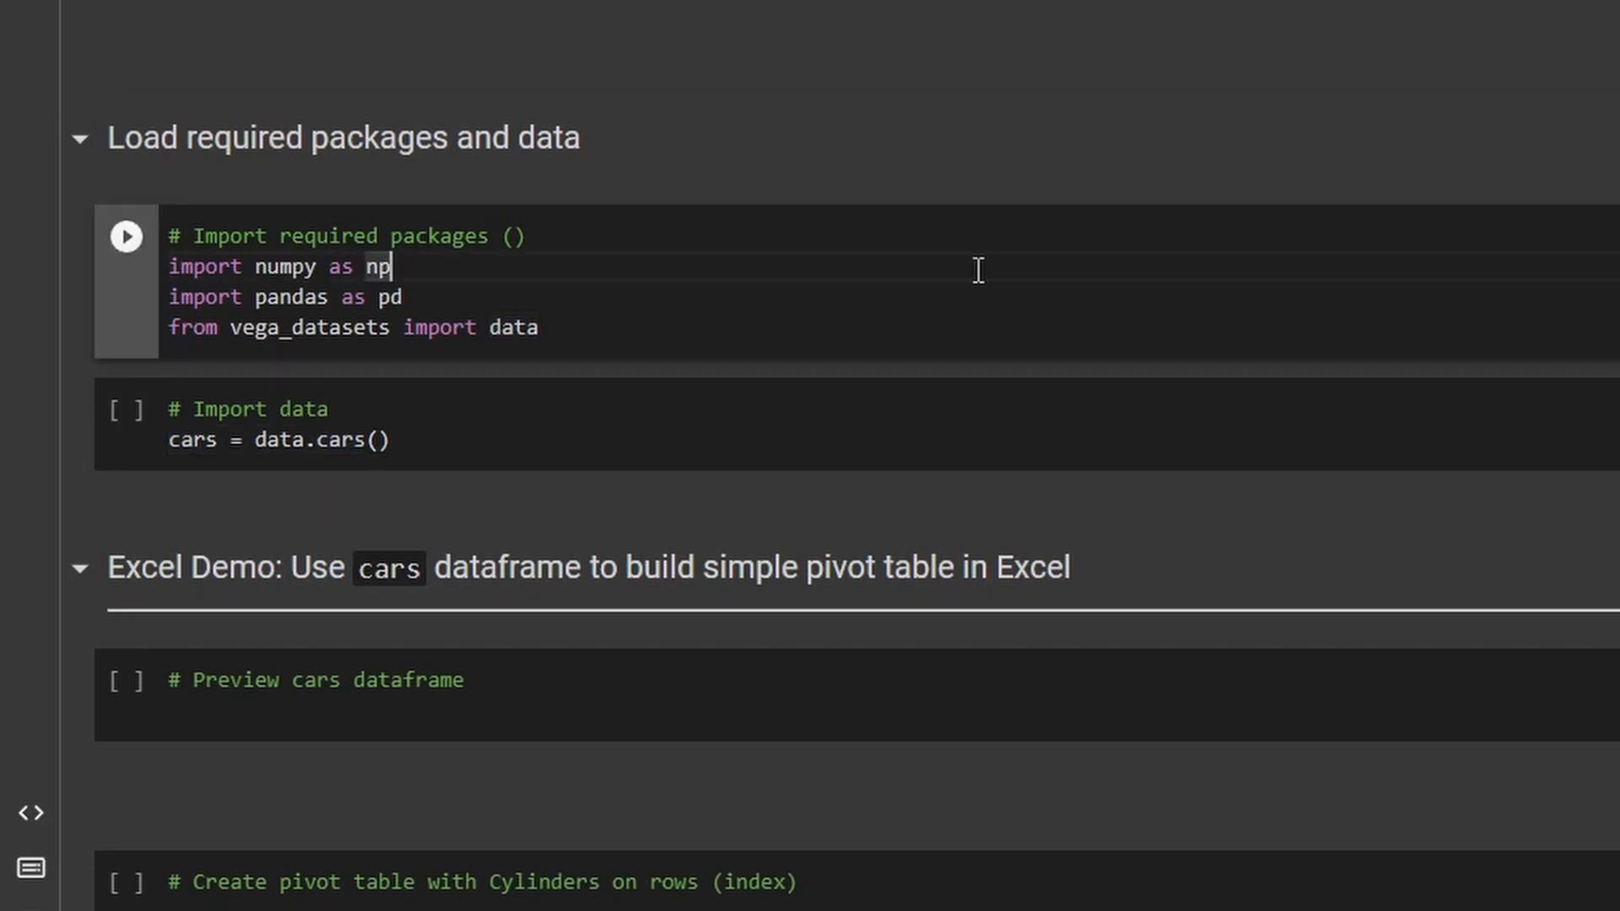
mouse_move(125, 236)
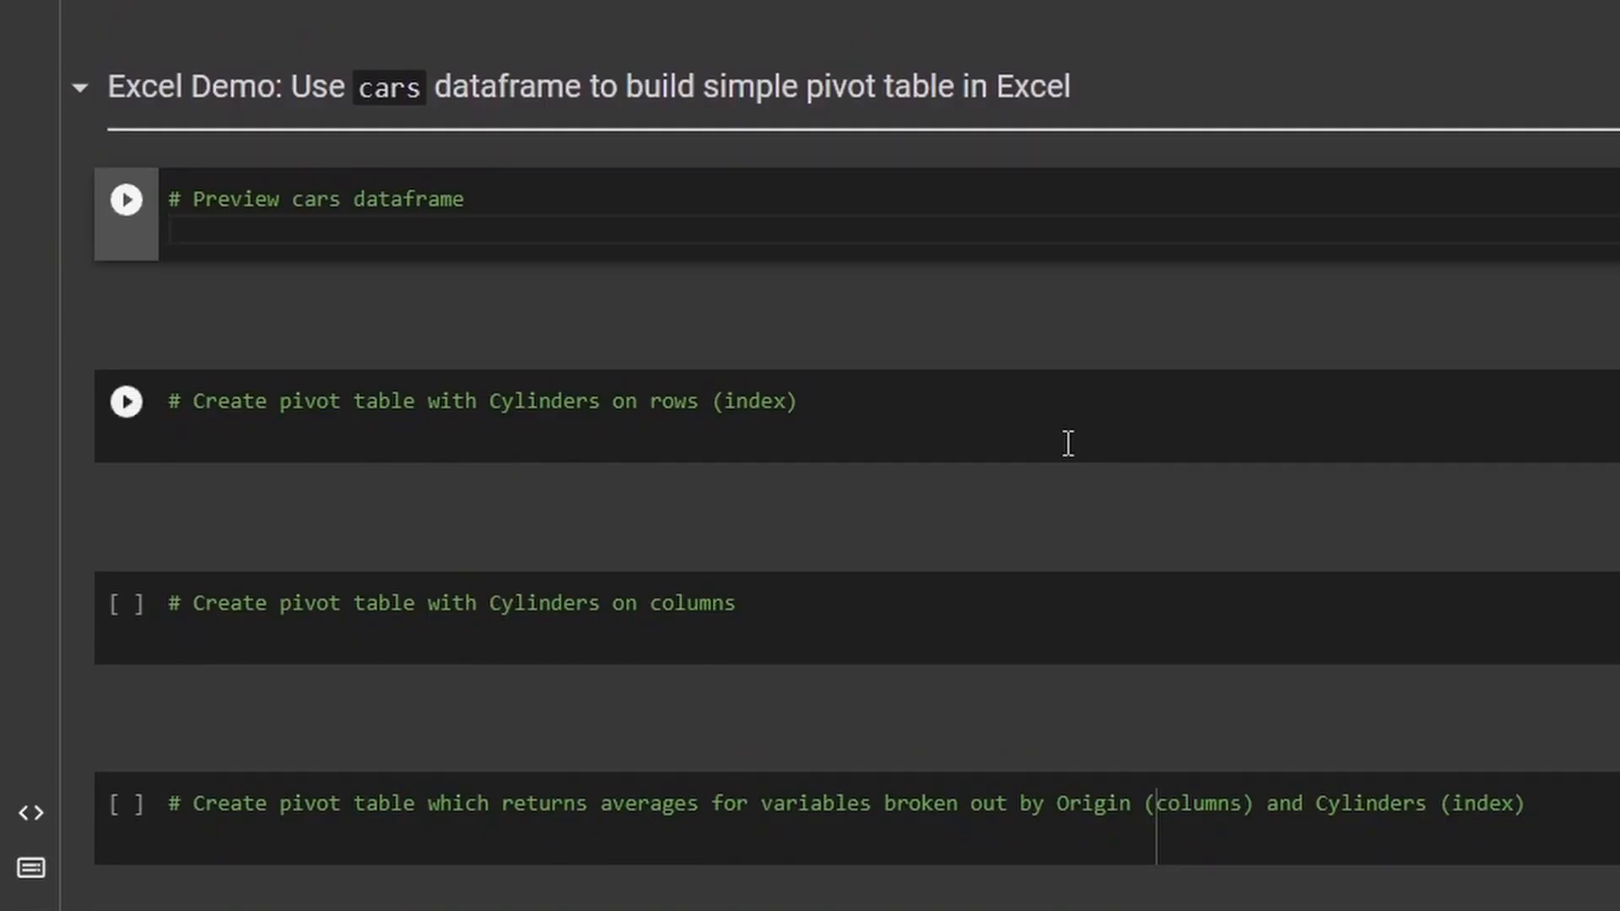
Run cars.head() to display the first five rows of the cars dataframe.
type("cars.head")
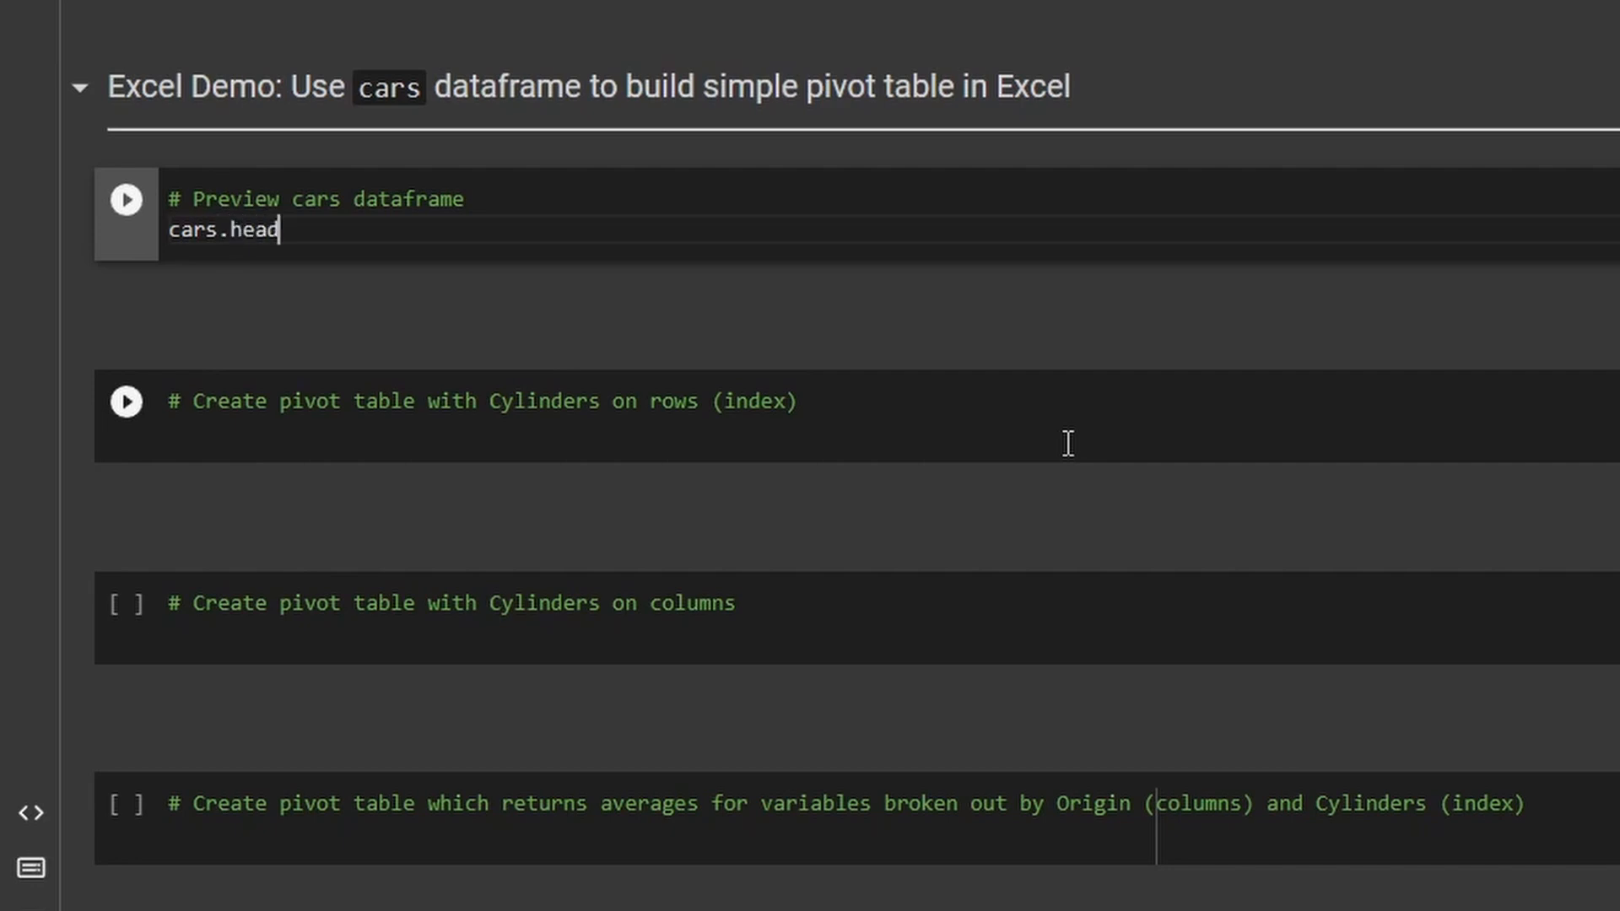
left_click(125, 199)
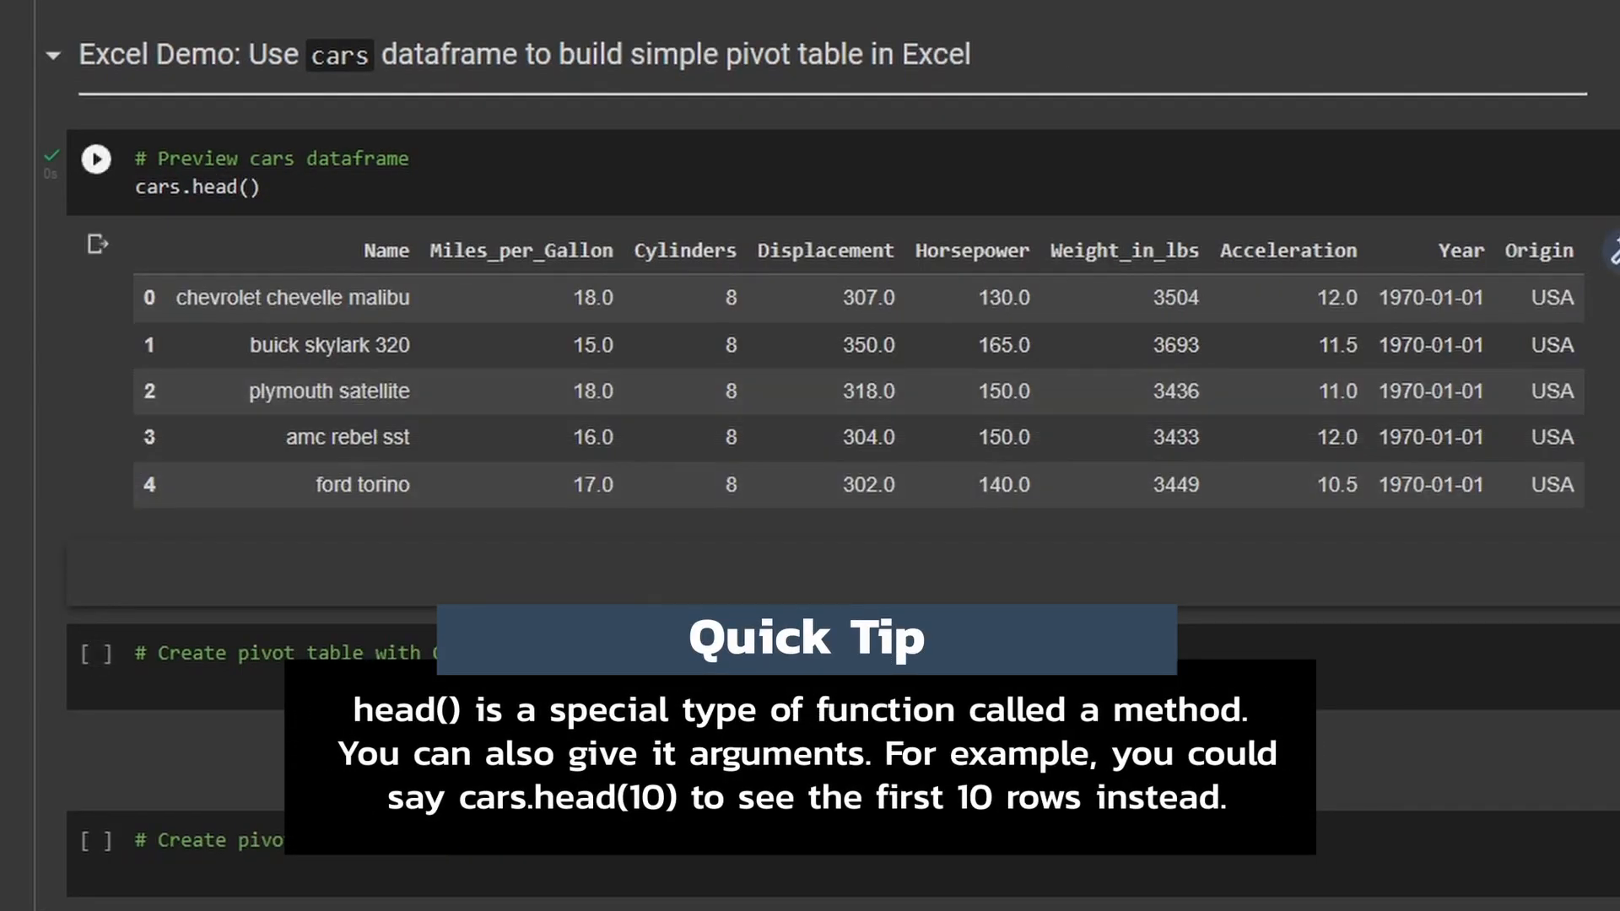
mouse_move(1269, 238)
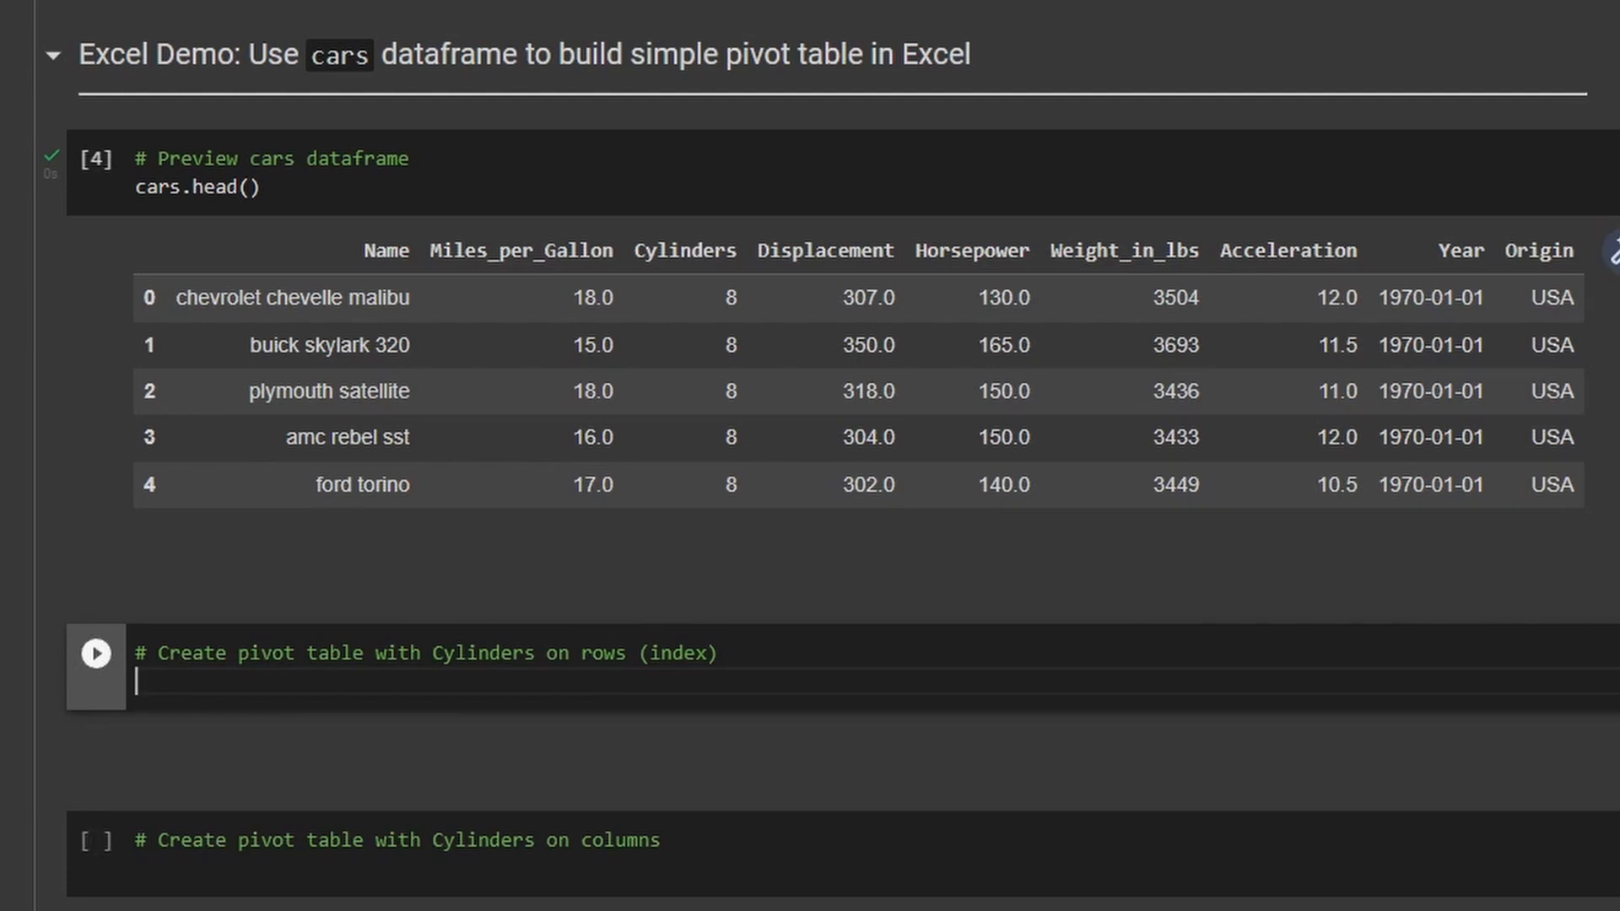
Write cars.pivot_table(index='Cylinders', values='Miles_per_Gallon') in the pivot cell.
type("car")
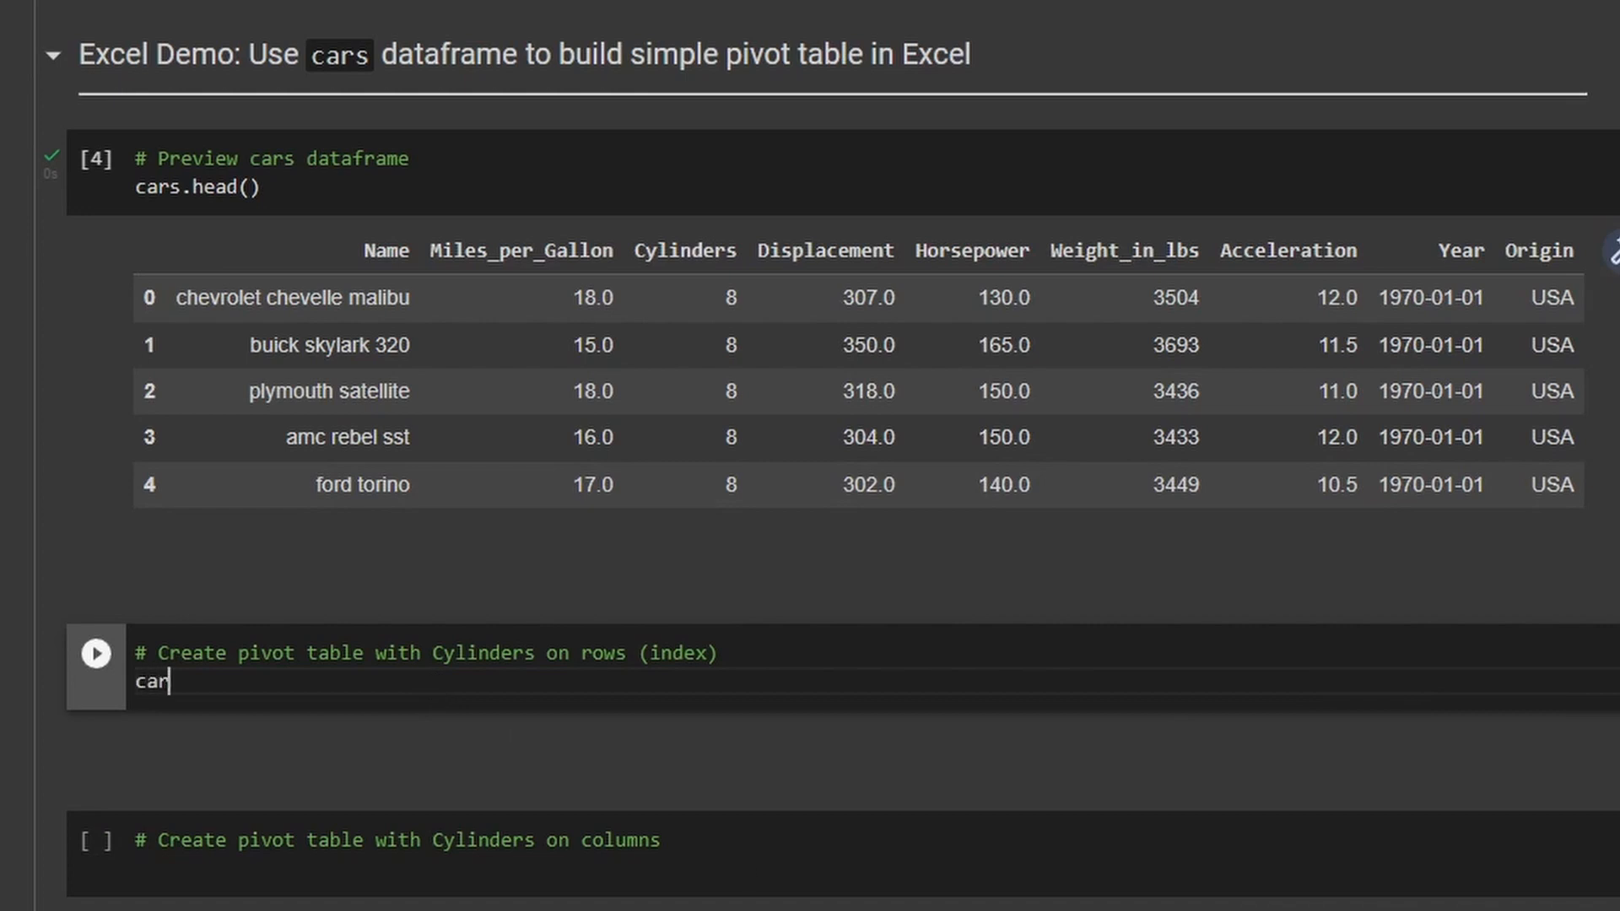
type("s.p")
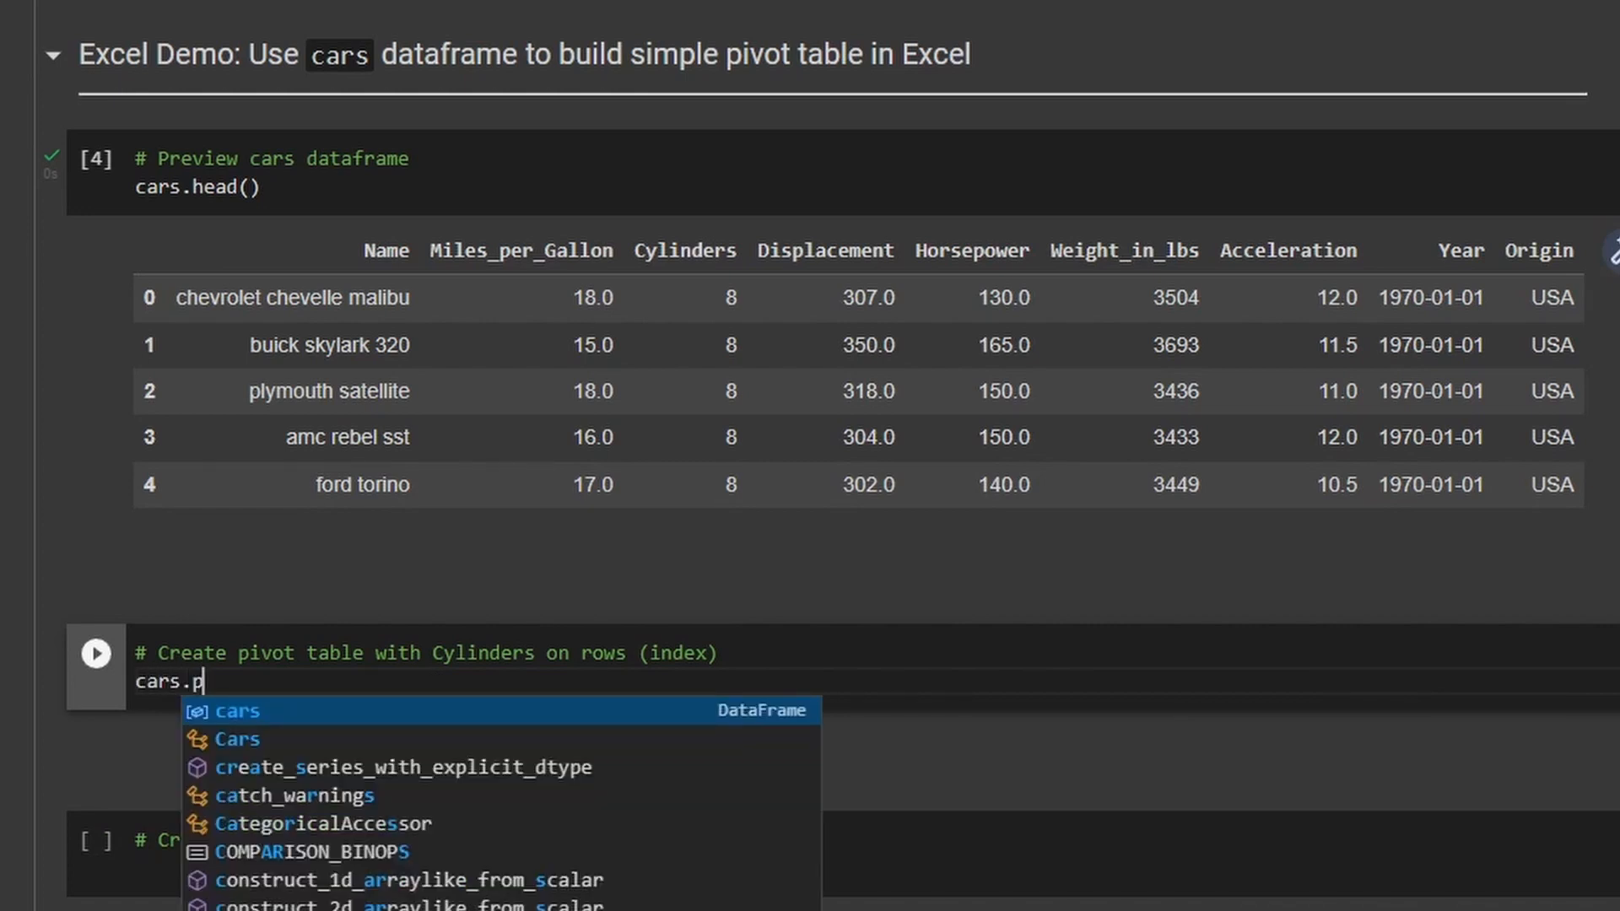
type("ivot_table(")
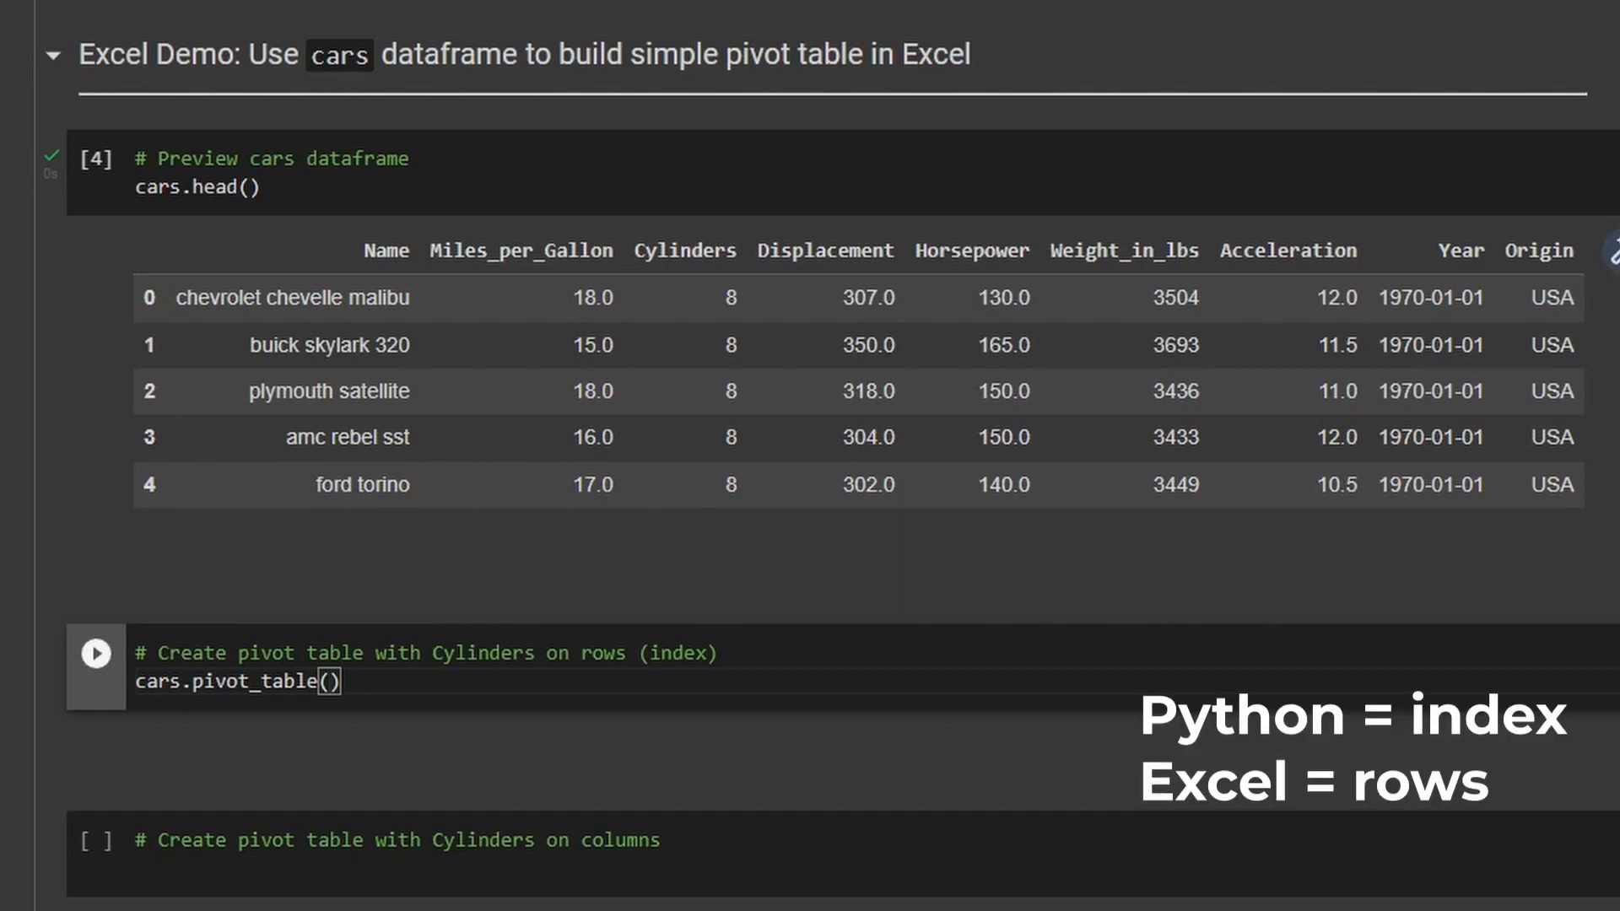
type("index='")
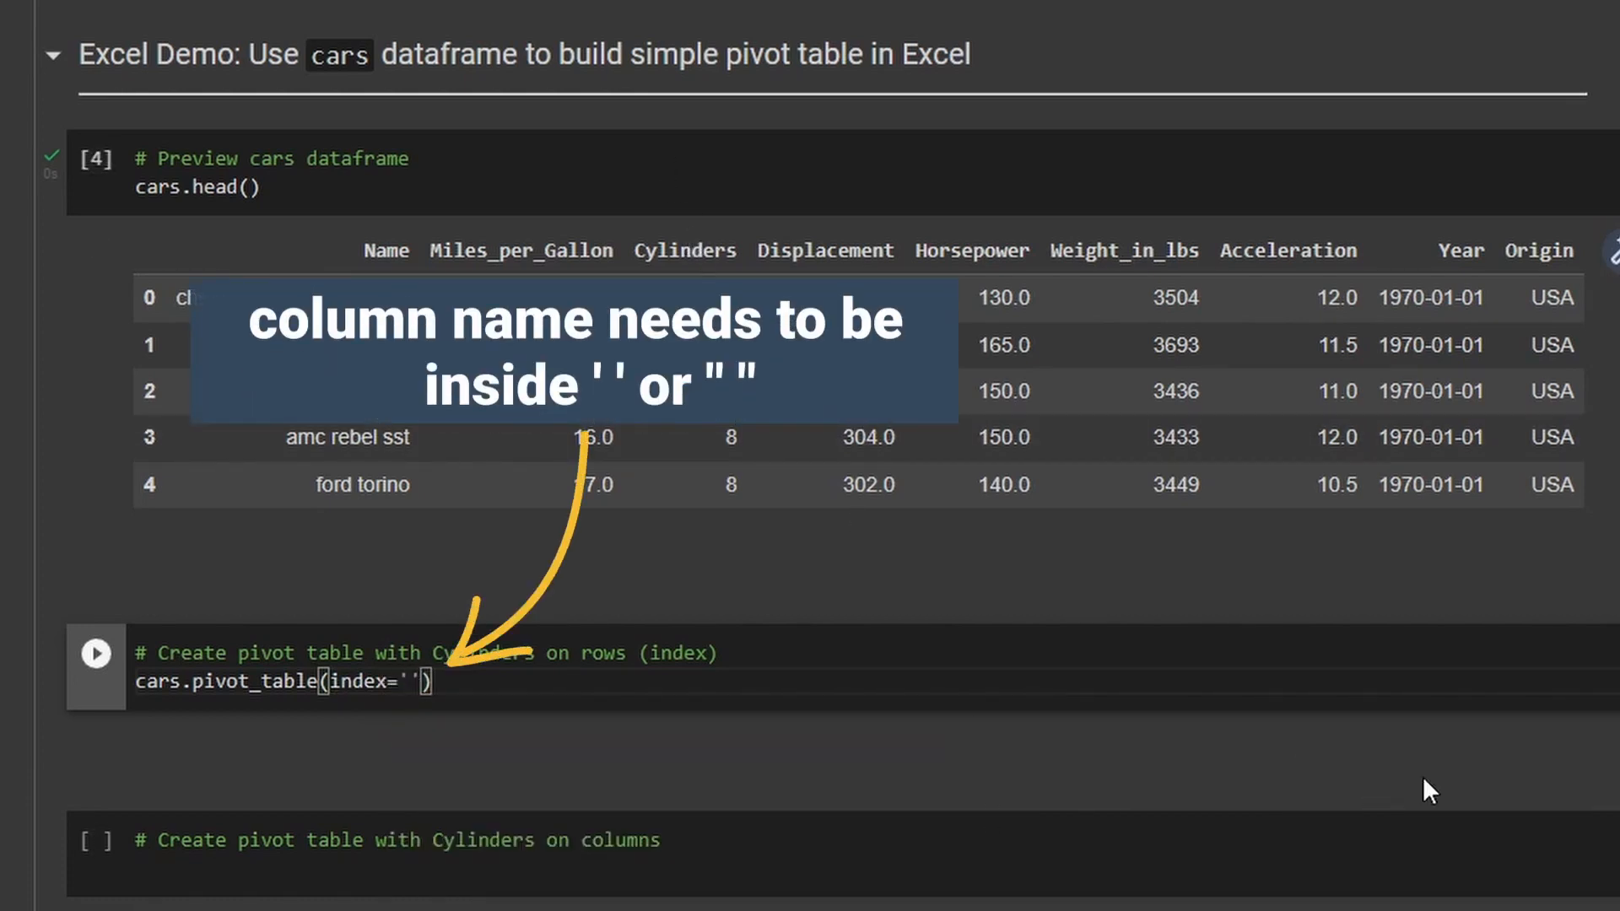
type("Cylinders")
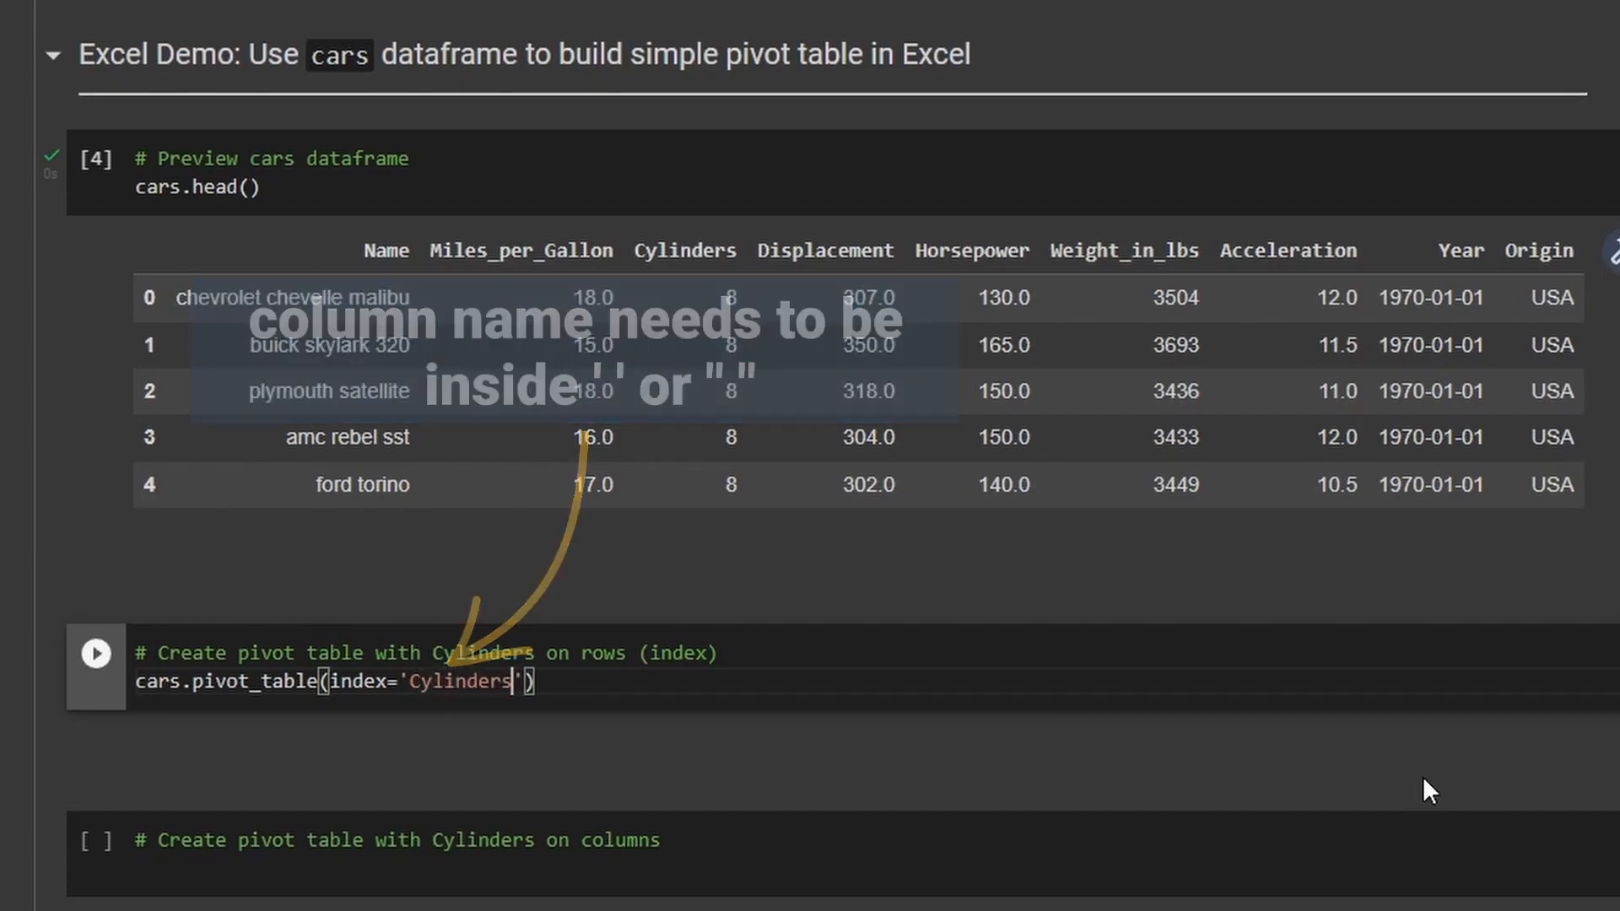
scroll("down", 3)
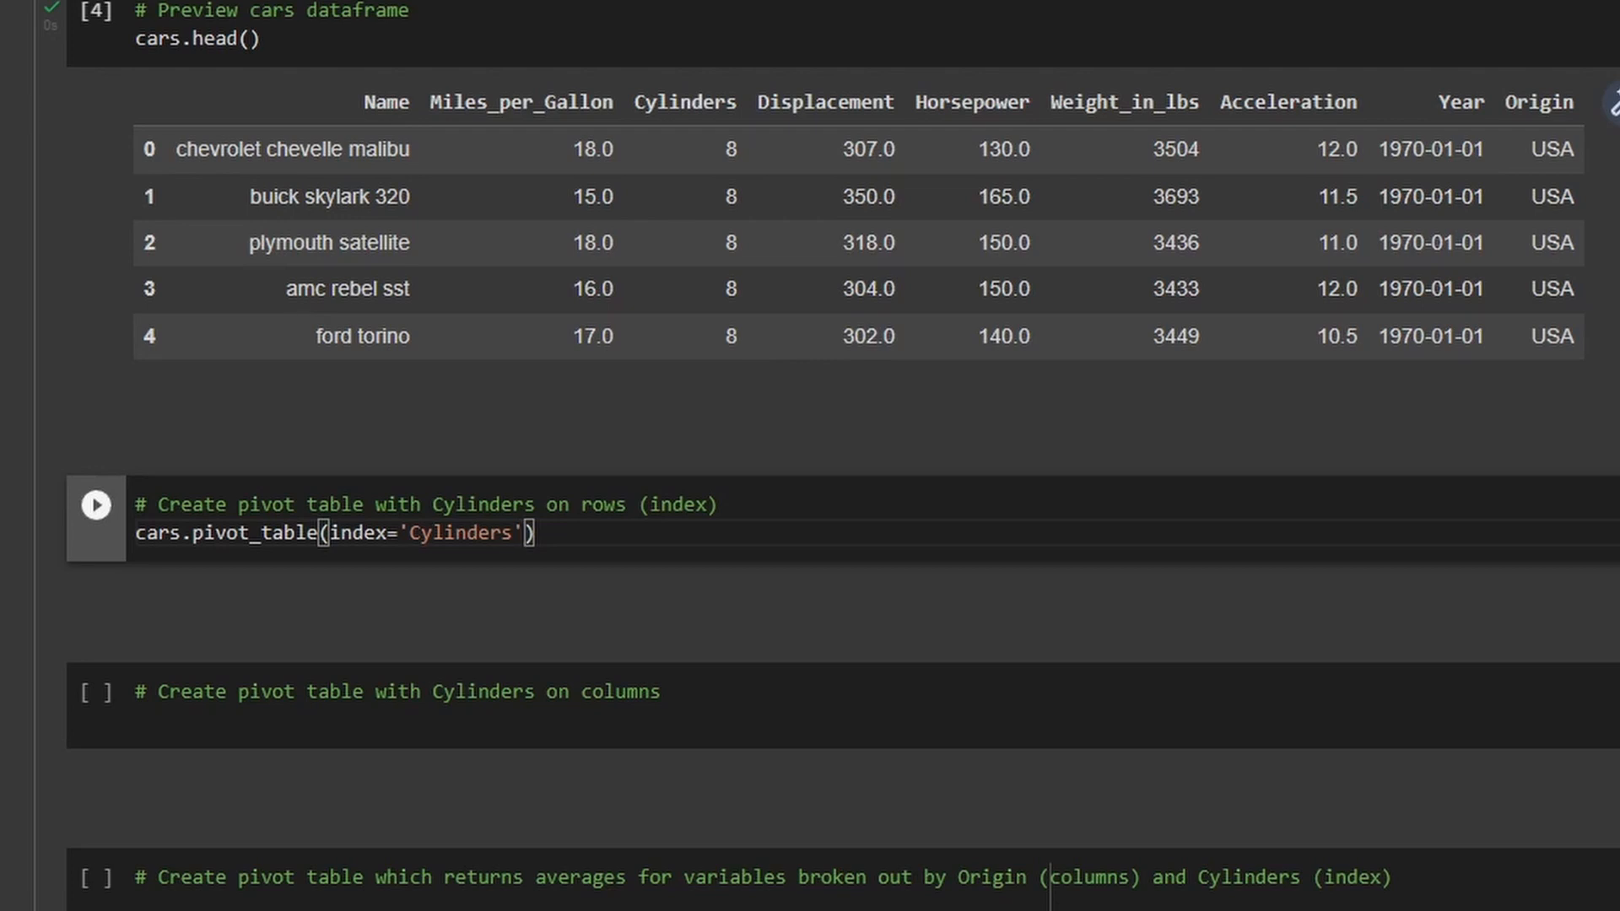
type(", values=")
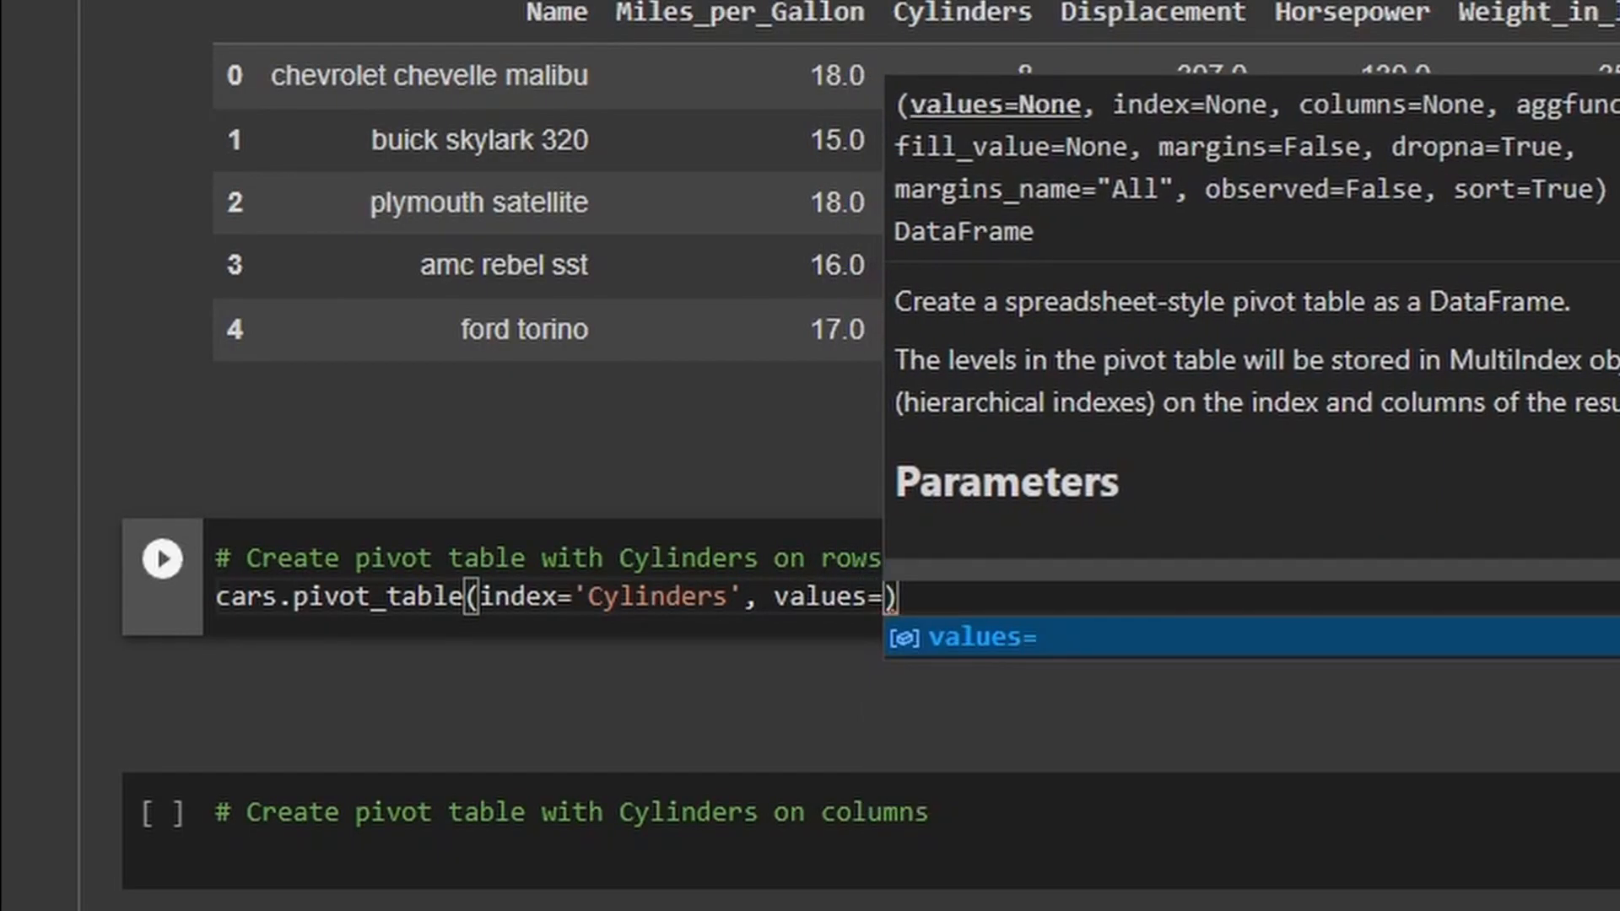
type("'Mil'")
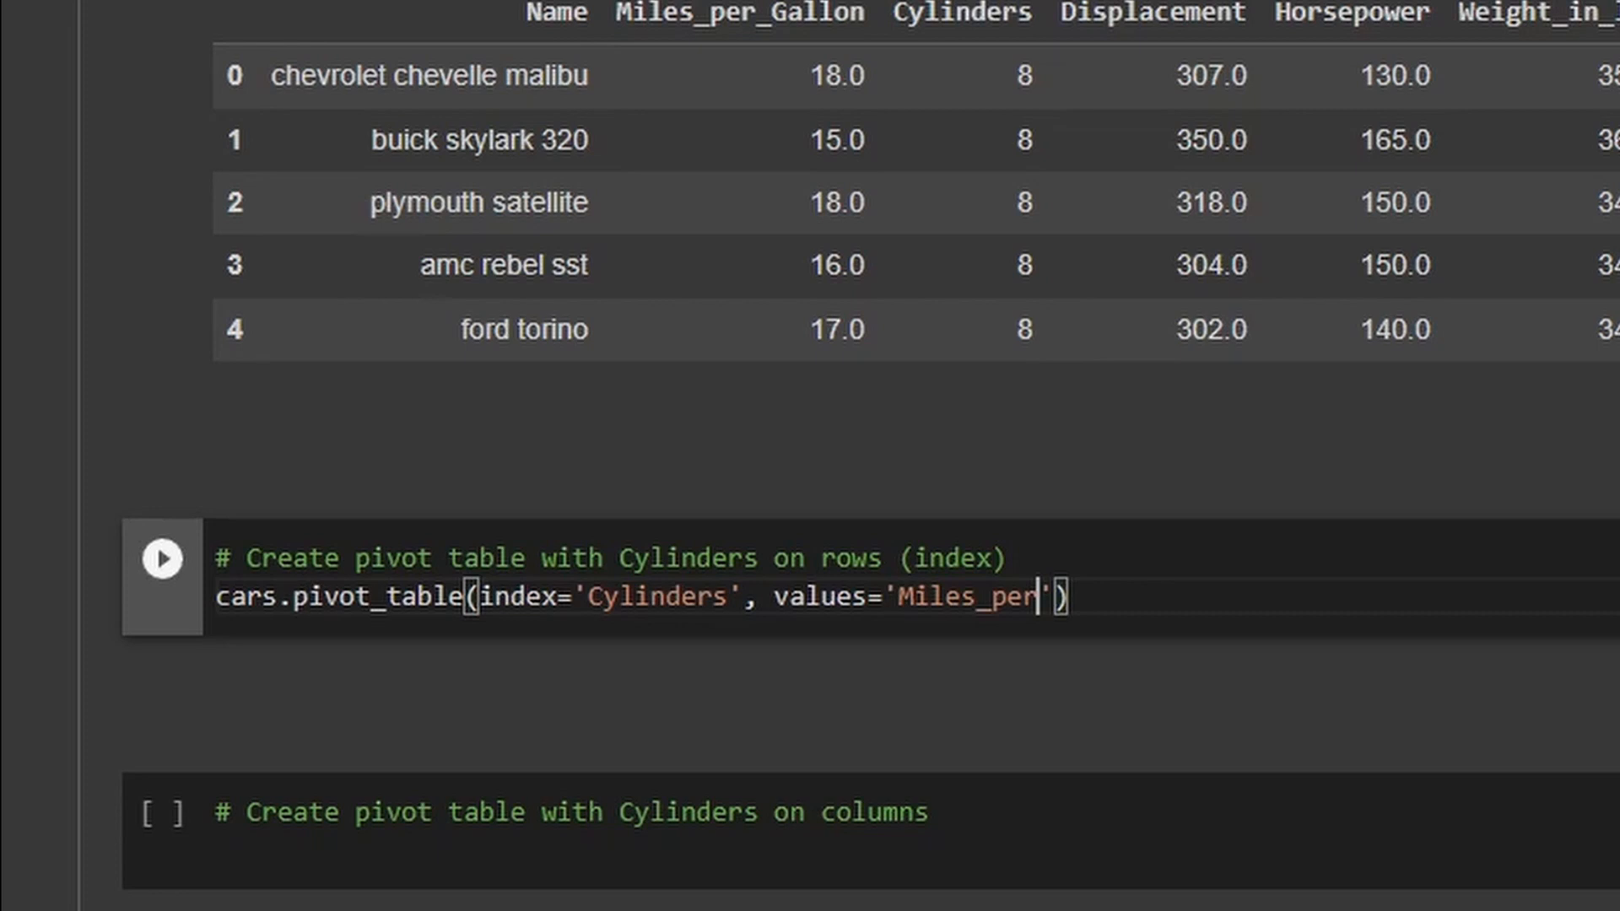
type("Gallon")
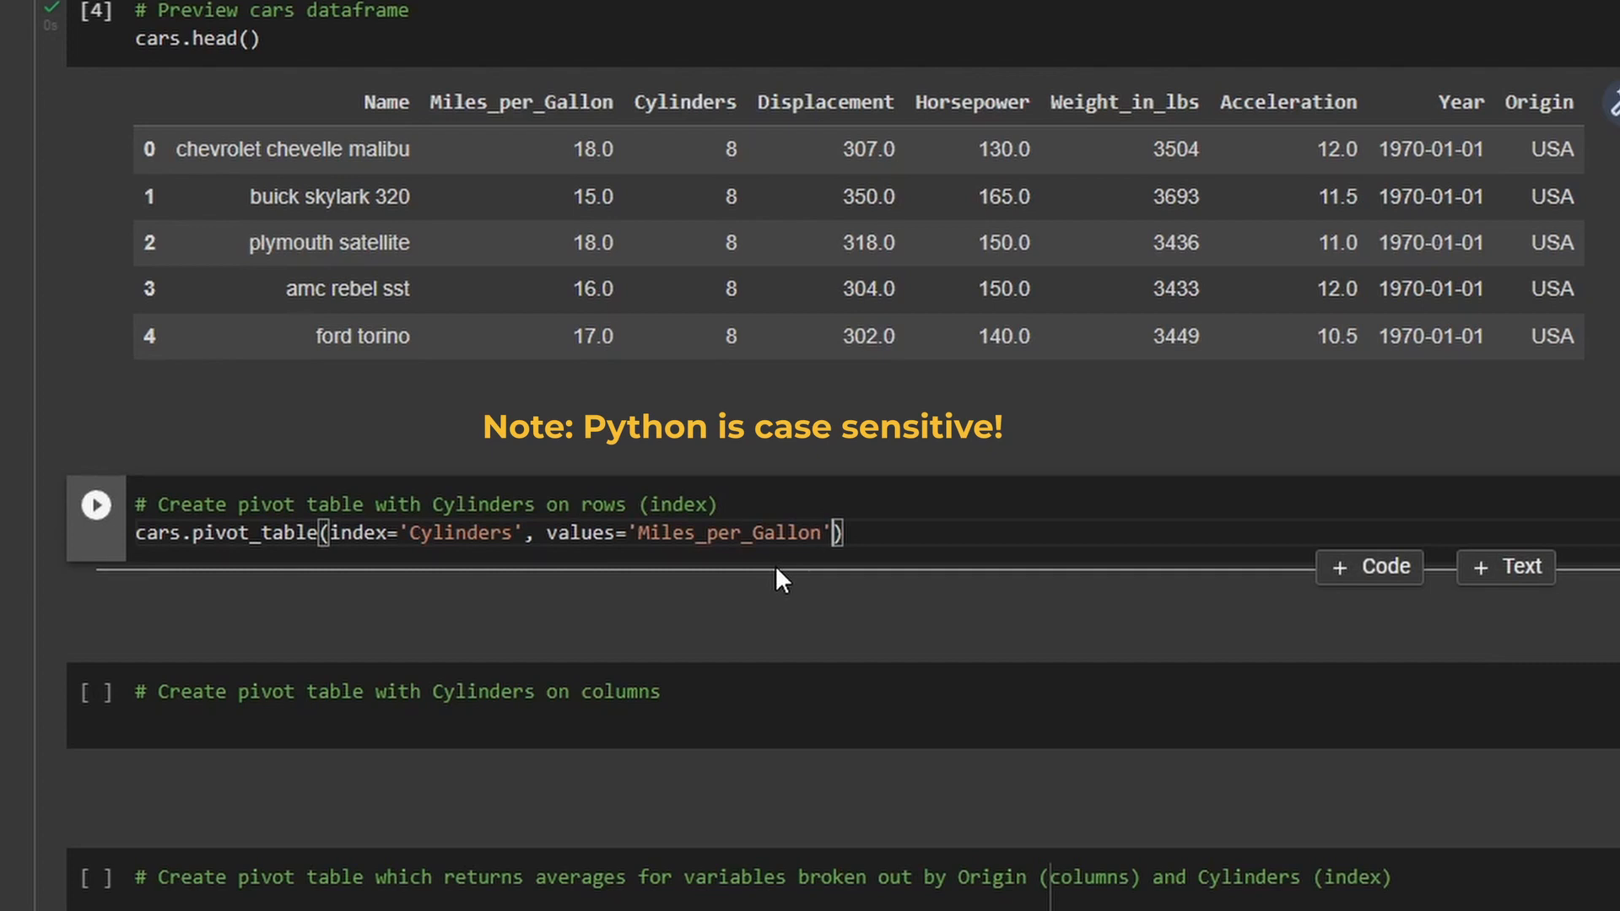
Run the Cylinders pivot, then add aggfunc='sum' to get mpg totals.
left_click(95, 504)
type(",")
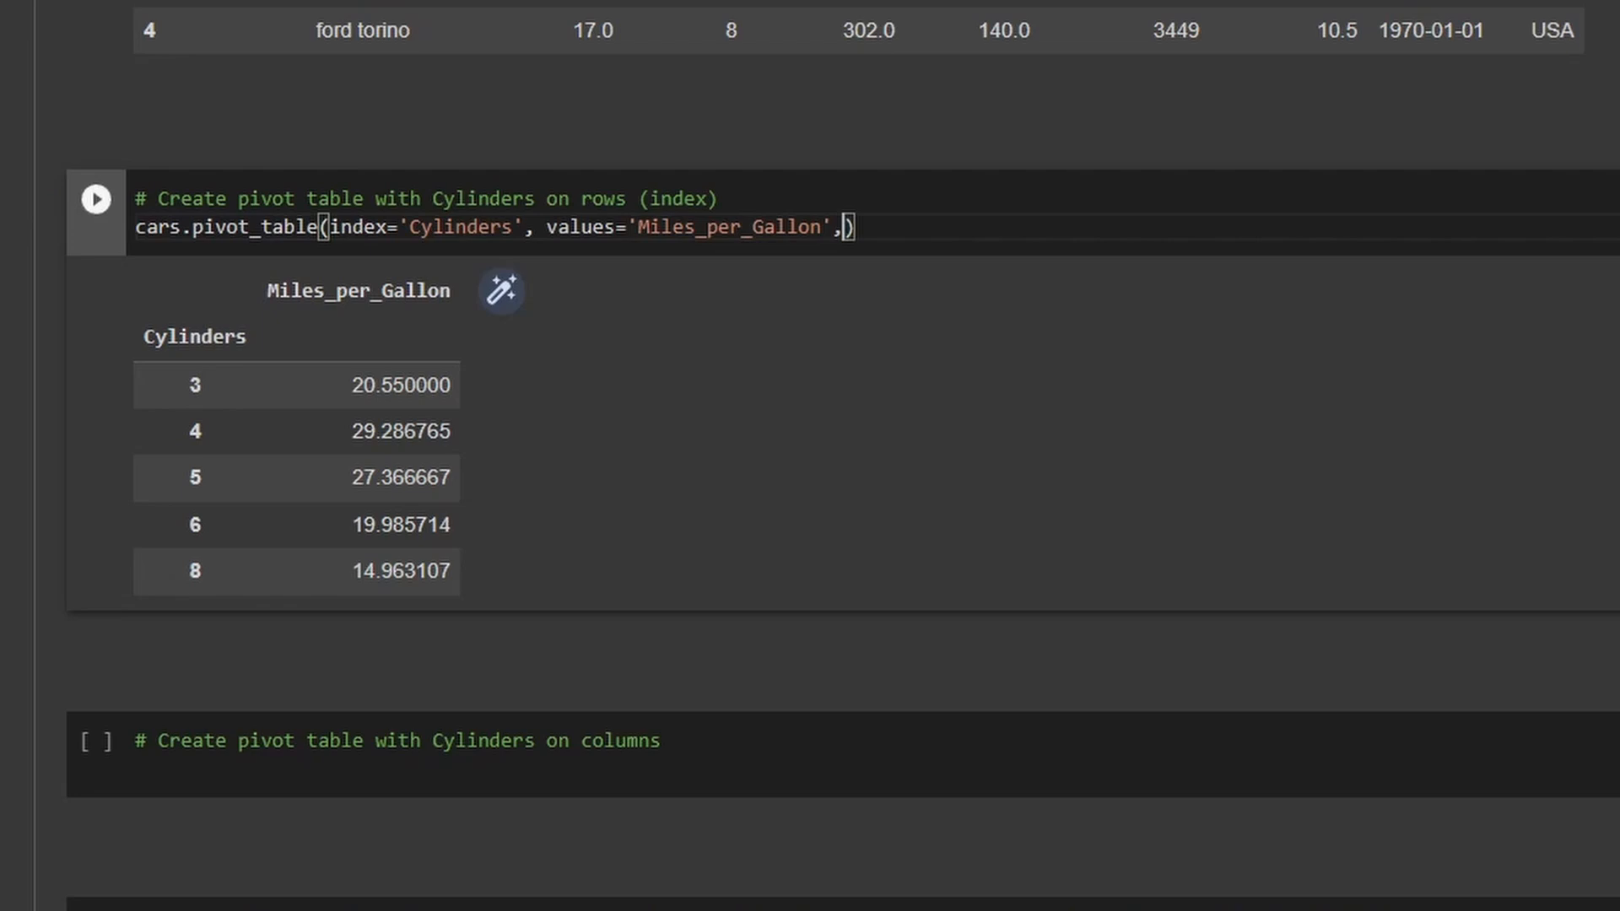
type("aggfunc='")
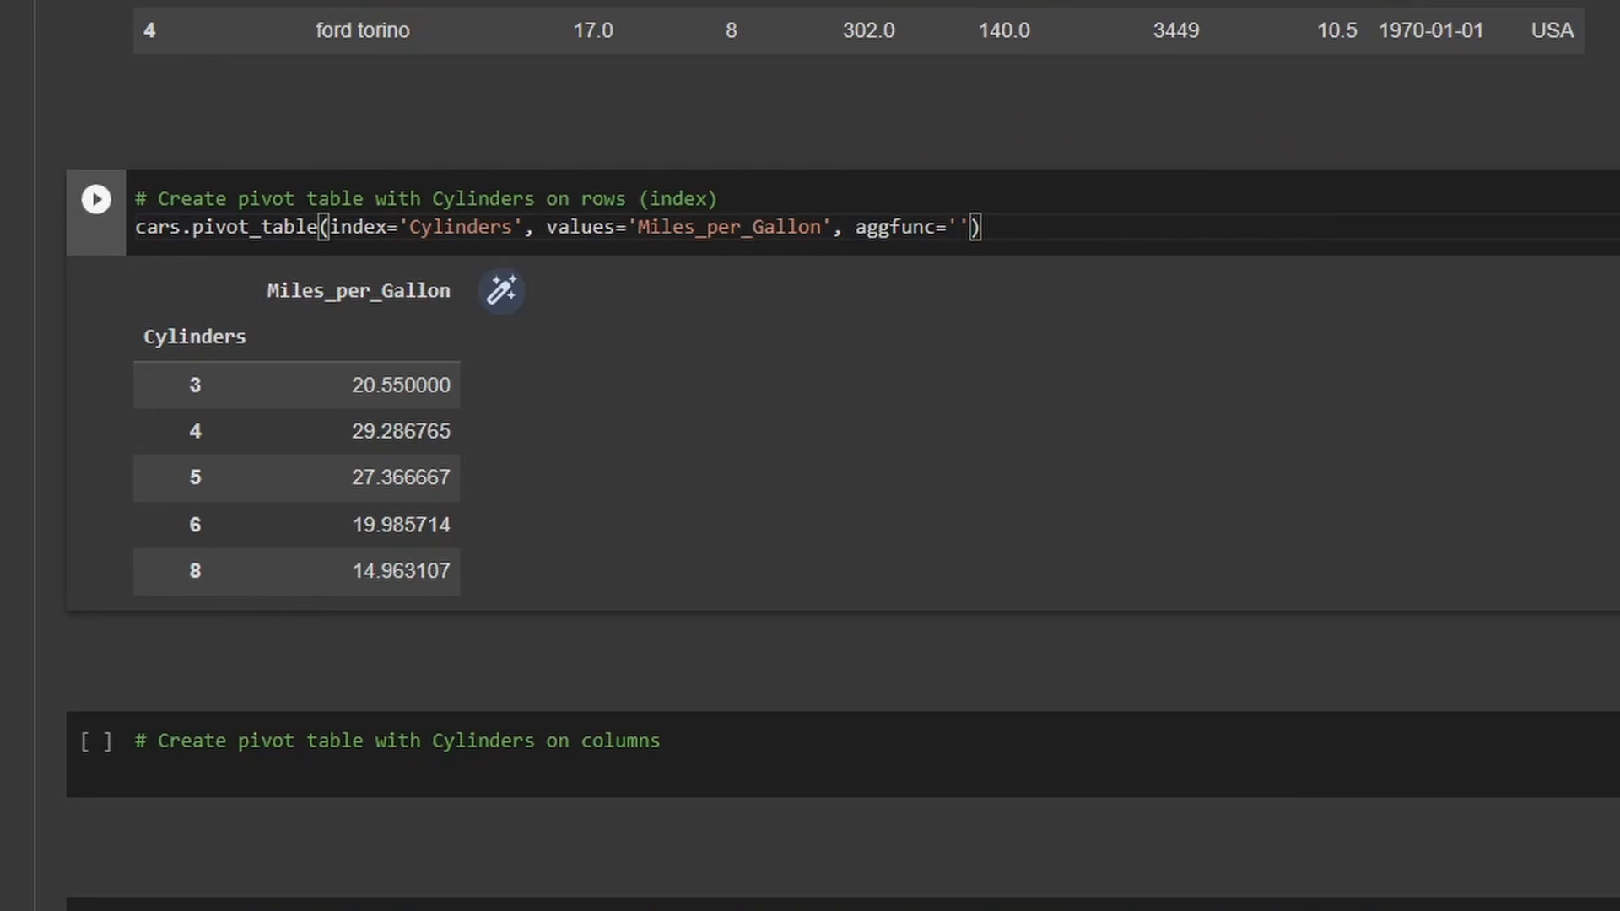
type("sum")
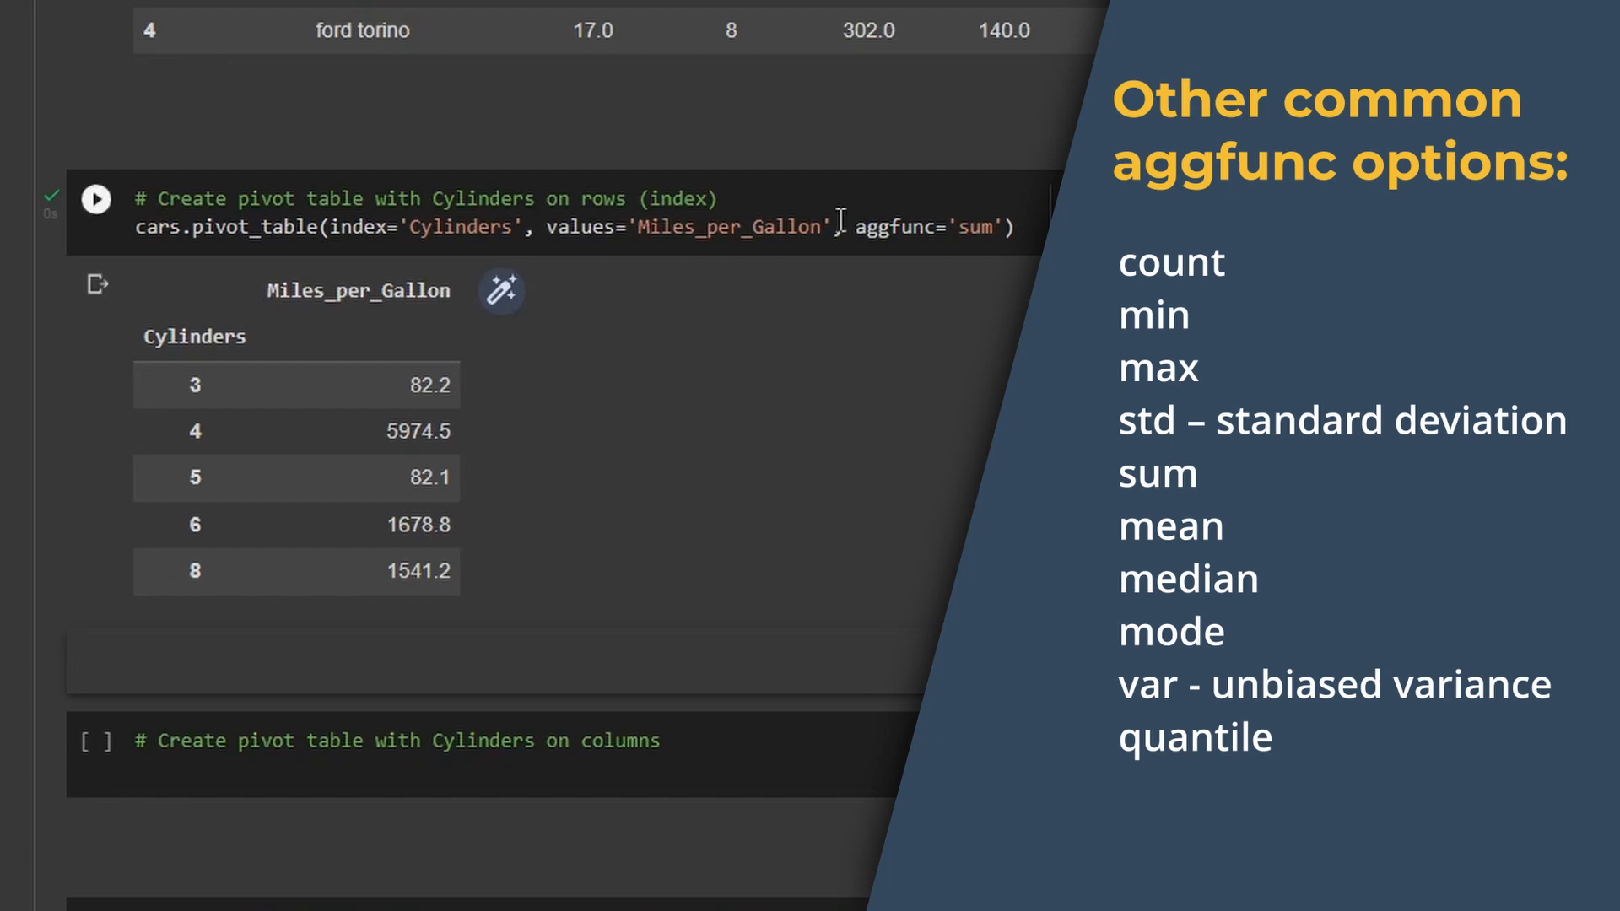
Remove the aggfunc argument and rerun to show mean Miles_per_Gallon per cylinder count.
left_click_drag(837, 226, 1003, 226)
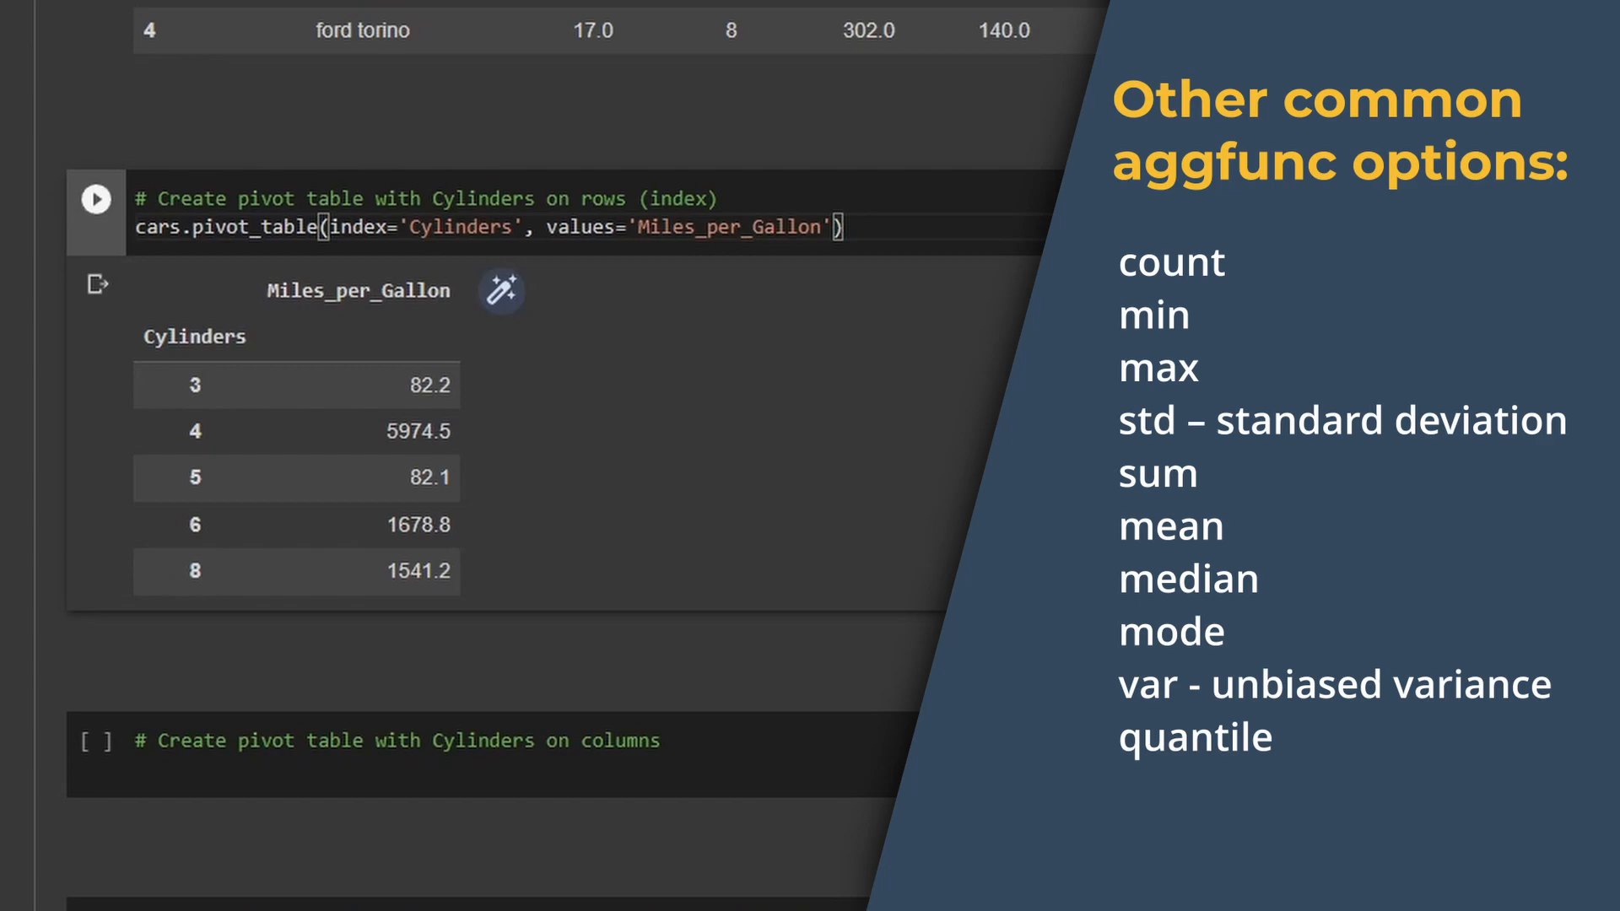
left_click(96, 199)
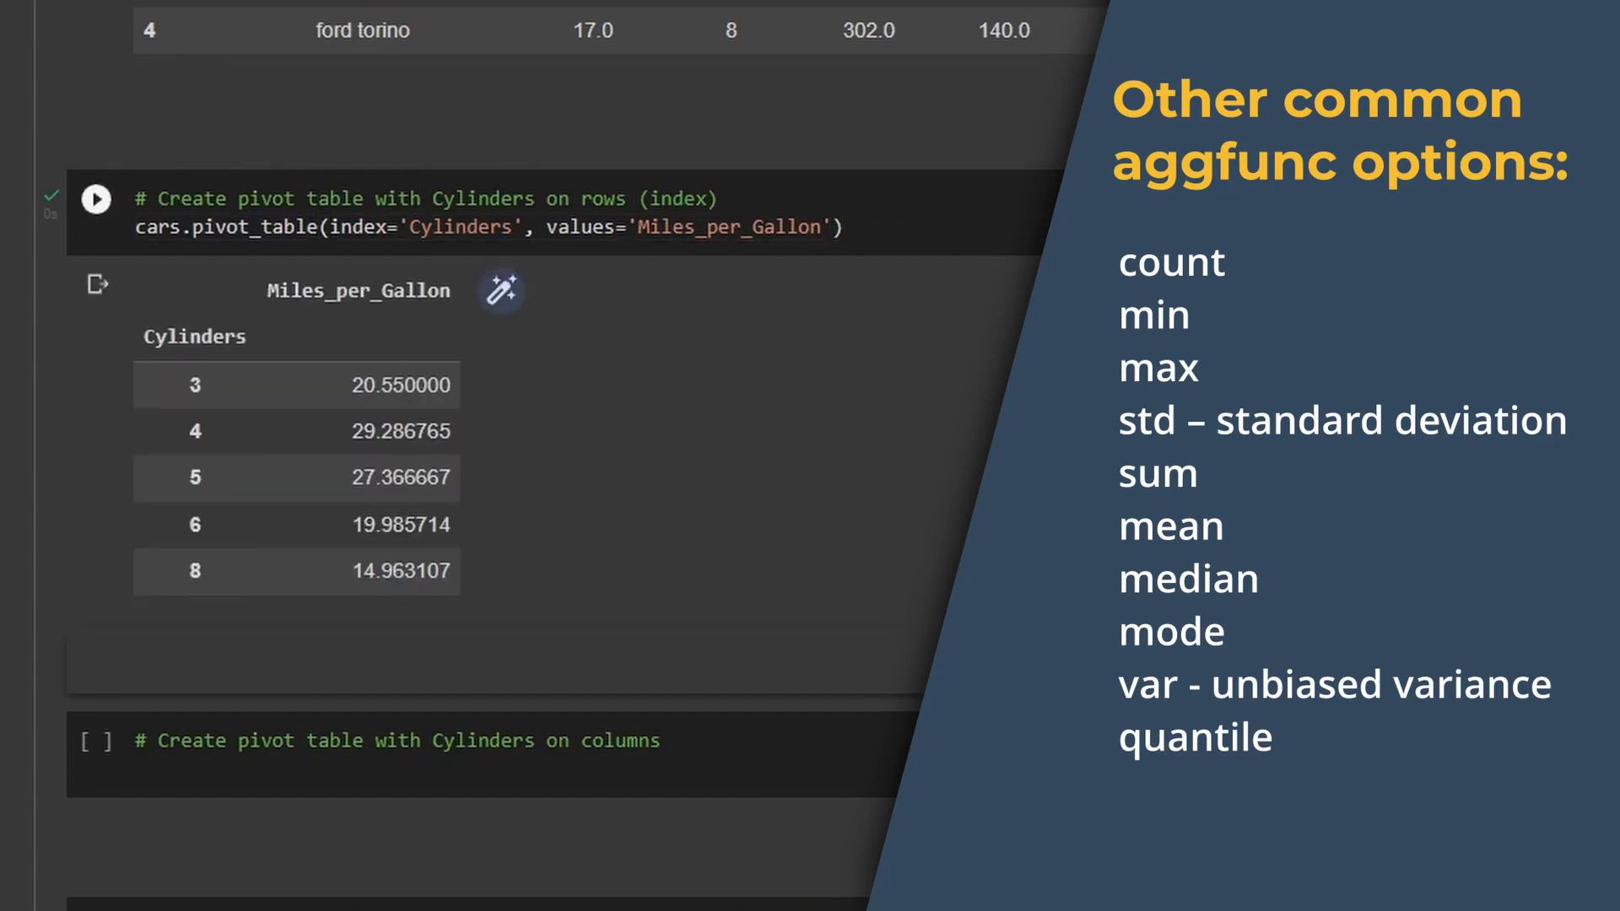
scroll("down", 3)
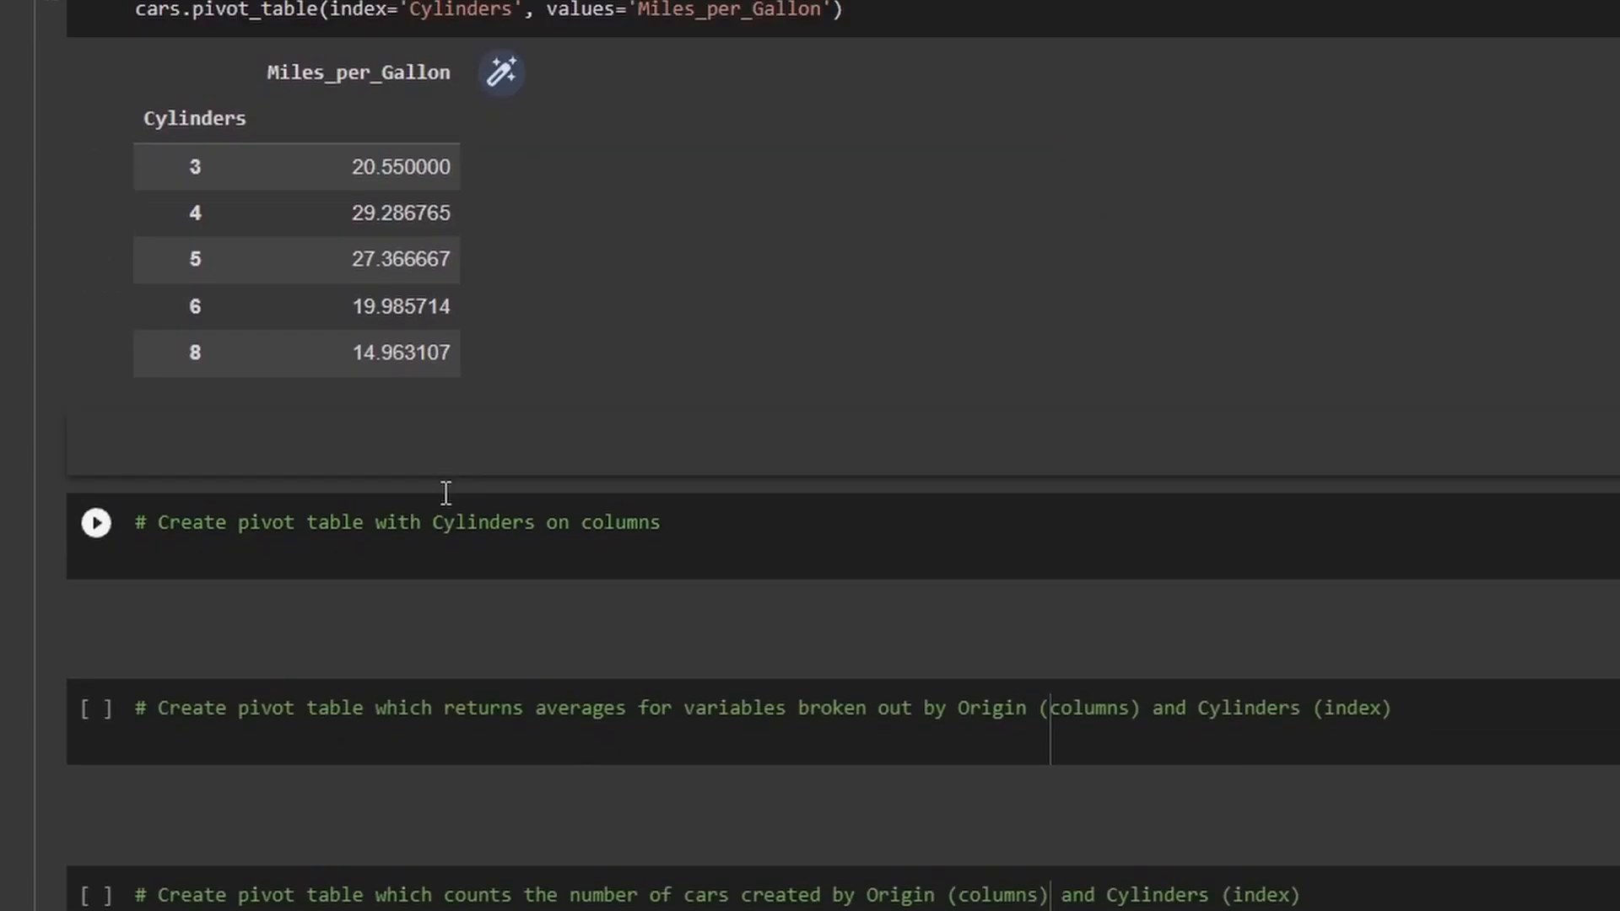
Paste the pivot code and make Cylinders the columns for Miles_per_Gallon averages, then run it.
scroll("down", 3)
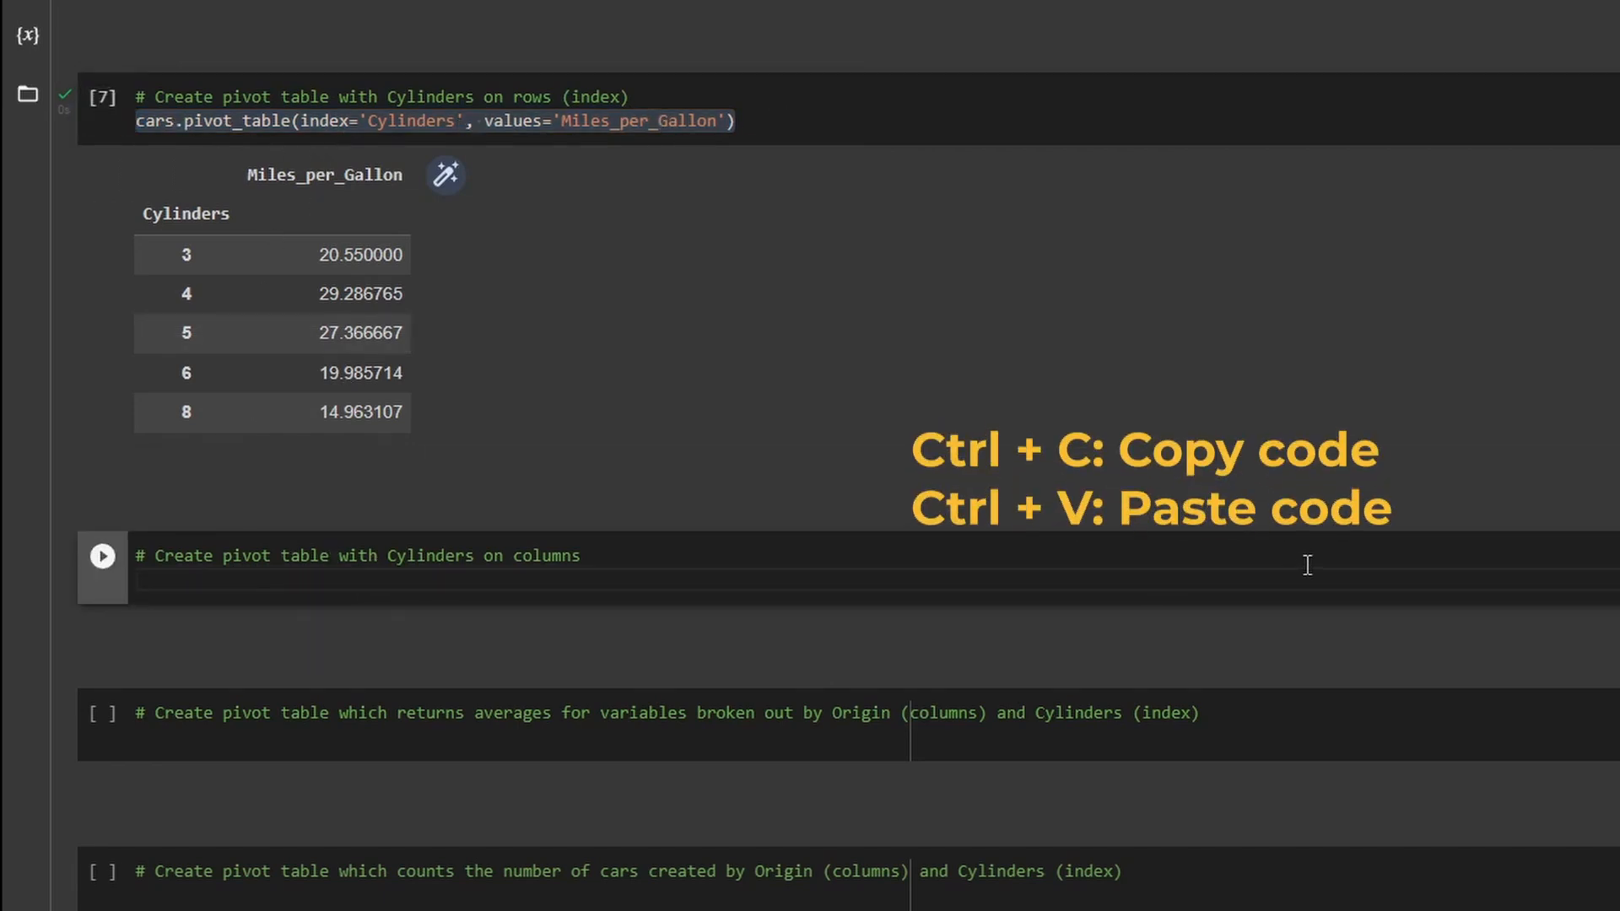
key("ctrl+v")
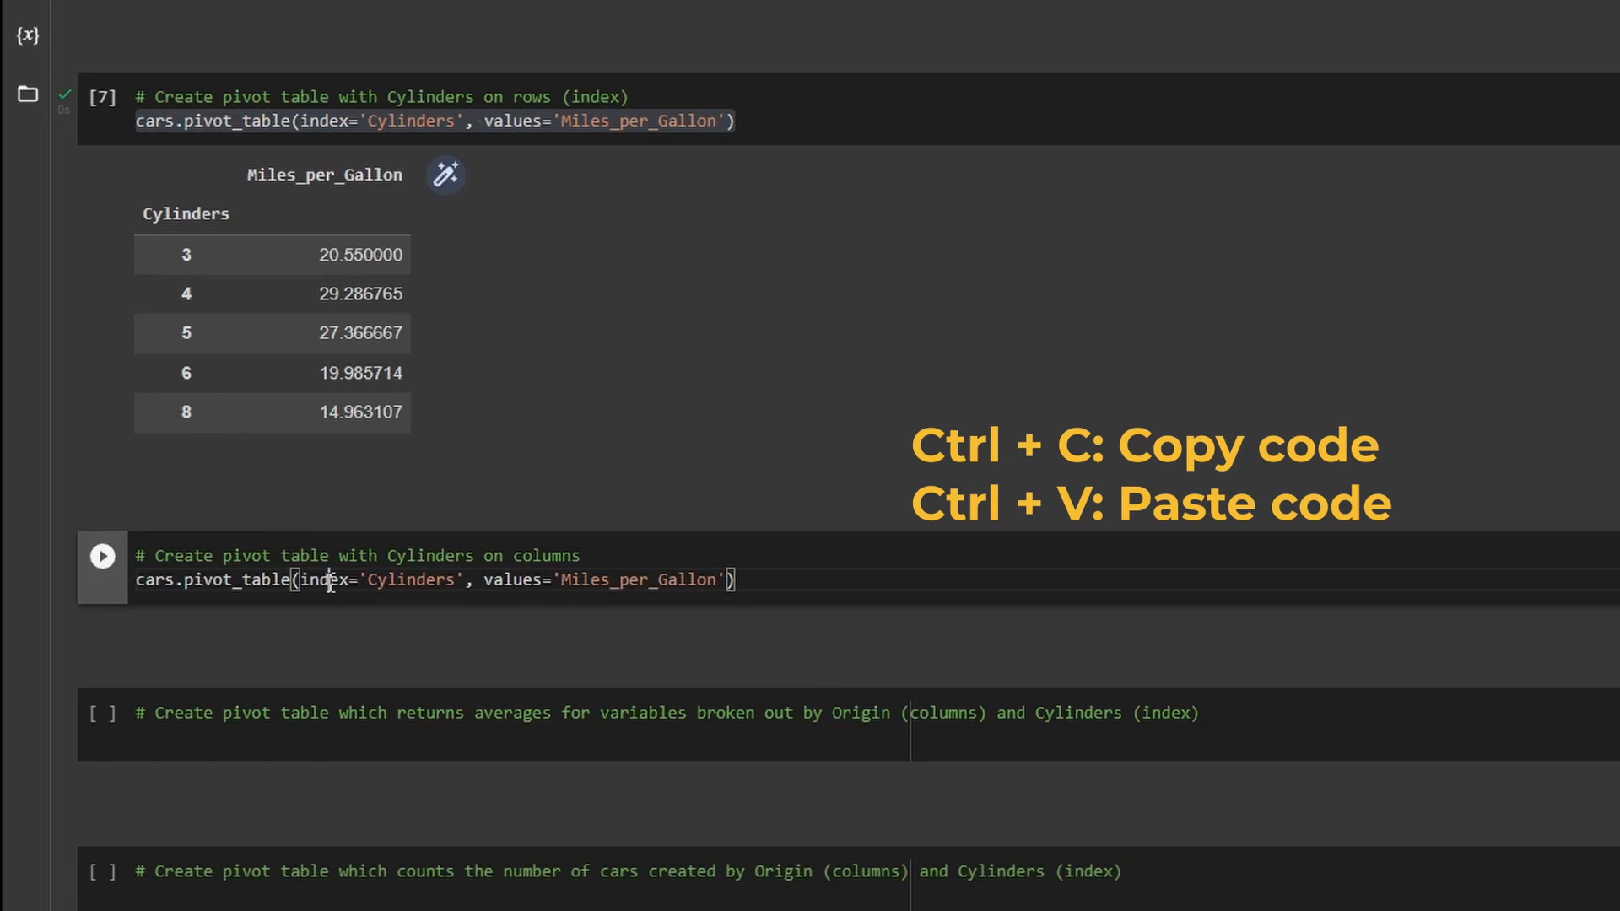
double_click(326, 579)
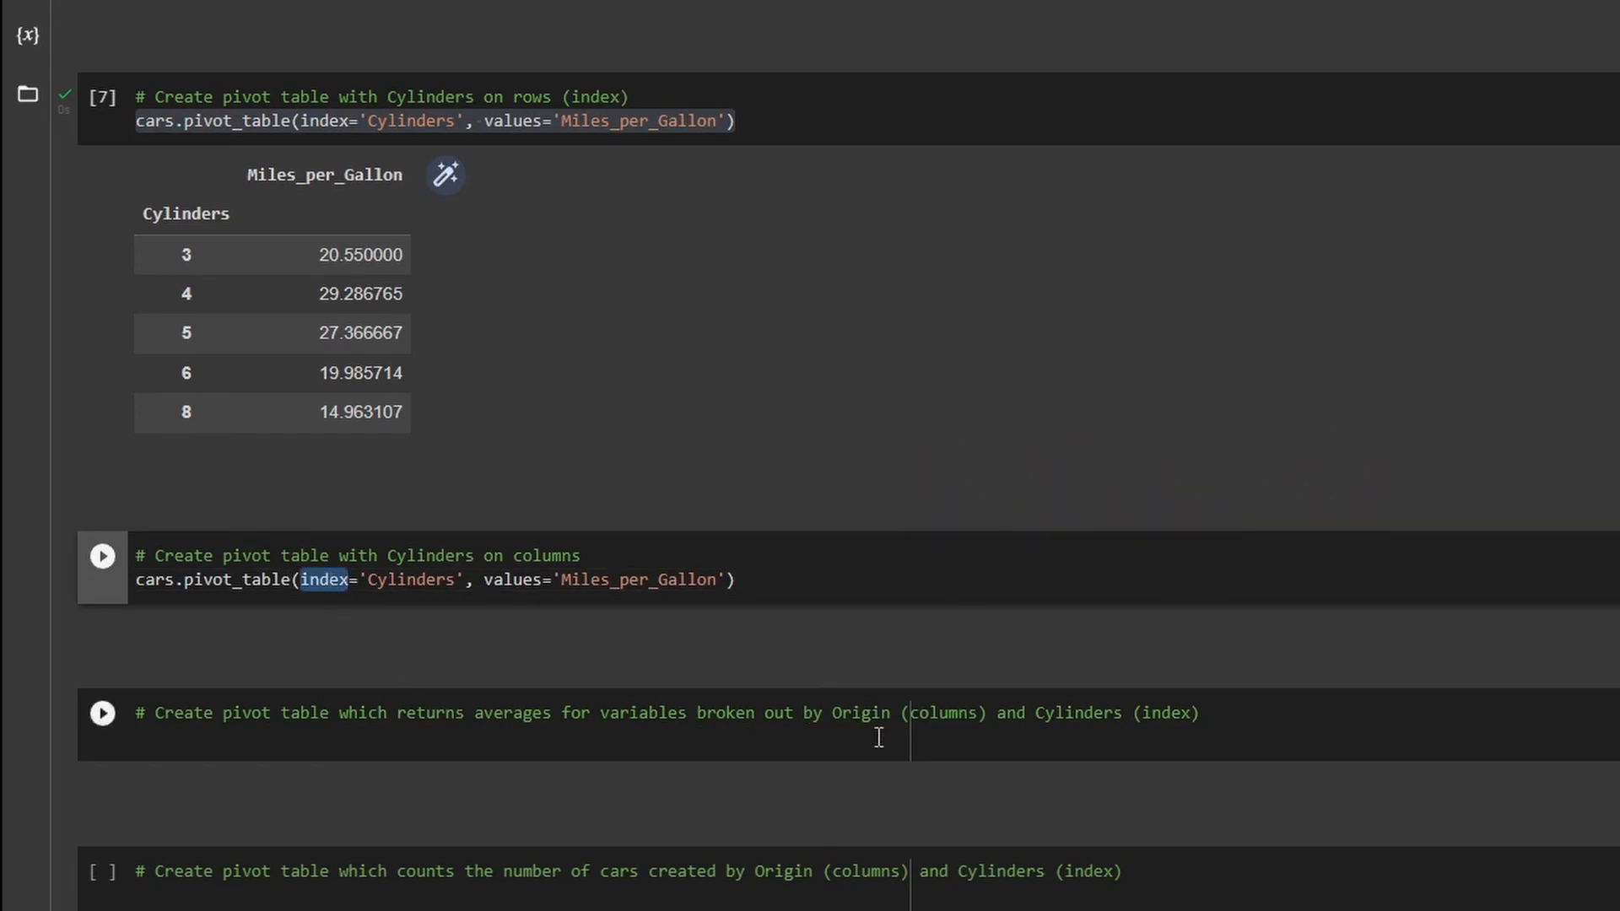
type("columns")
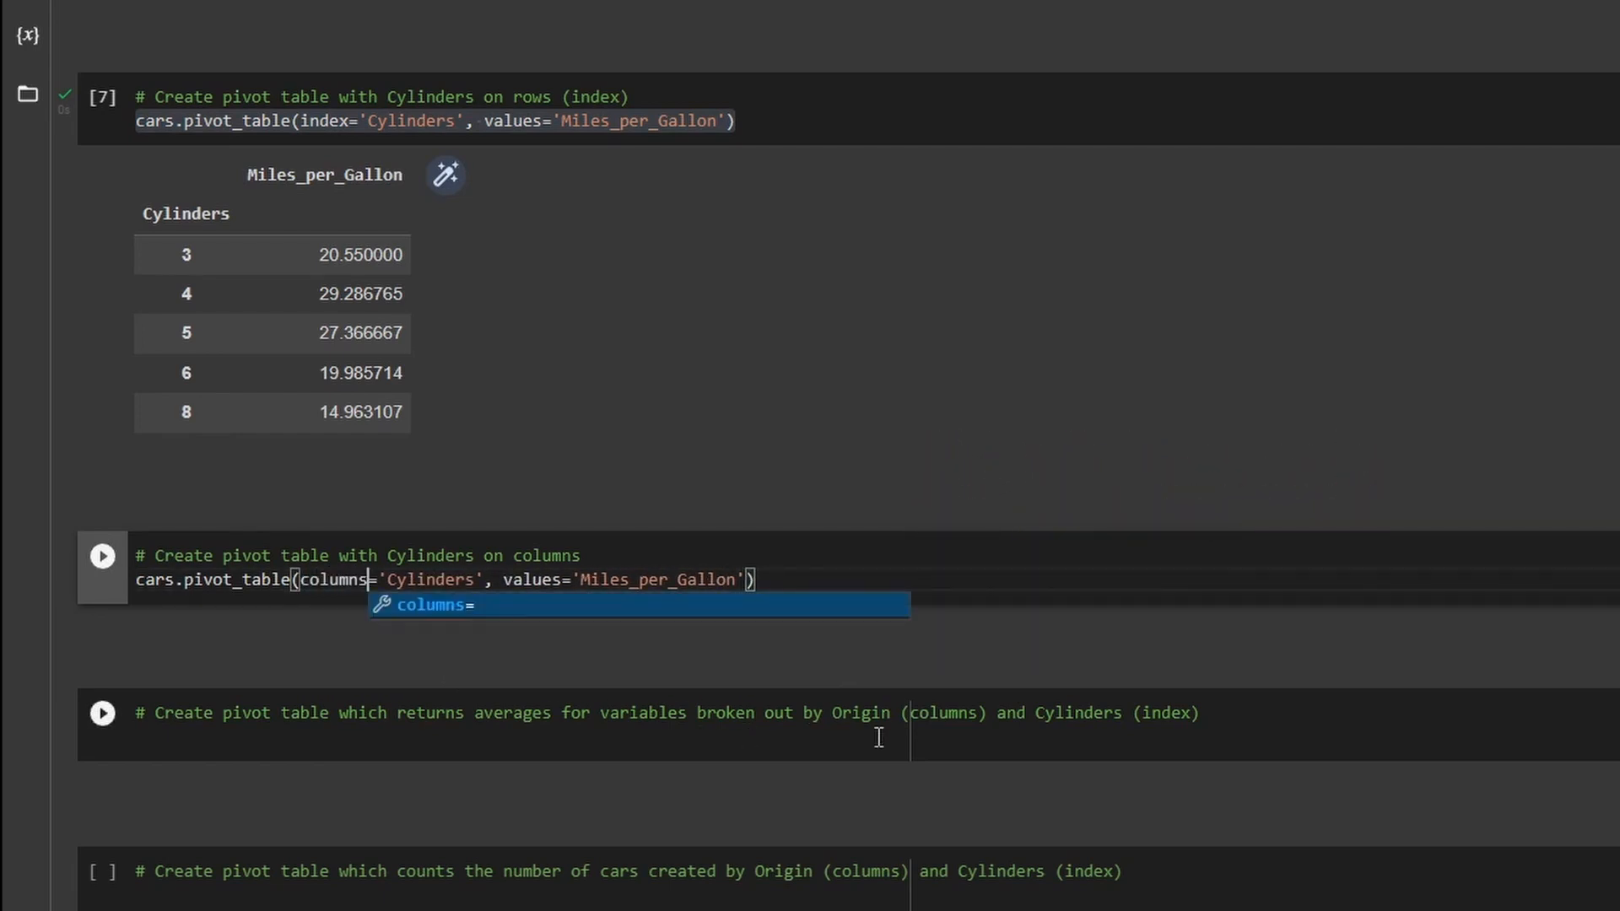
left_click(103, 555)
type("cars.pivot_table(index='Cylinders', values='Miles_per_Gallon")
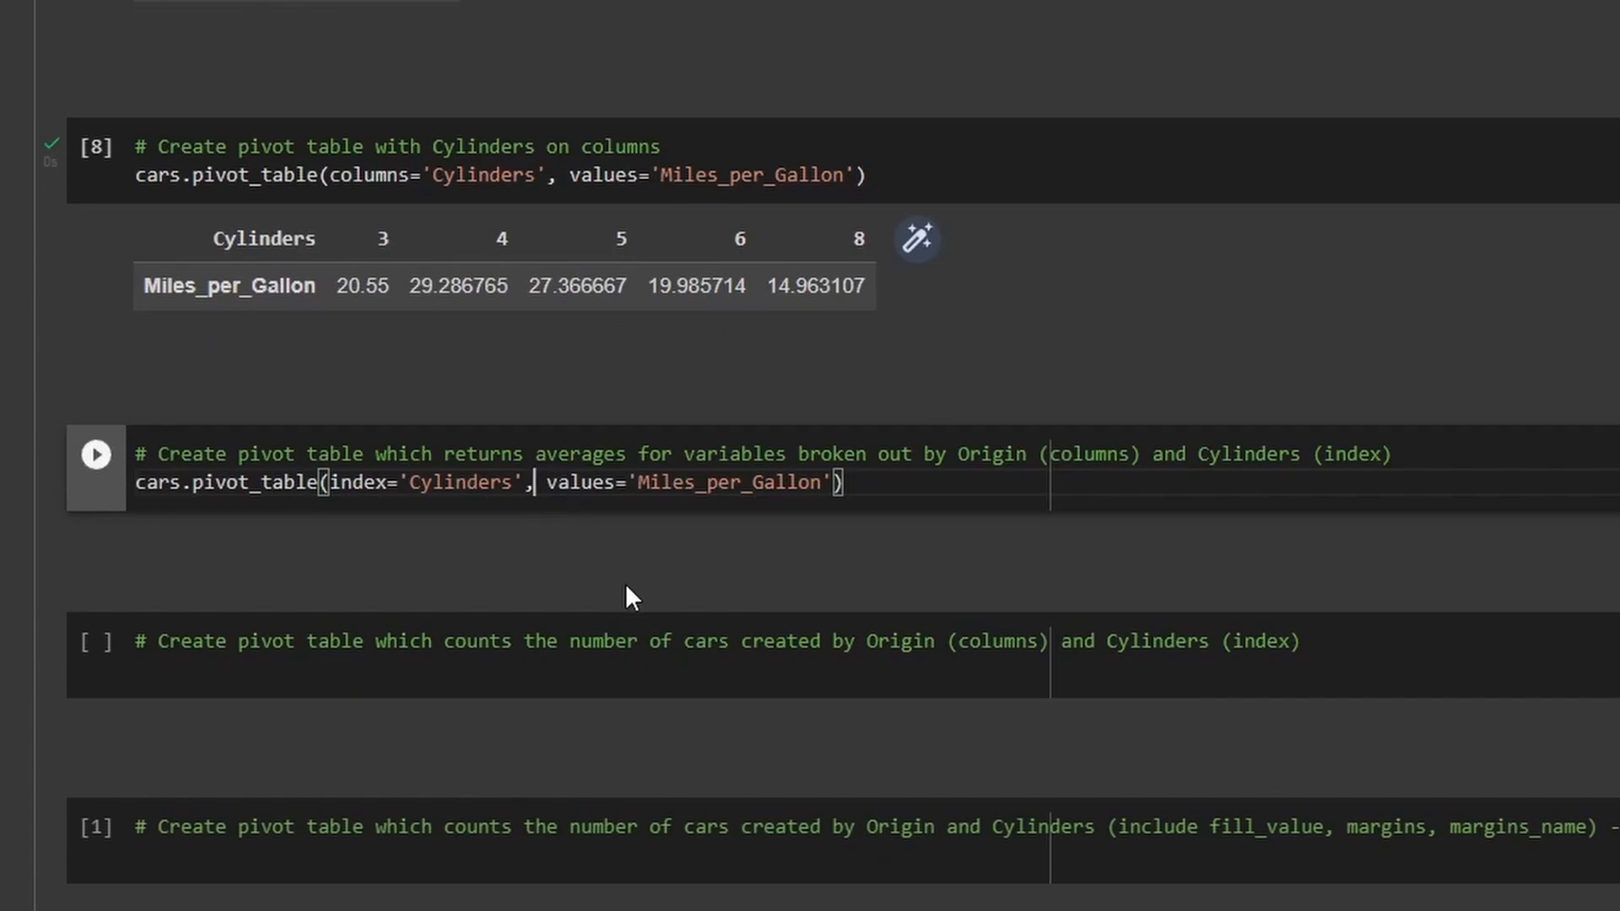
Add columns='Origin' so average Miles_per_Gallon shows by Cylinders and Origin, and run it.
type("columns='")
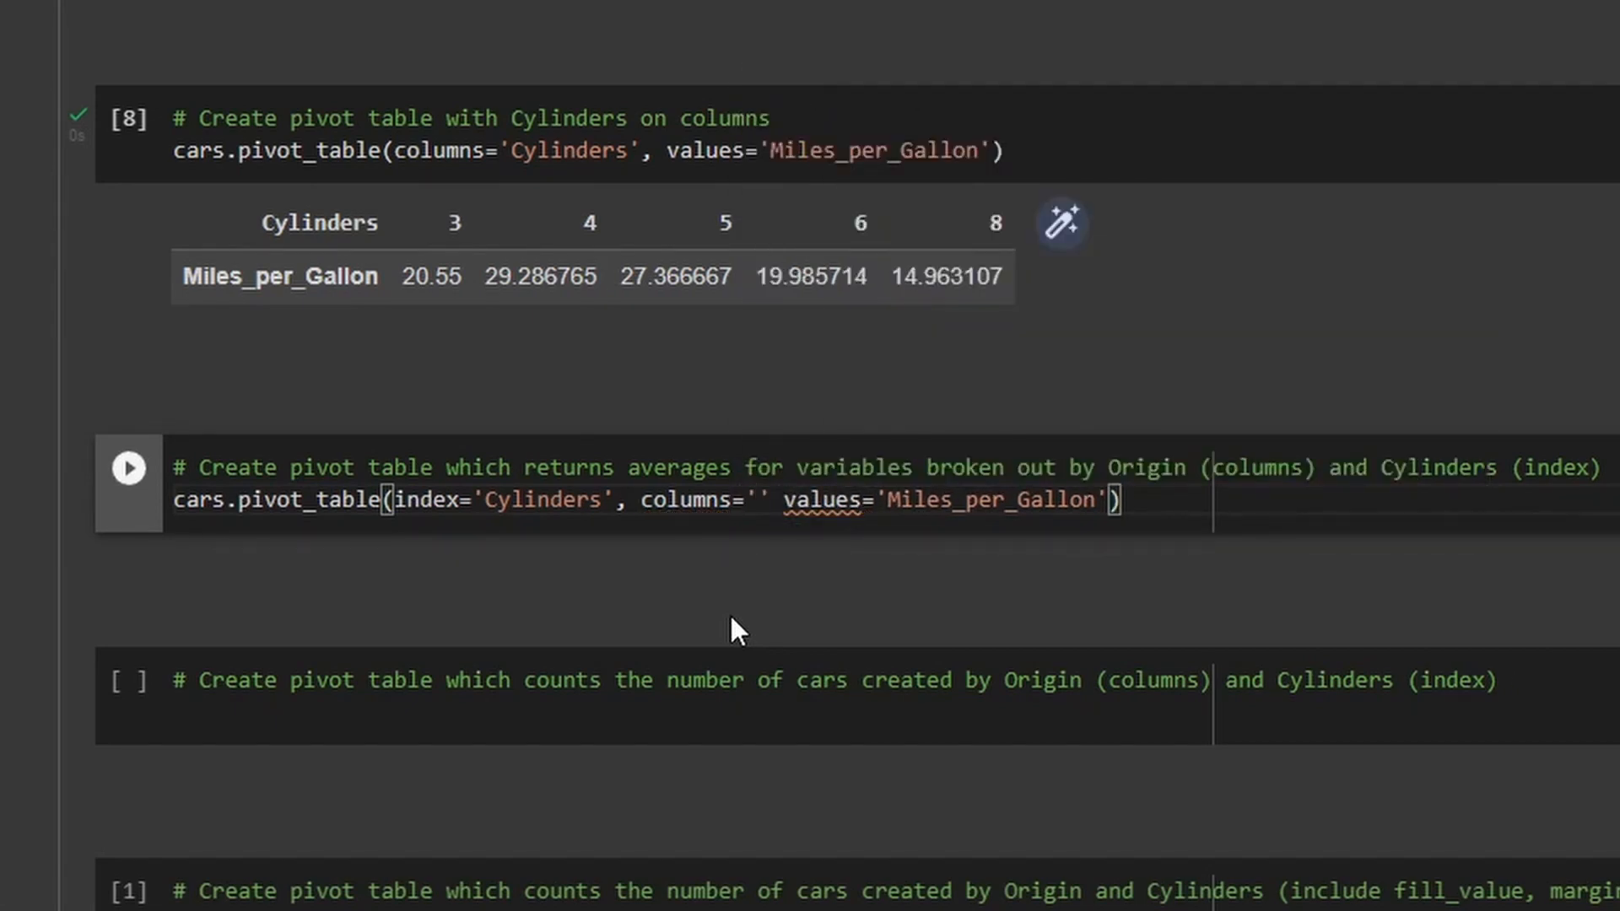
type("Oiri")
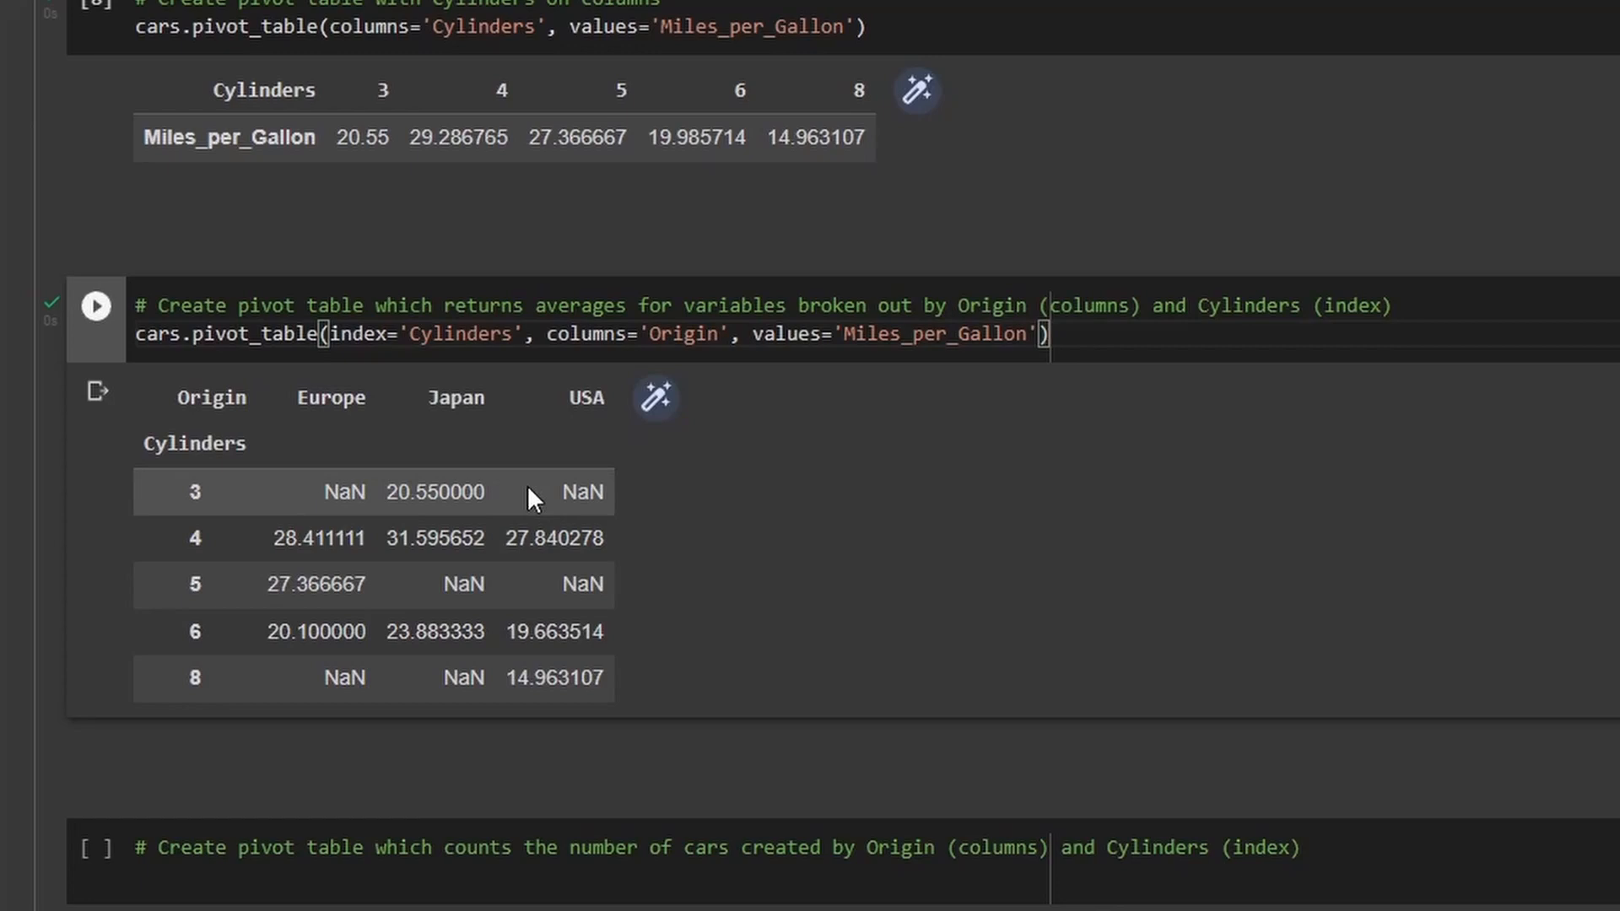
scroll("down", 3)
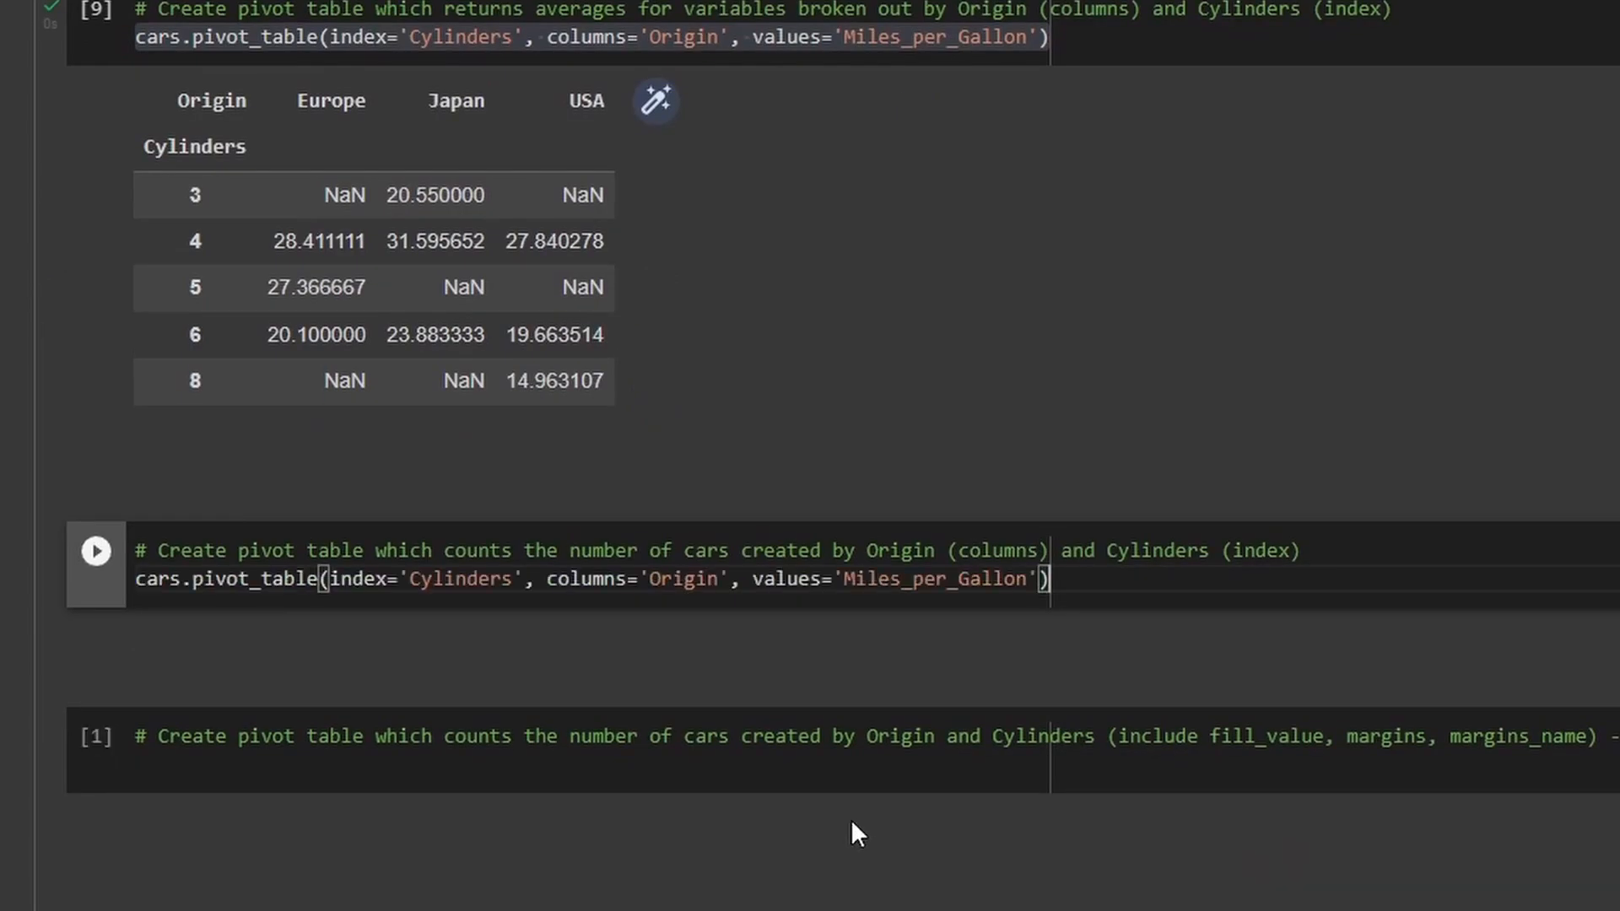
Change values to 'Name' with aggfunc='count' and run the car-count pivot.
scroll("down", 3)
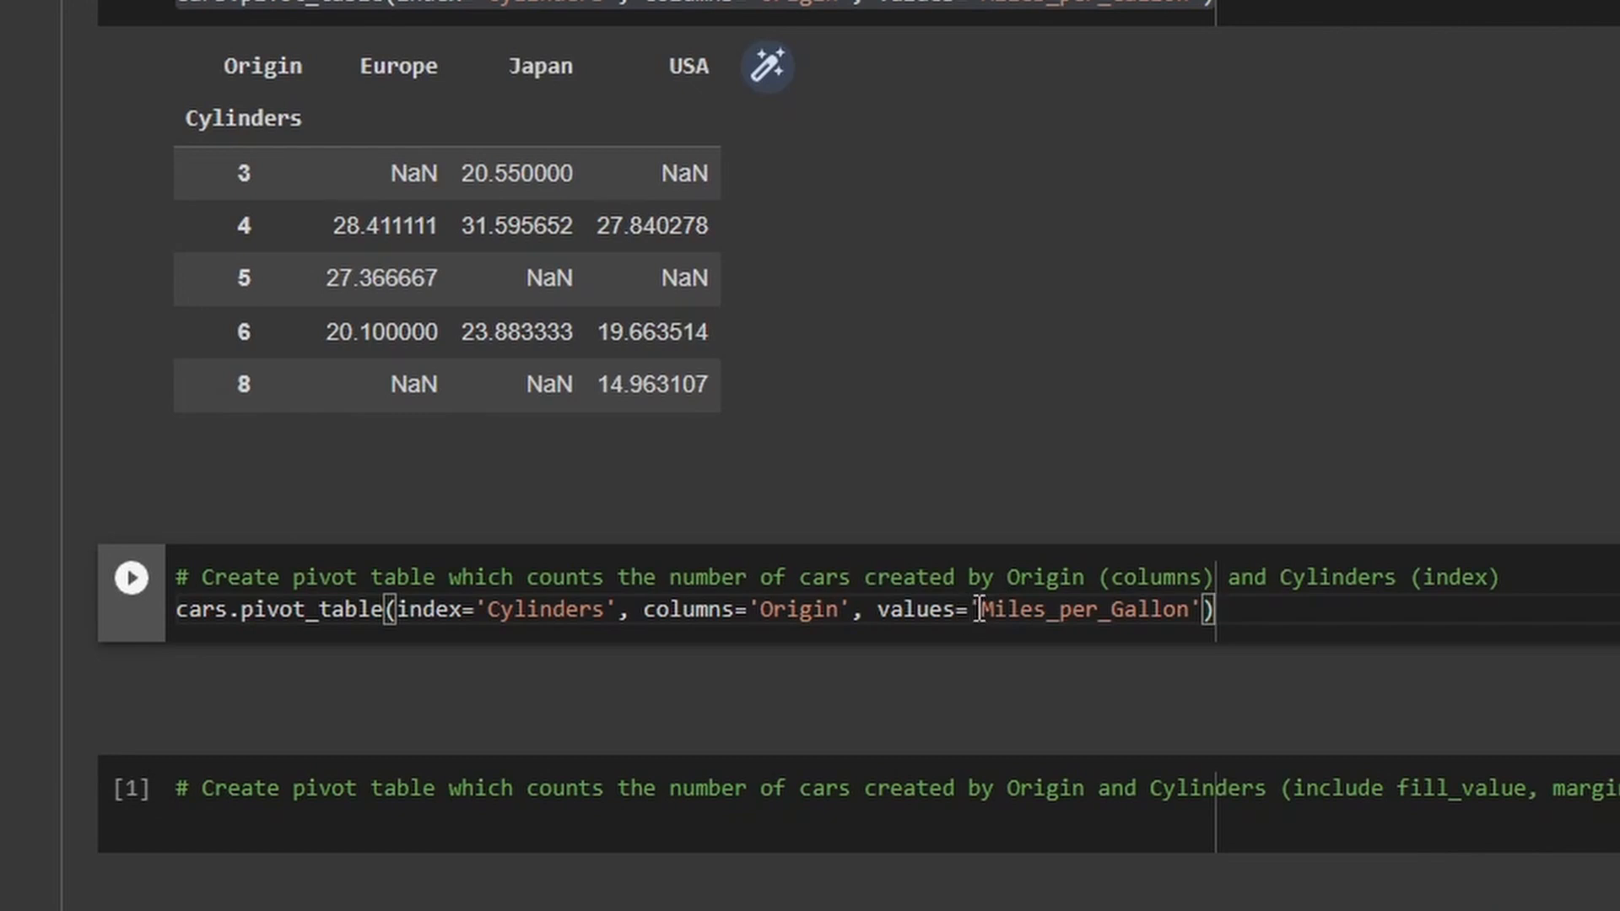
double_click(1084, 609)
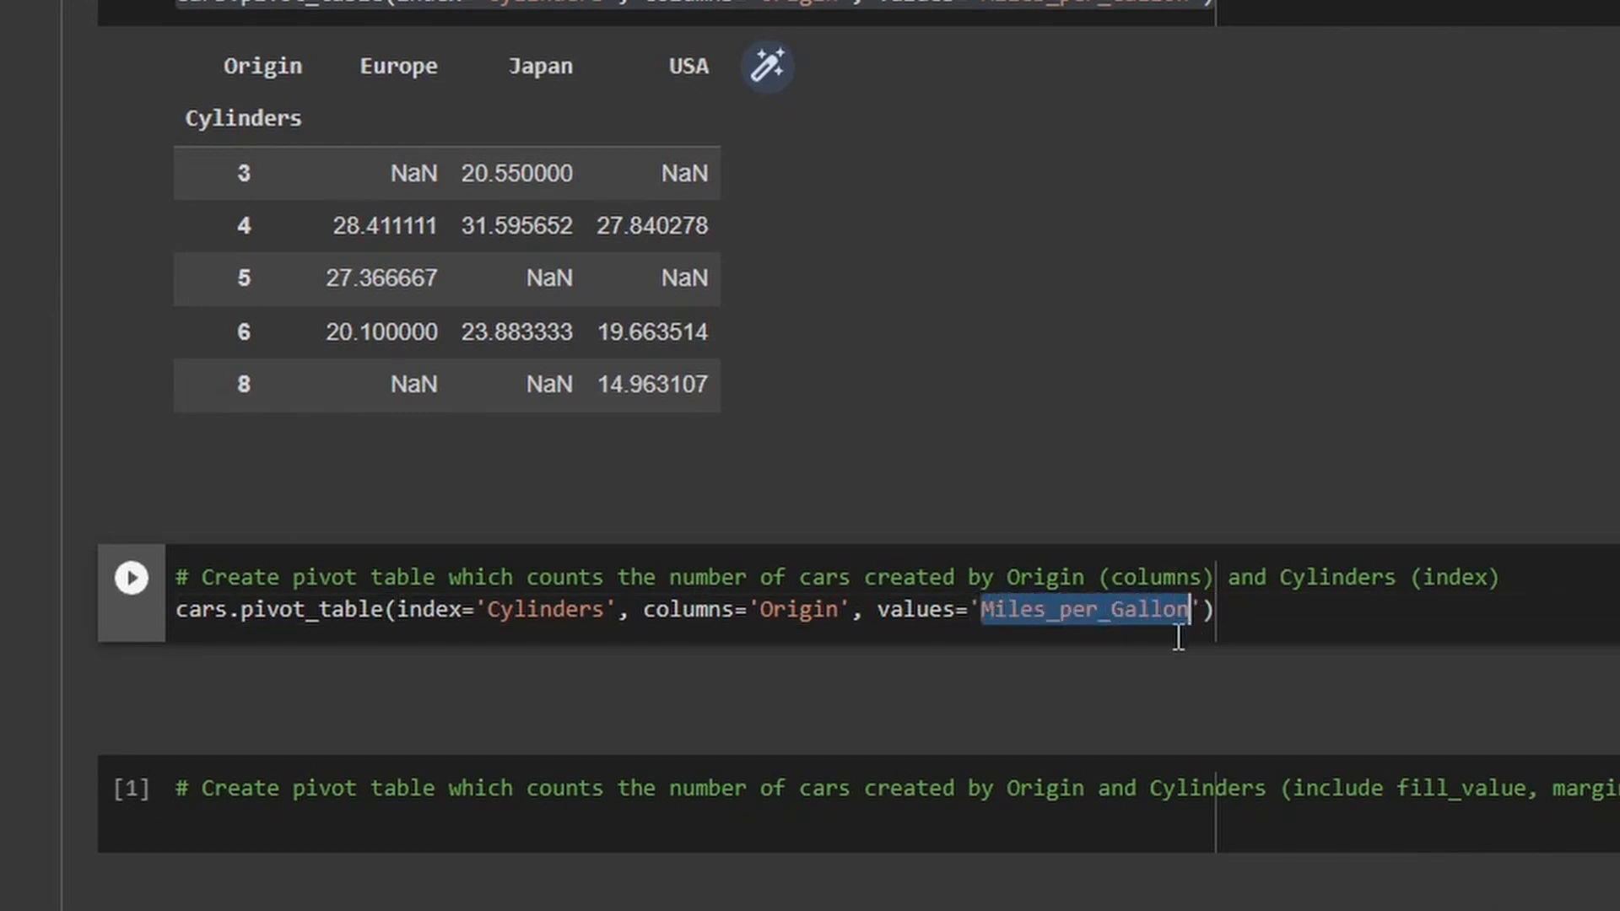
type("Name")
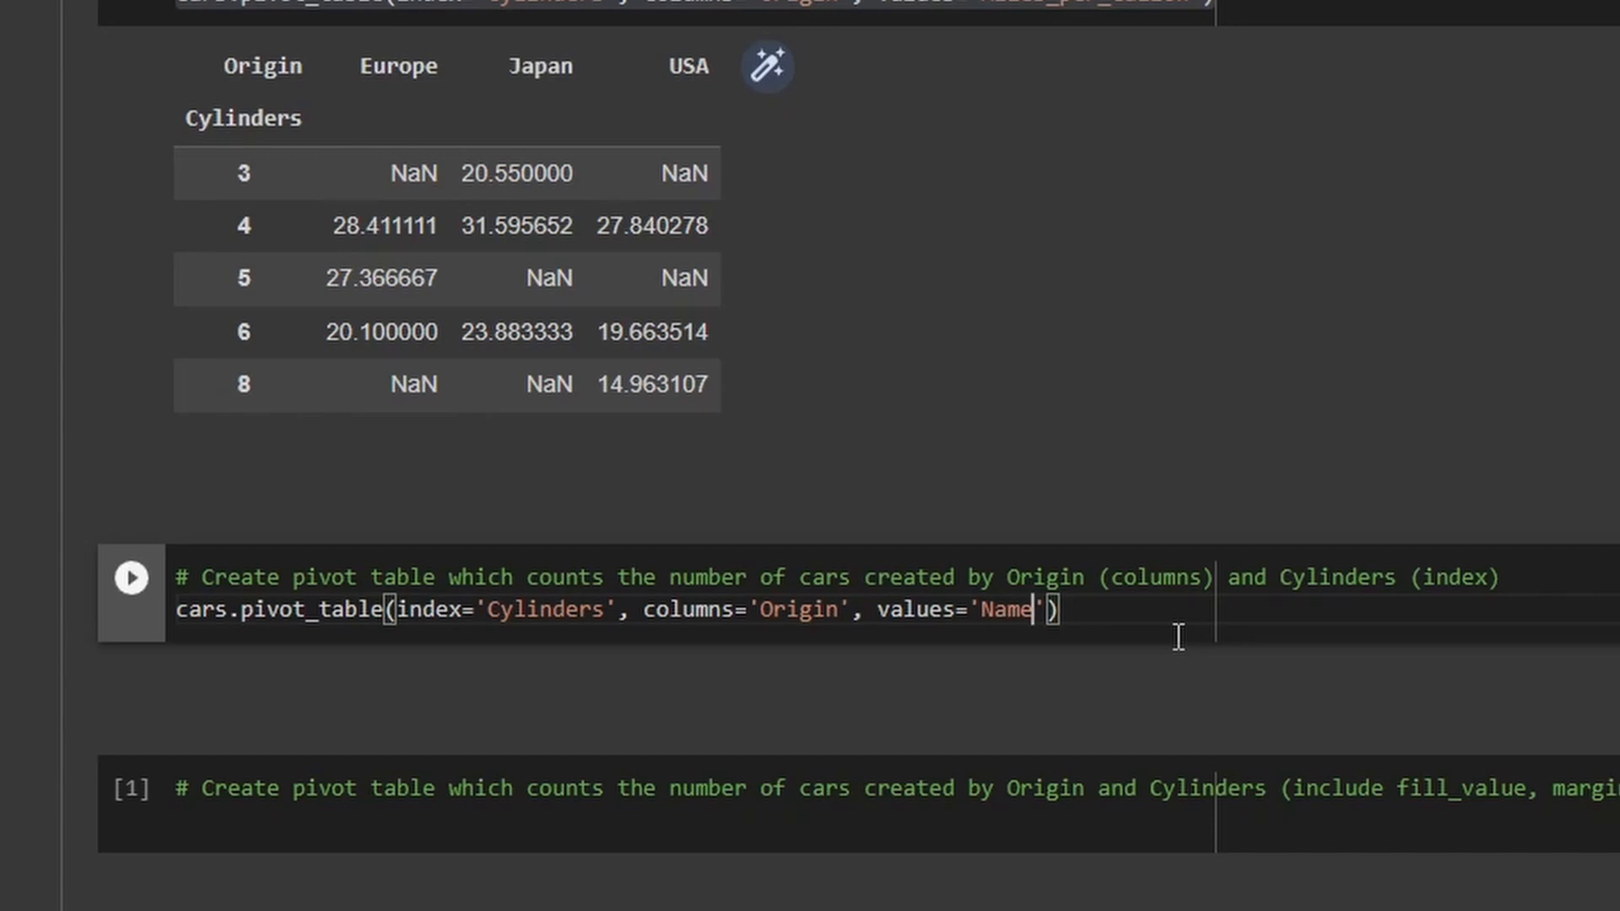
type(",")
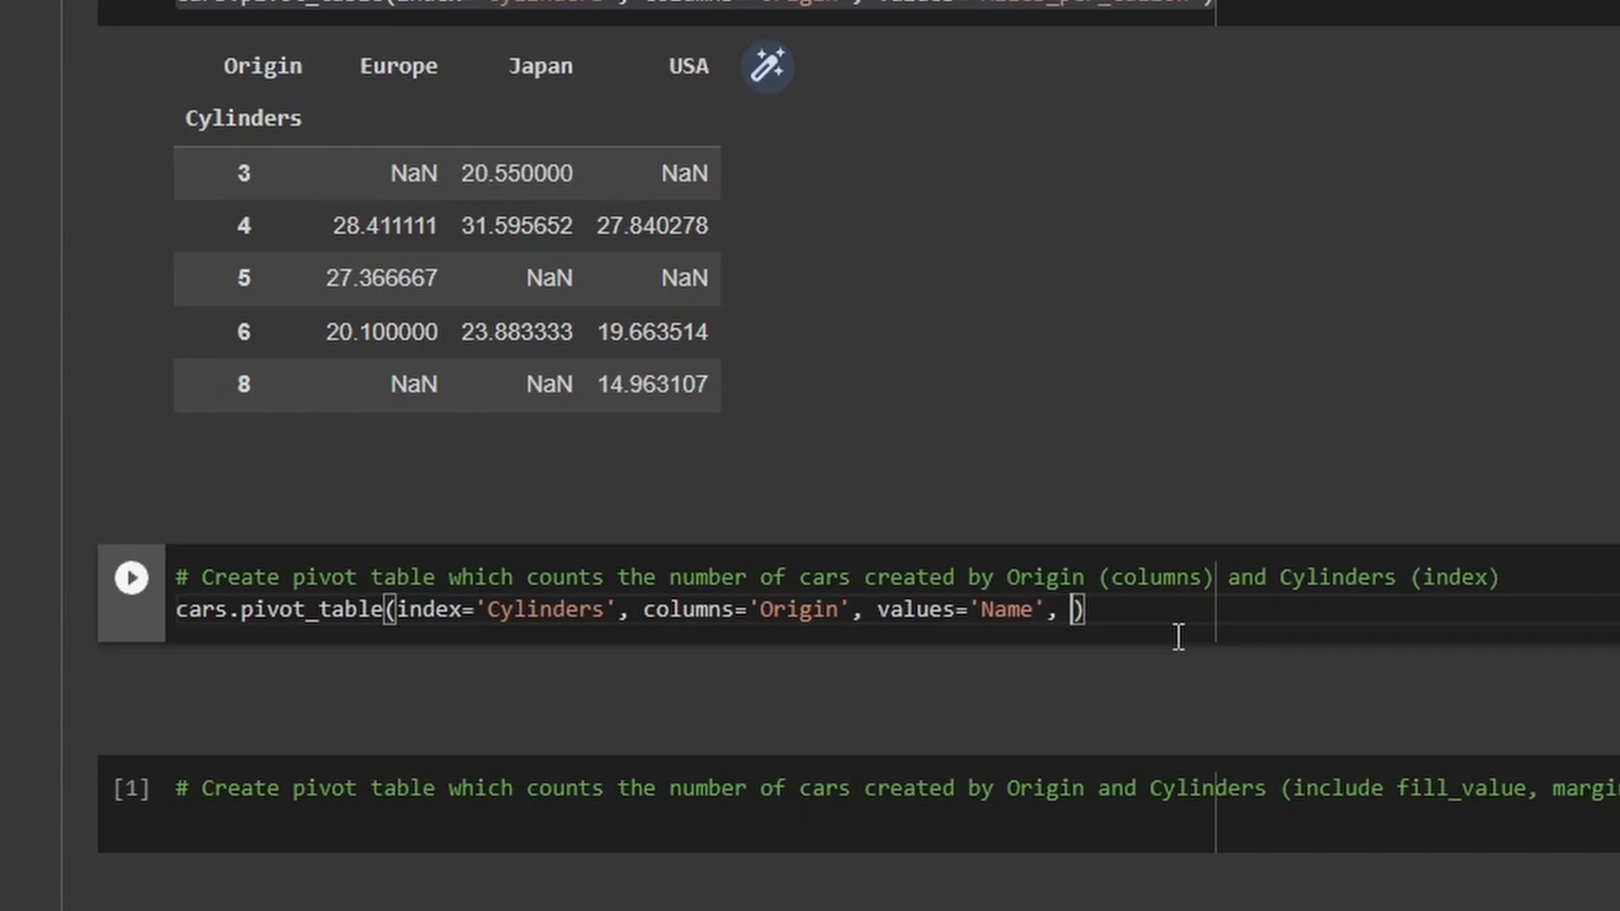
left_click(1080, 609)
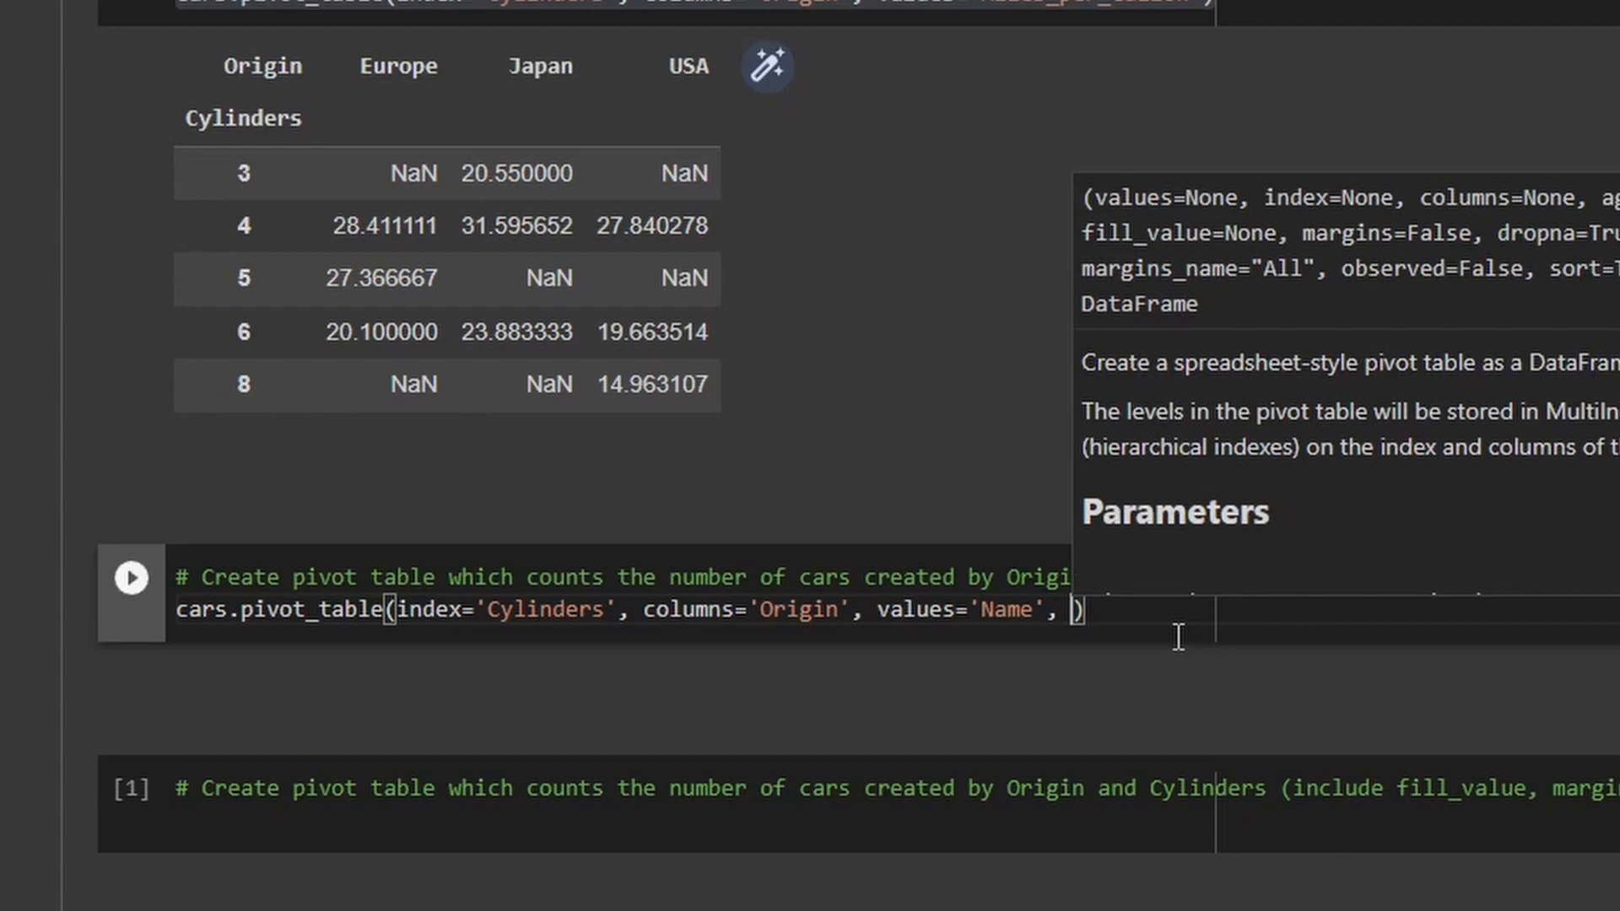
type("aggfunc='count")
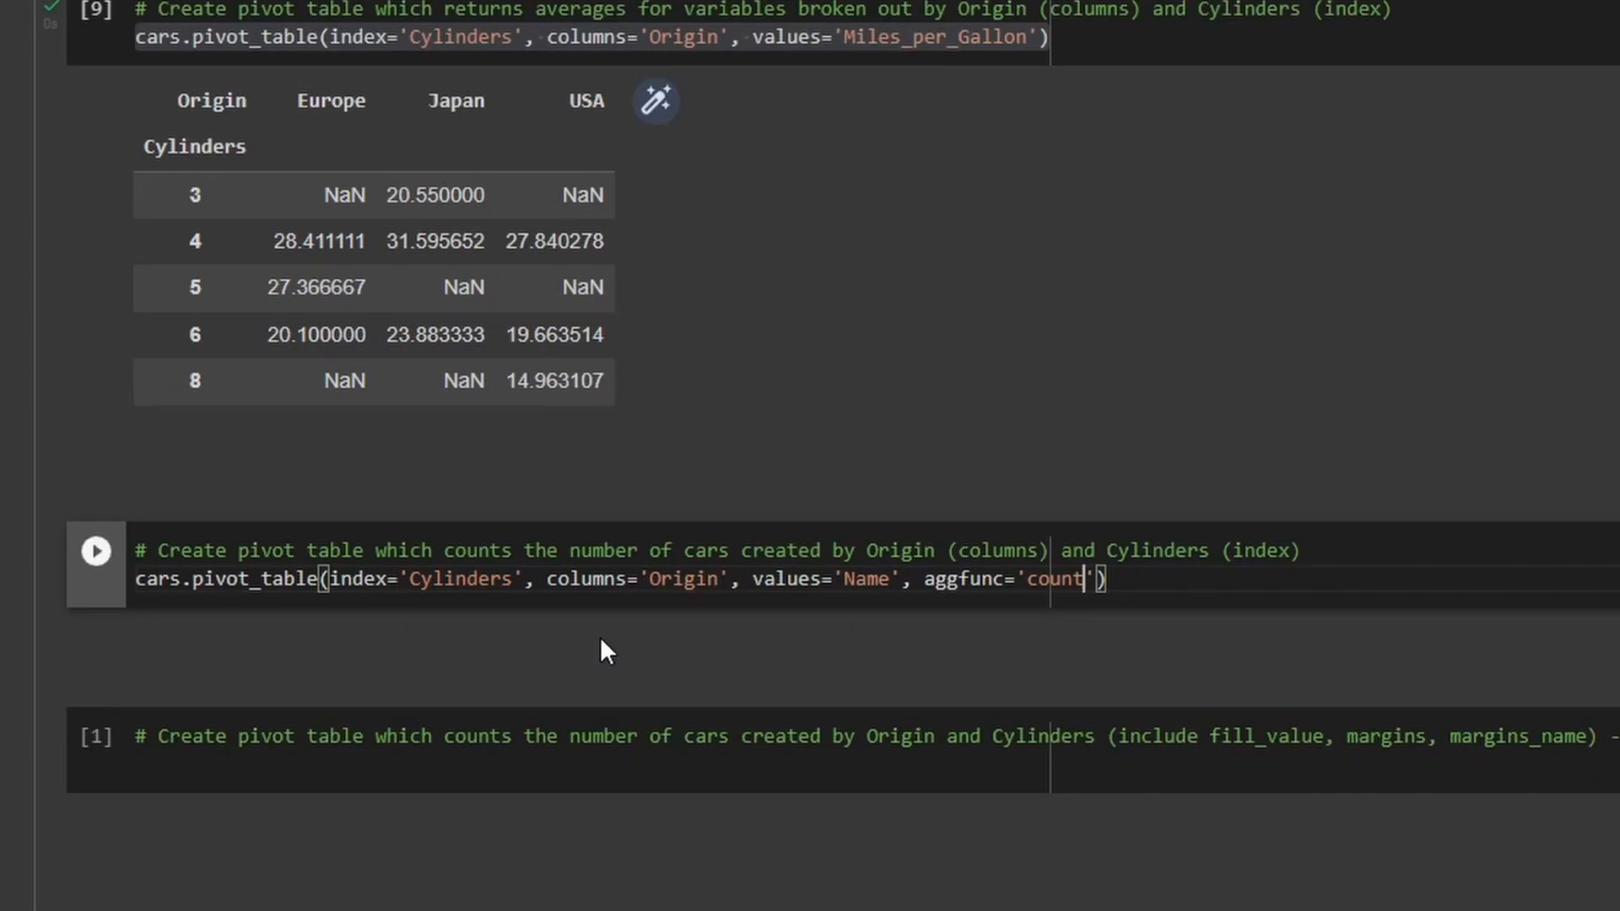
mouse_move(617, 641)
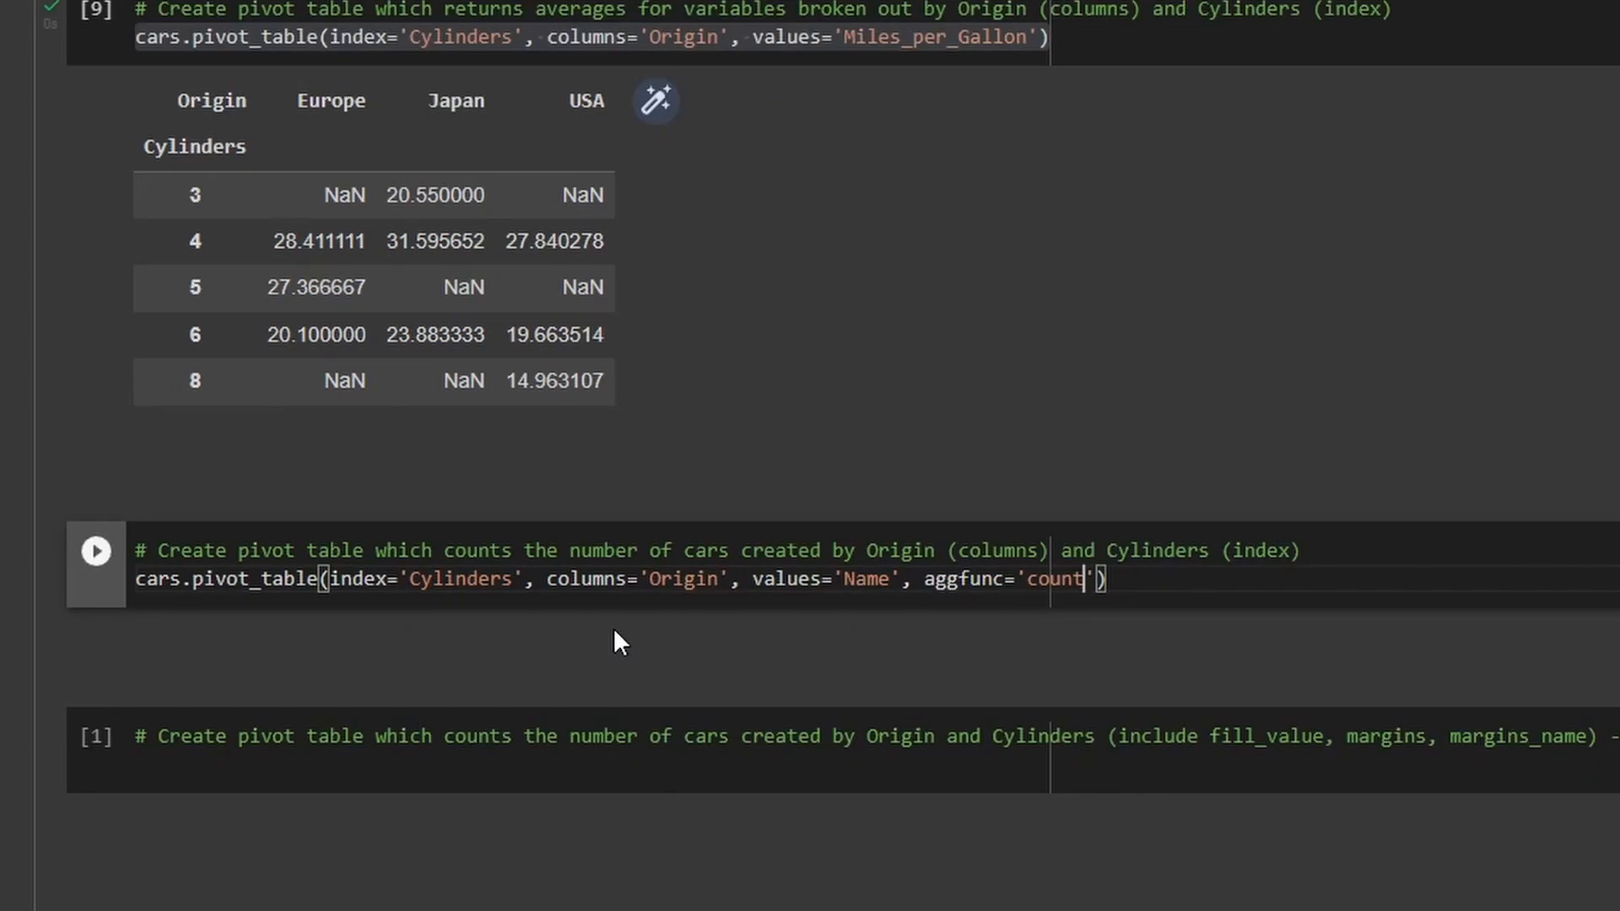
left_click(95, 550)
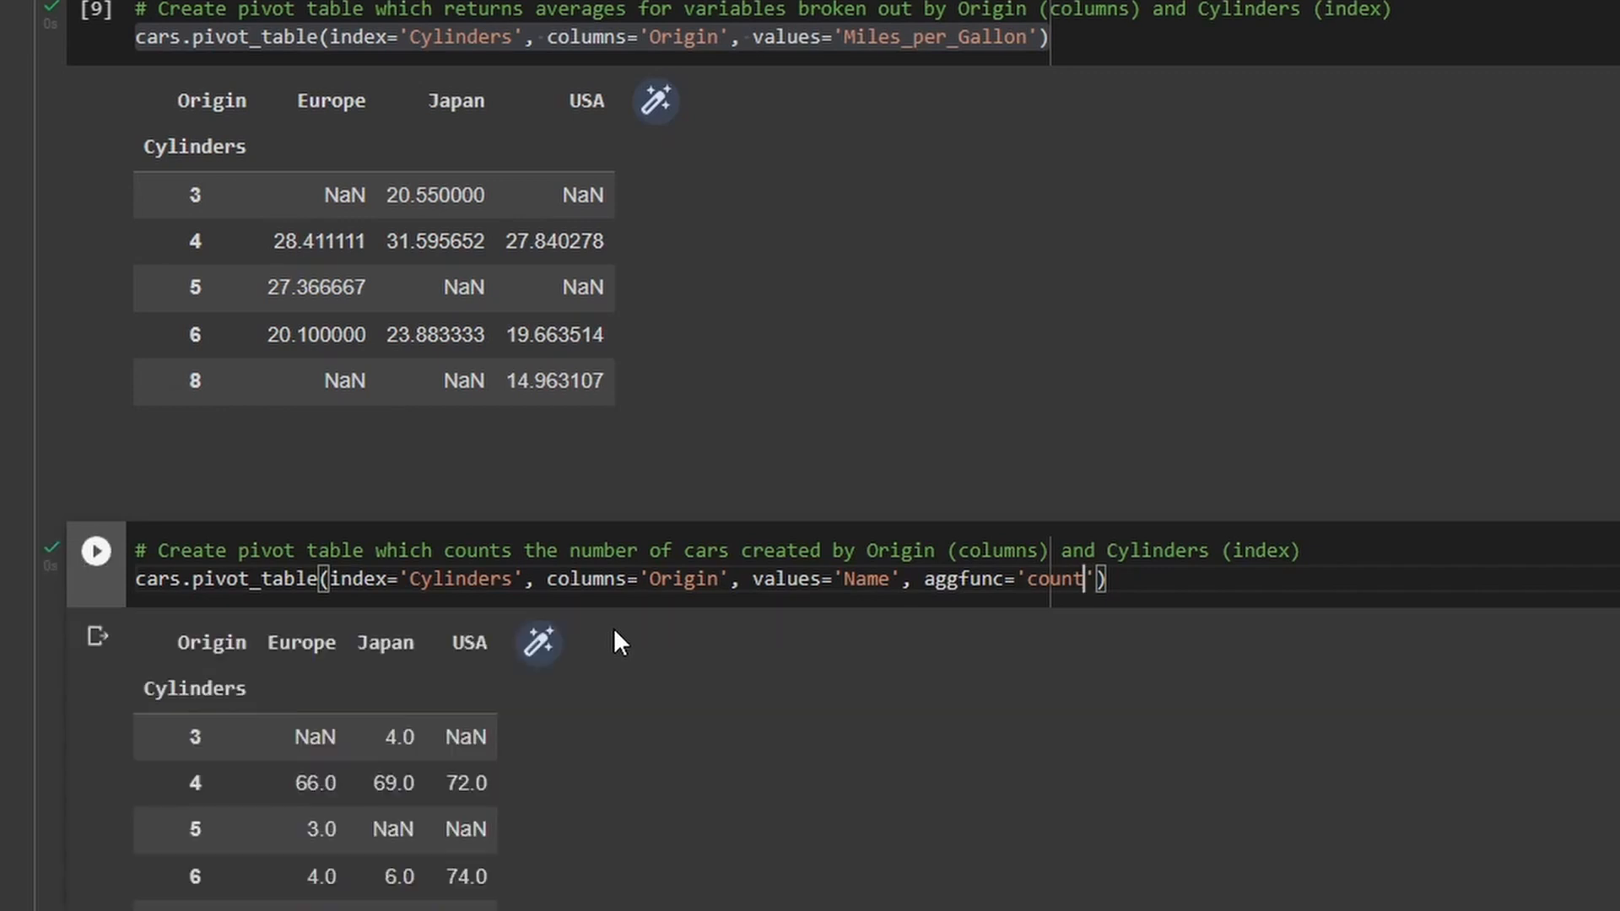
scroll("down", 3)
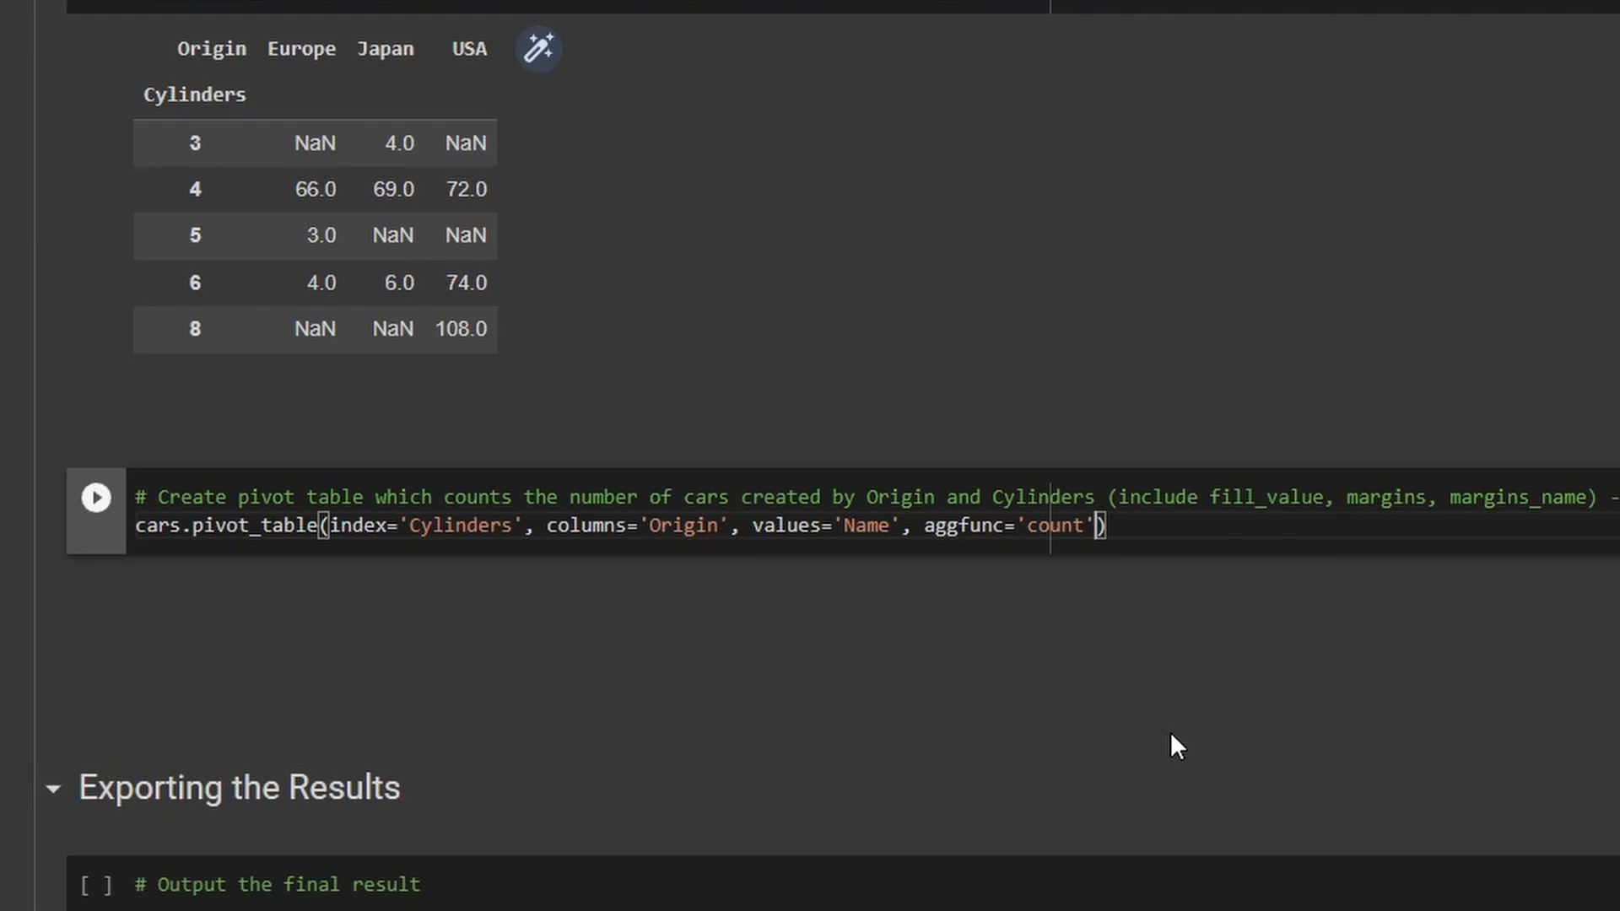
mouse_move(751, 585)
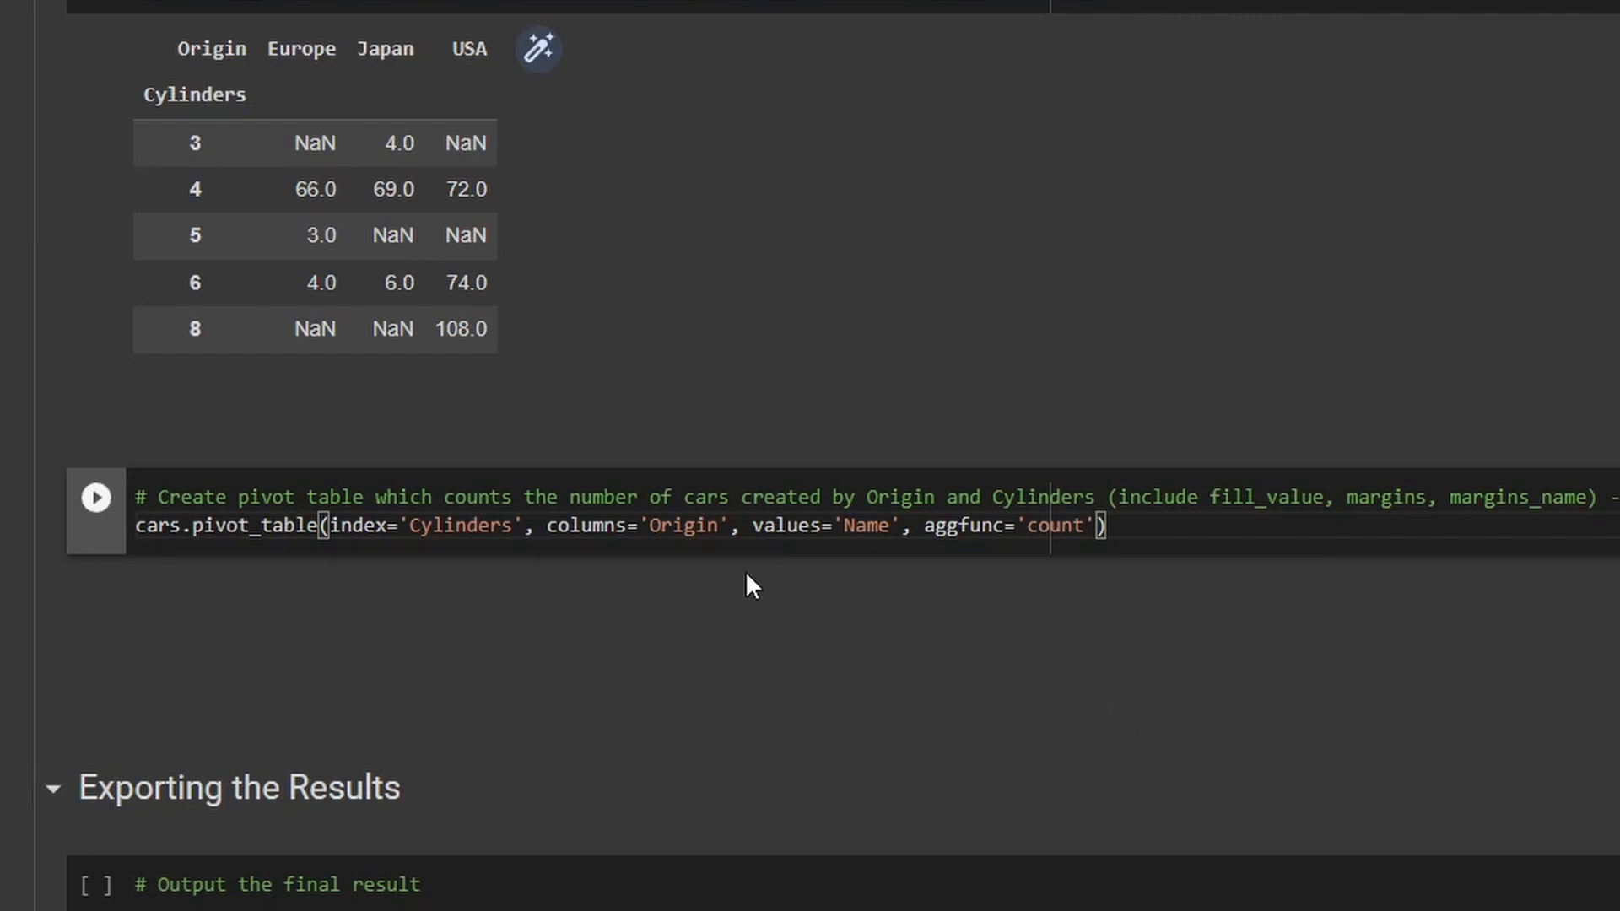
mouse_move(913, 483)
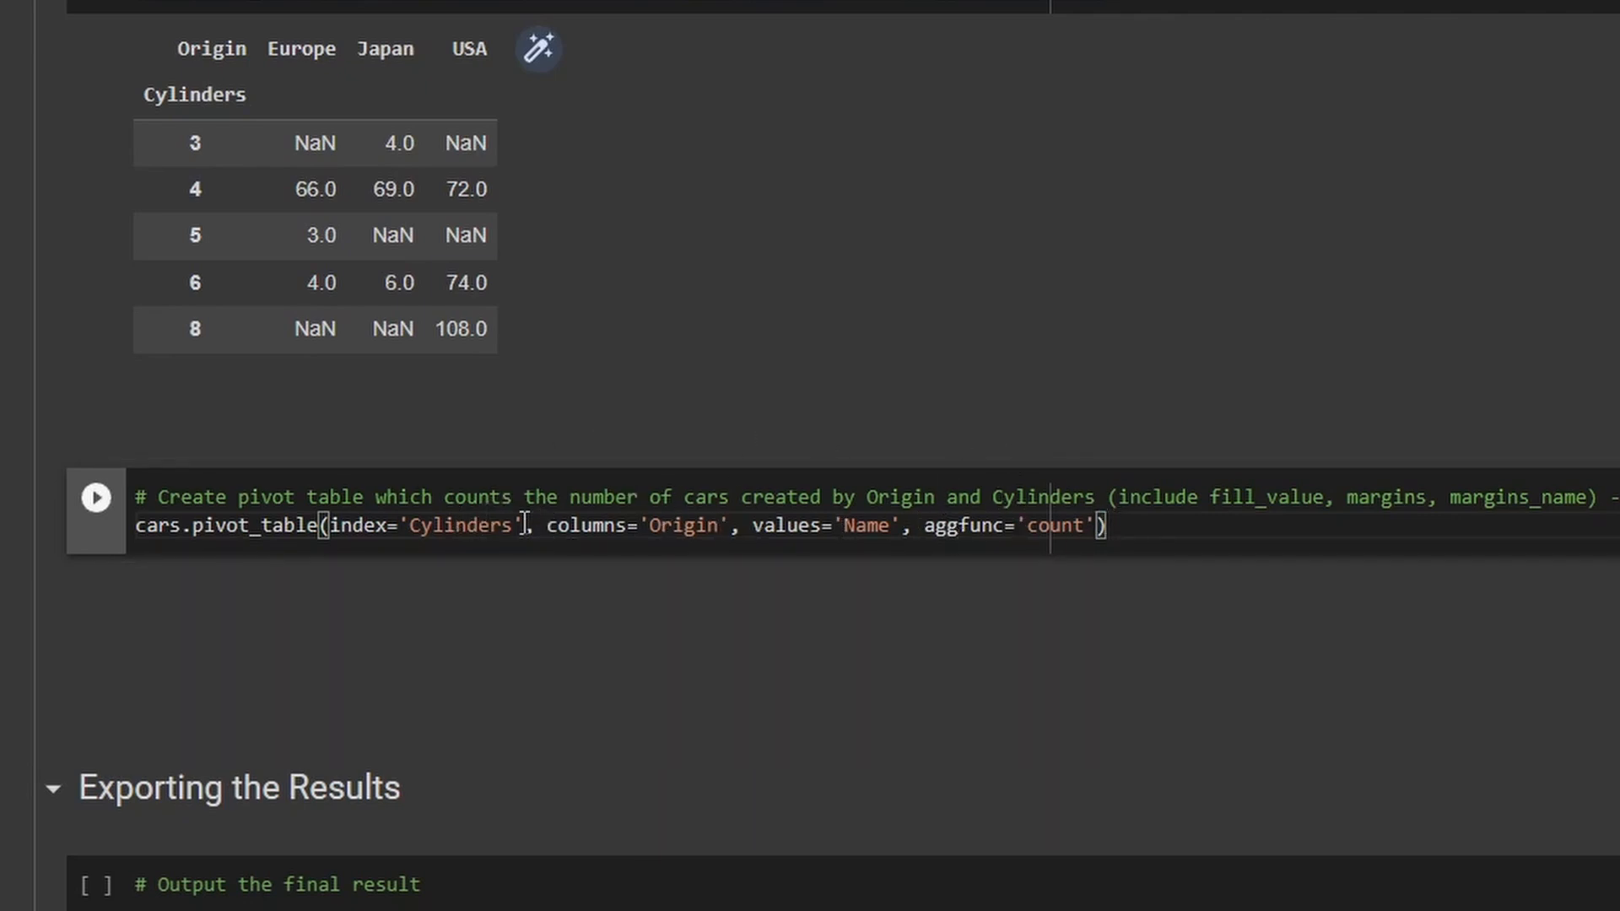
mouse_move(778, 803)
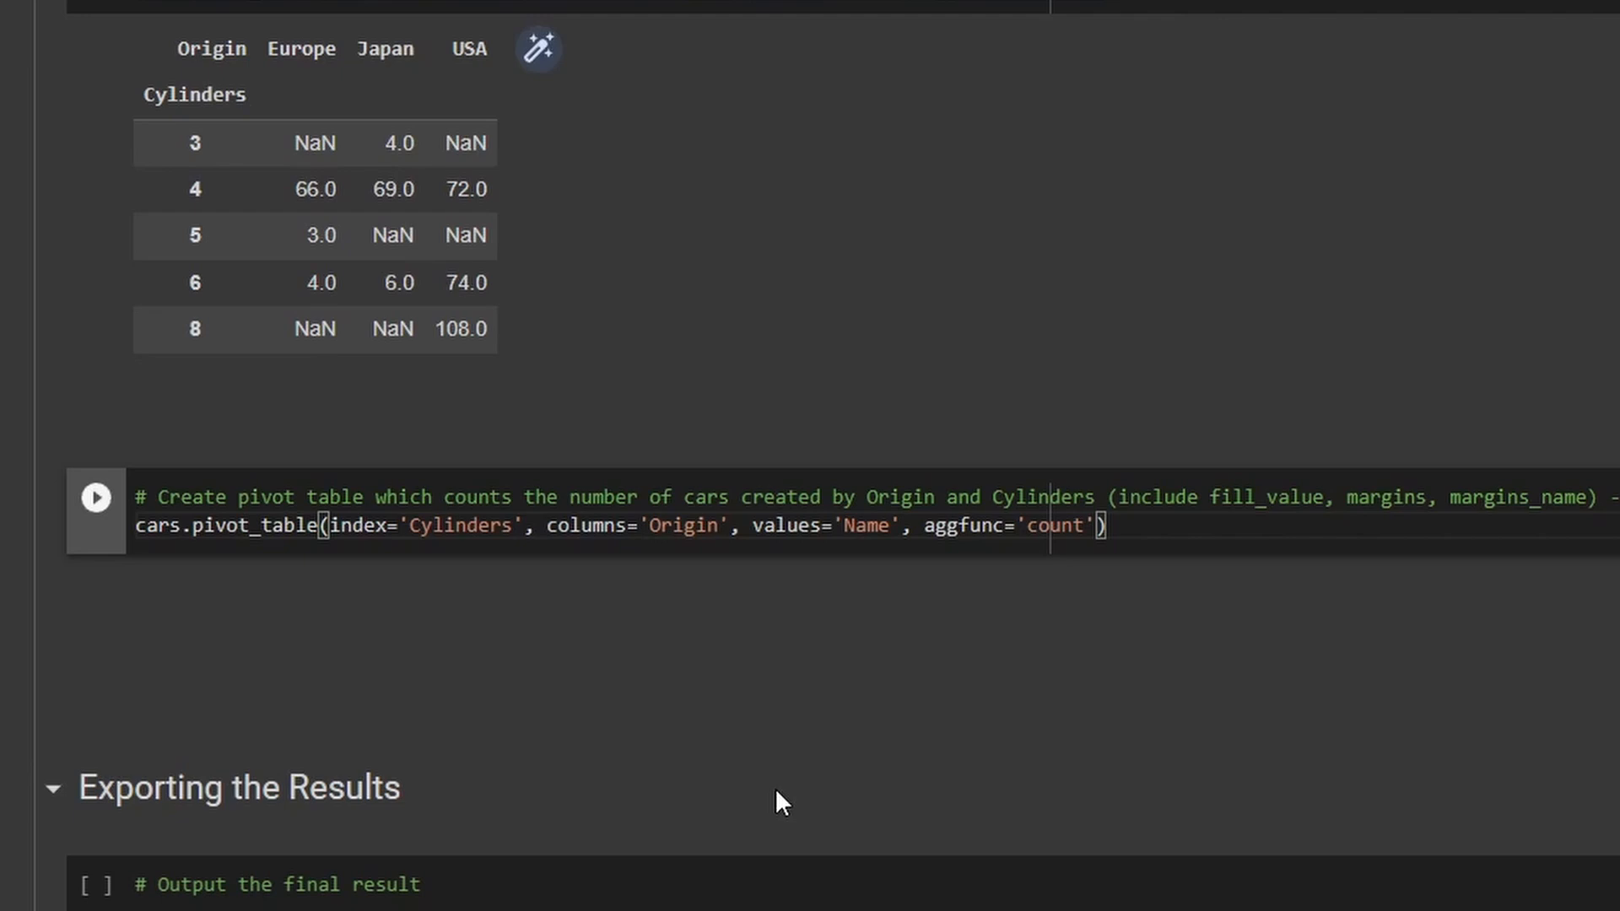
Split the pivot arguments onto separate lines and add fill_value=0.
key("enter")
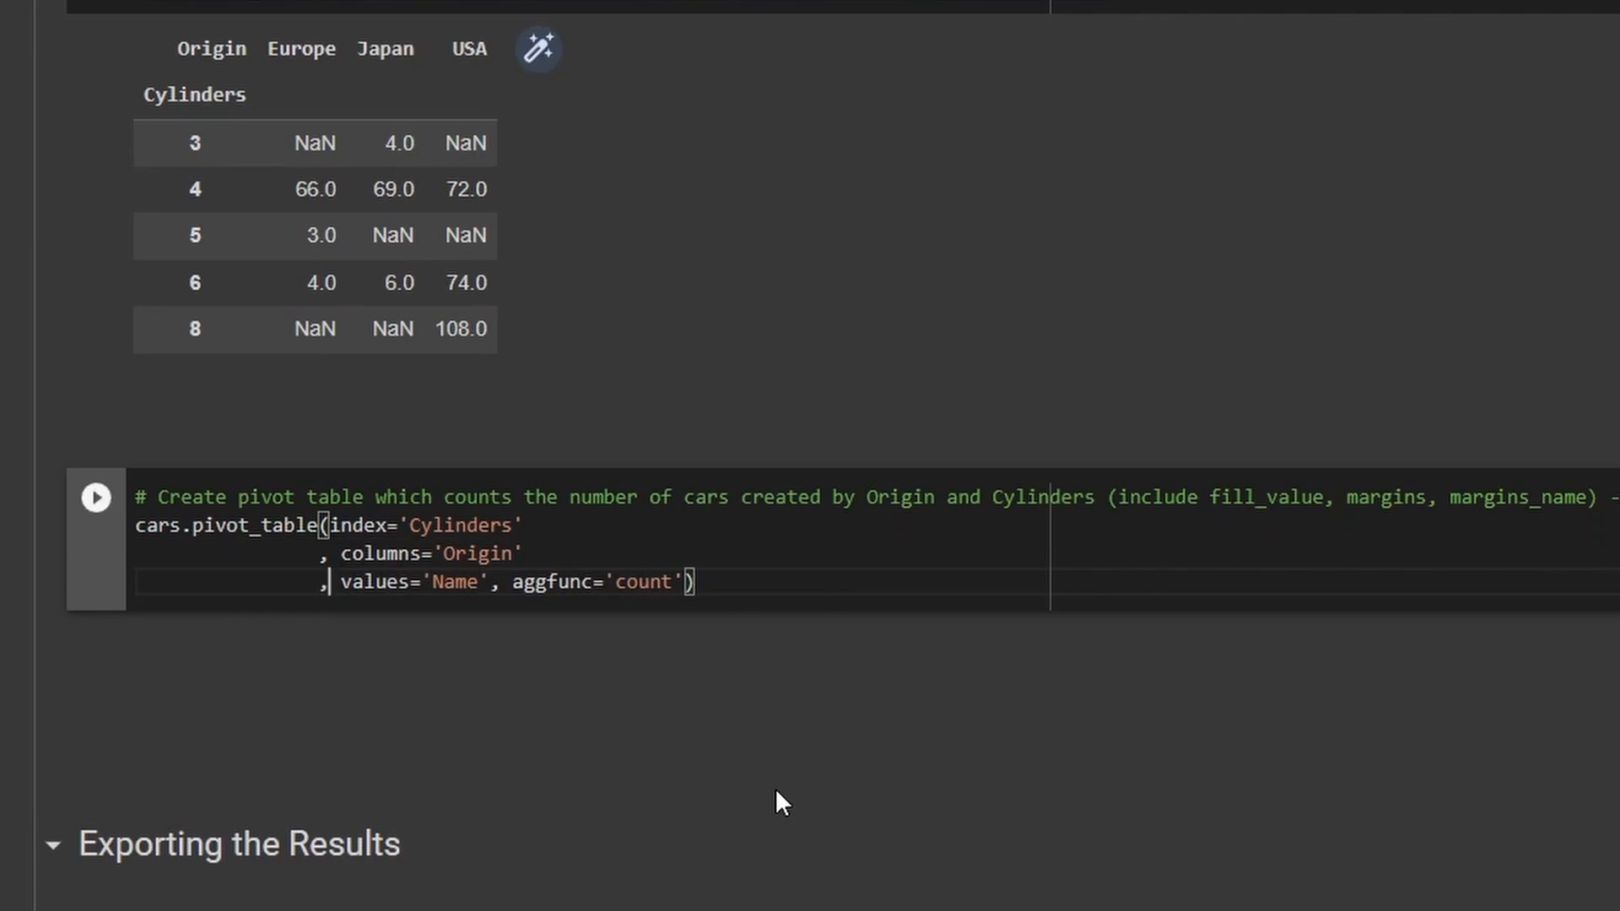
key("Enter")
type(", fill_value=)")
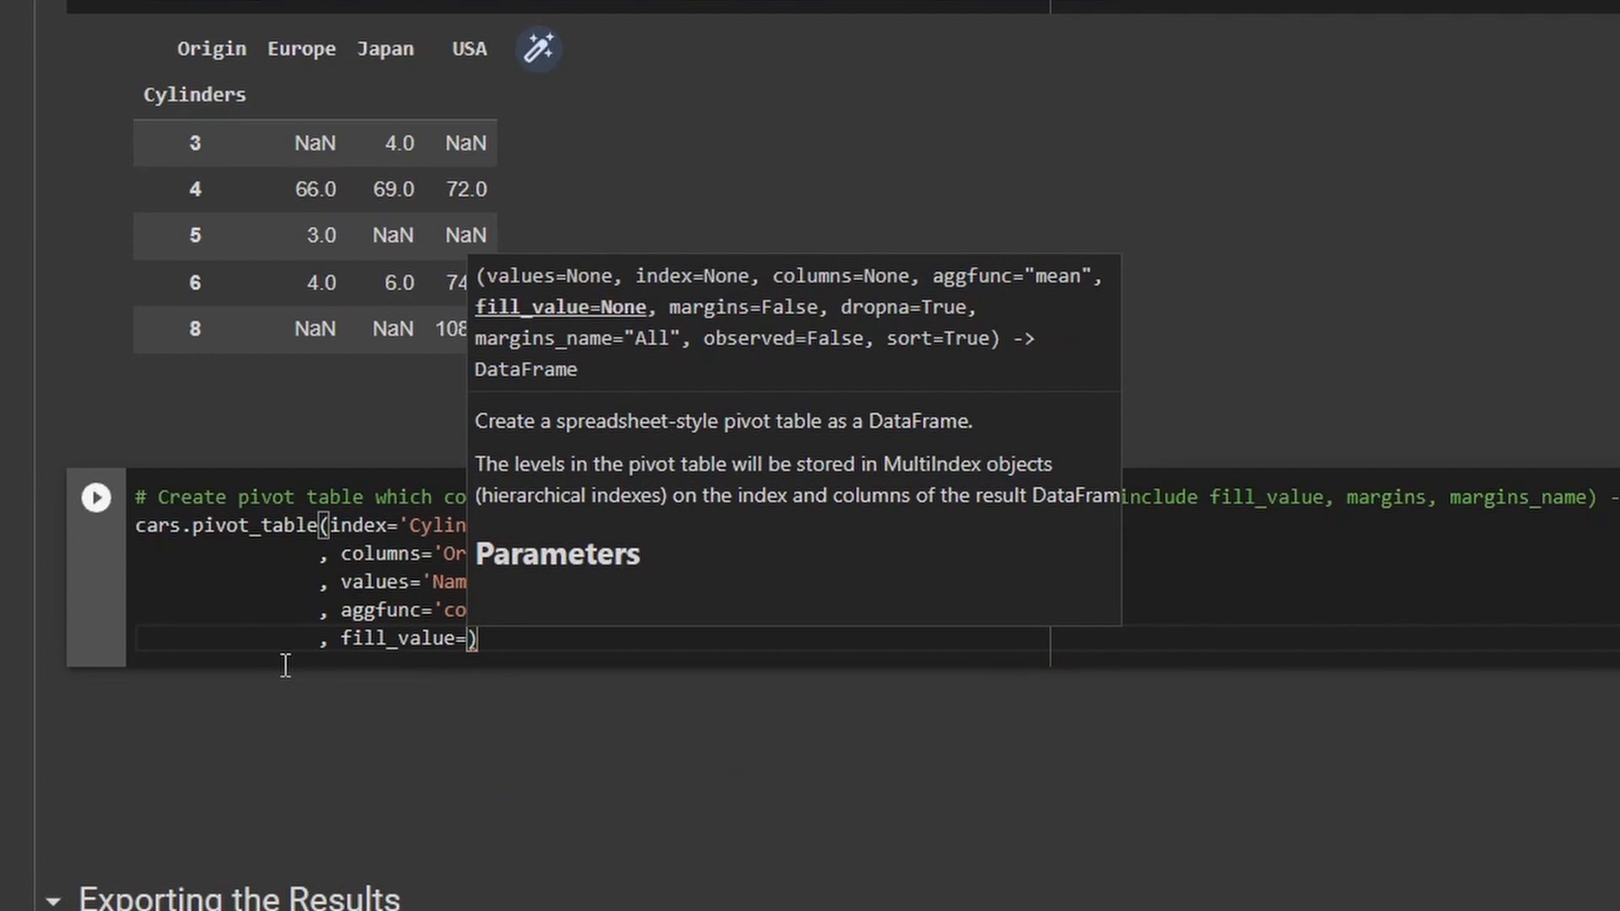
type("0")
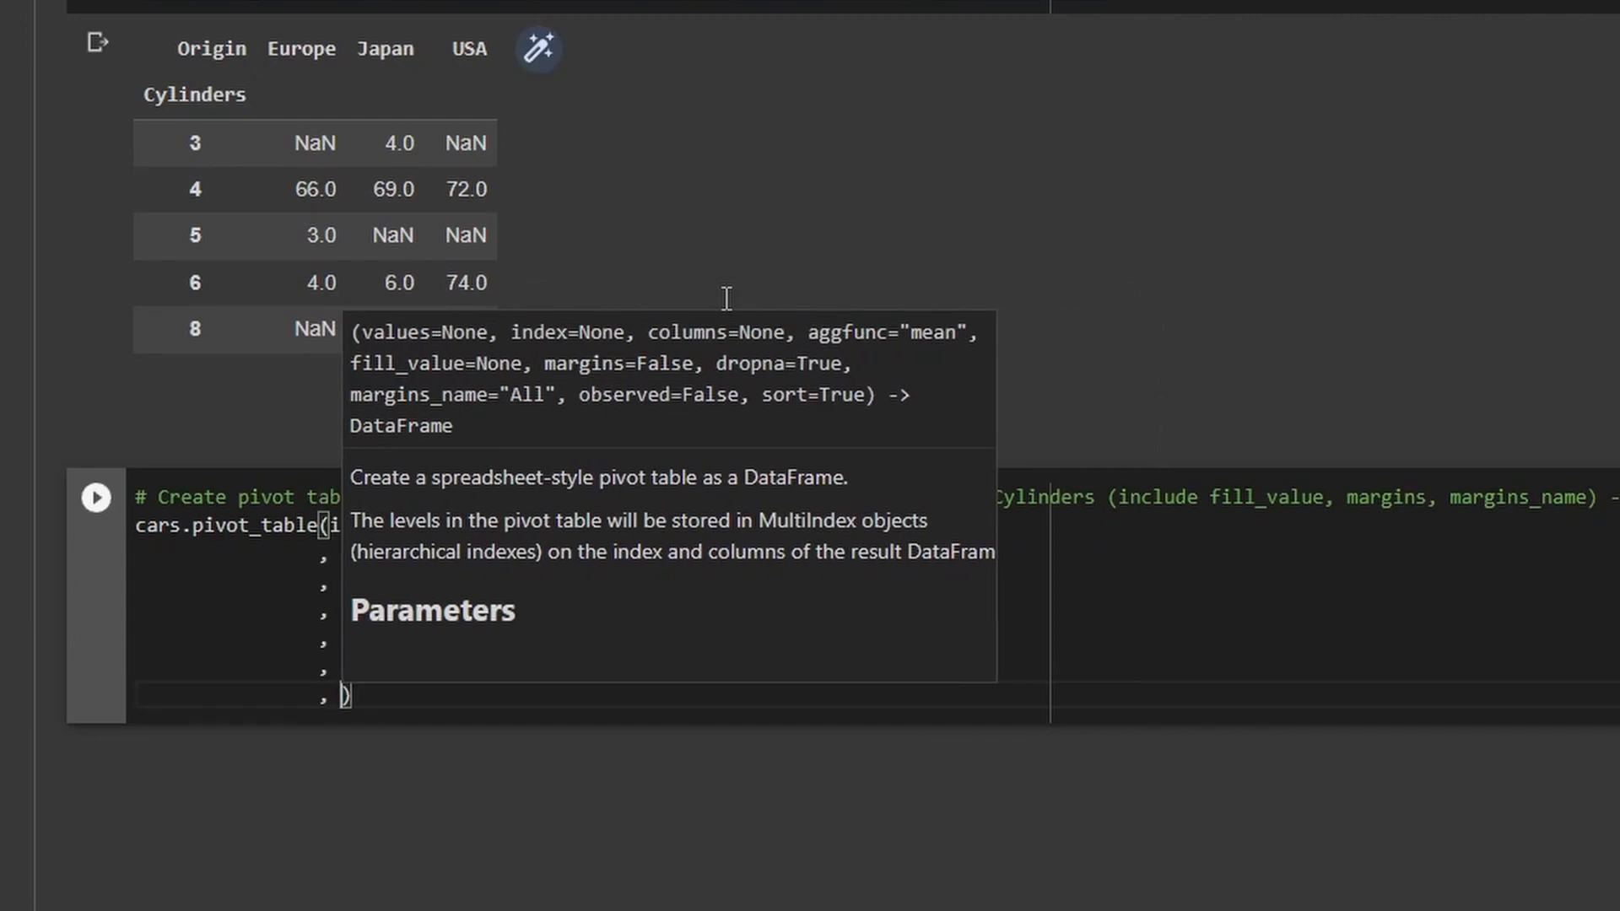
Add margins with margins_name='Grand Total' for a total row and column.
type("margins_name=")
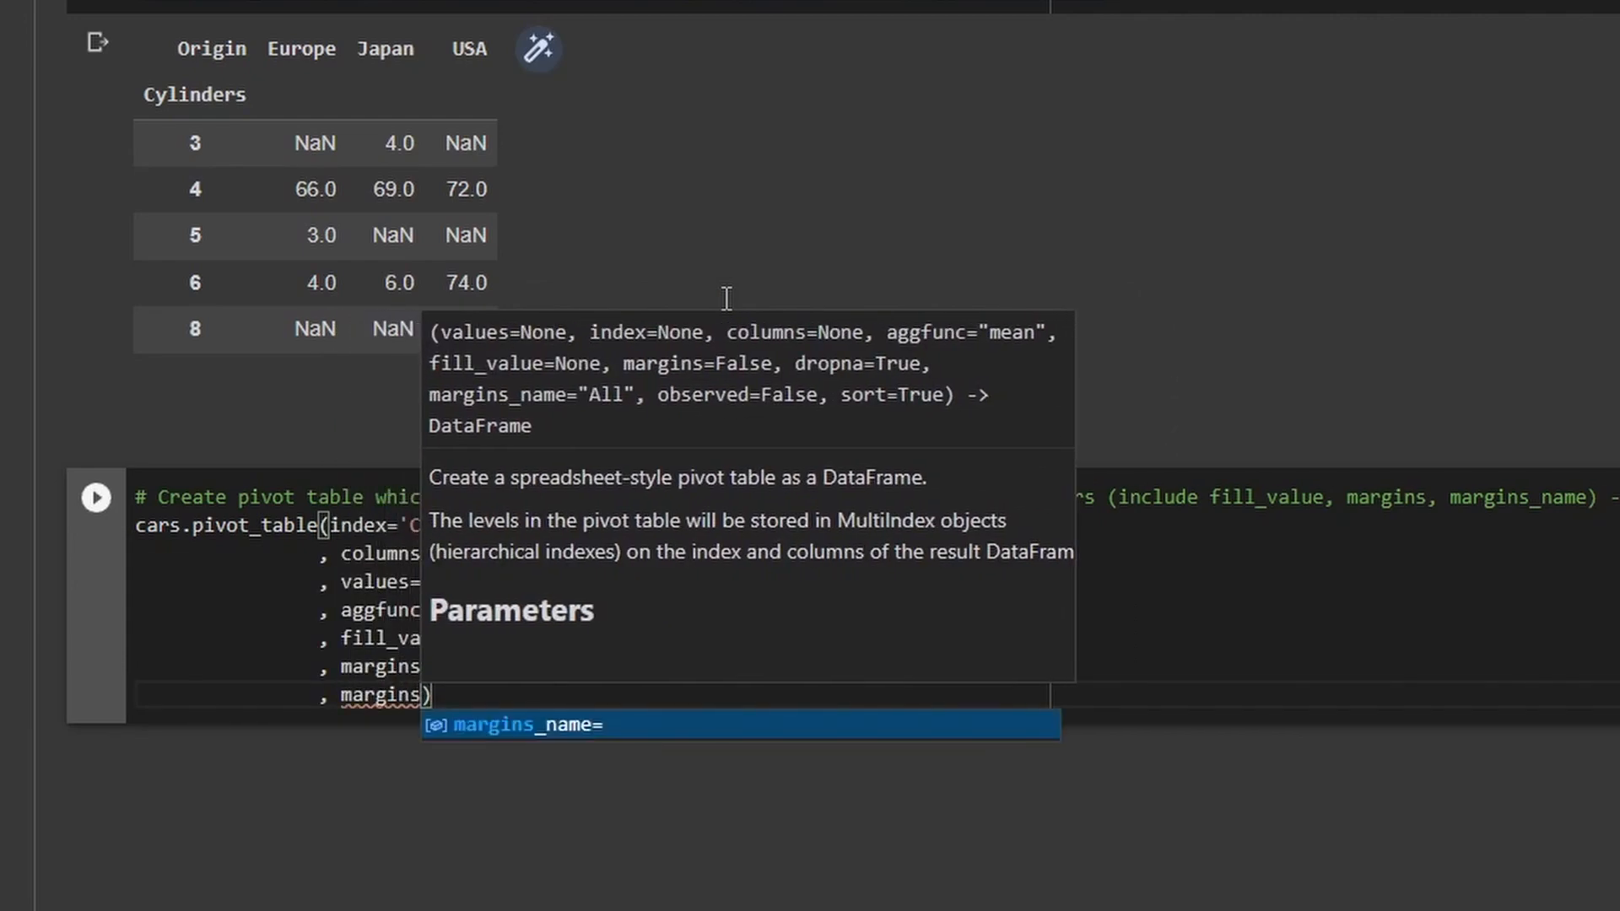
type("c")
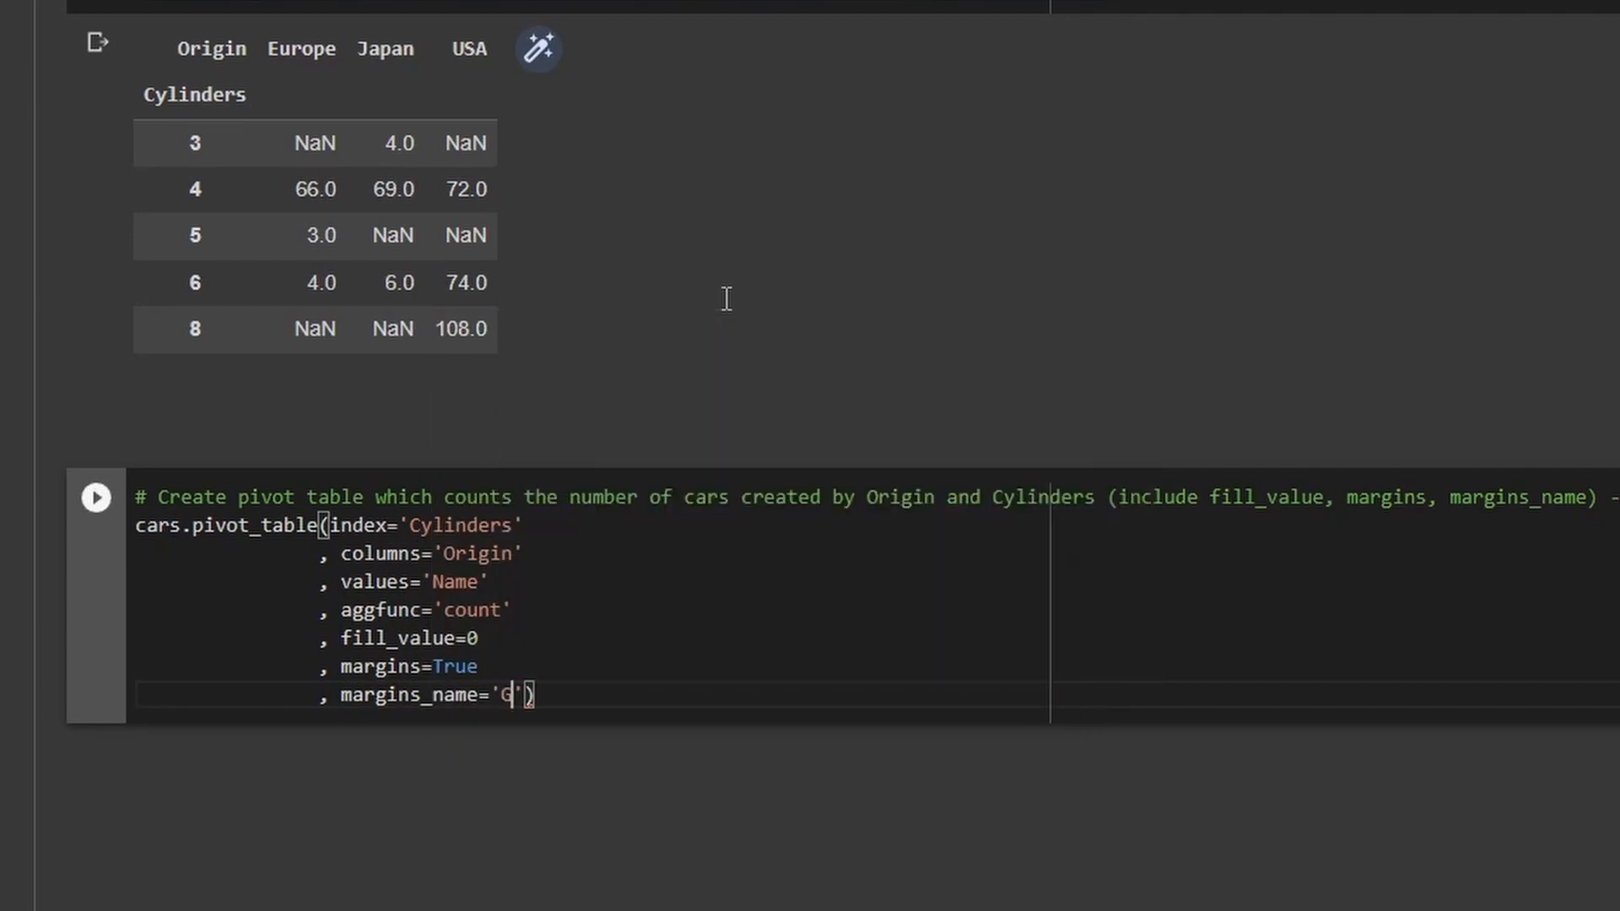
type("rand To")
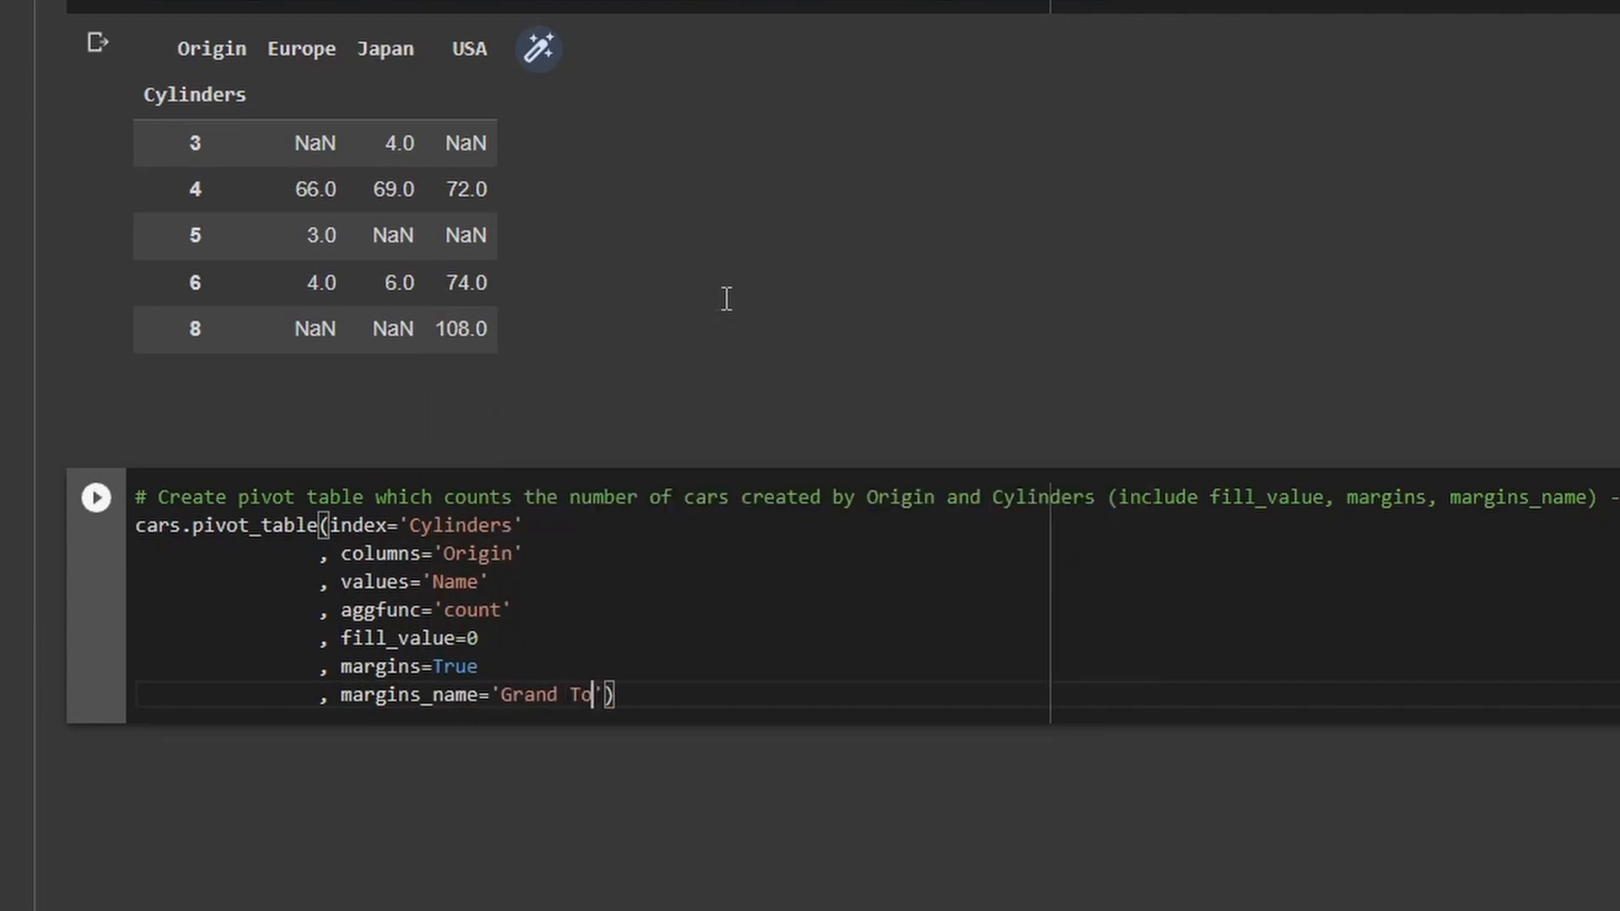
type("tal")
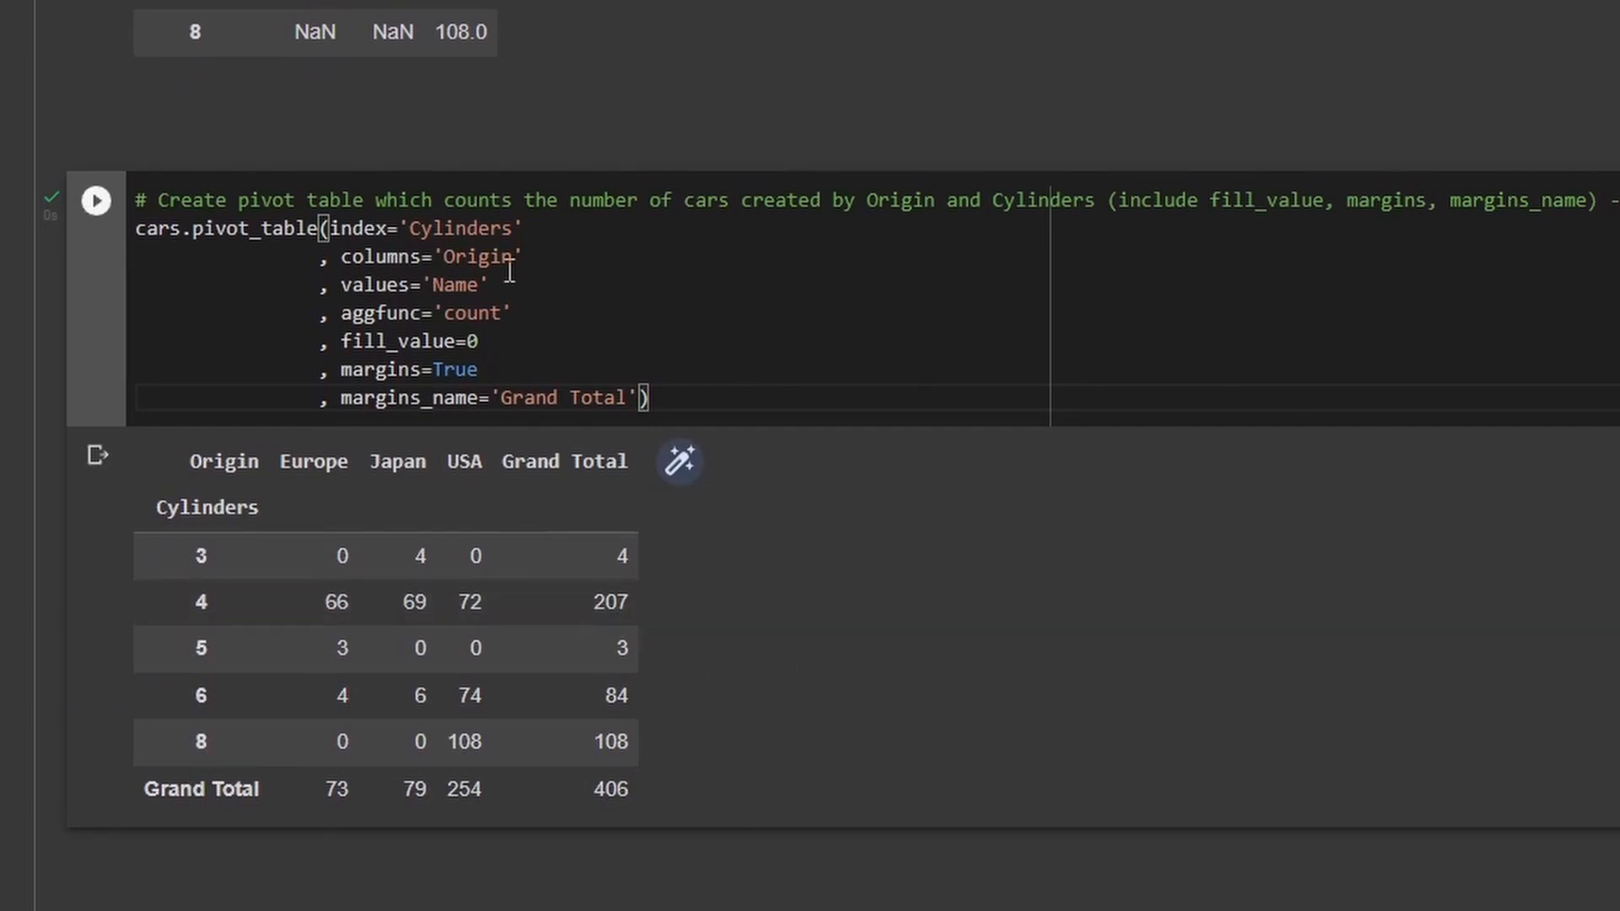
mouse_move(436, 687)
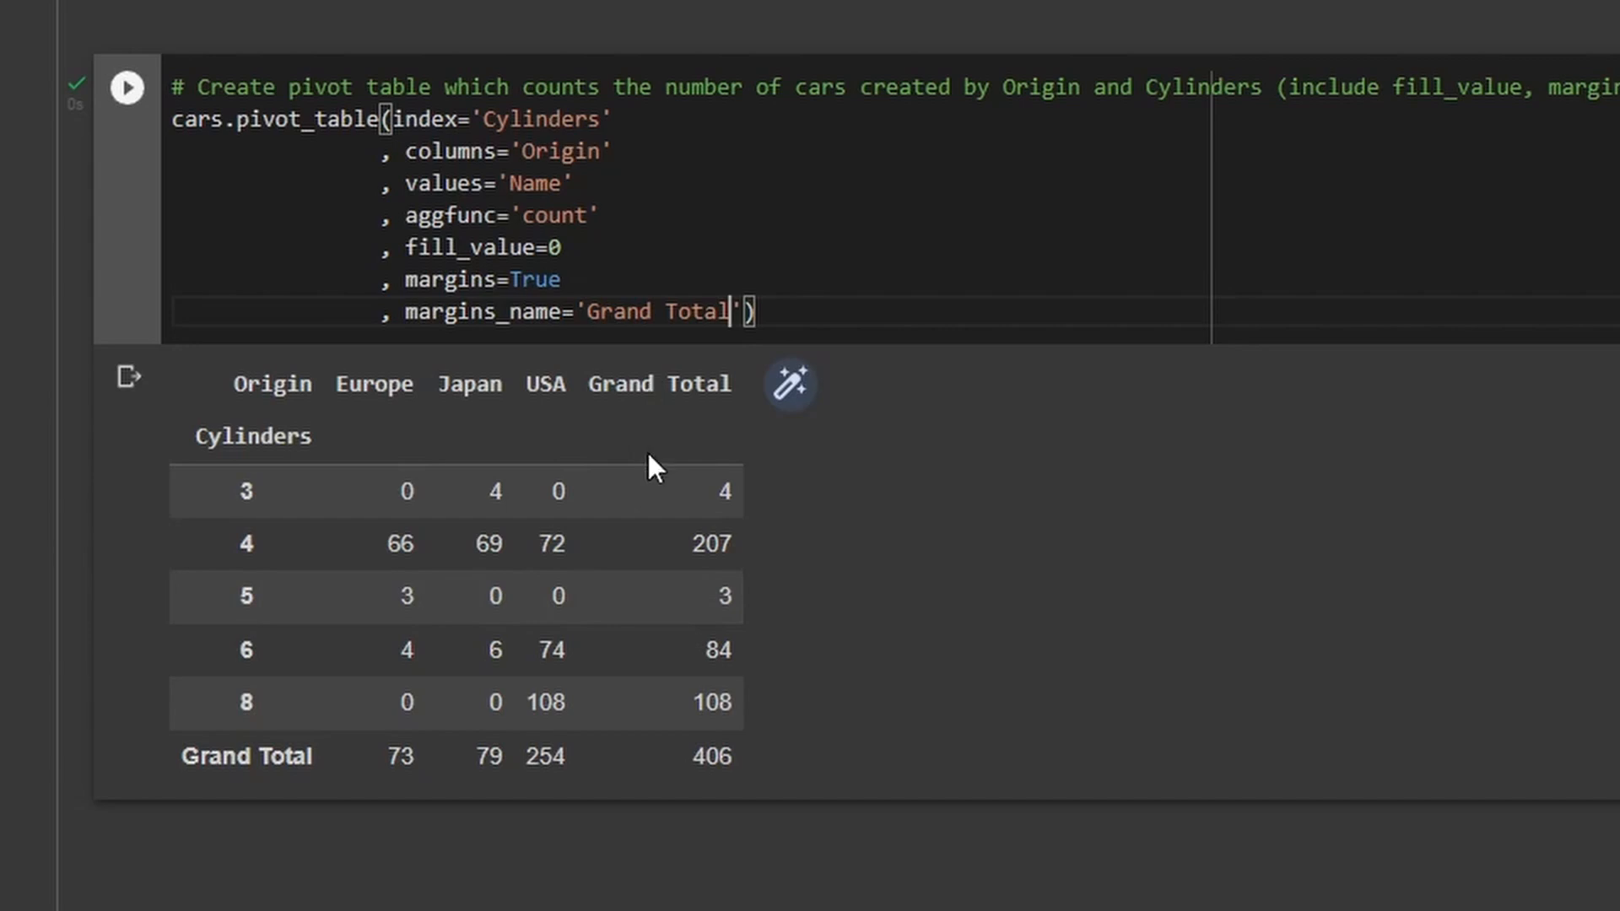
mouse_move(655, 505)
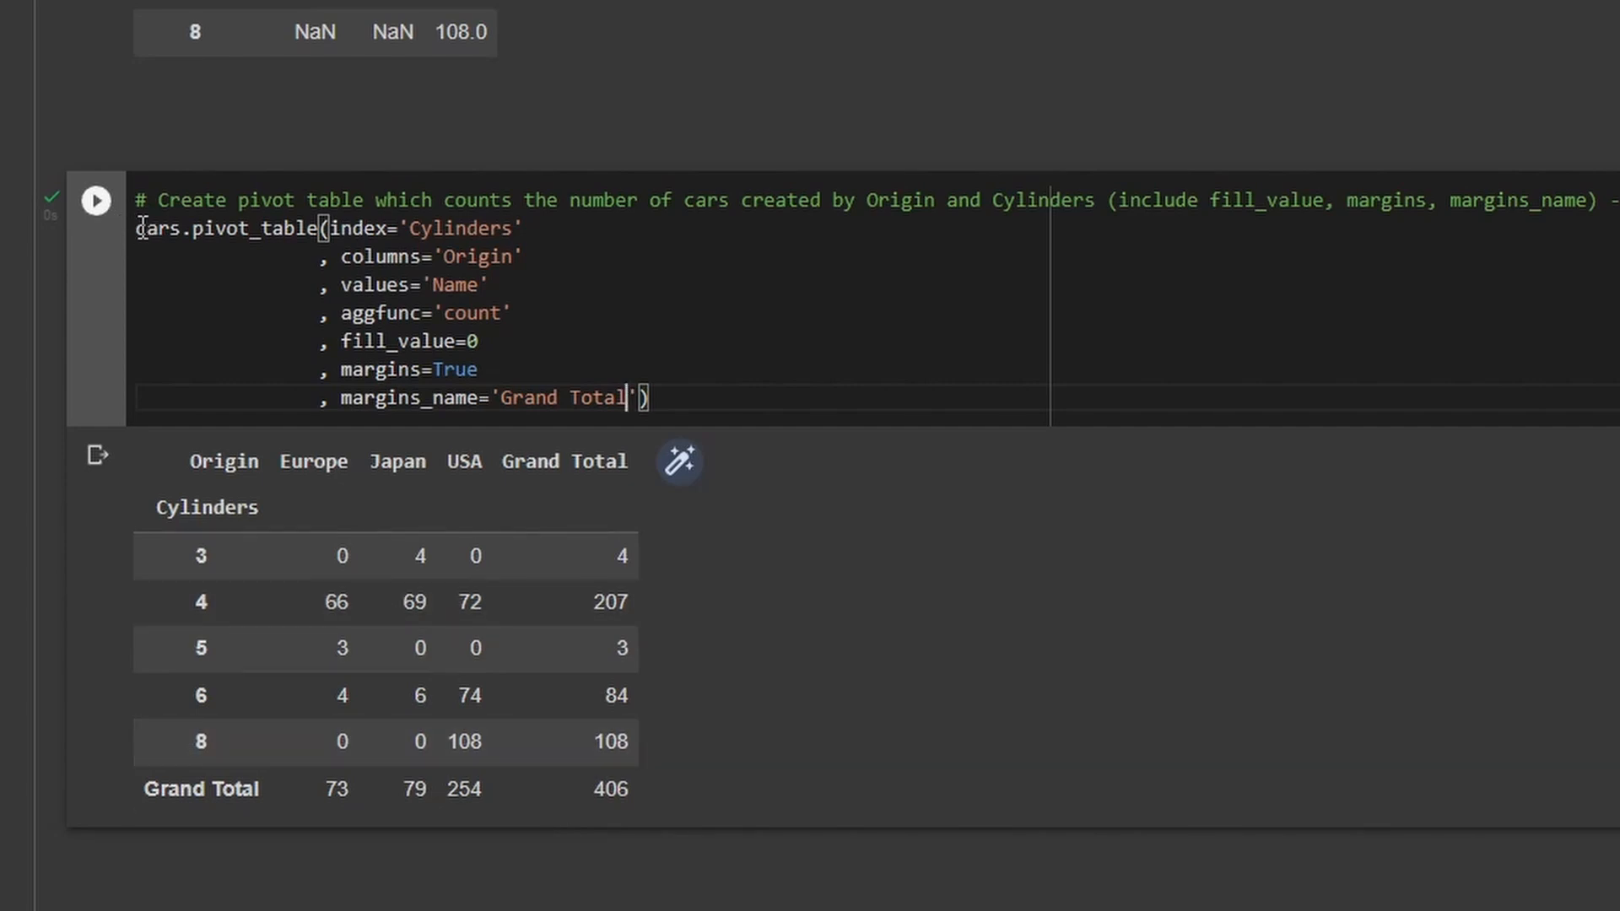
Assign the margins pivot table to the variable cars_pivot.
scroll("down", 3)
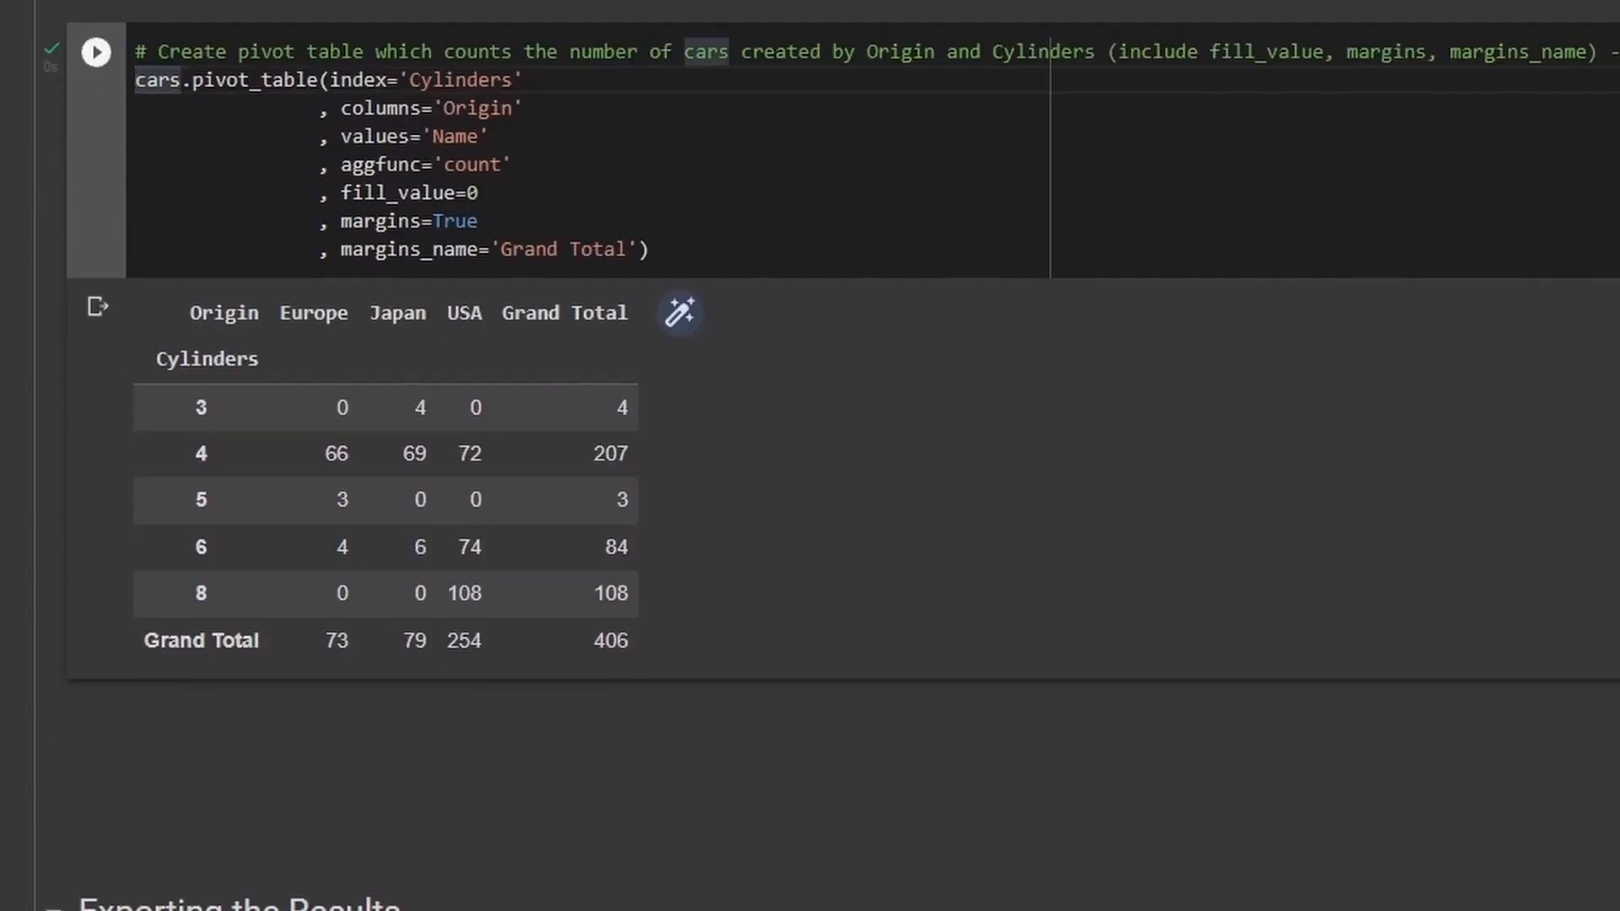
type("cars_pivot =")
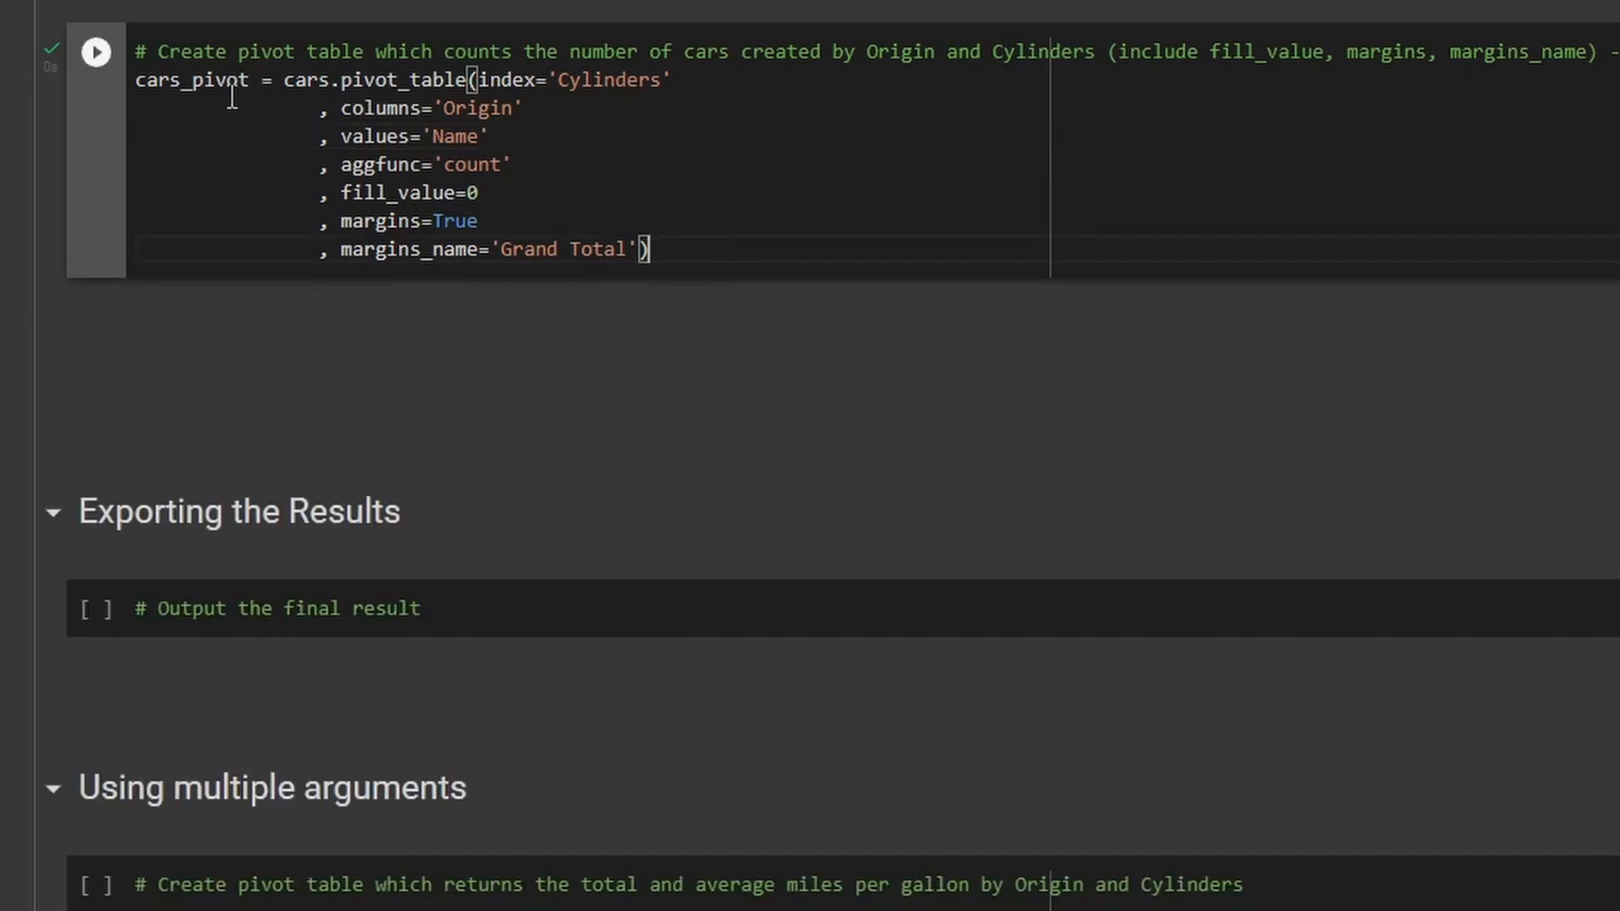
mouse_move(780, 243)
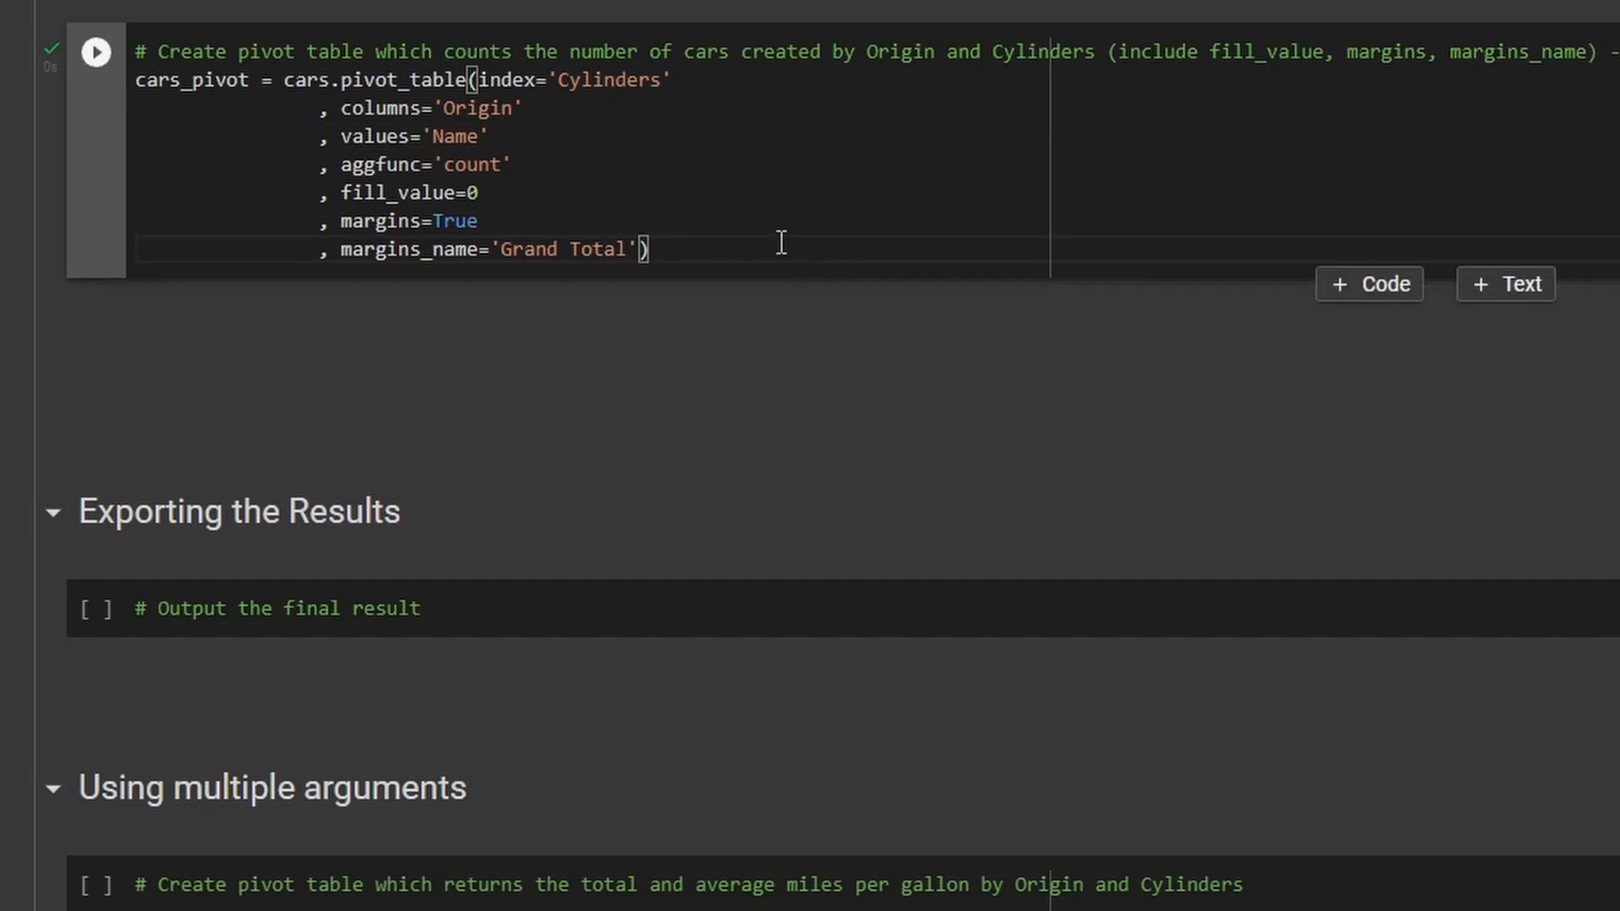
Display cars_pivot in a new cell, showing counts with Grand Totals of 406.
left_click(1369, 283)
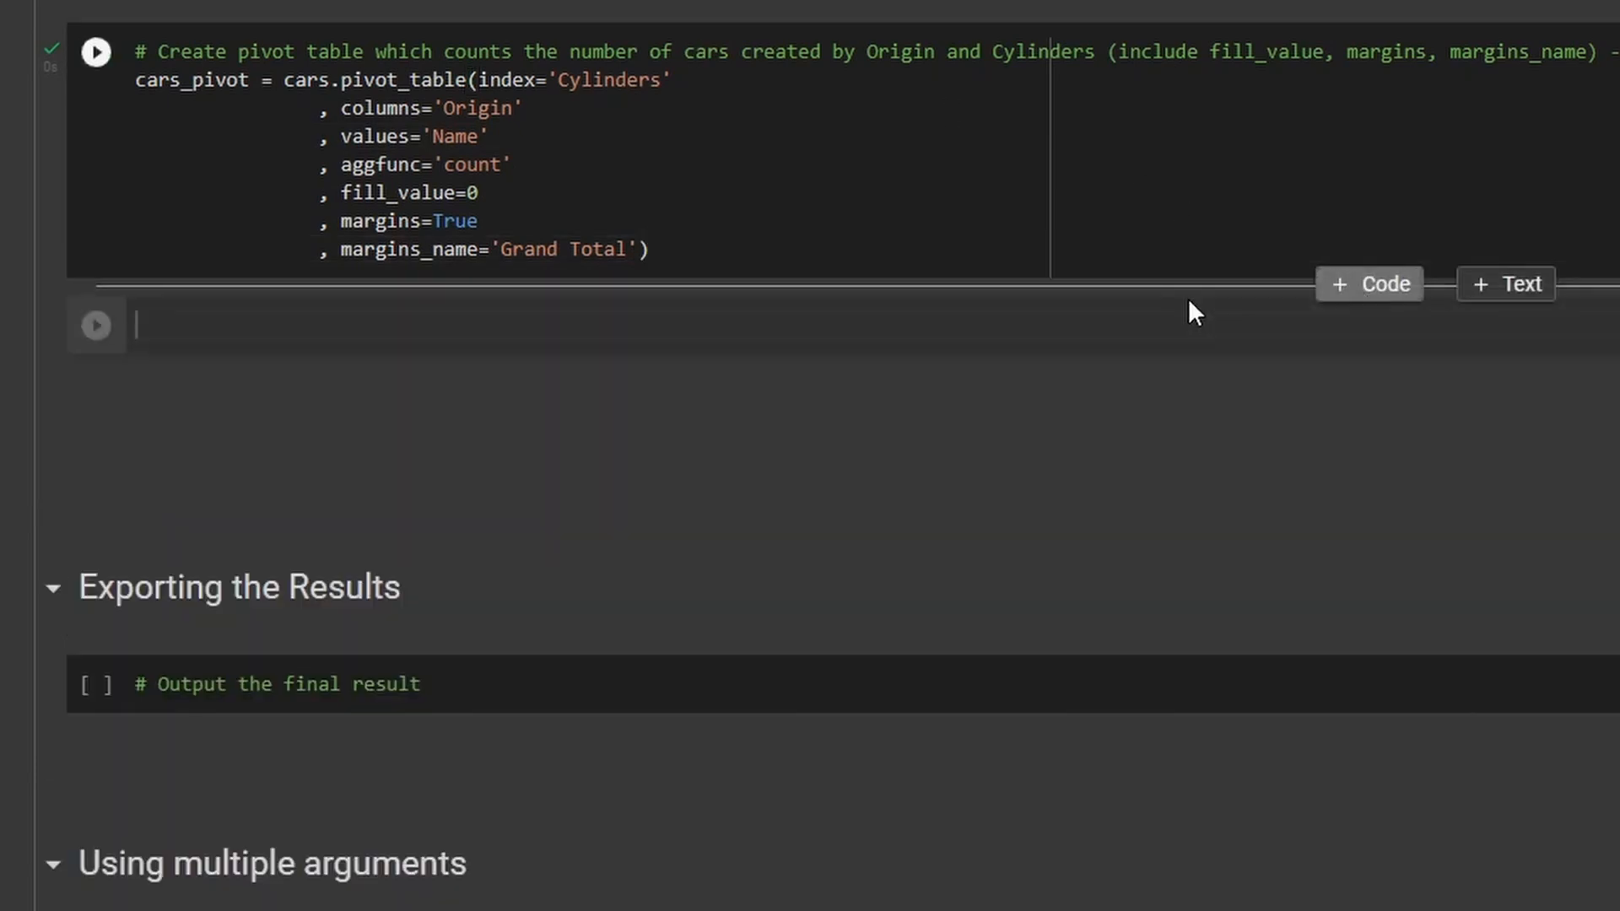
type("cars_")
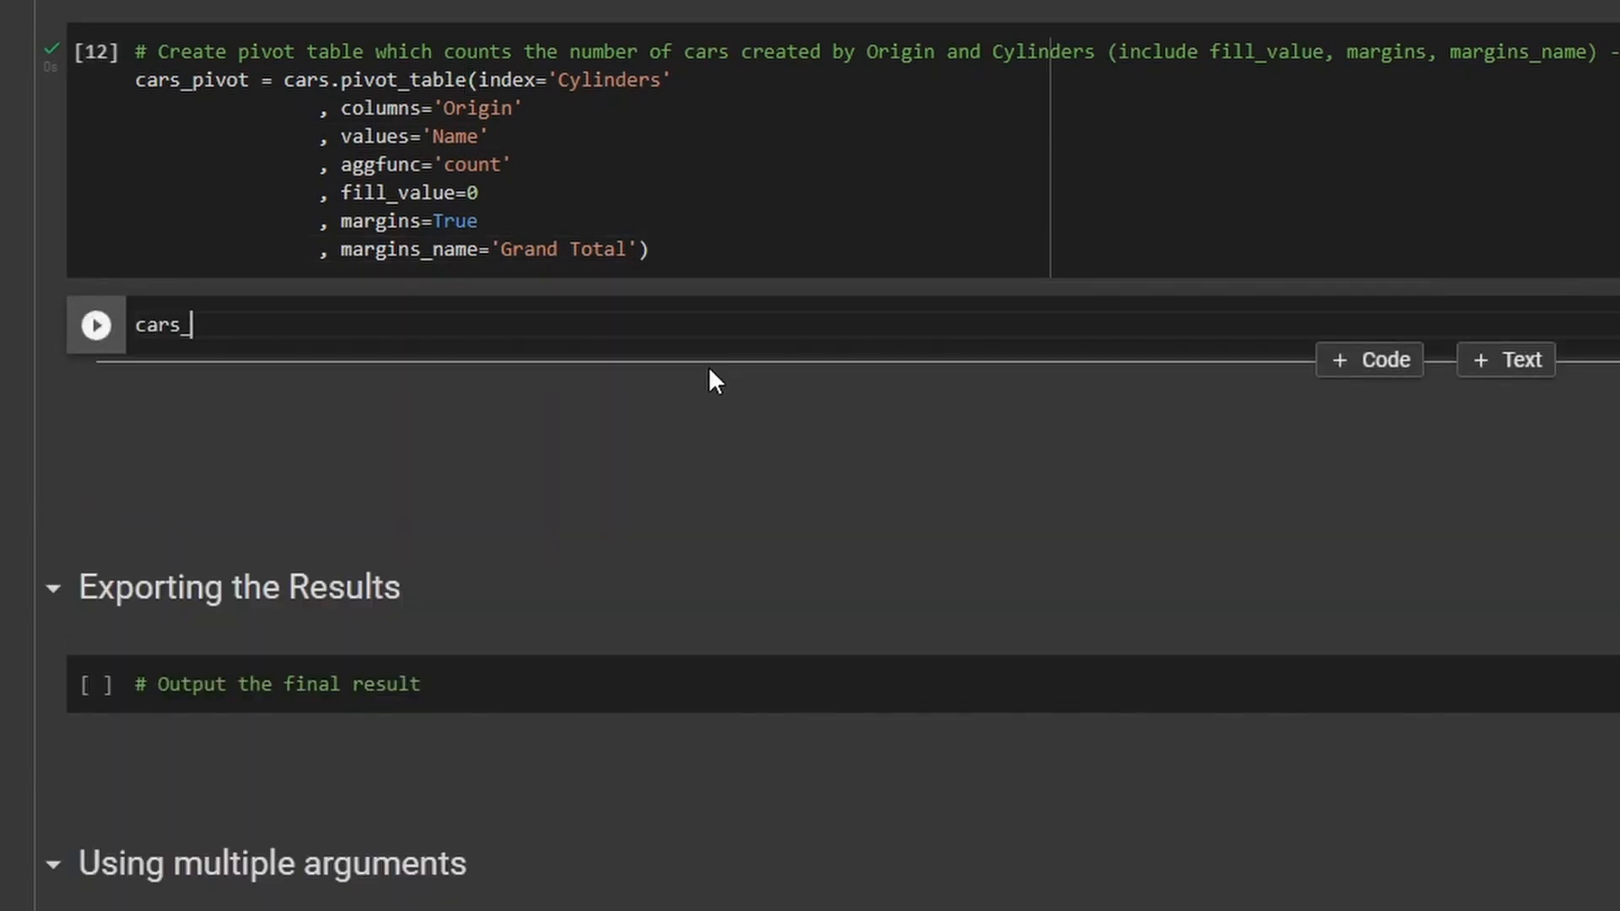
type("pivot")
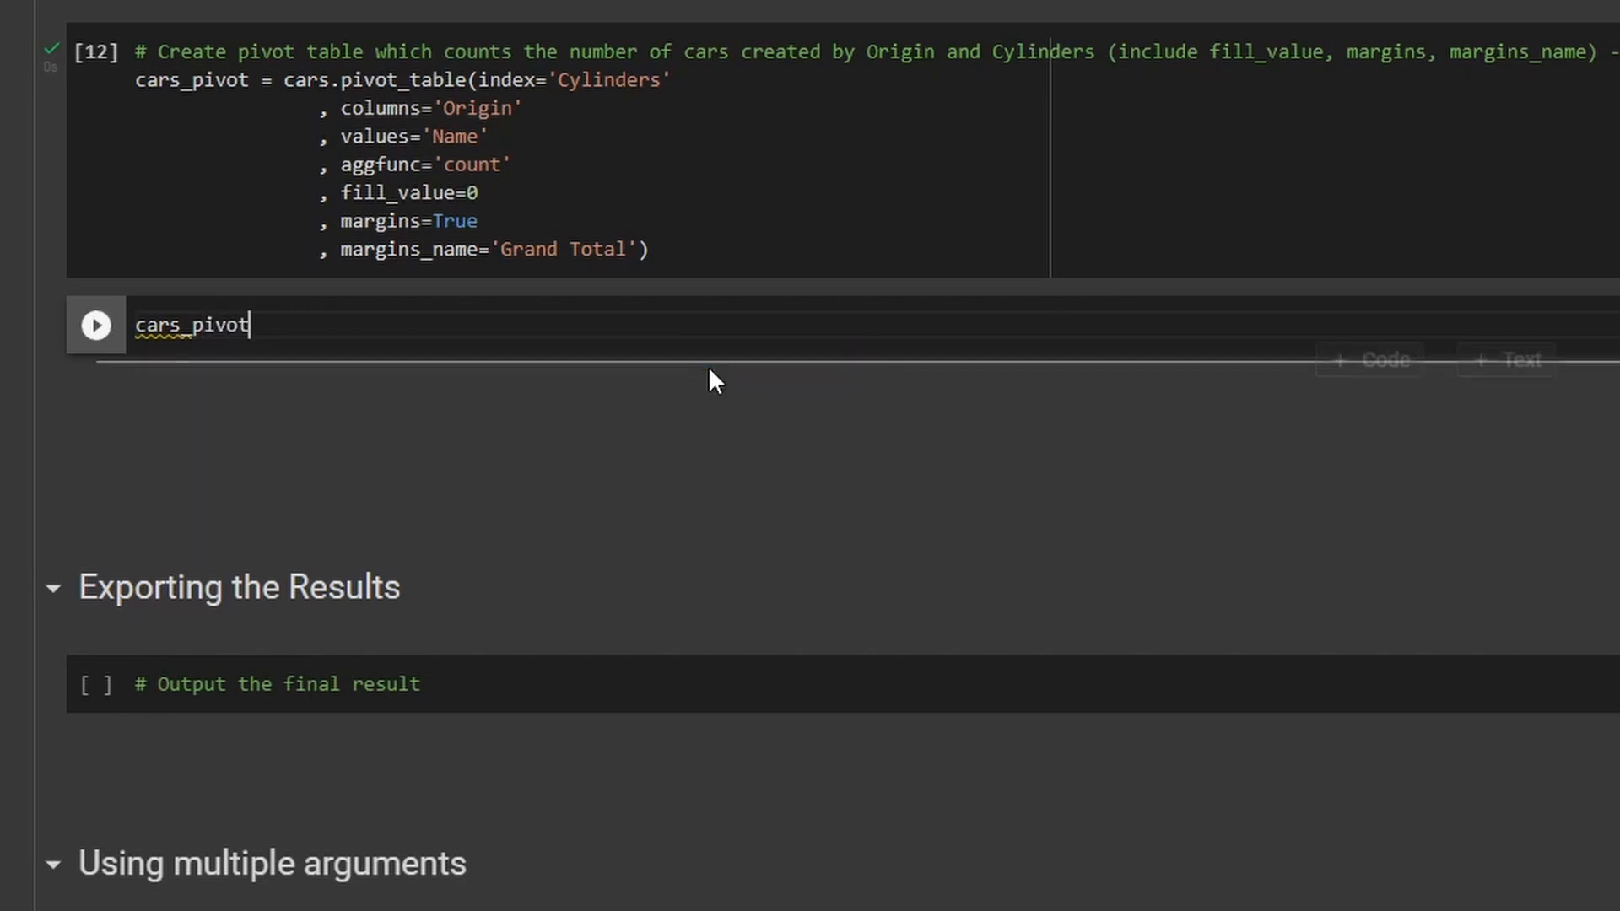
left_click(95, 324)
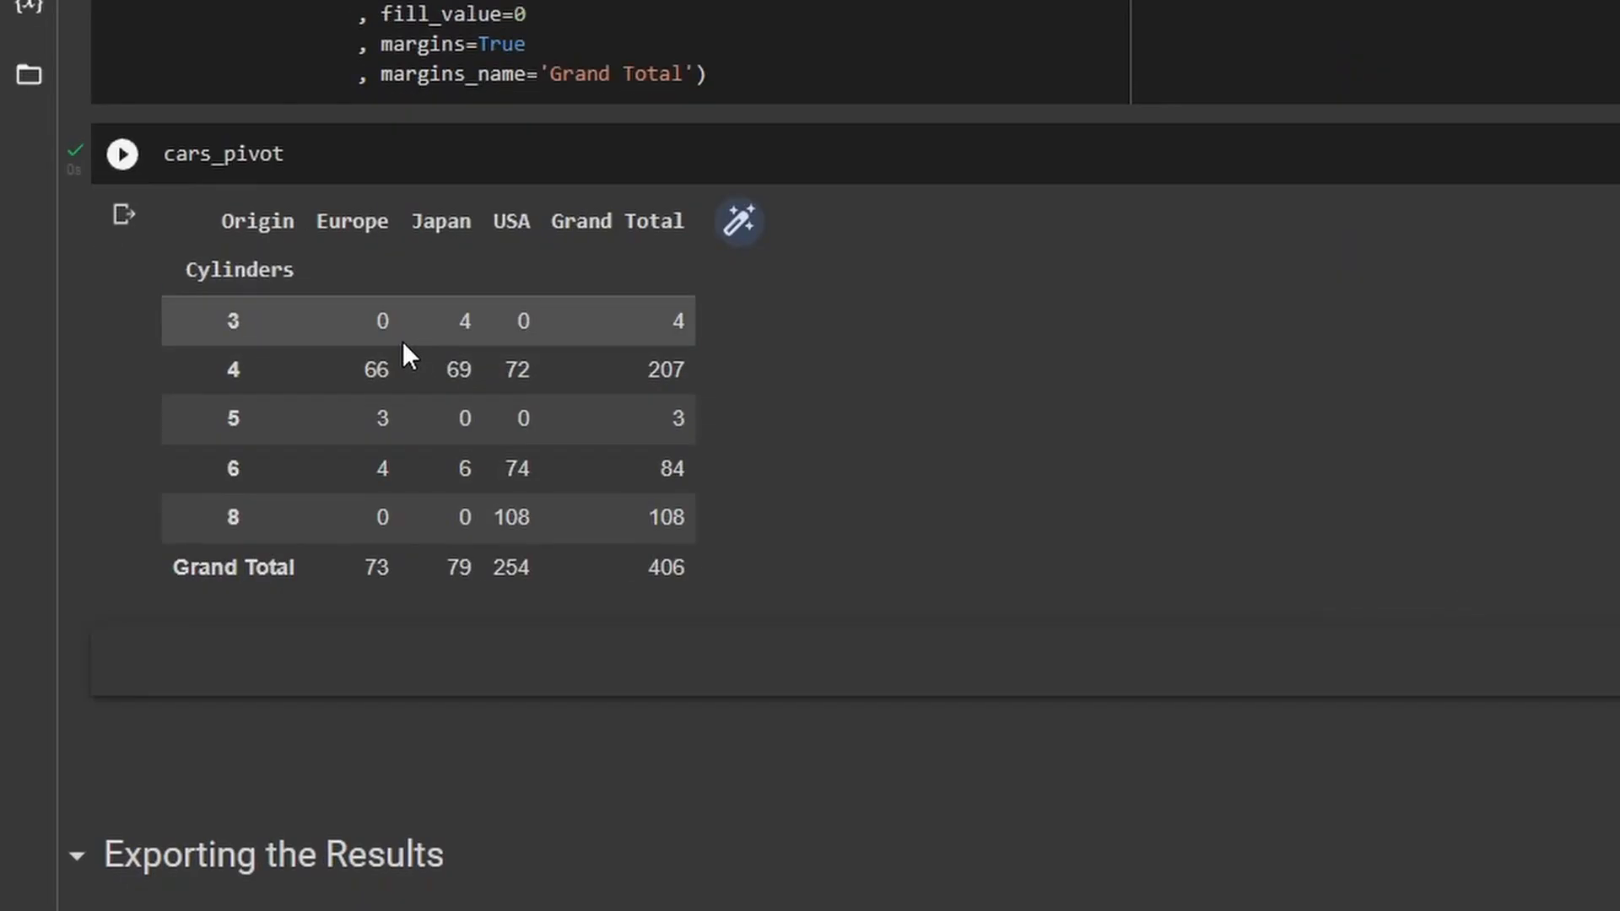
left_click(121, 153)
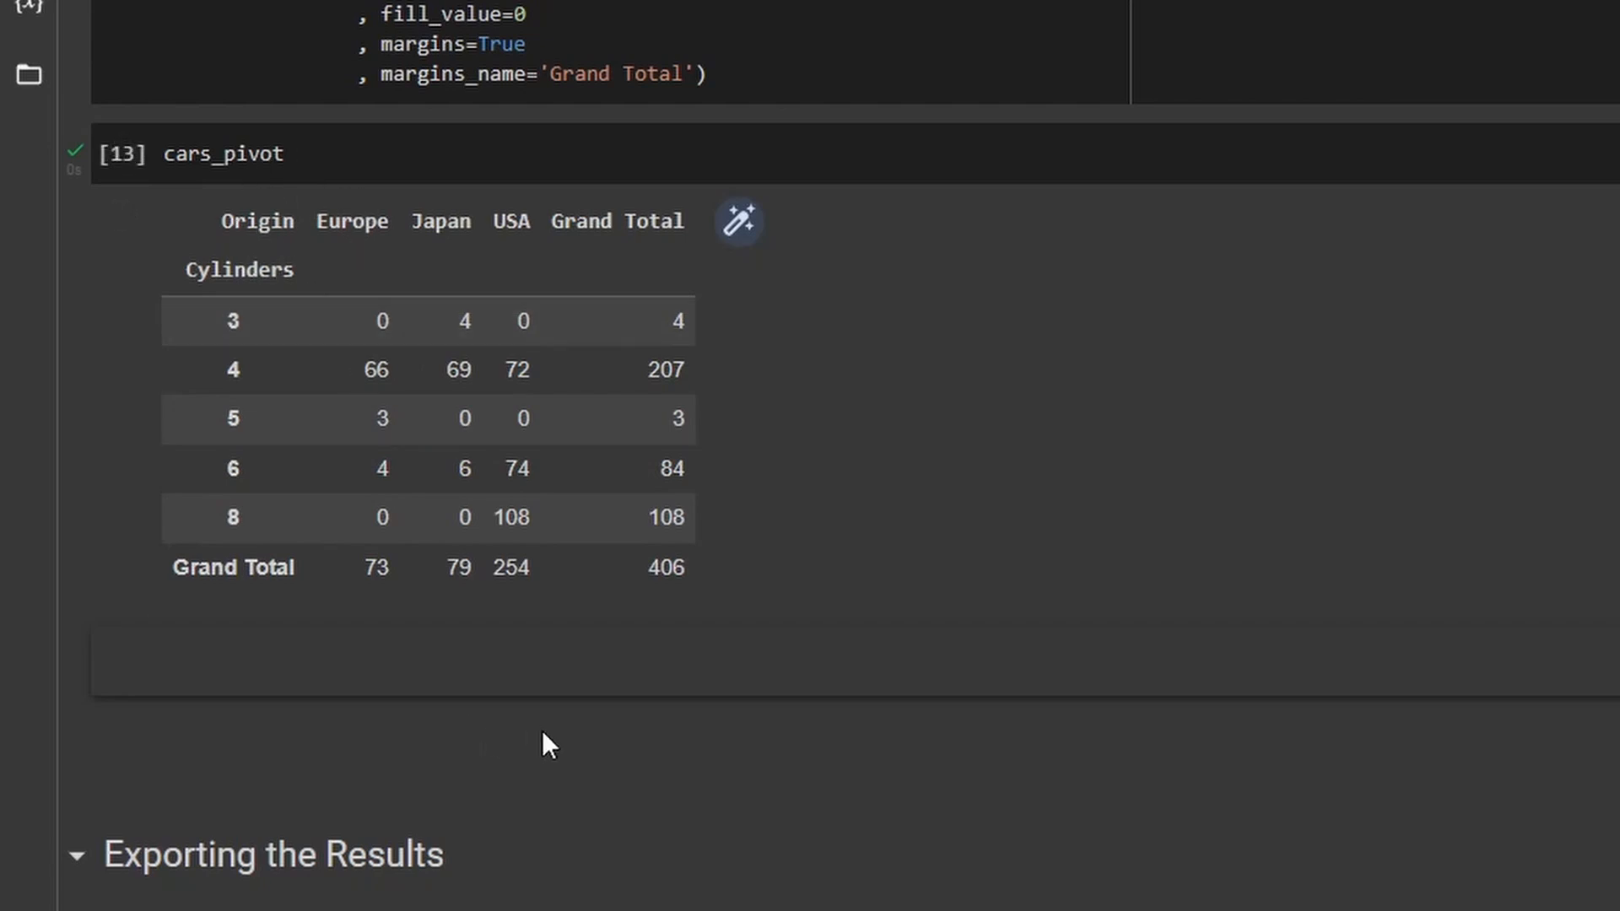
mouse_move(559, 739)
type("# Output the final result")
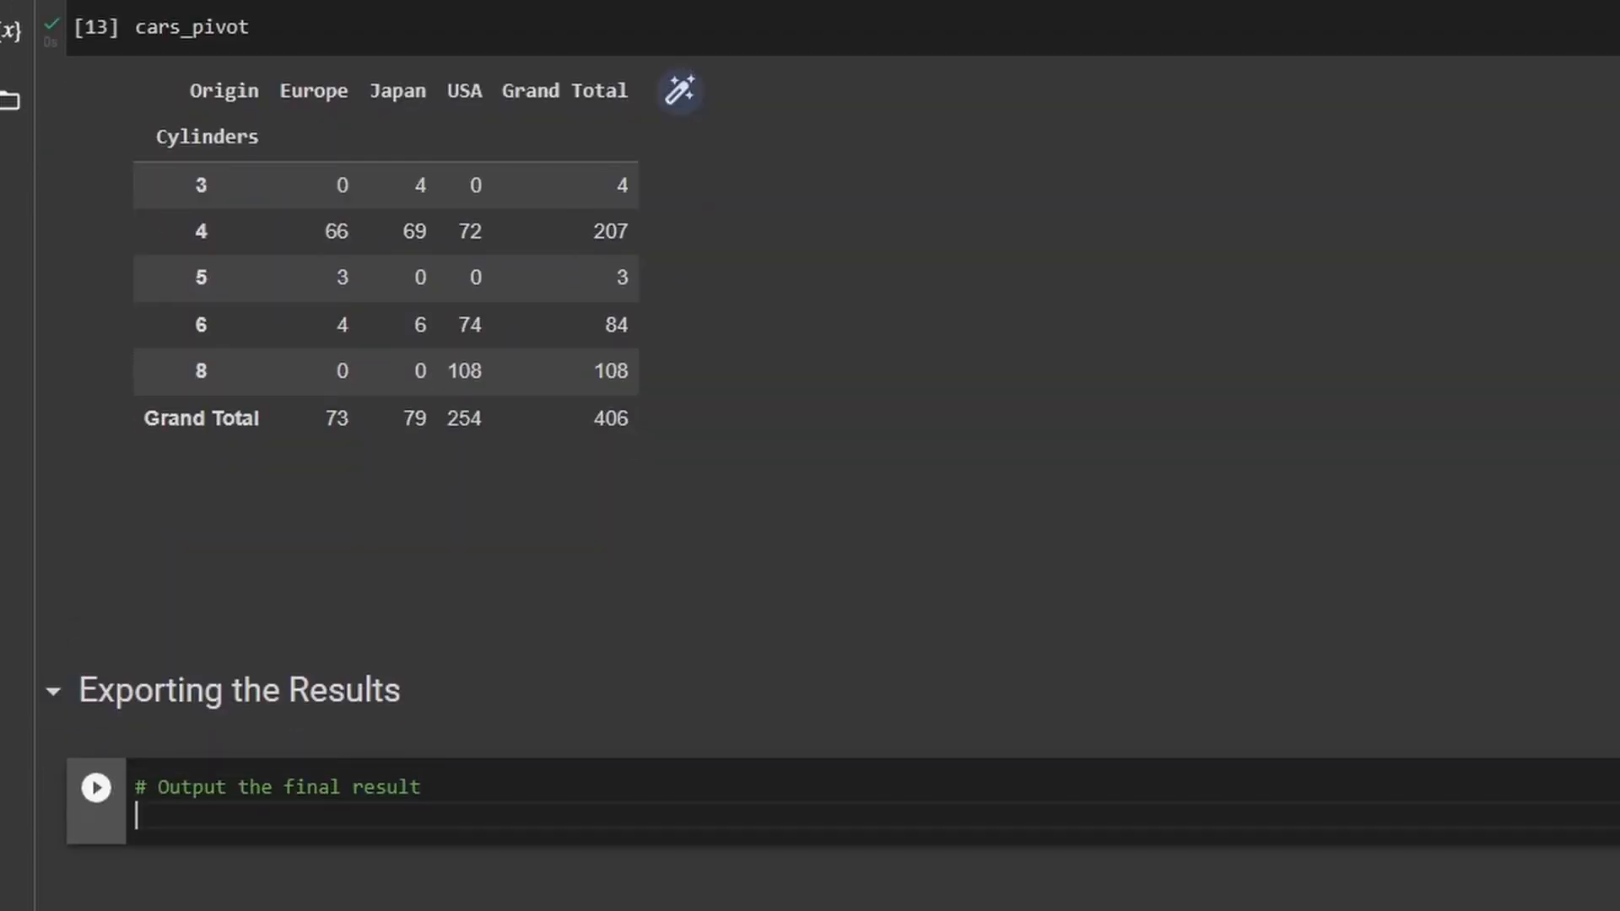
Write cars_pivot.to_excel() in the export cell.
type("ca")
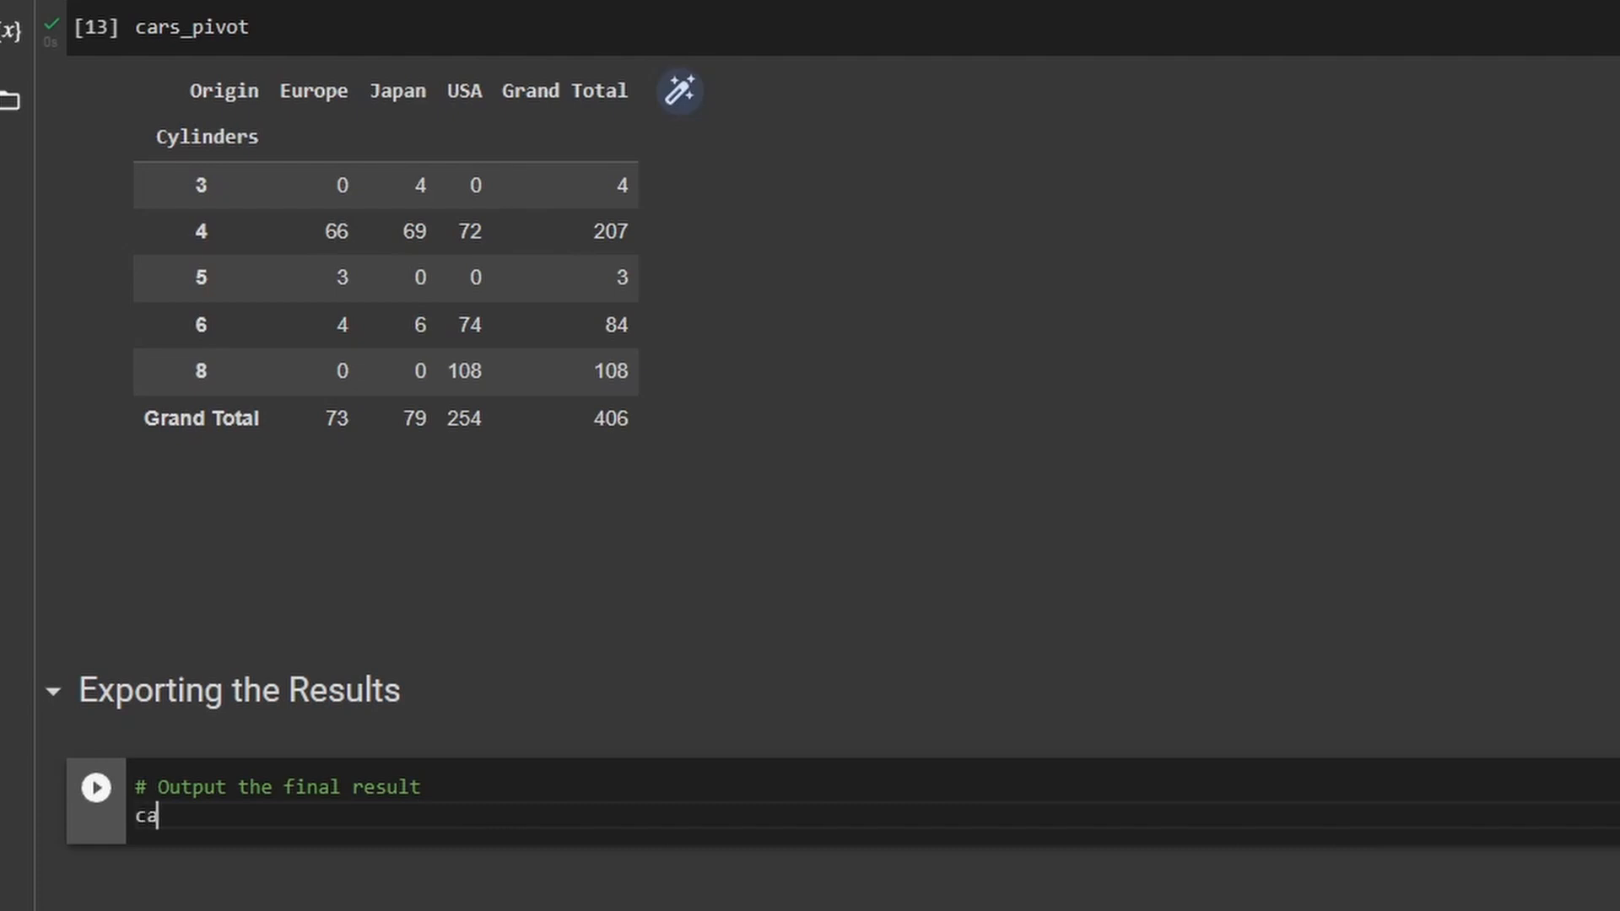
type("rs_pivot")
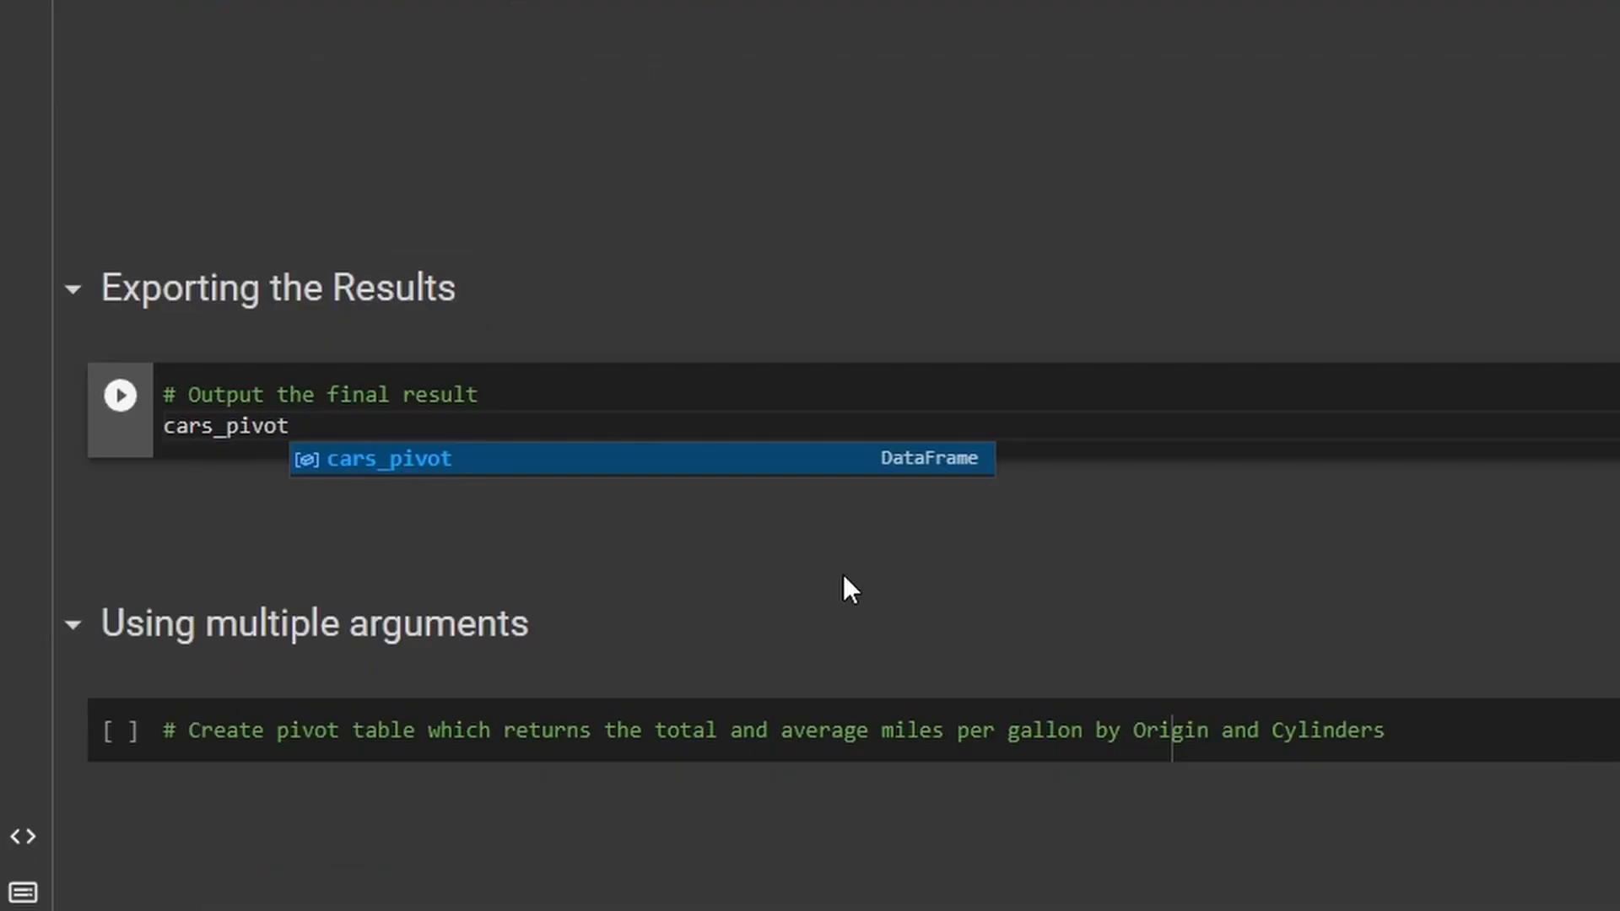
type(".to_")
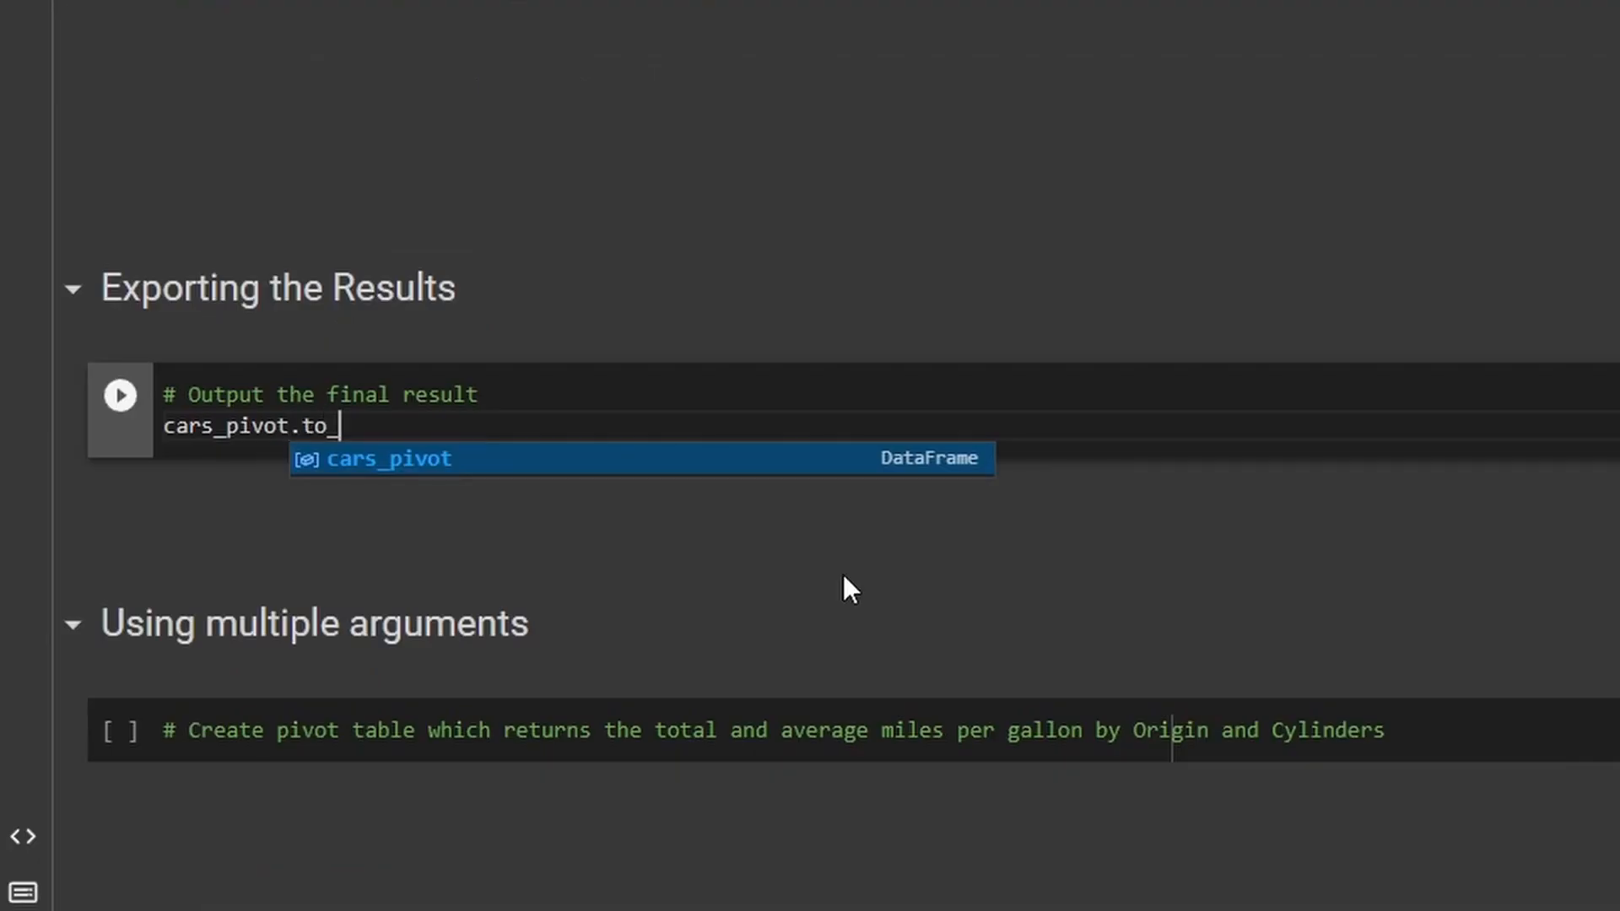
type("excel()")
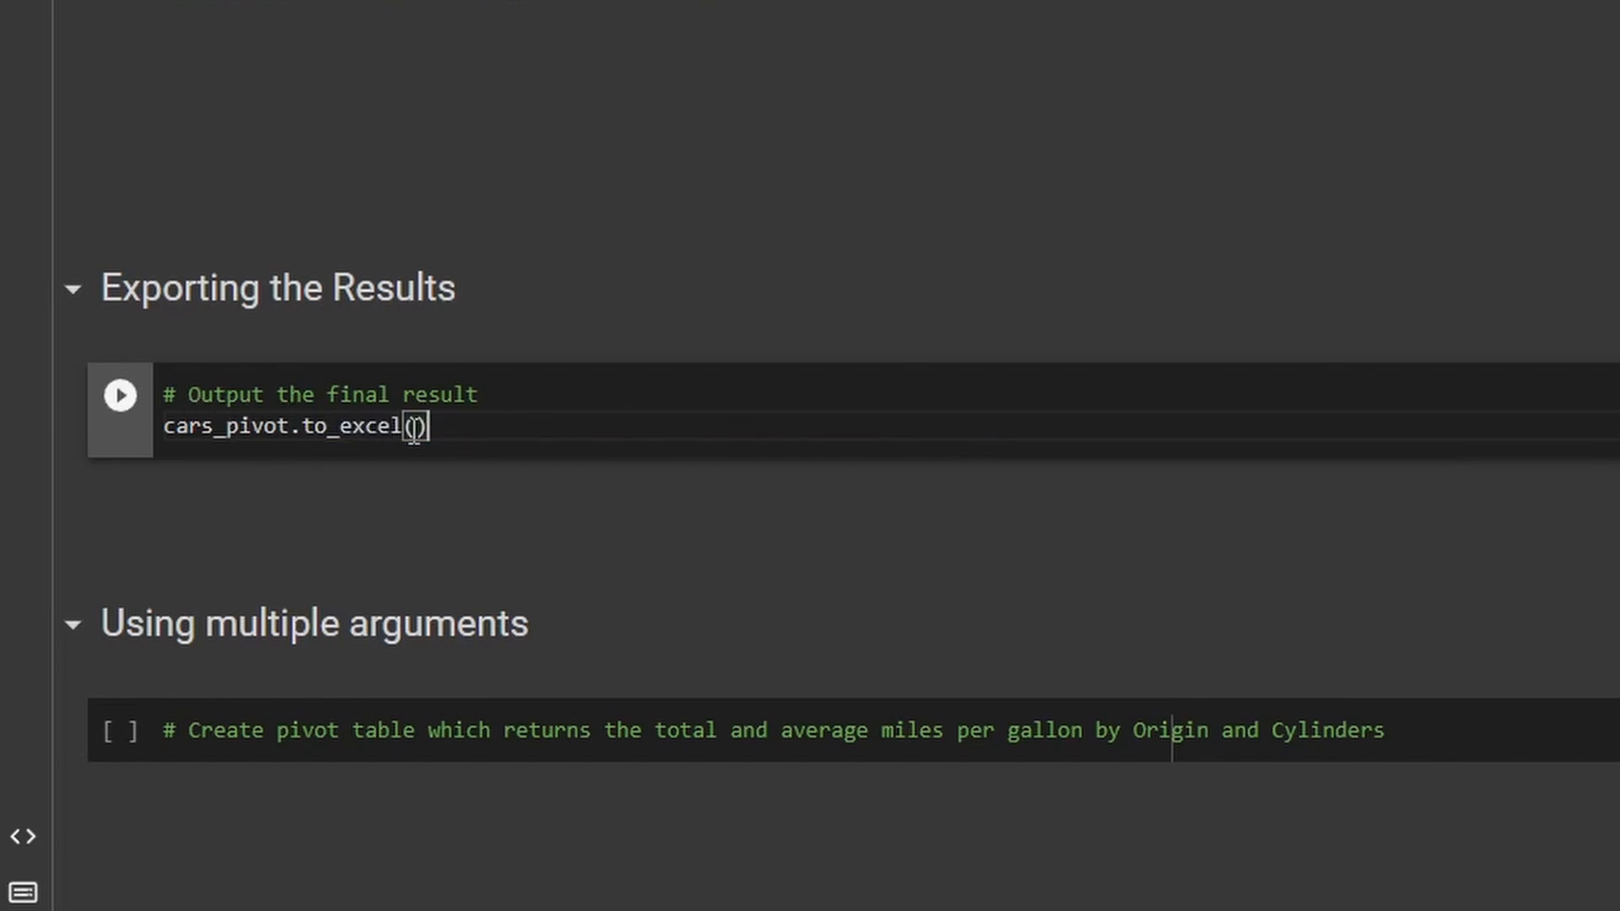
Name the output file my_fancy_pivot_table.xlsx and run the export.
scroll("down", 3)
type("'my")
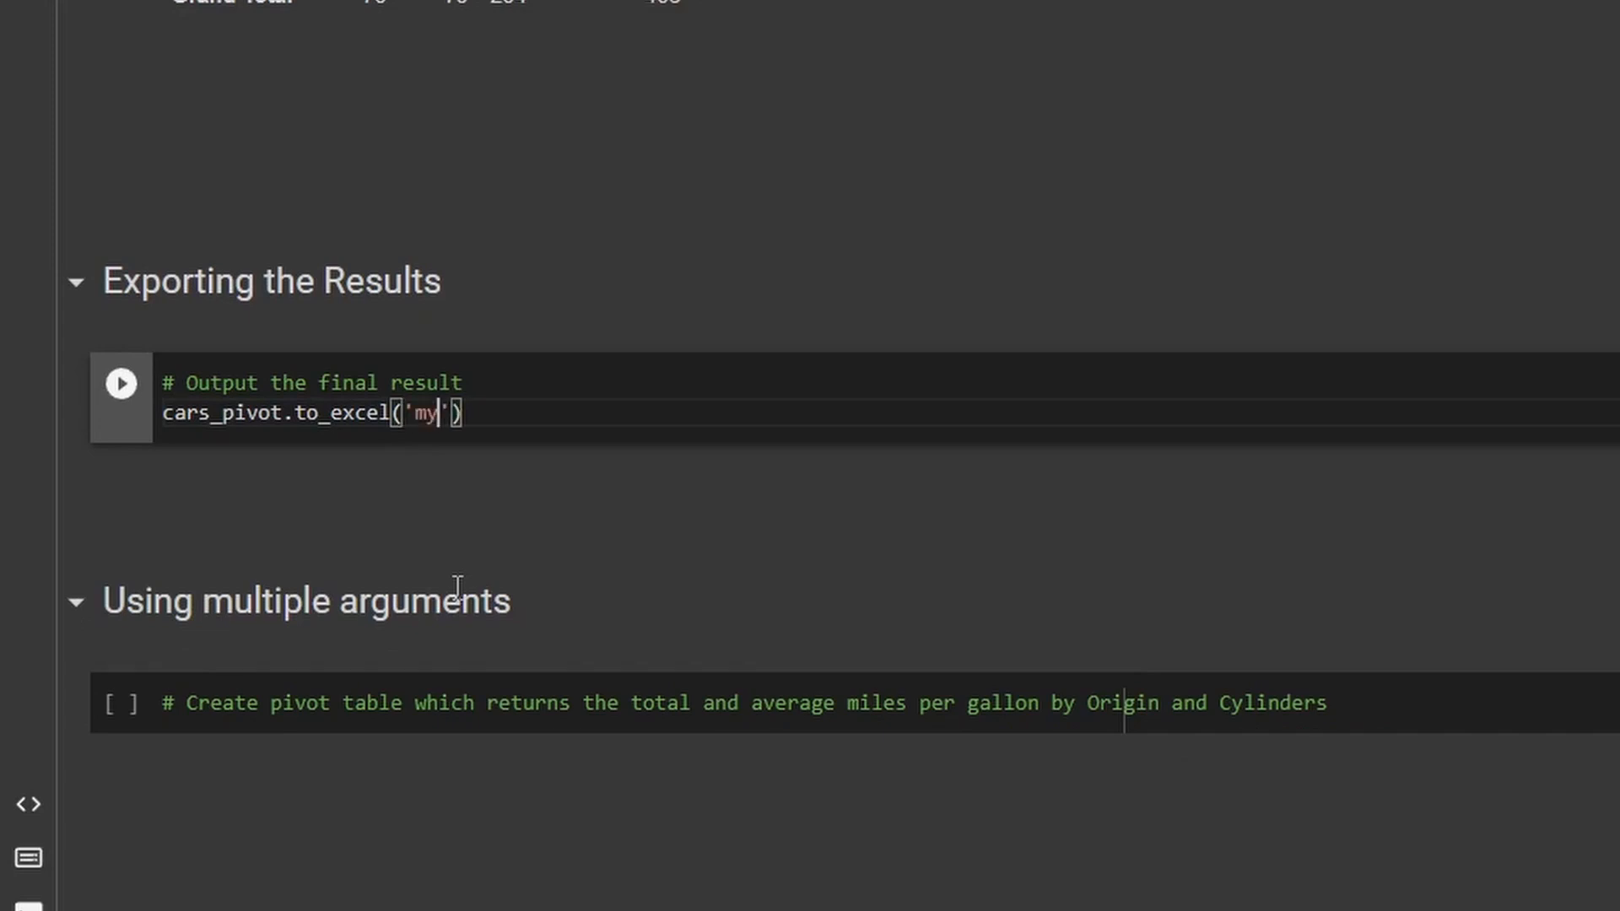
type("_fancy_")
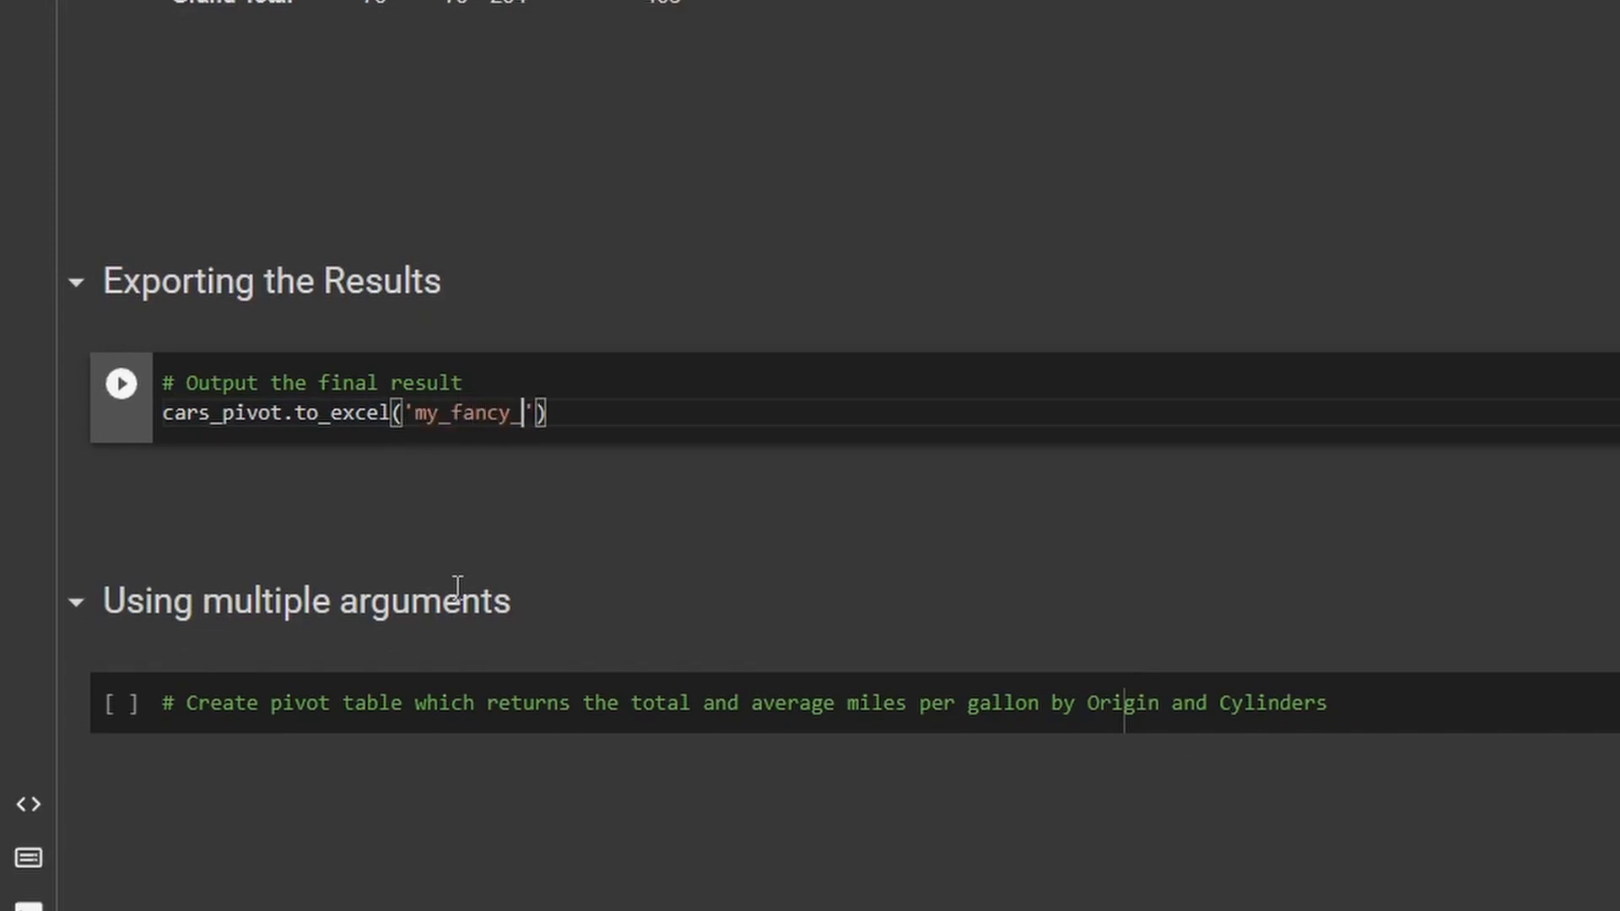
type("pivot_")
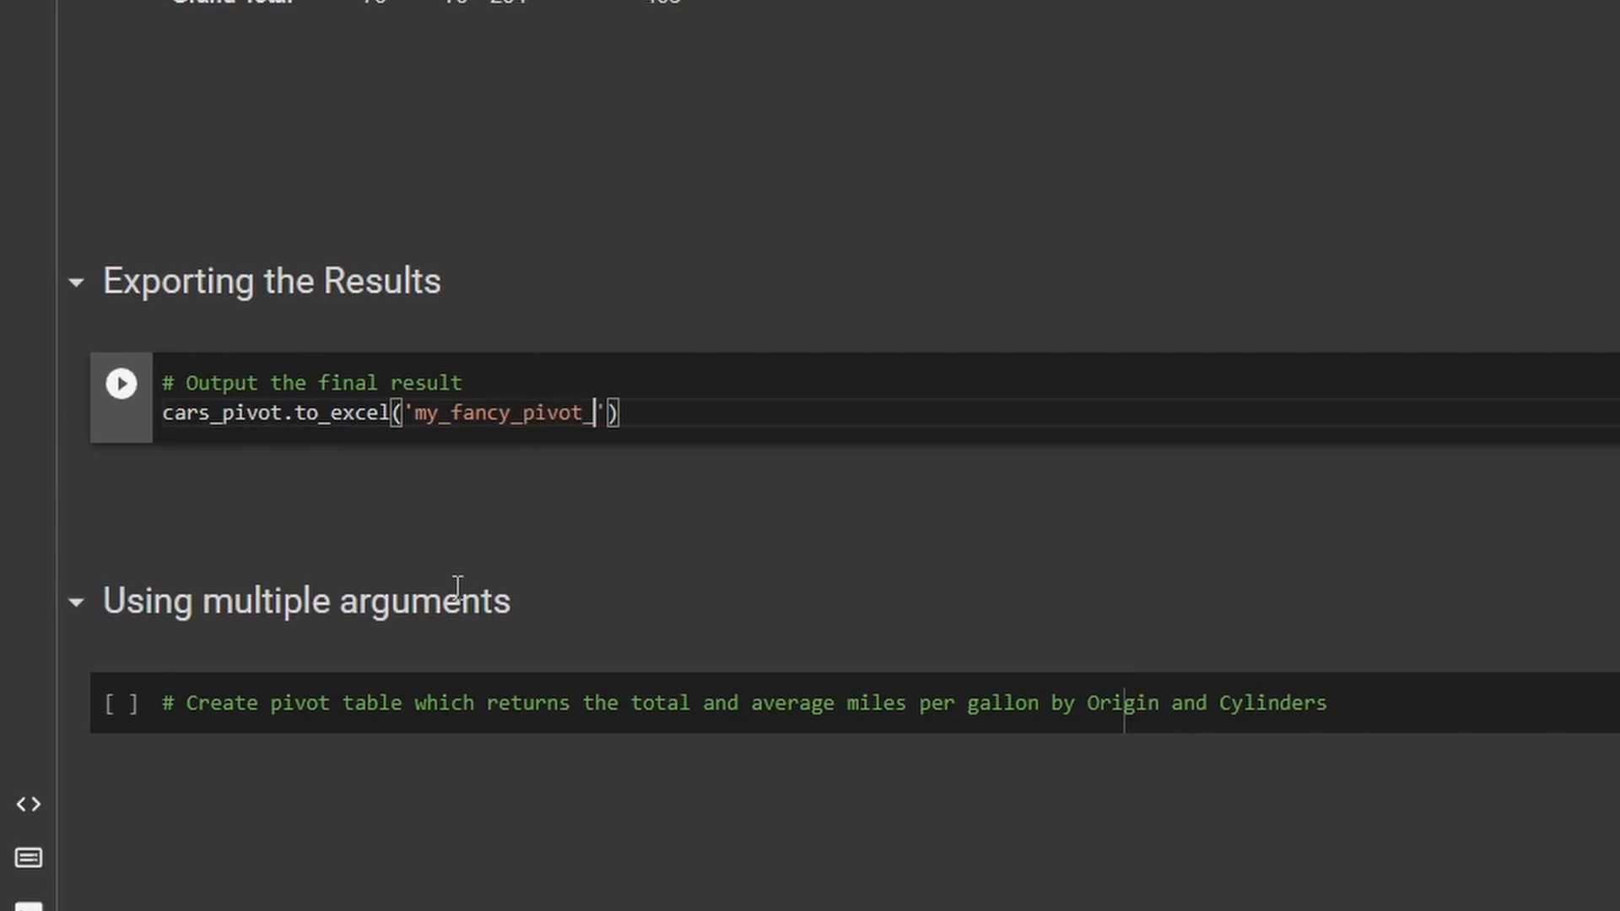
type("table")
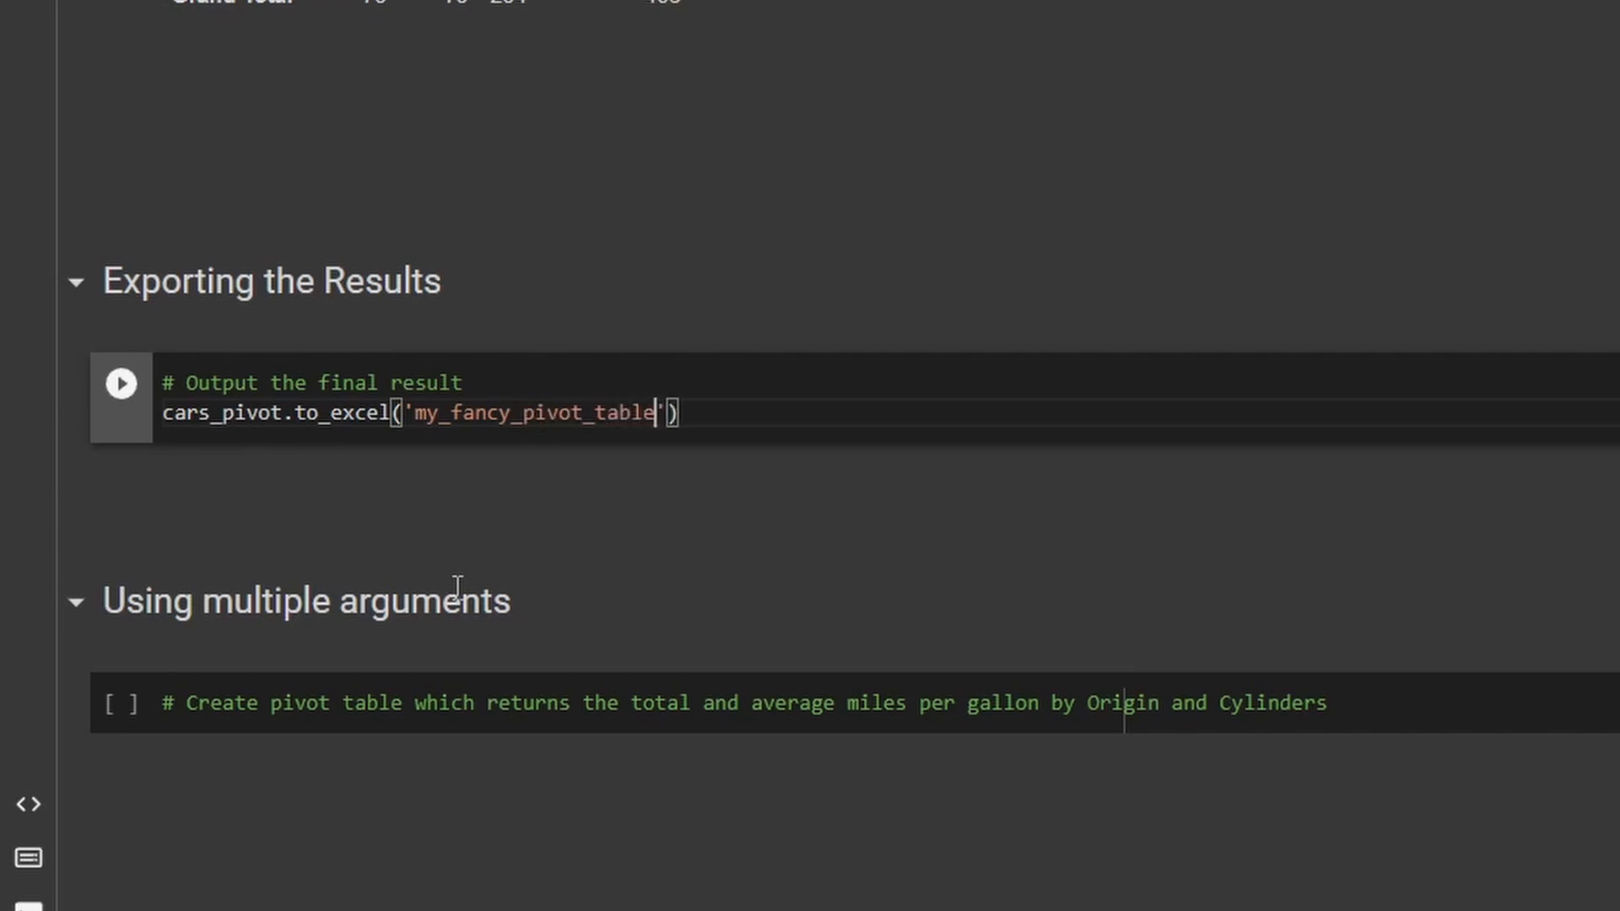
type(".")
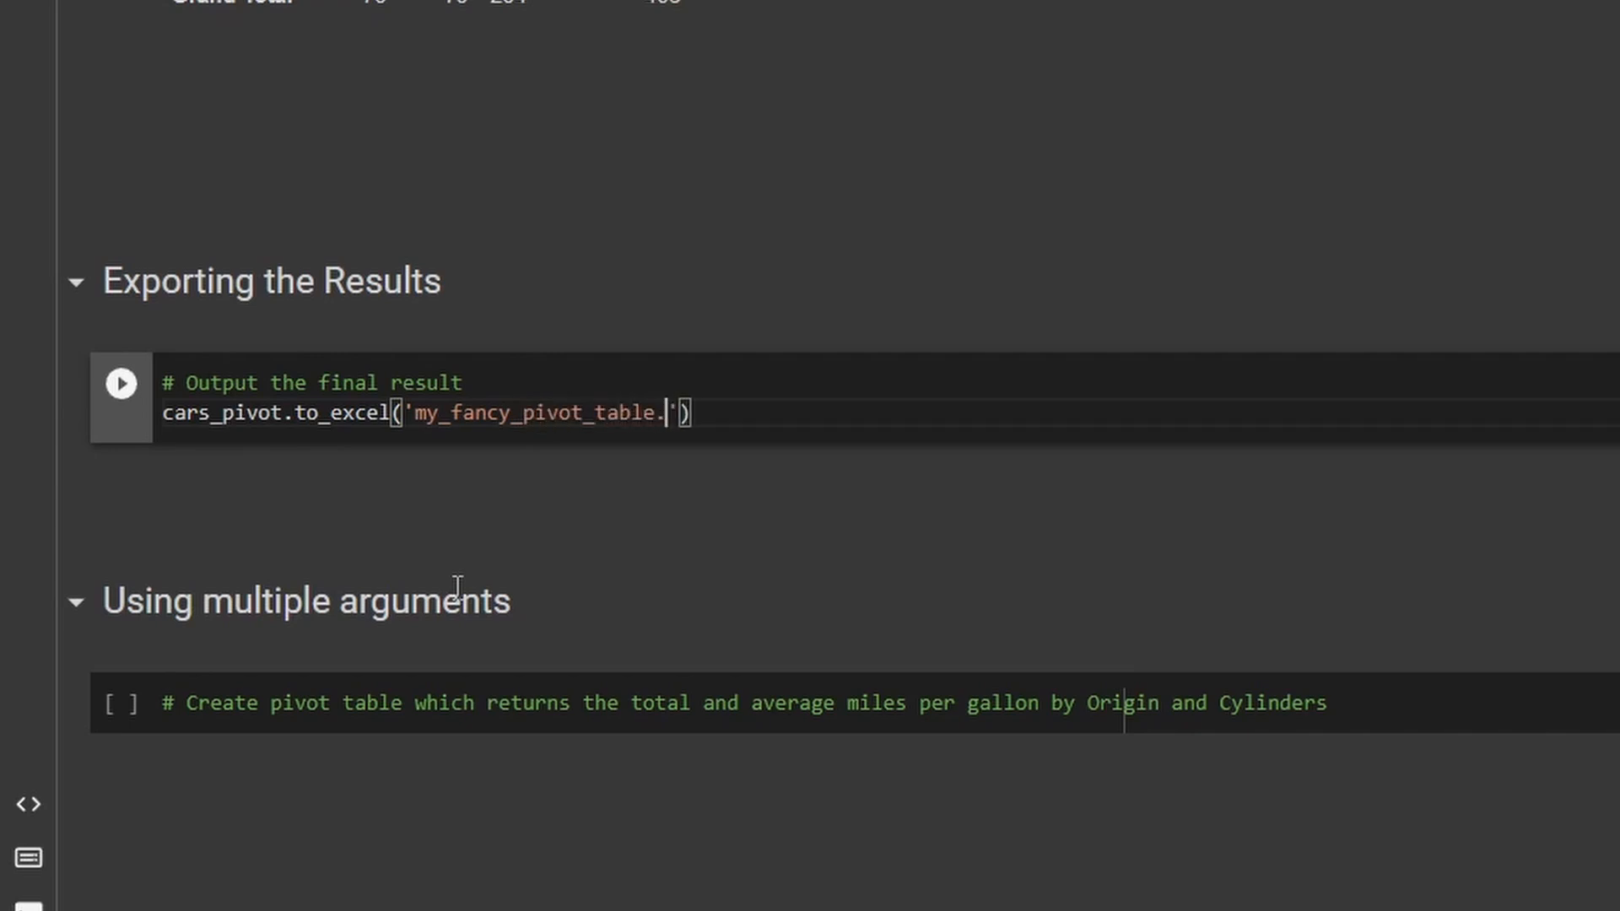
type("xlsx")
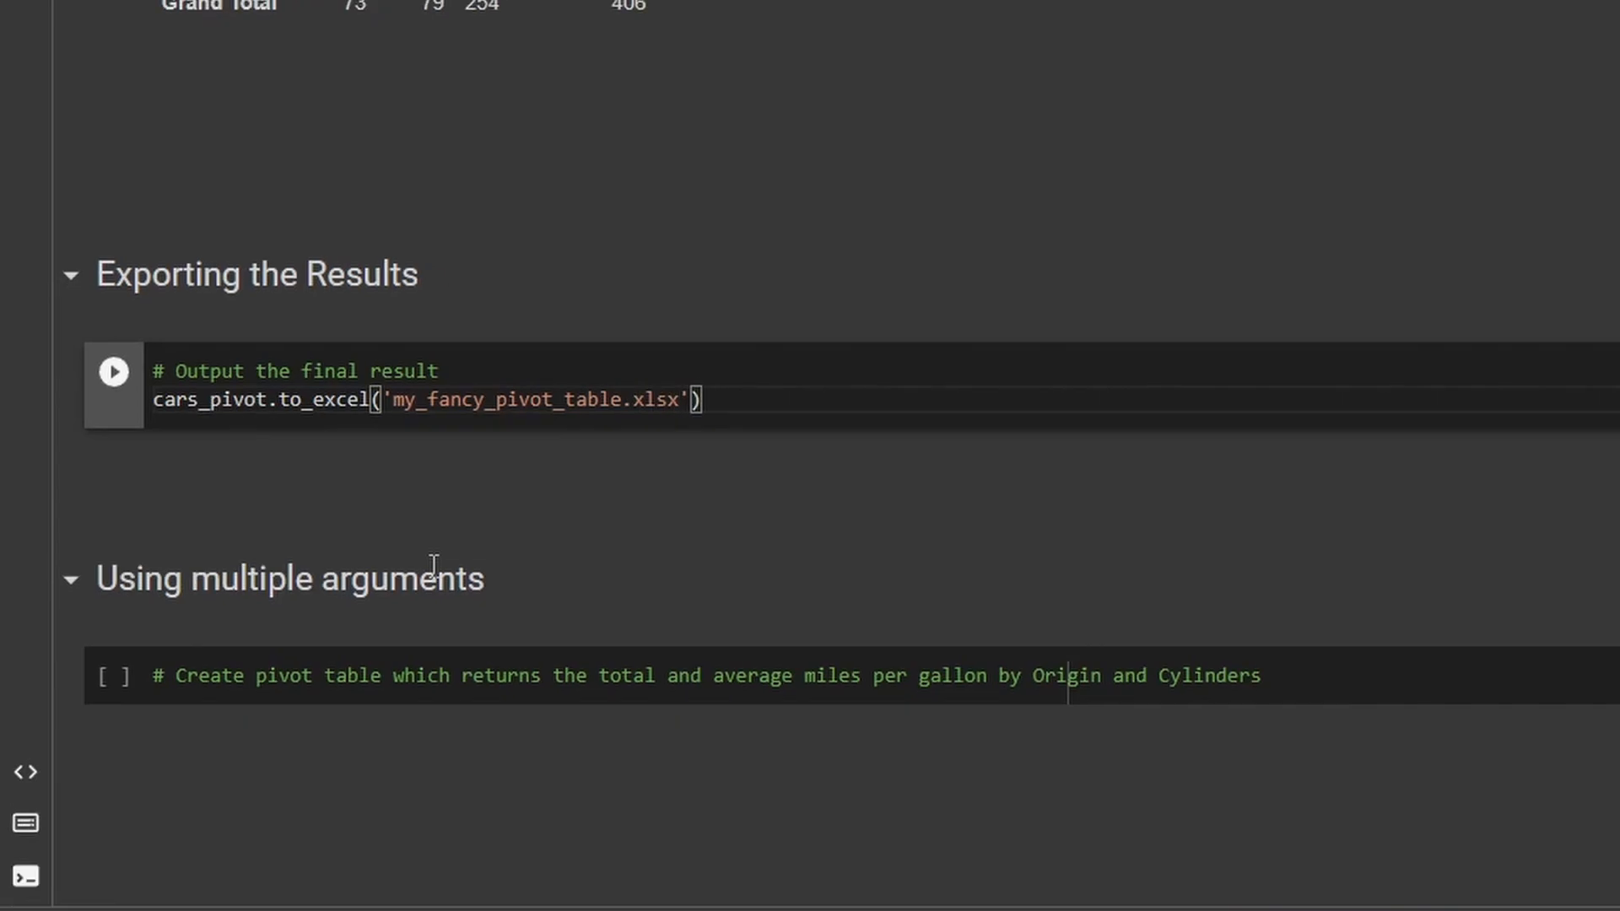
left_click(113, 371)
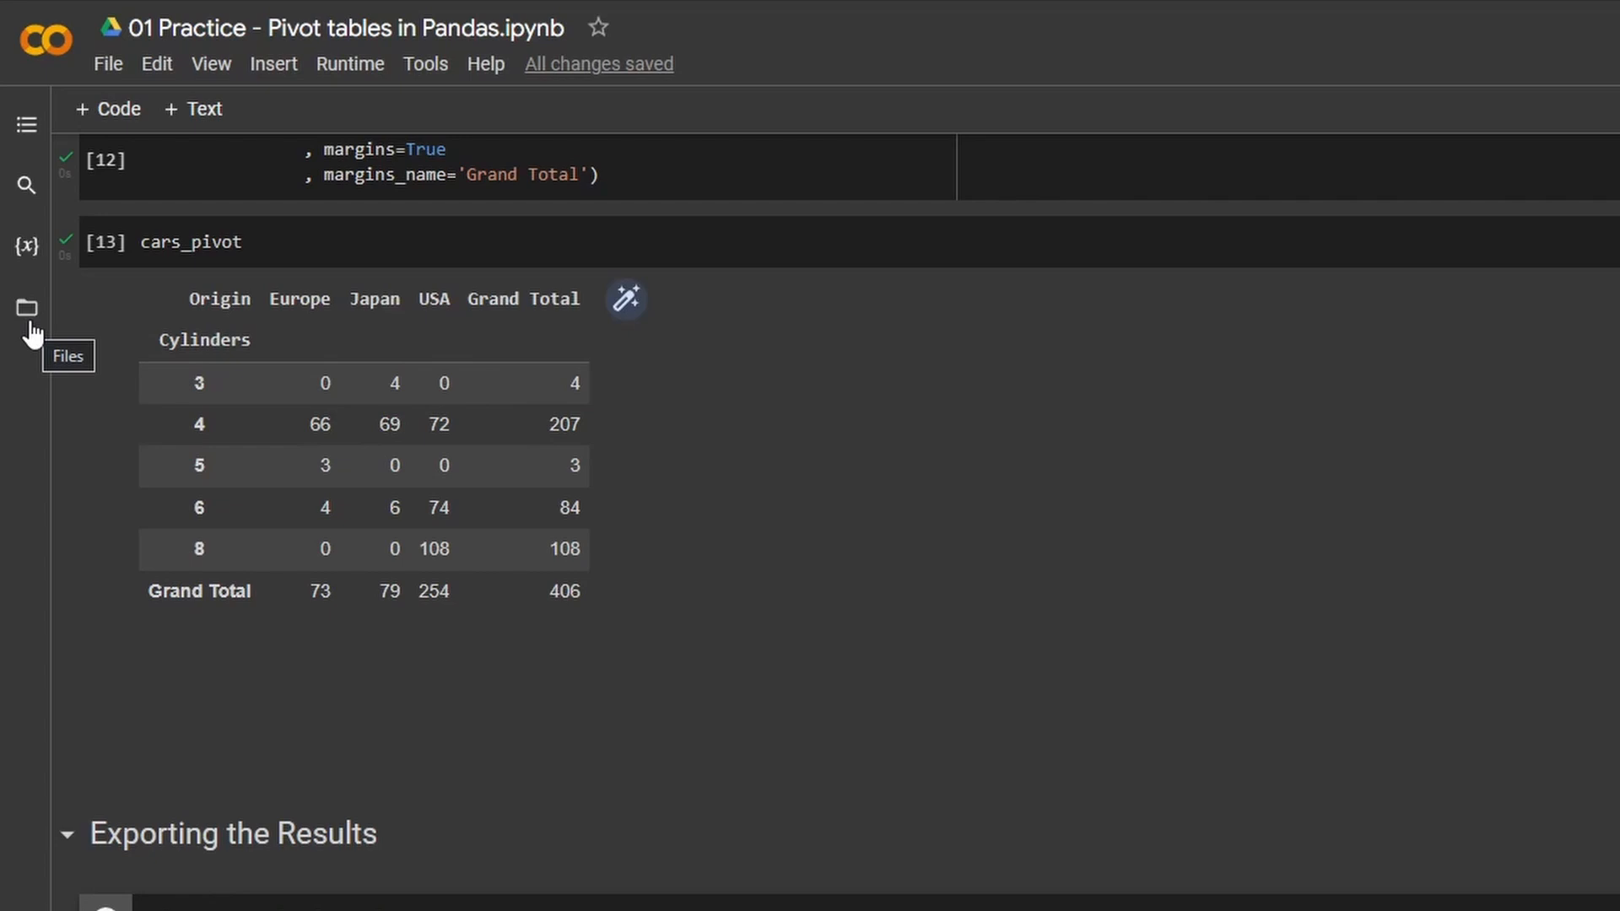
Show the session files, where my_fancy_pivot_table.xlsx appears beside sample_data.
left_click(25, 307)
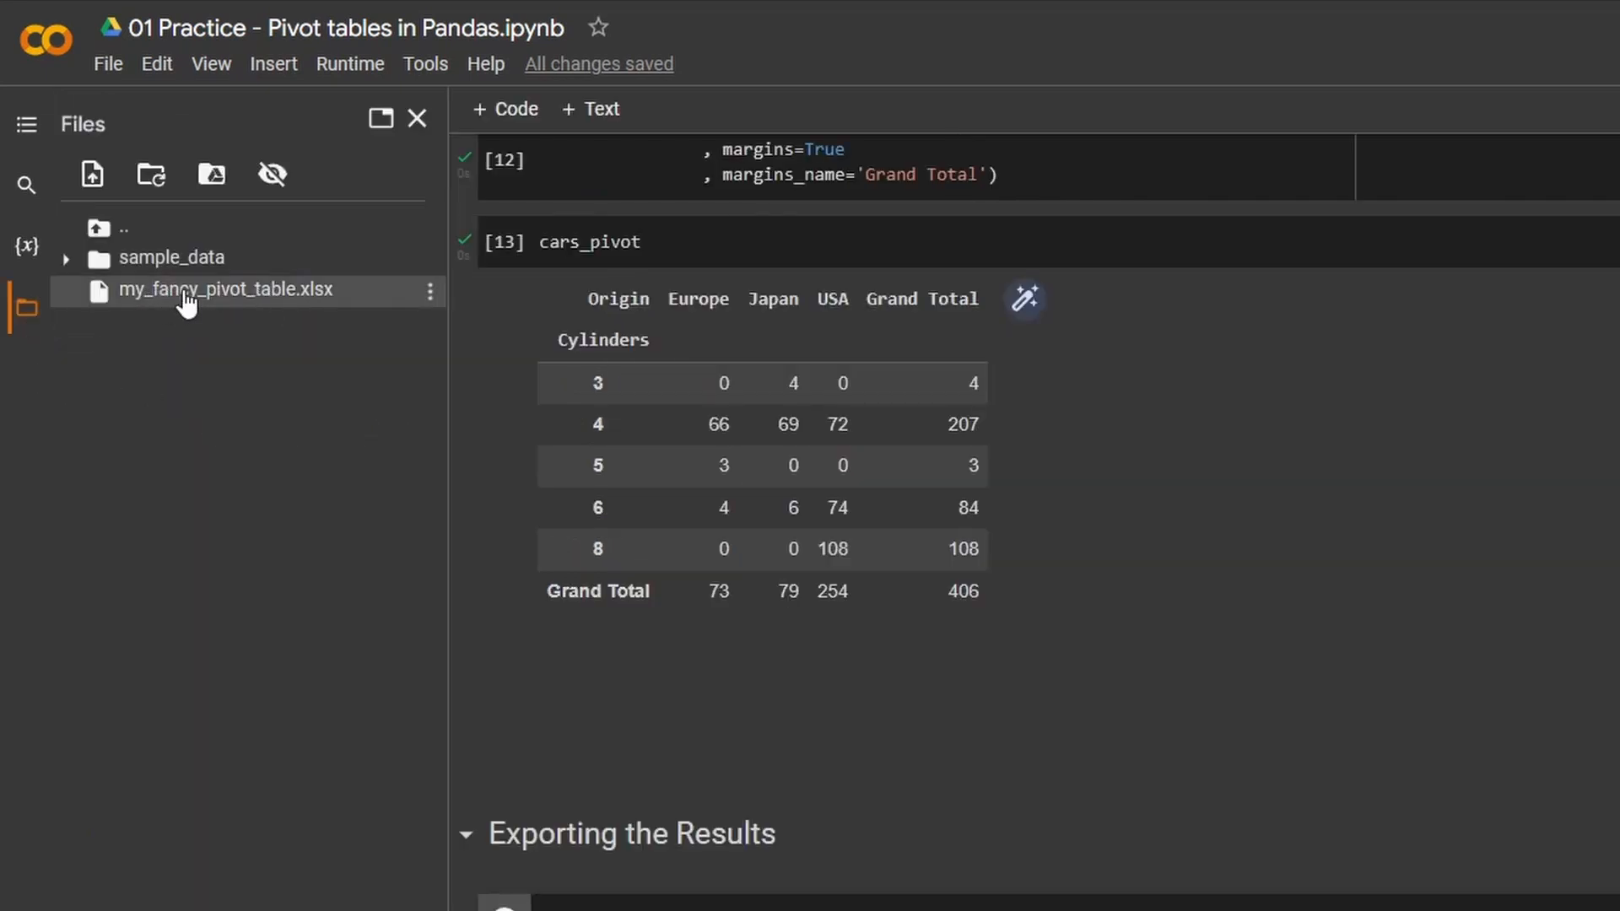
mouse_move(225, 290)
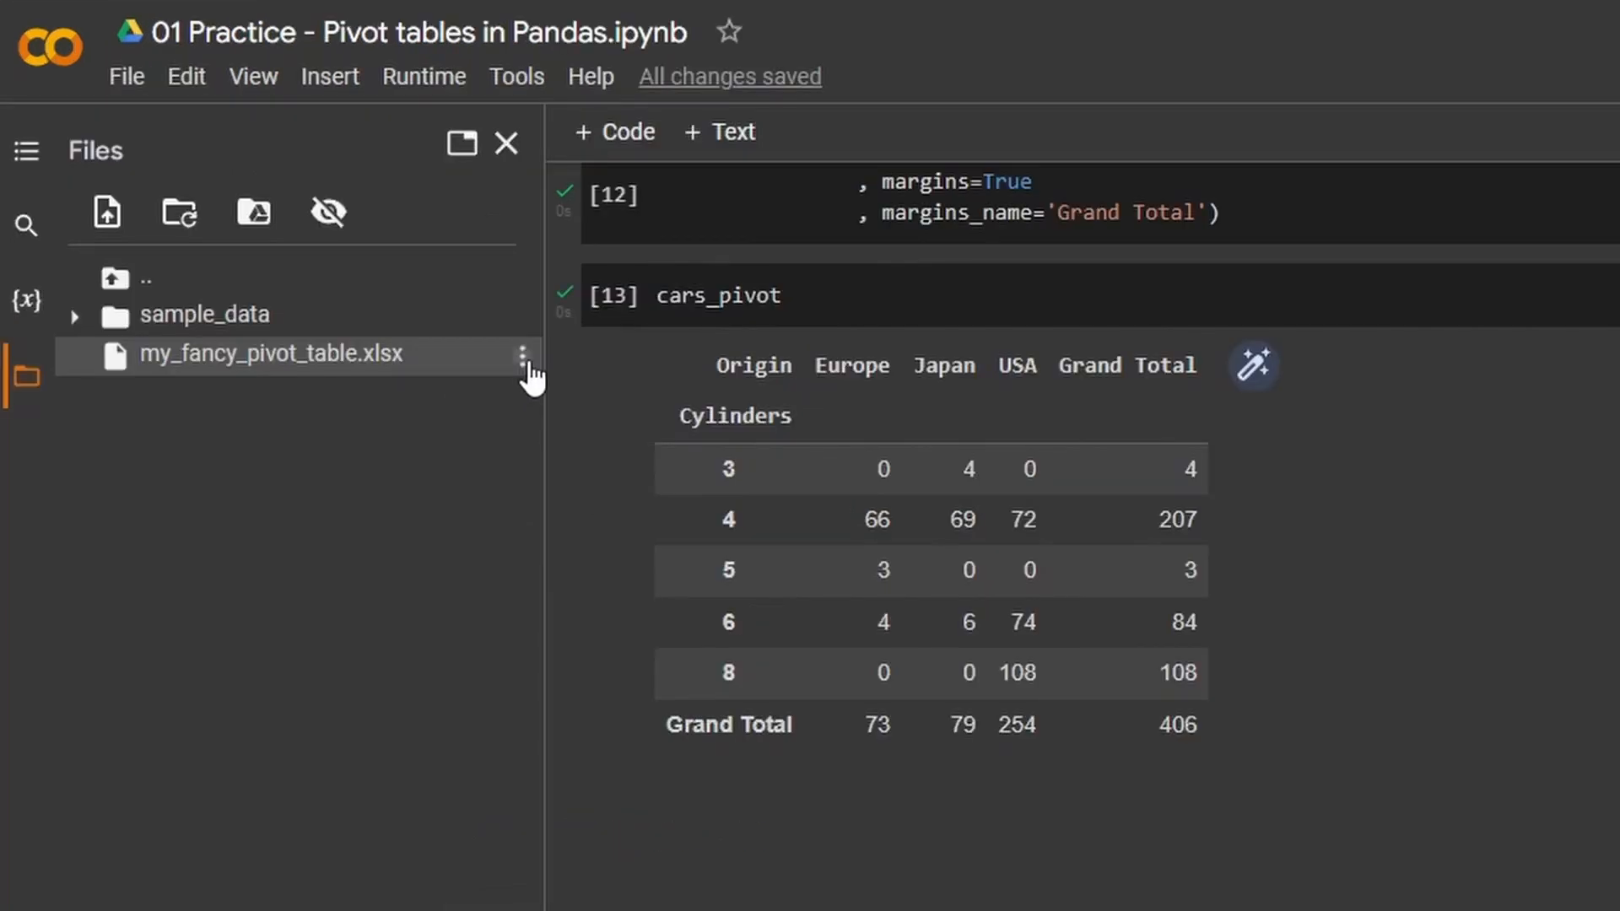
mouse_move(505, 449)
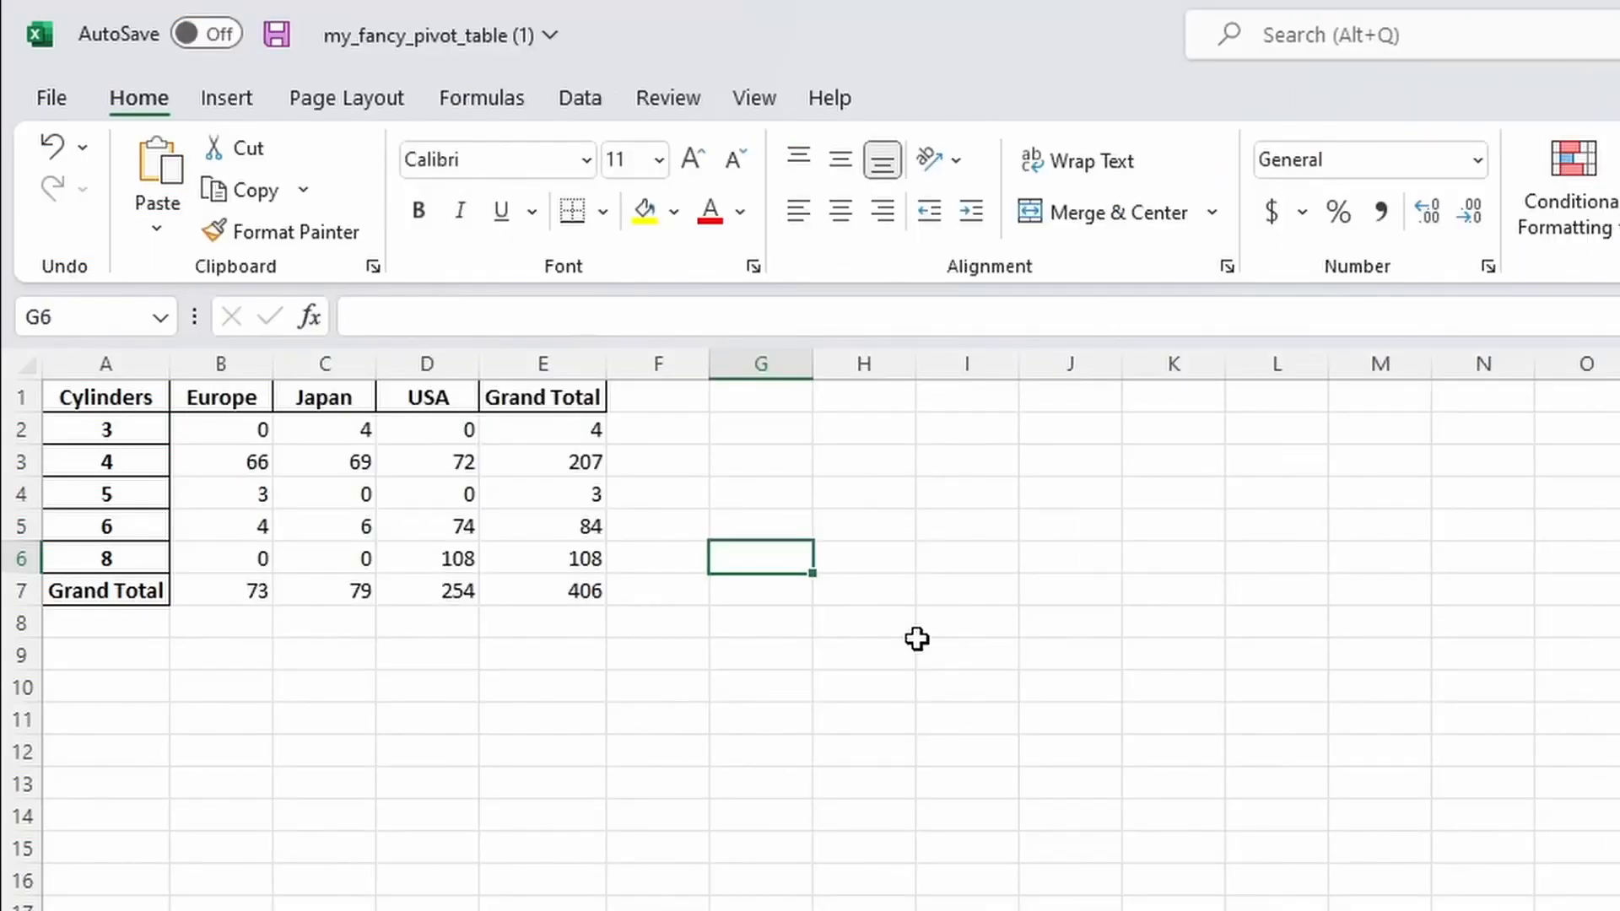
Open my_fancy_pivot_table.xlsx in Excel to inspect the car counts with totals.
left_click(105, 396)
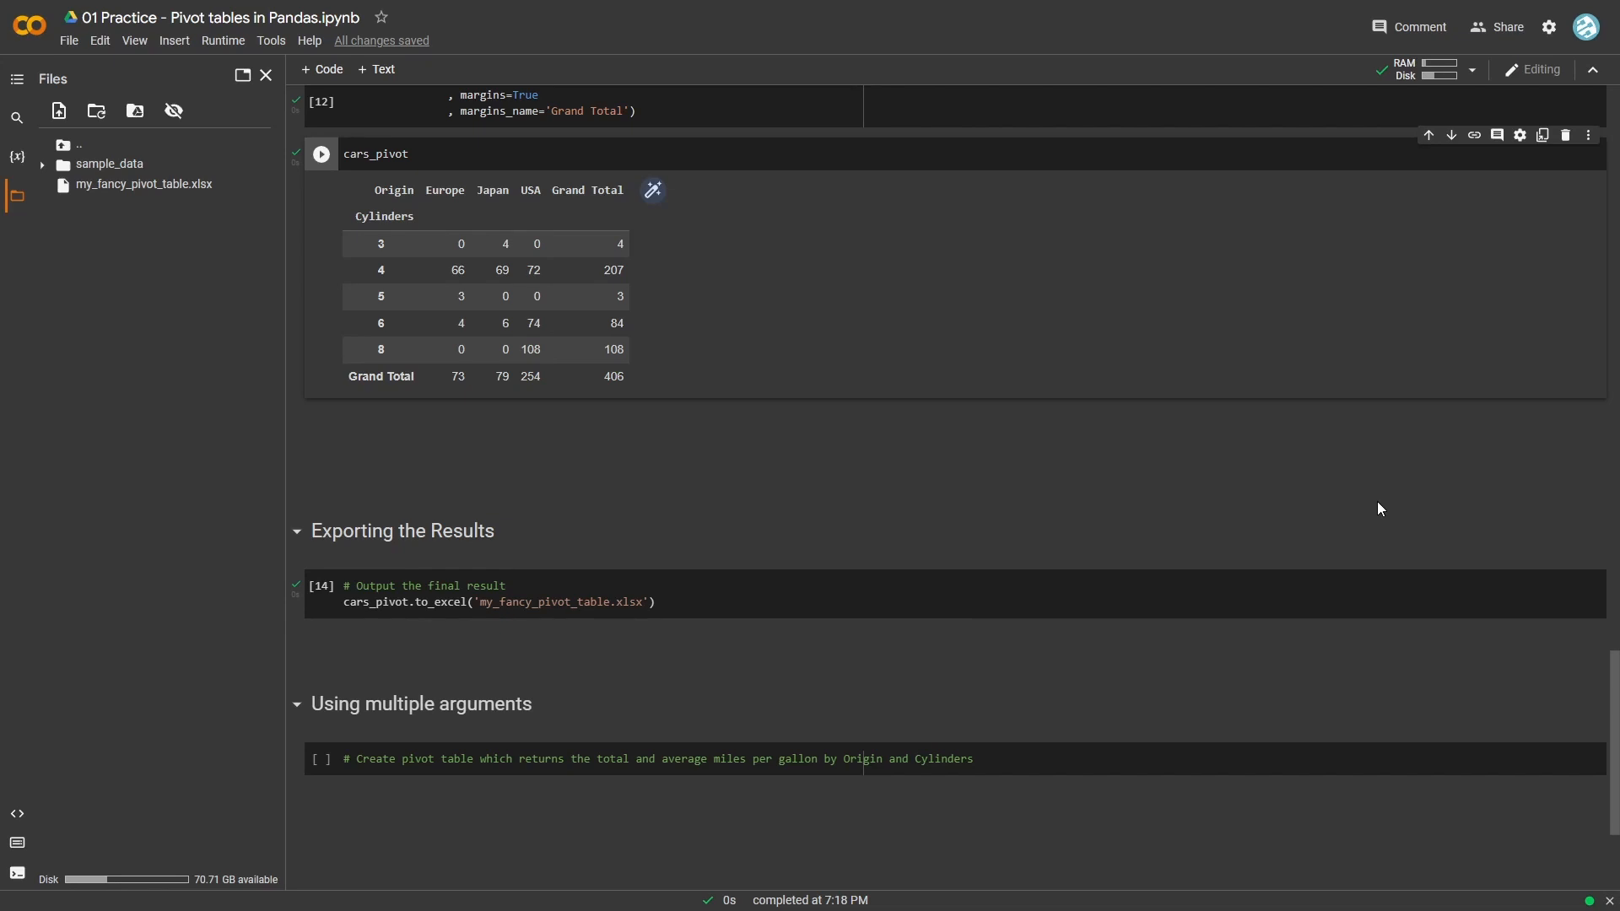
Set the copied pivot's values to 'Miles_per_Gallon'.
scroll("down", 3)
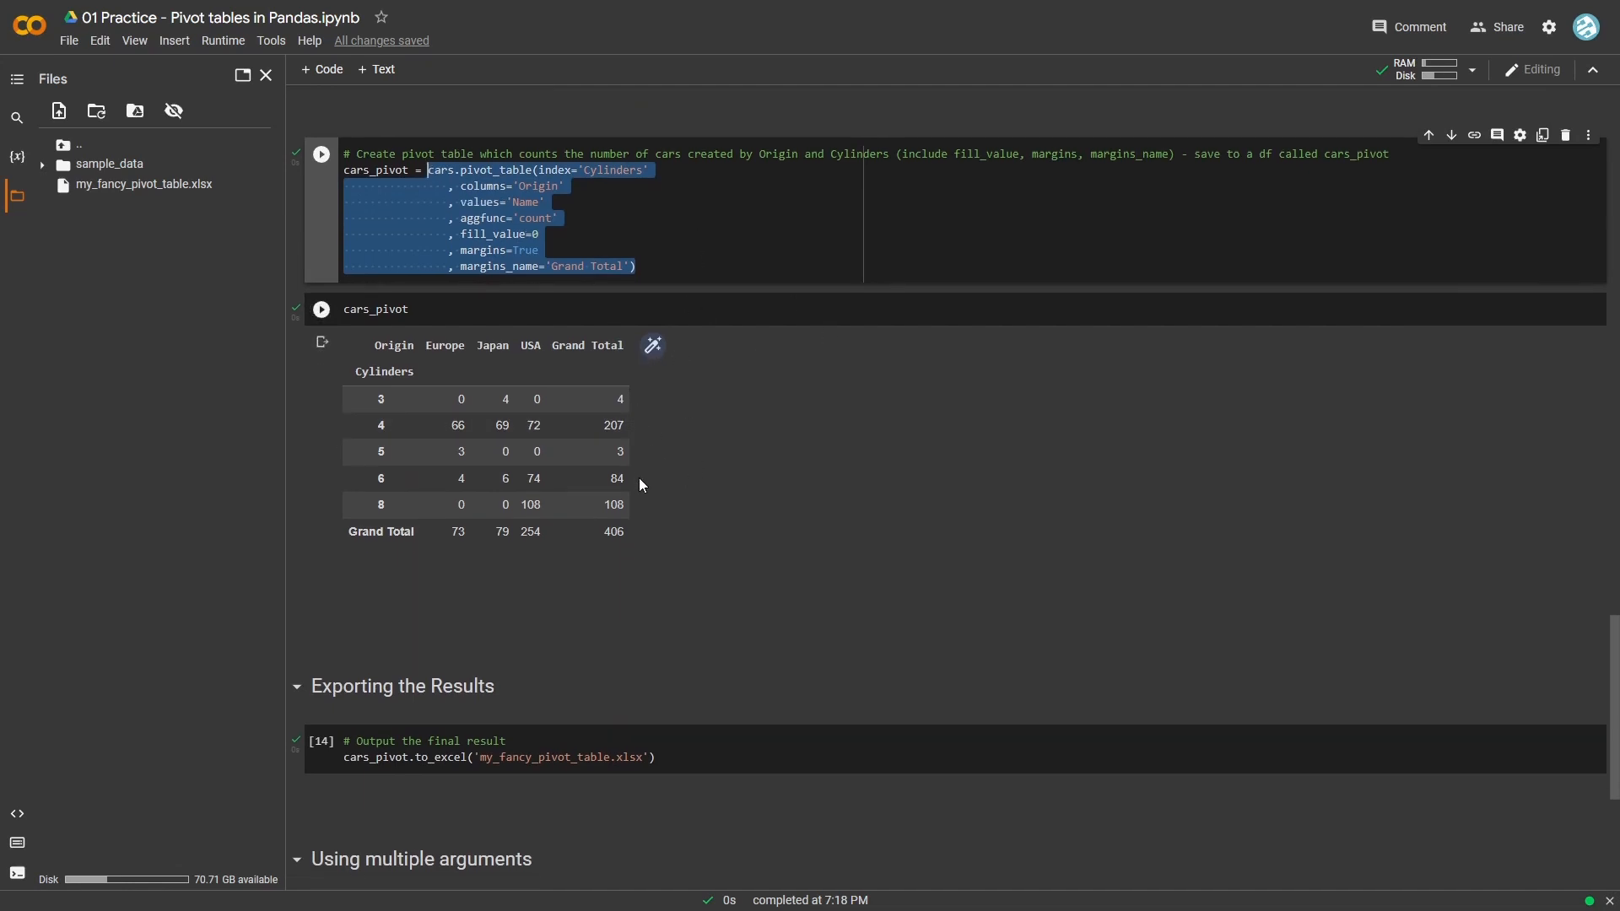
scroll("down", 3)
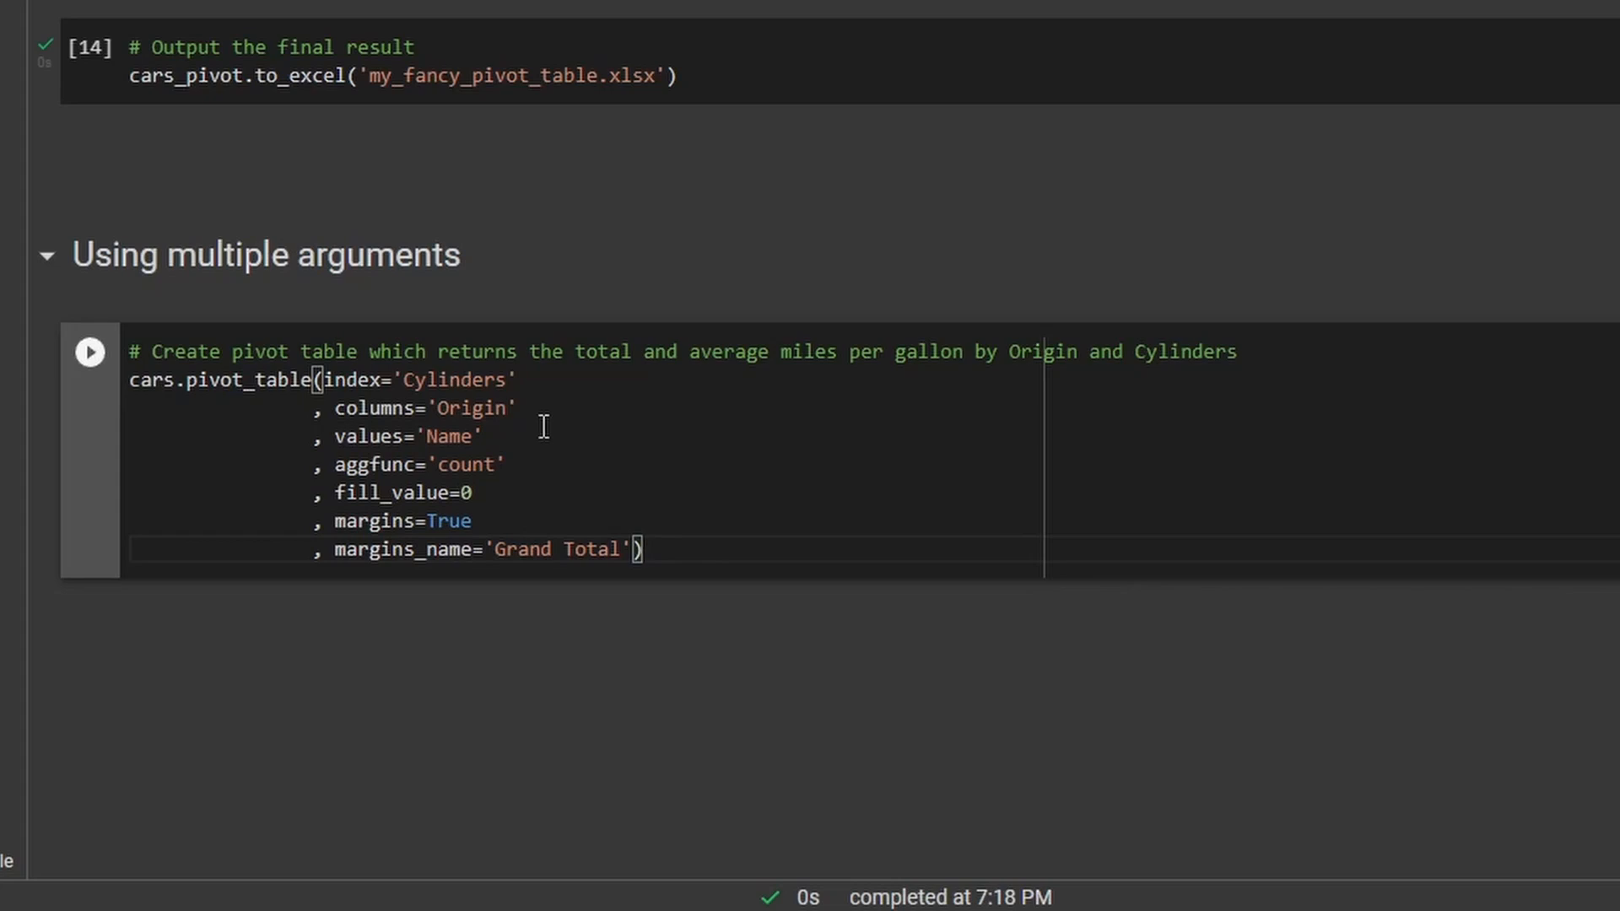
mouse_move(522, 462)
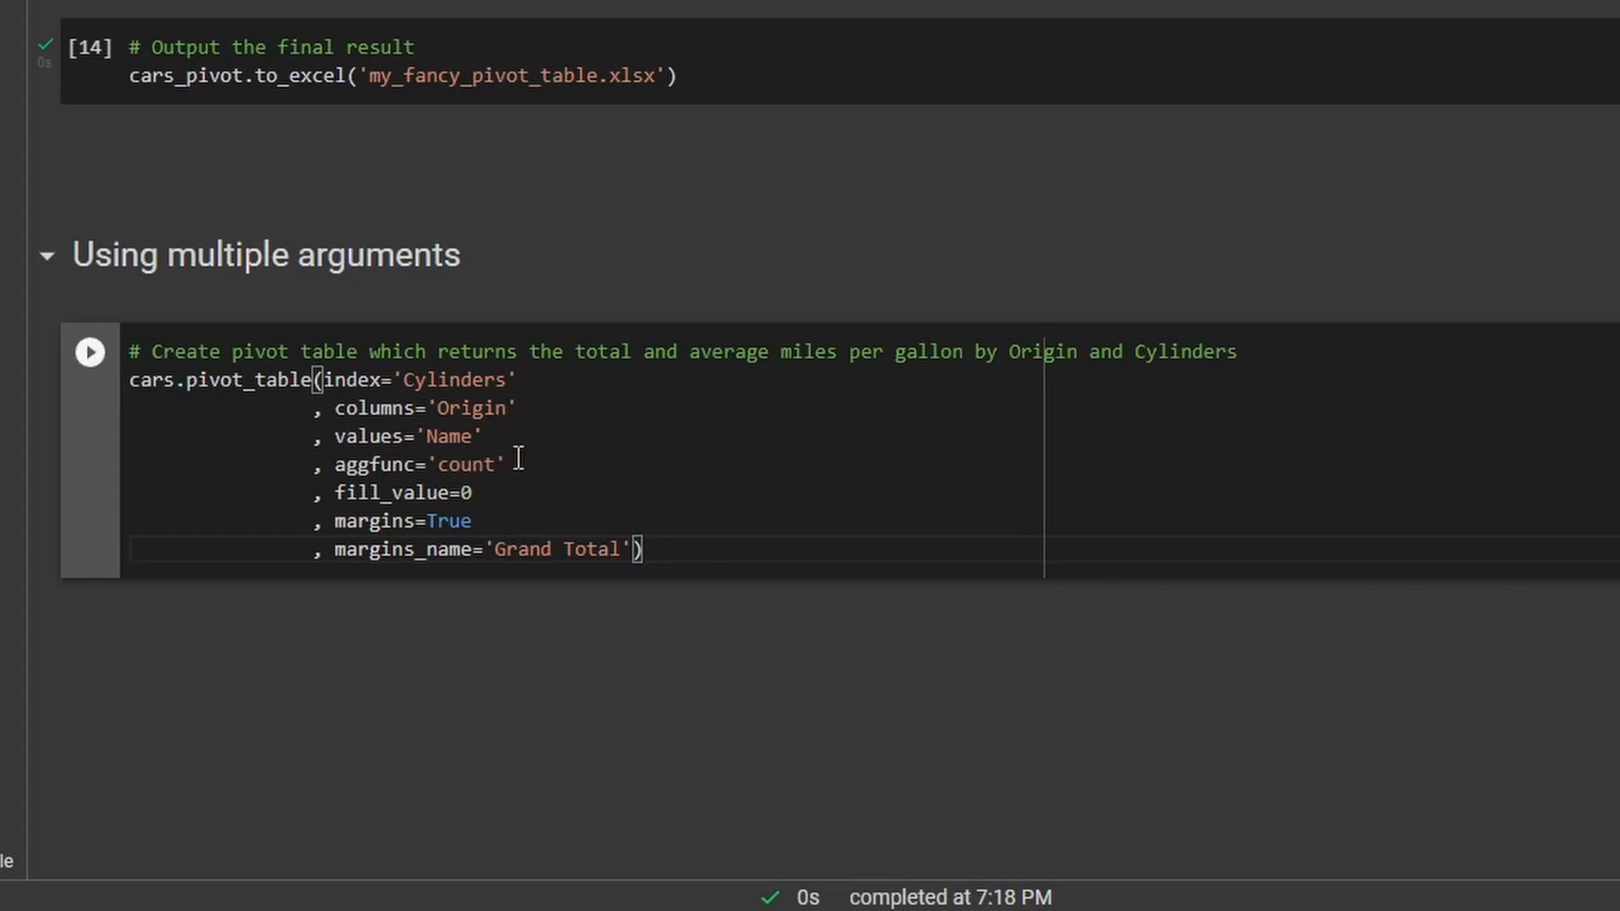
left_click(459, 435)
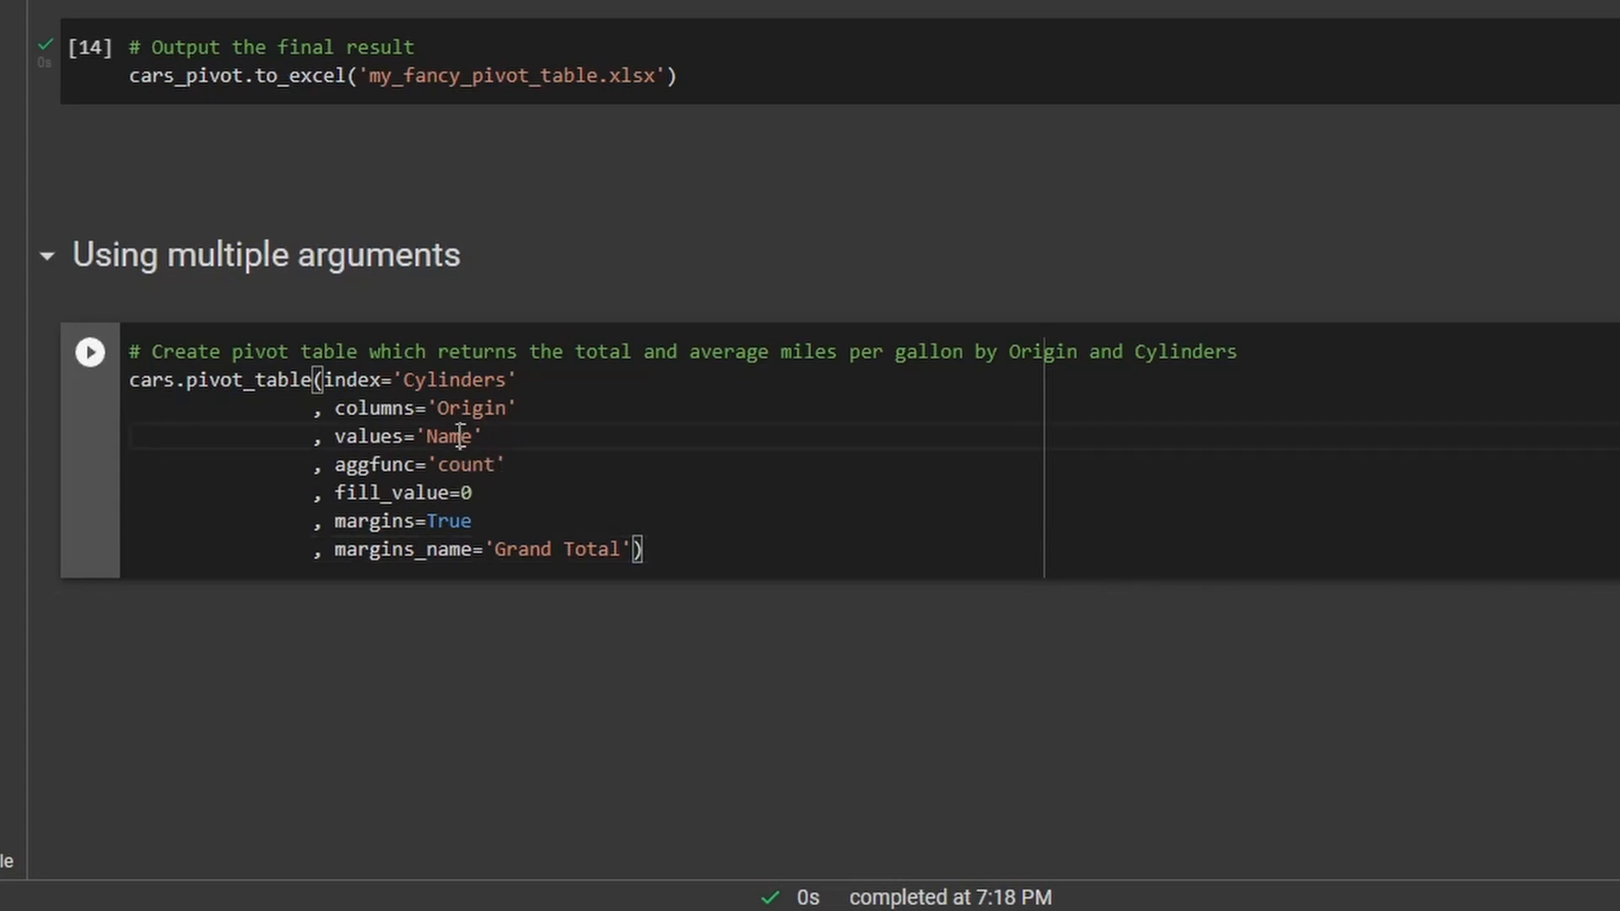
type("Mile")
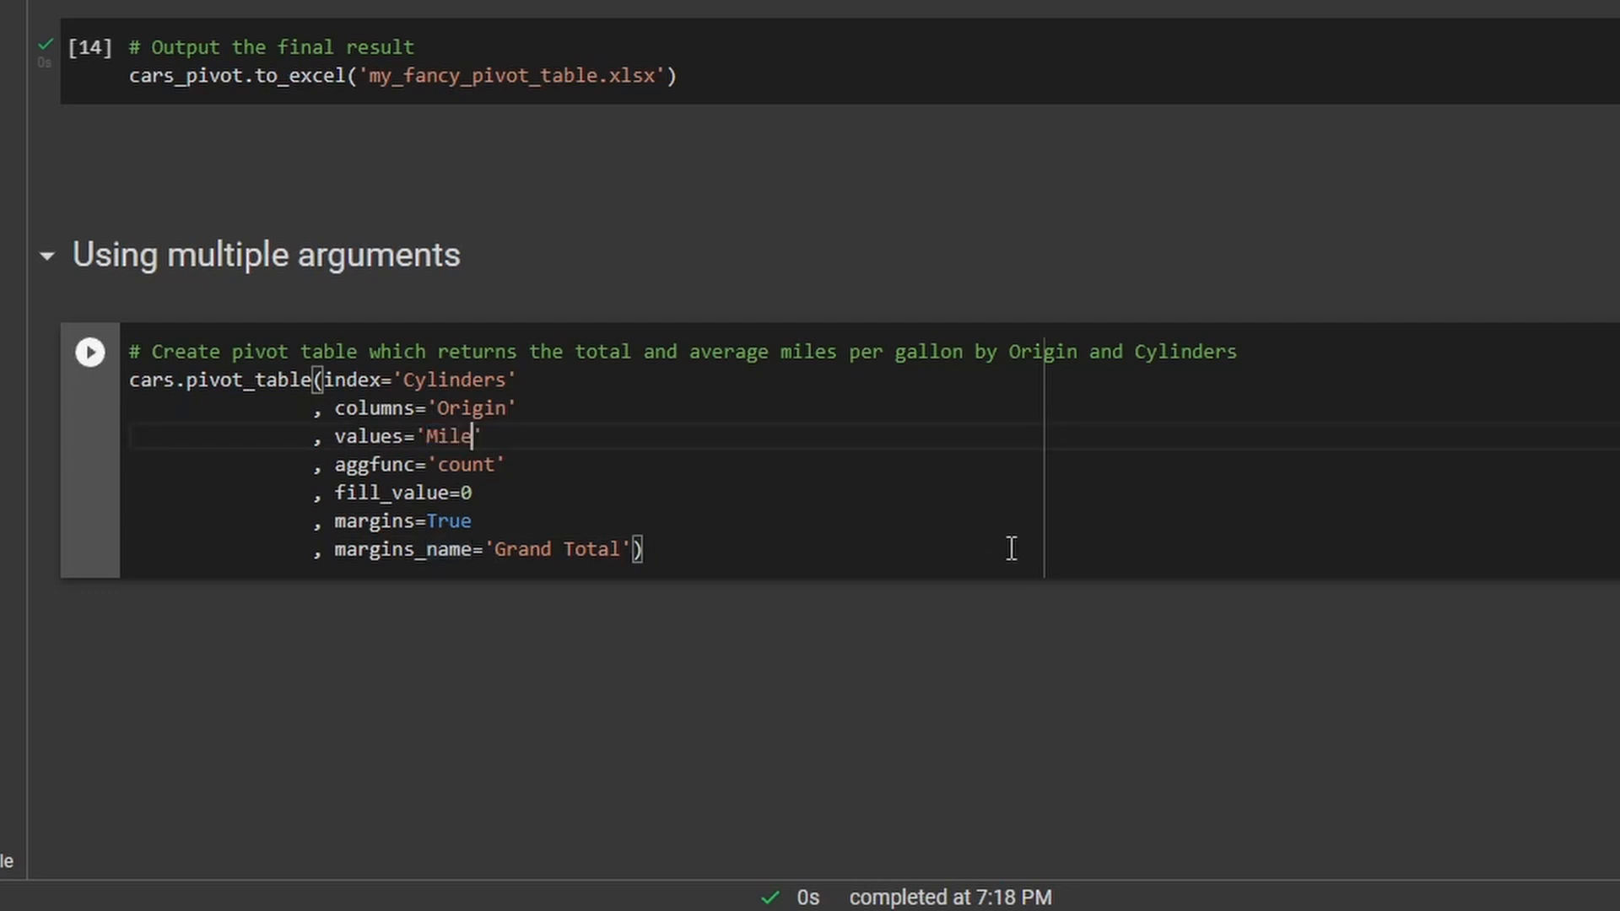
type("s_per_G")
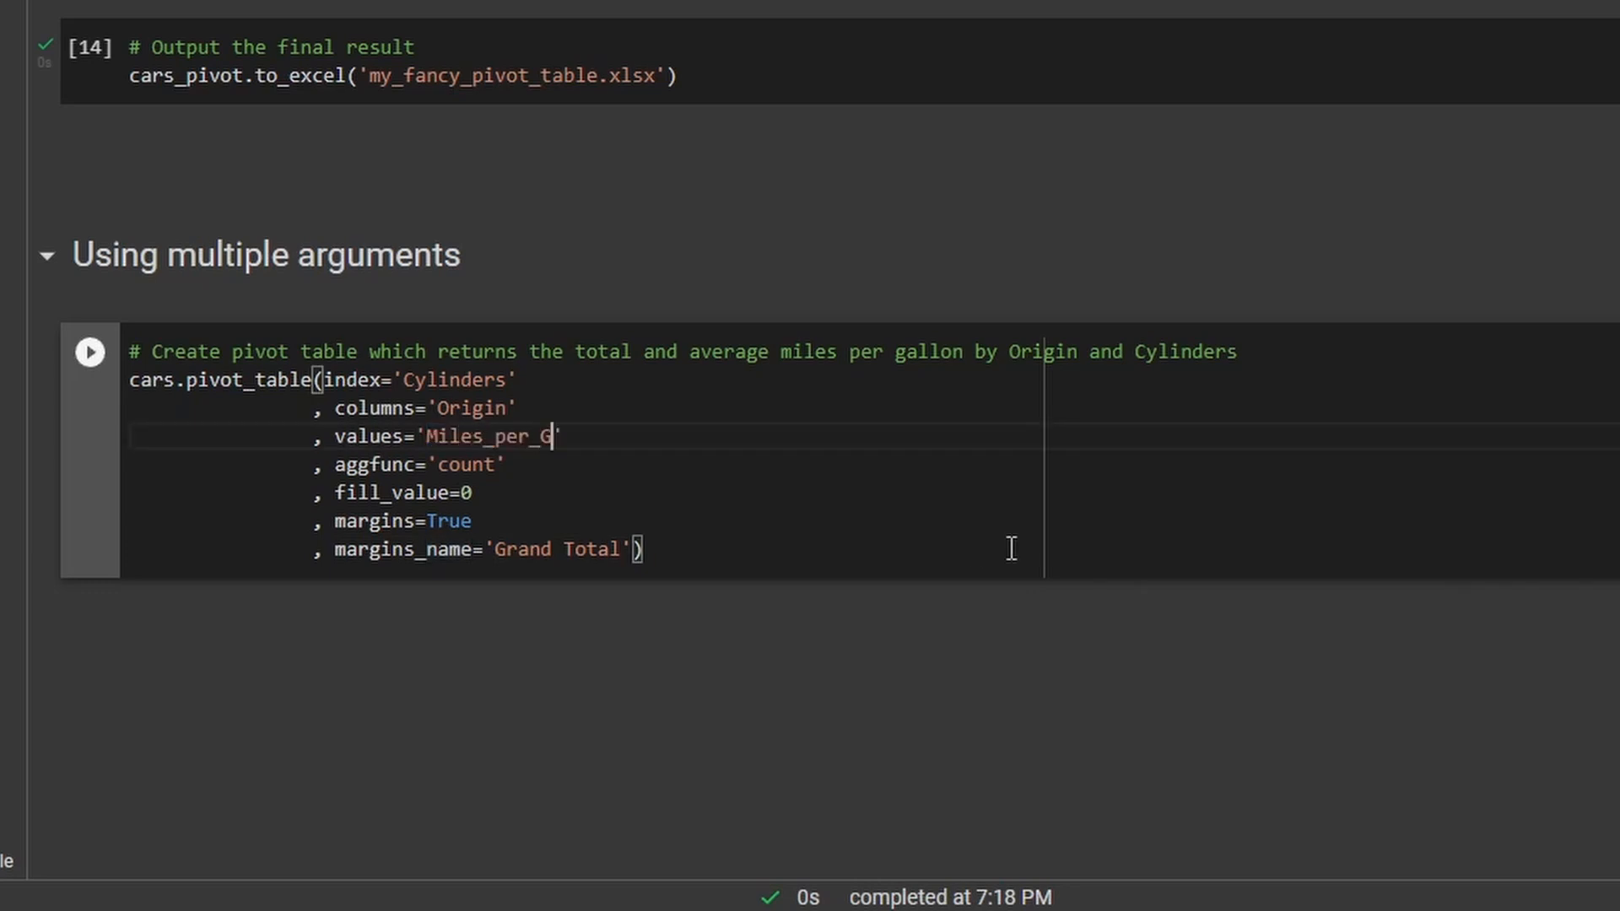
Set aggfunc=['sum', 'mean'] and run it, totaling 9358.8 and 23.51.
double_click(468, 462)
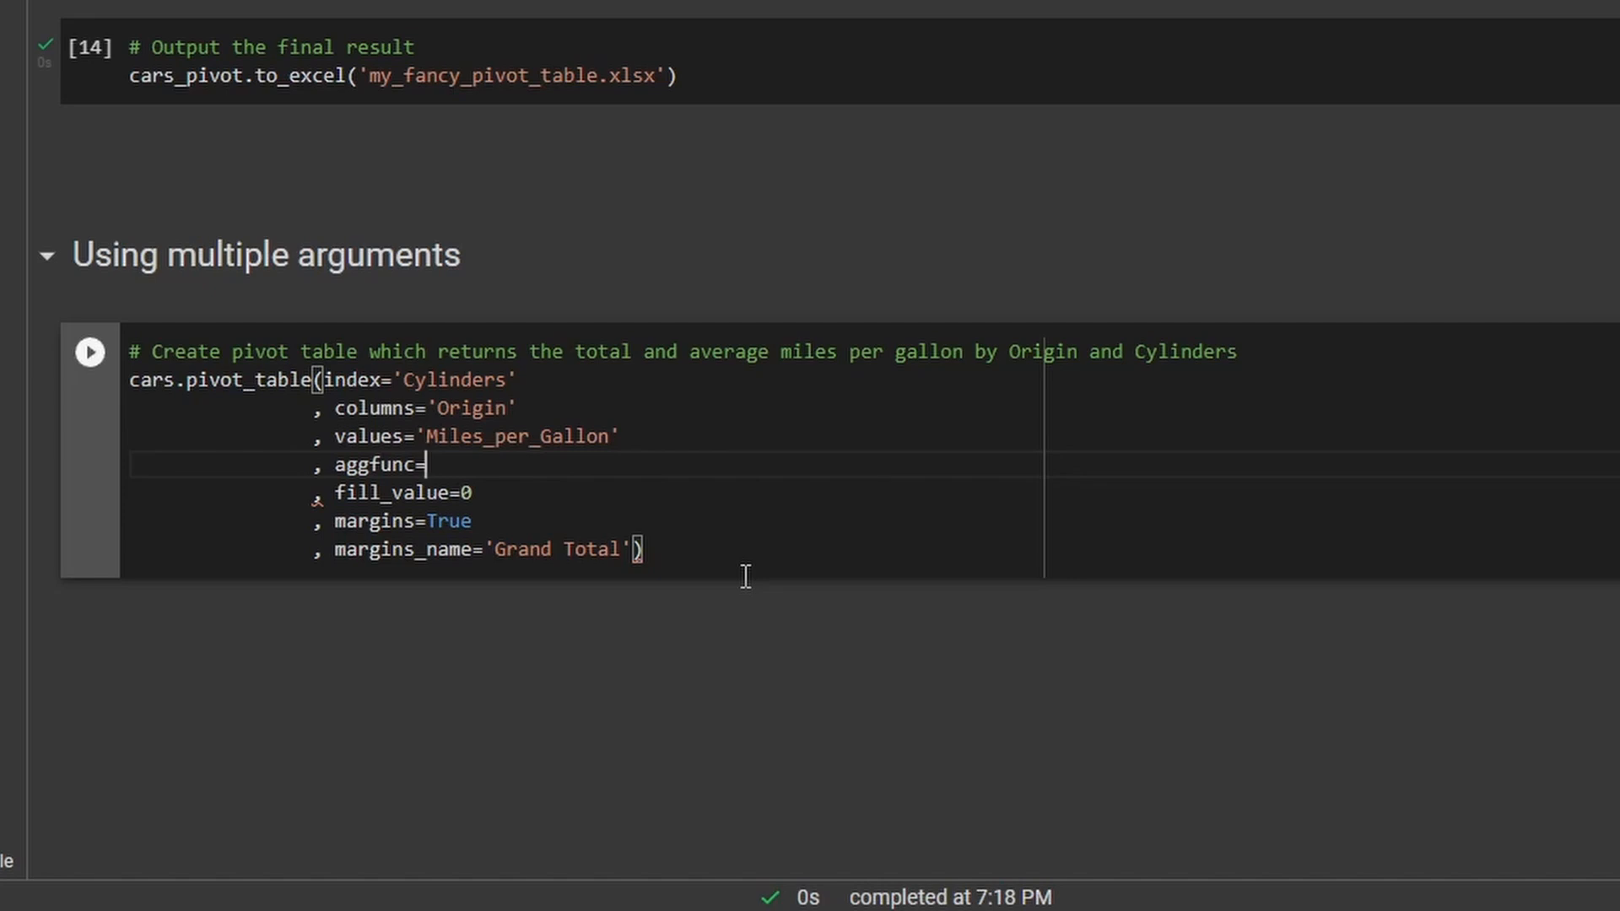
type("[]")
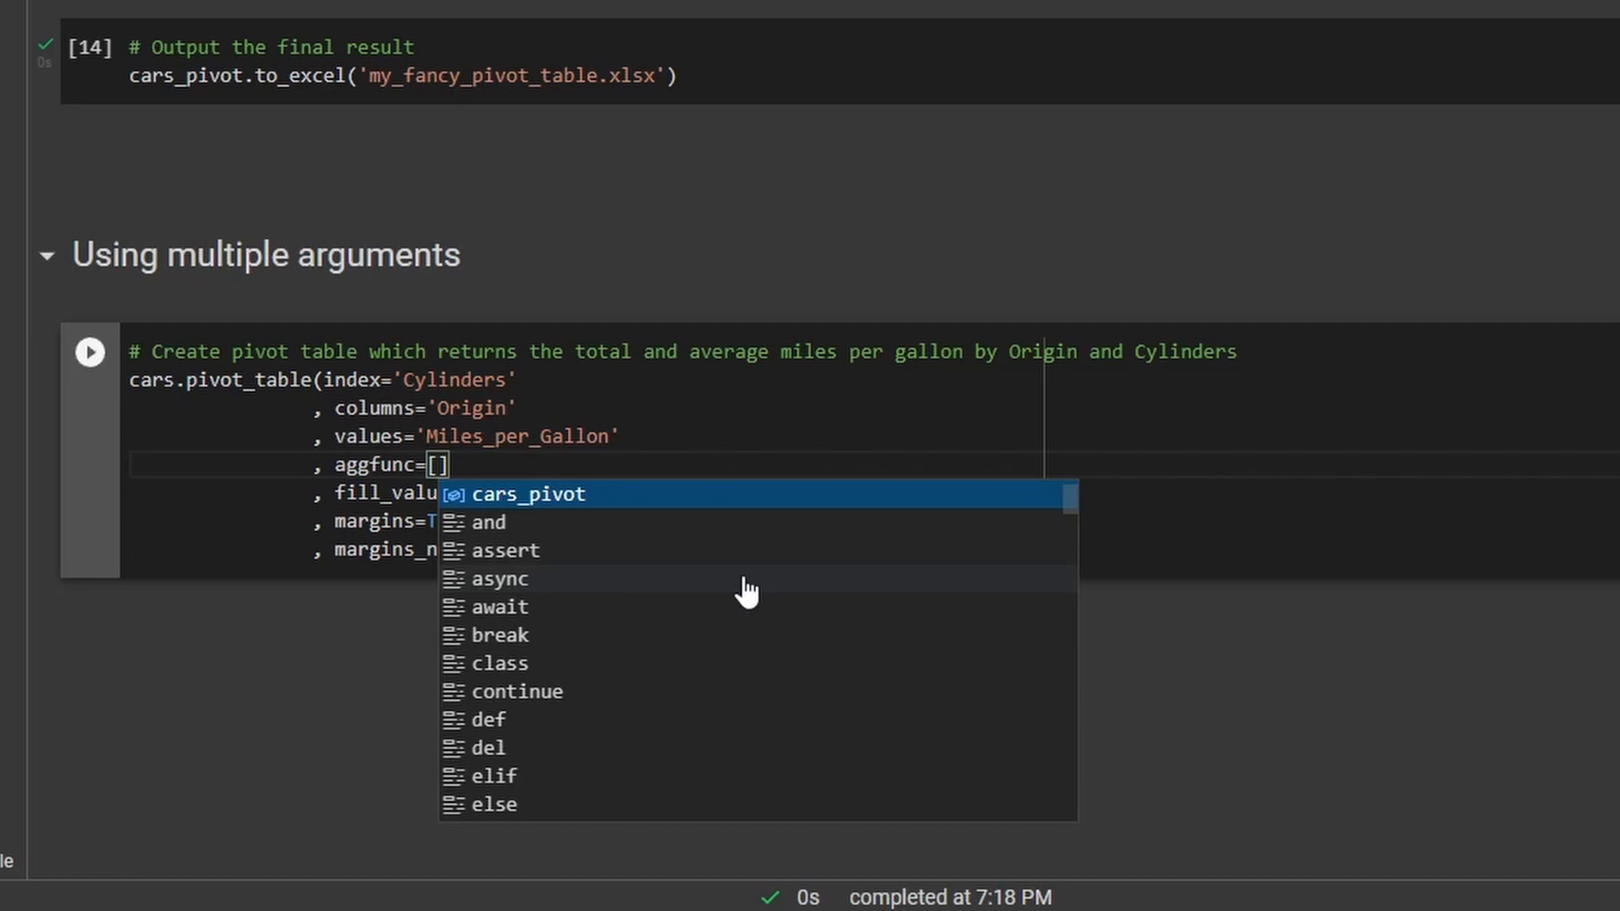
type("''")
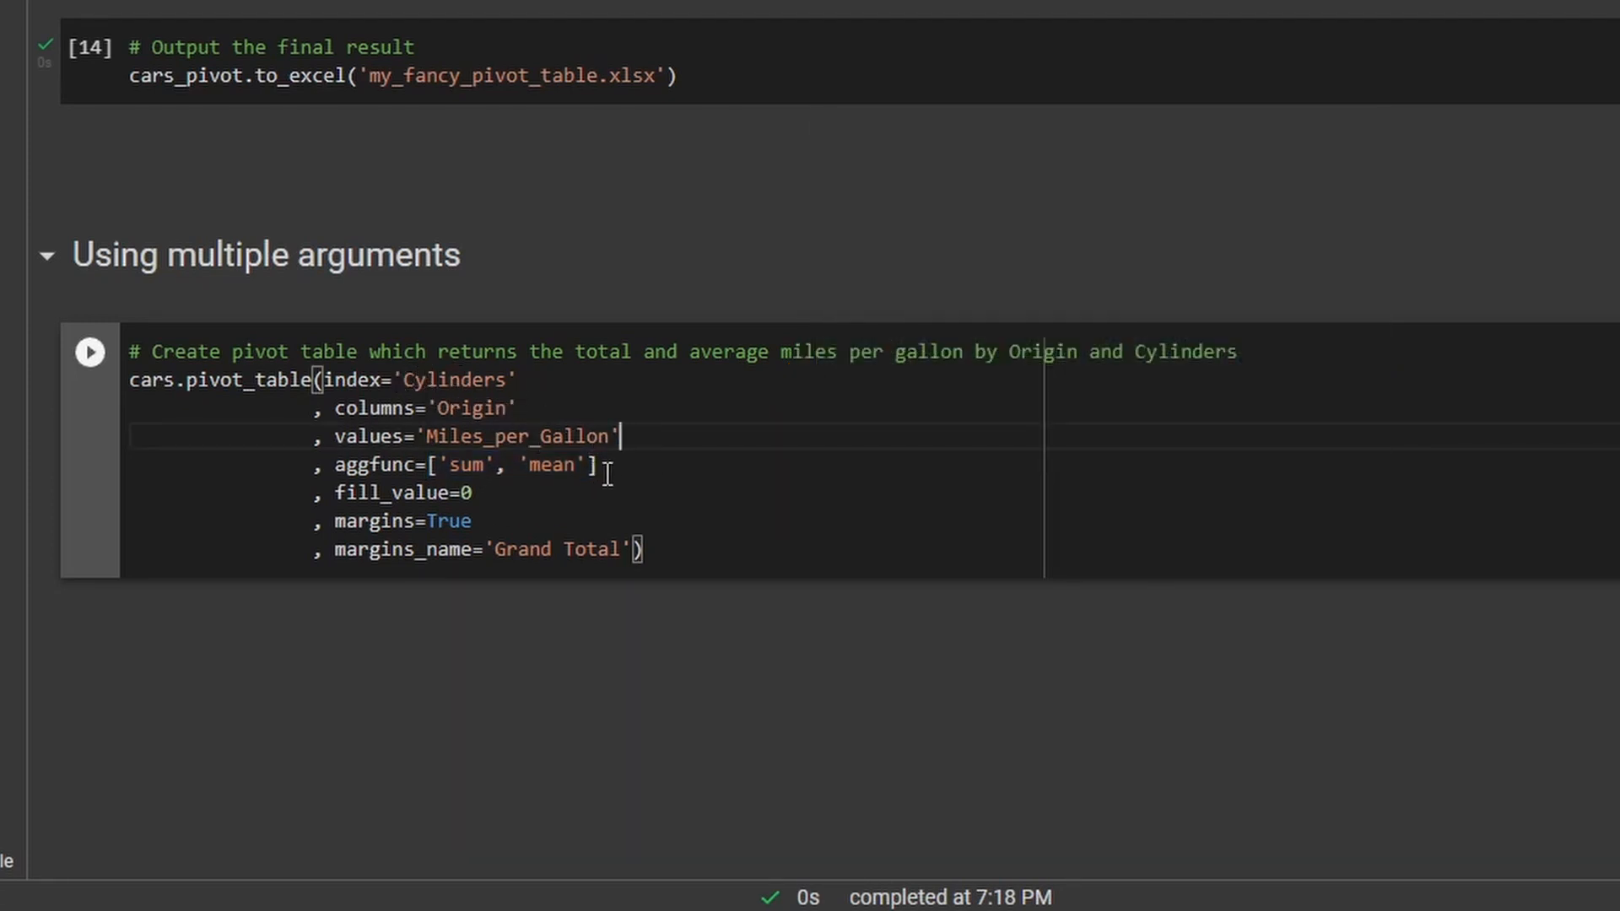
left_click_drag(433, 464, 597, 464)
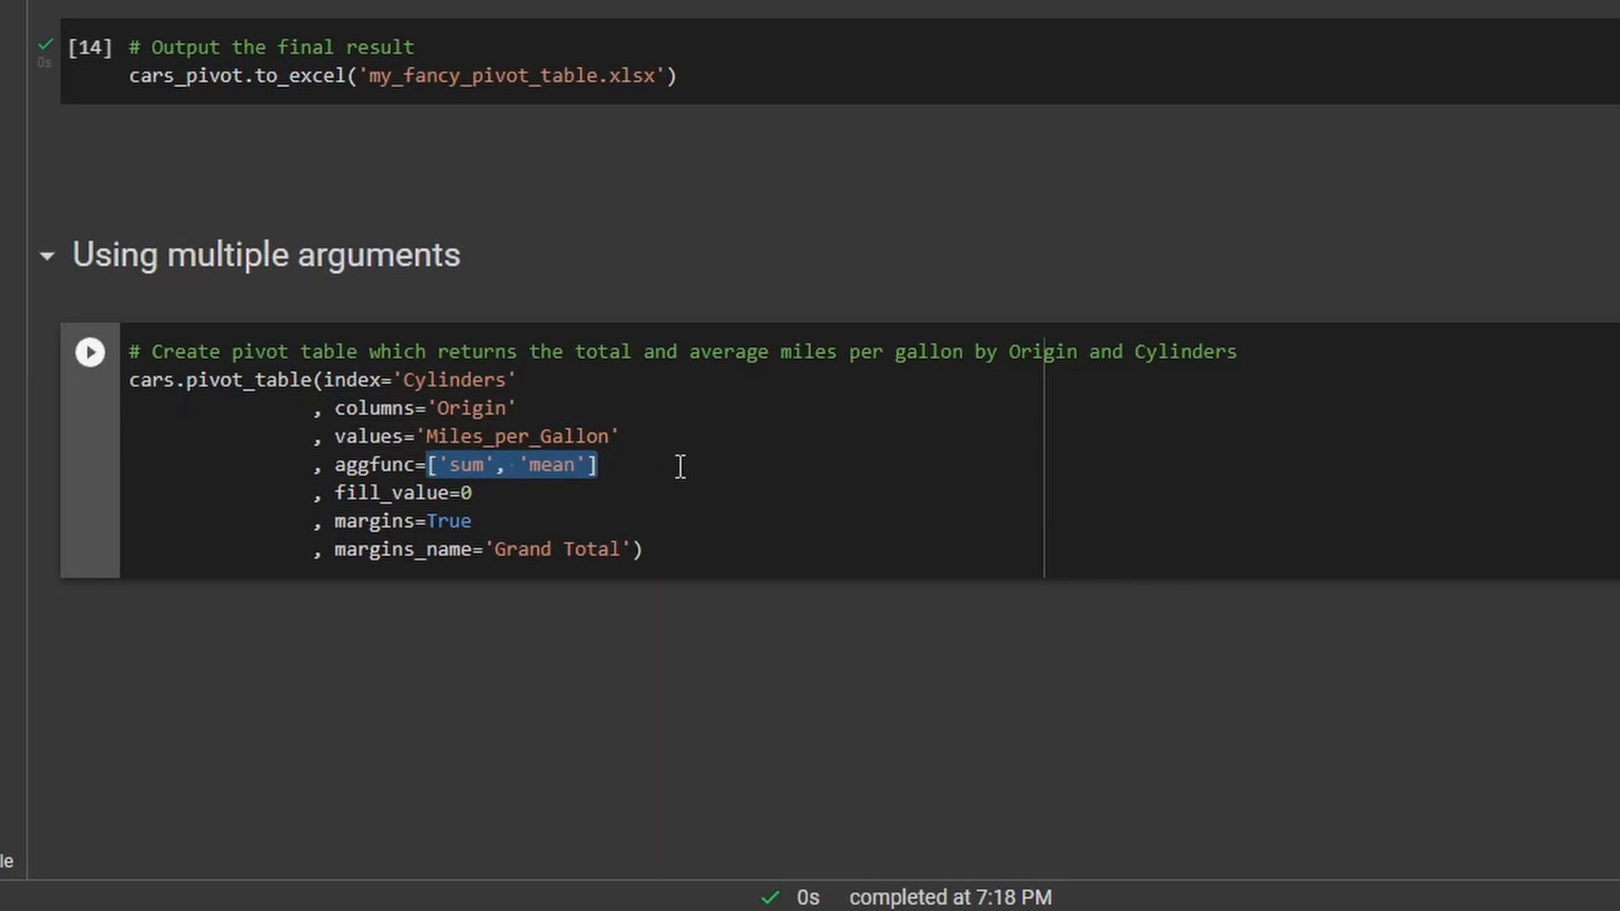
left_click(89, 348)
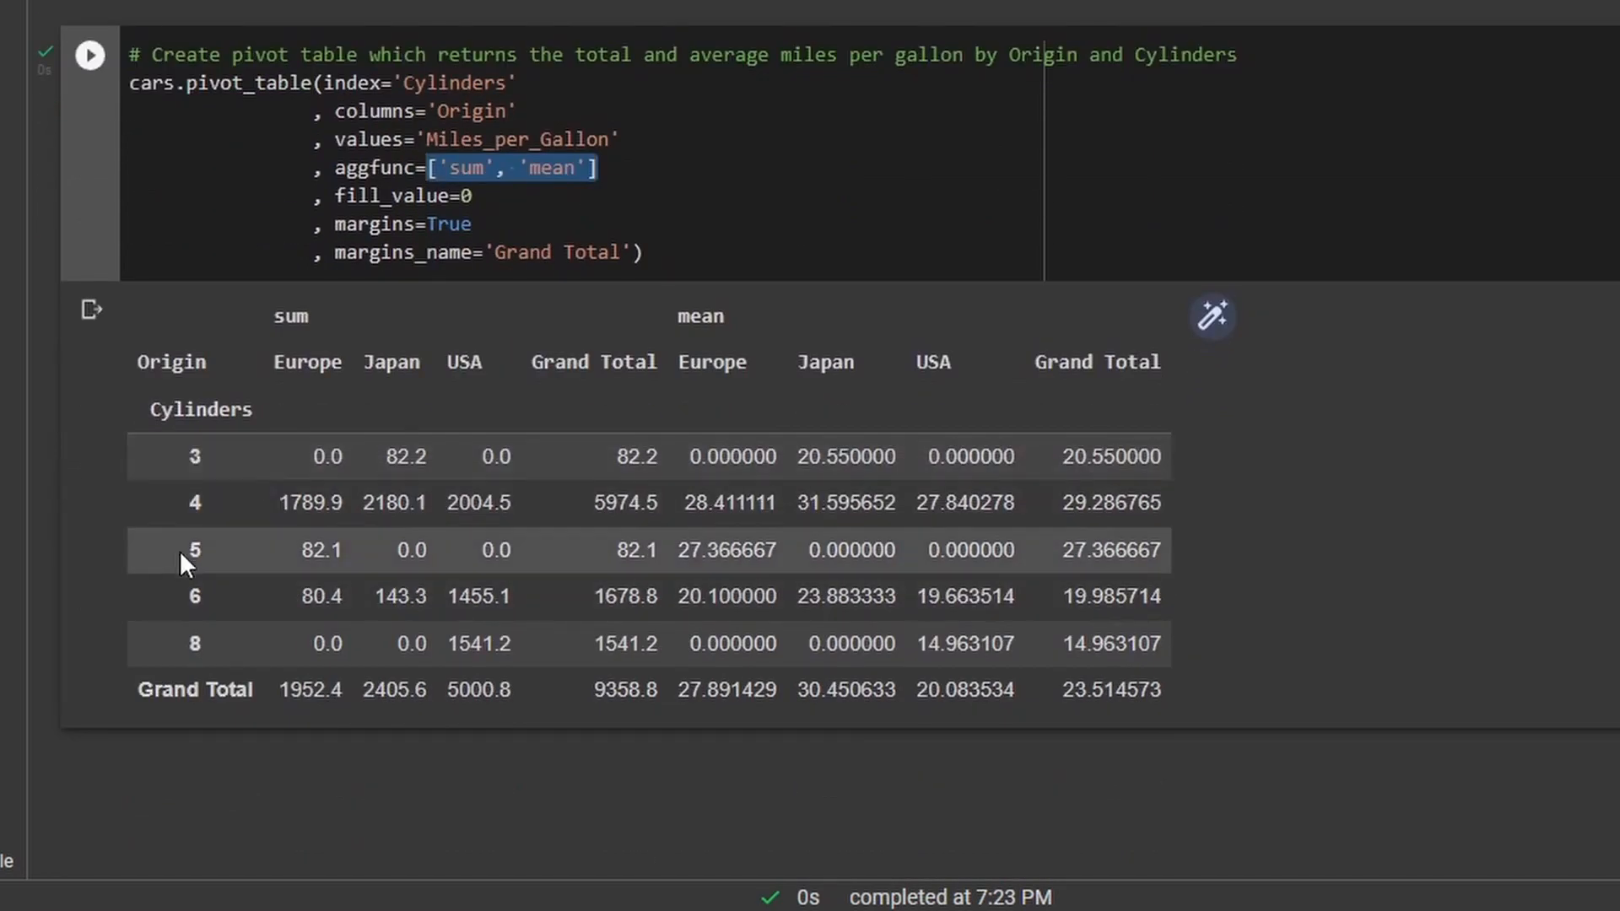
mouse_move(288, 371)
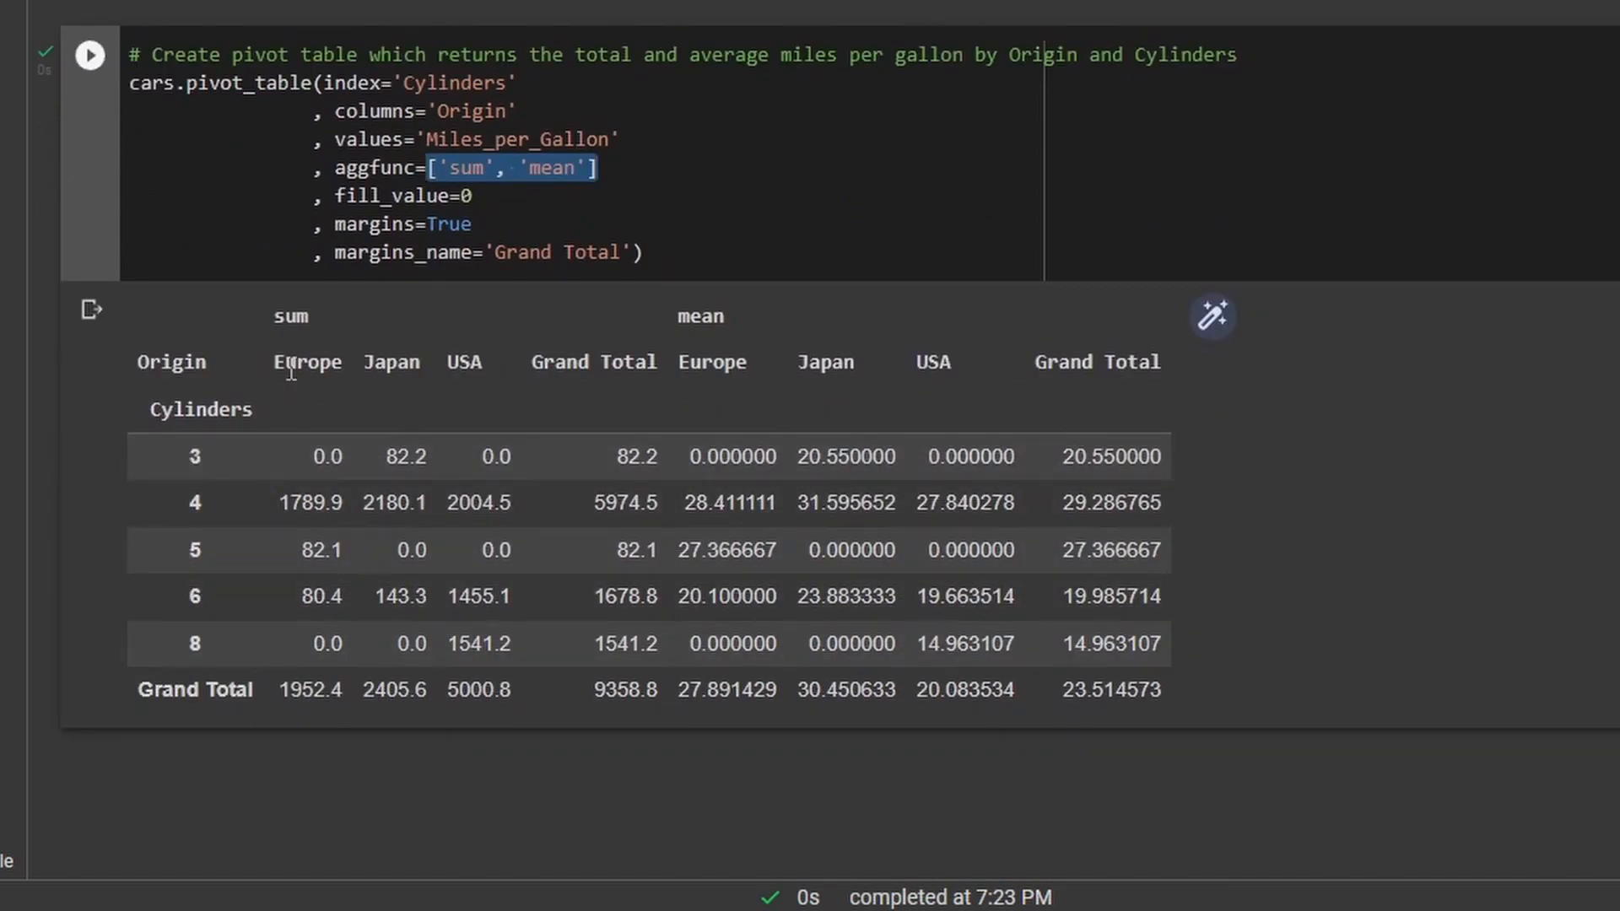
mouse_move(322, 307)
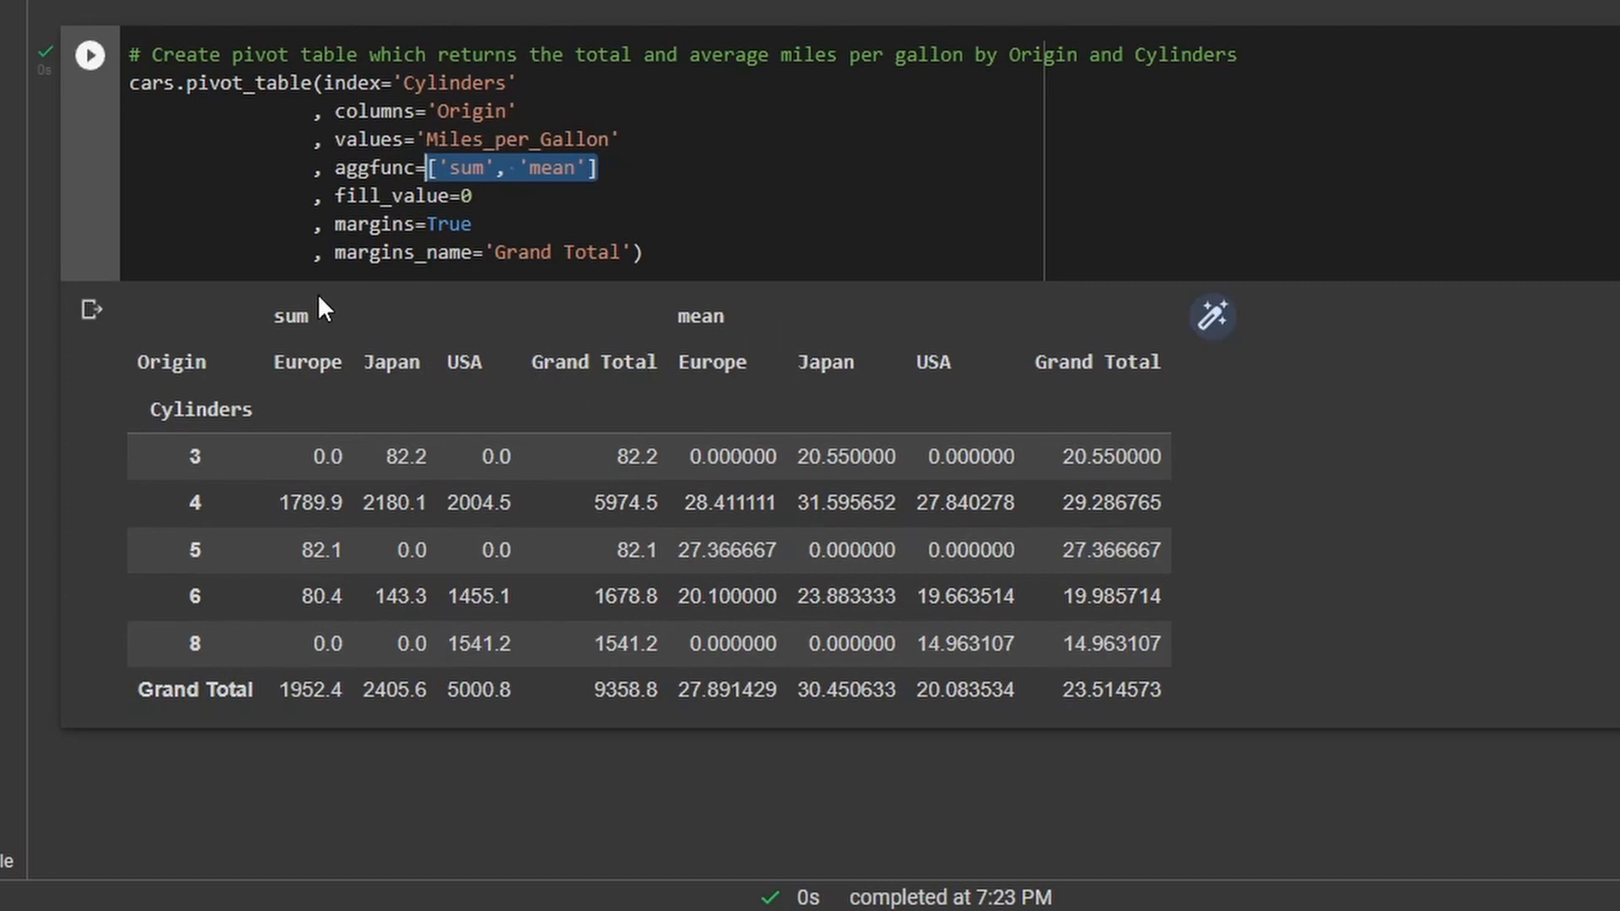